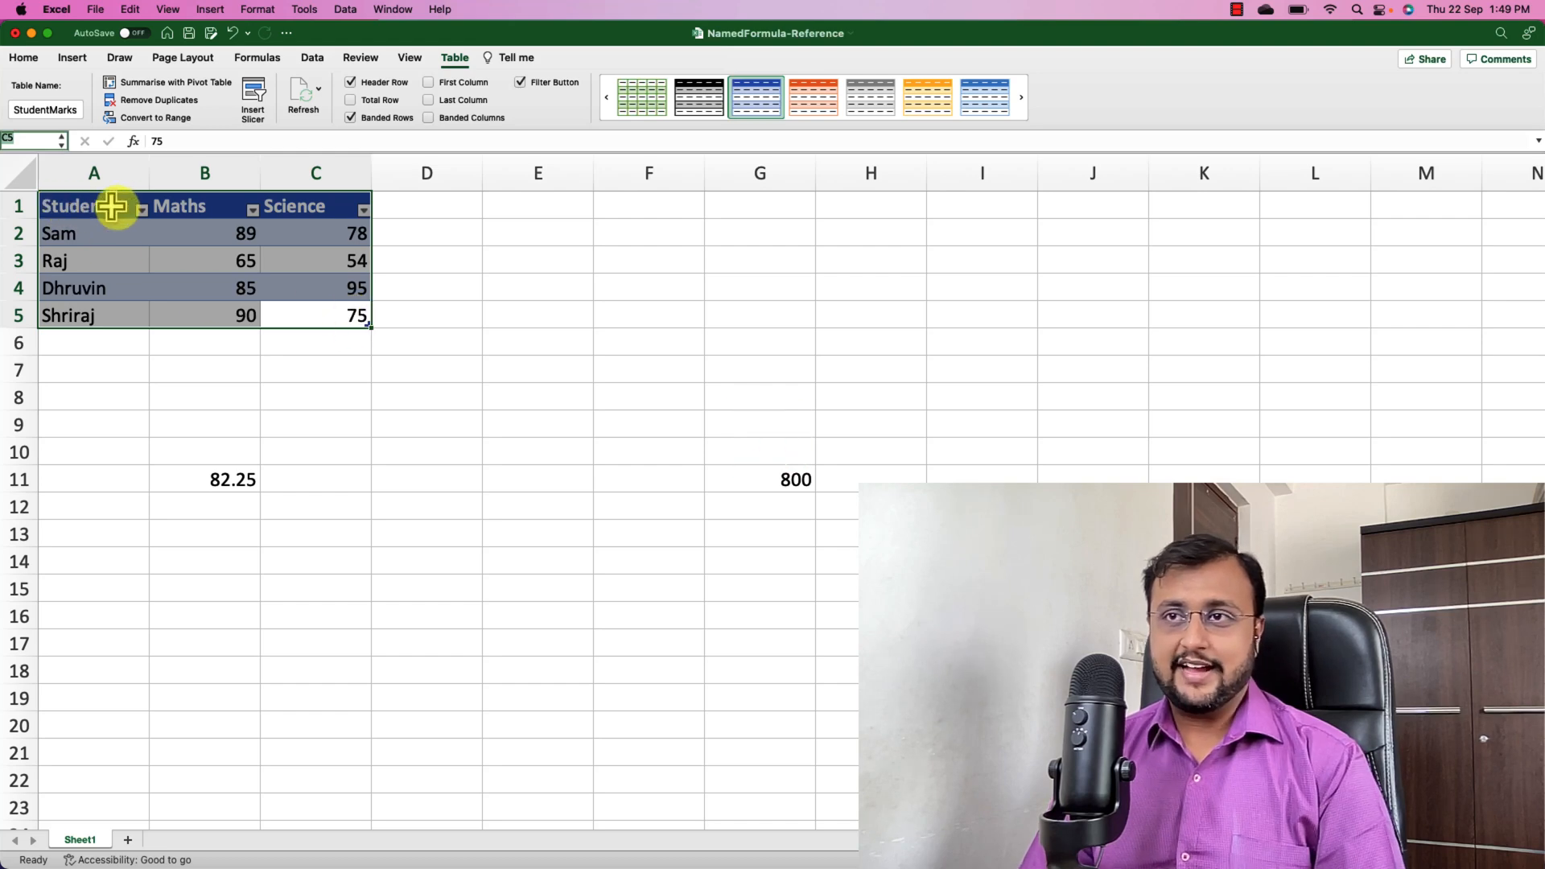
mouse_move(39, 98)
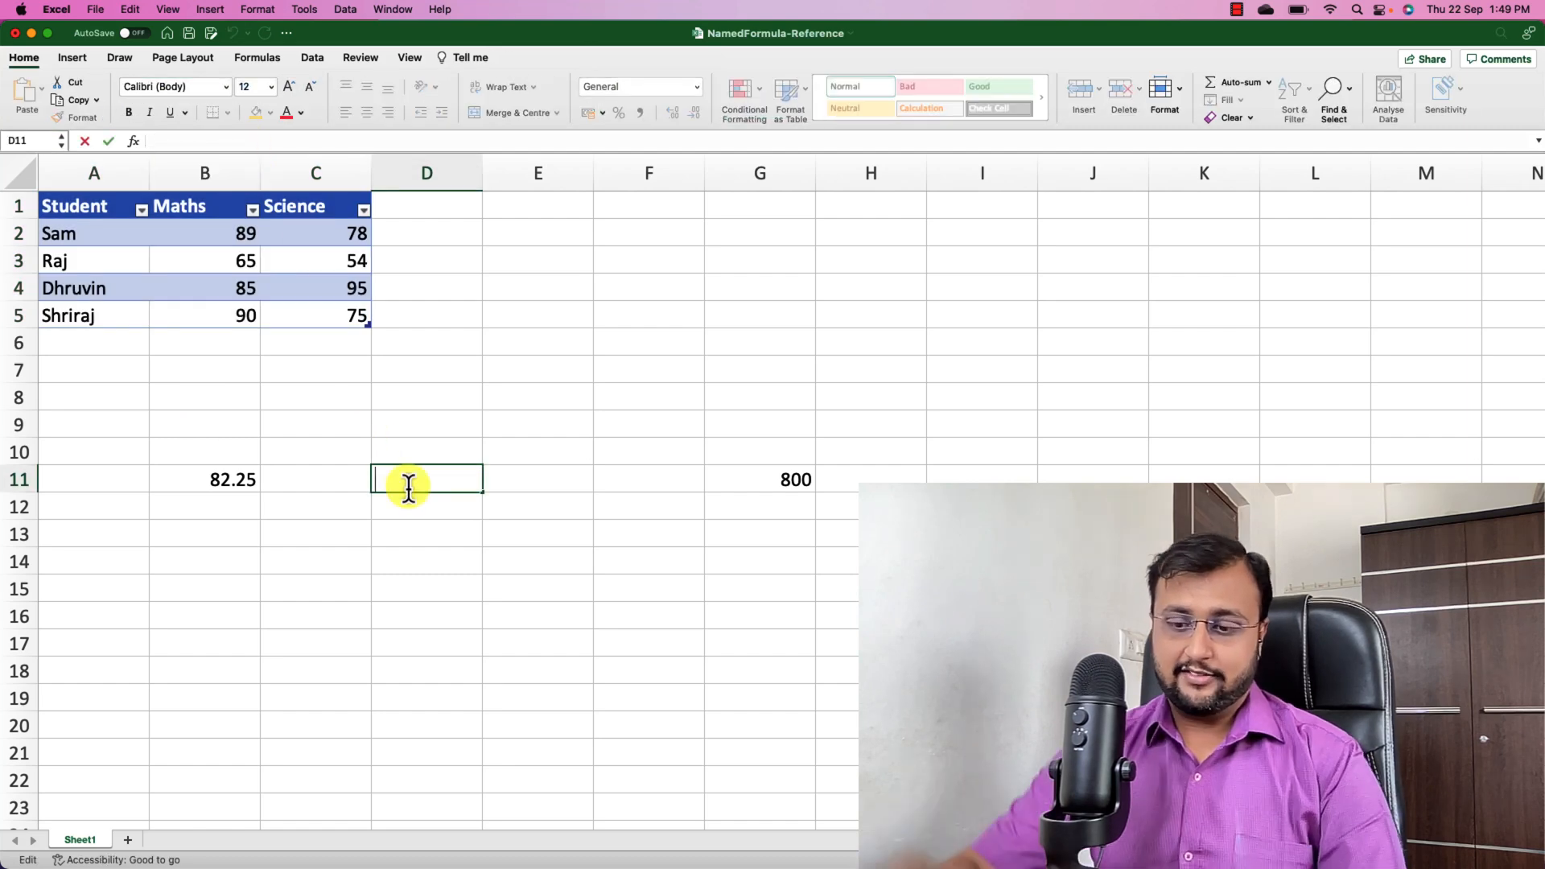
Average the StudentMarks table in D11, then change Raj's Maths mark in B3 to 78
type("=Ave")
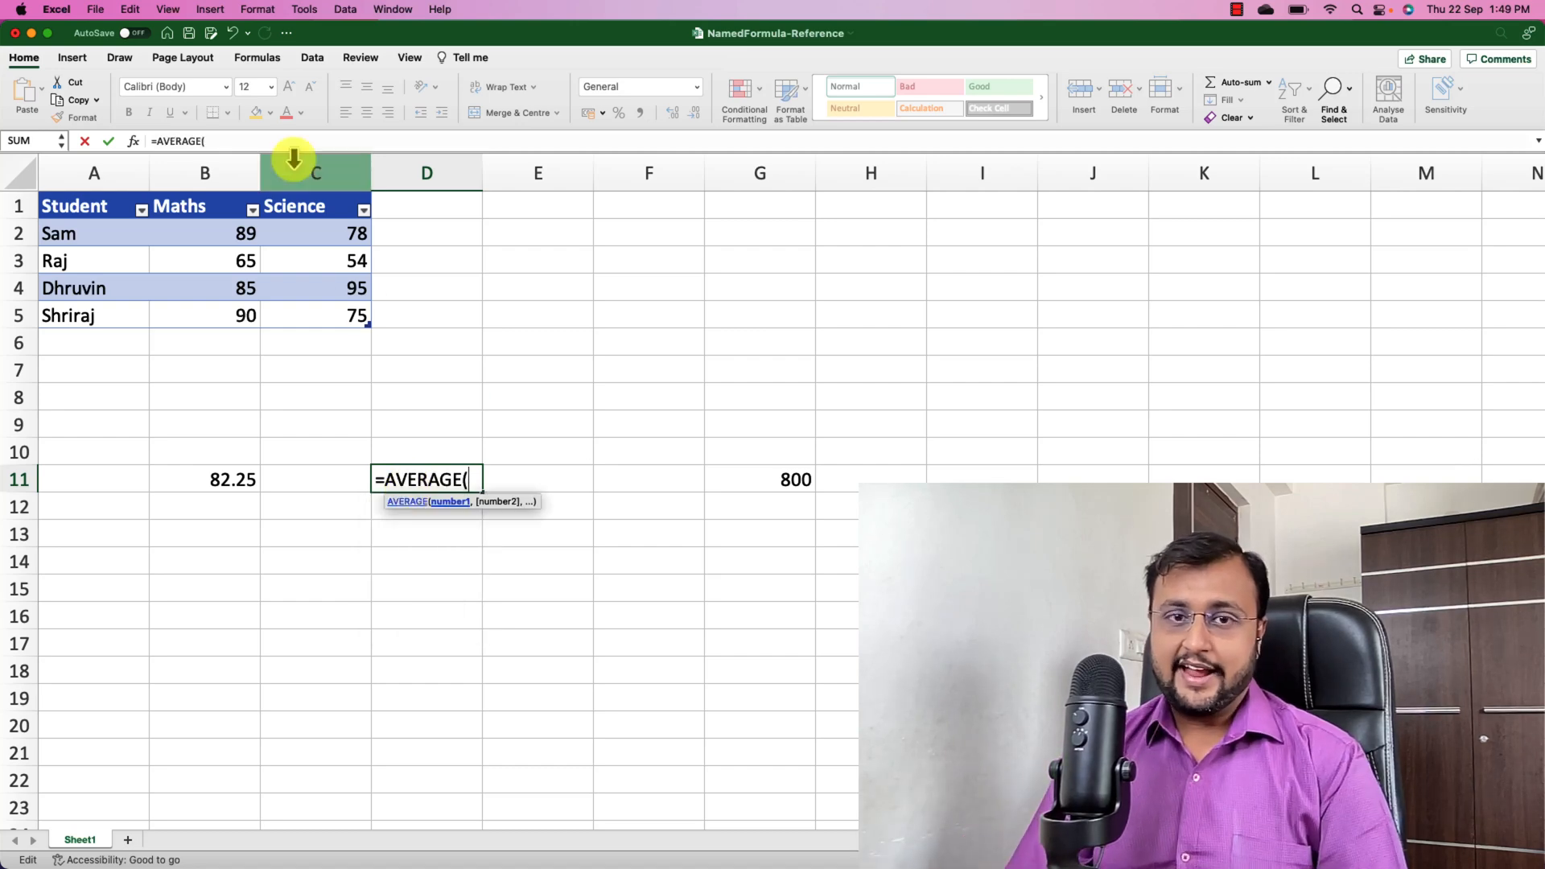
mouse_move(267, 162)
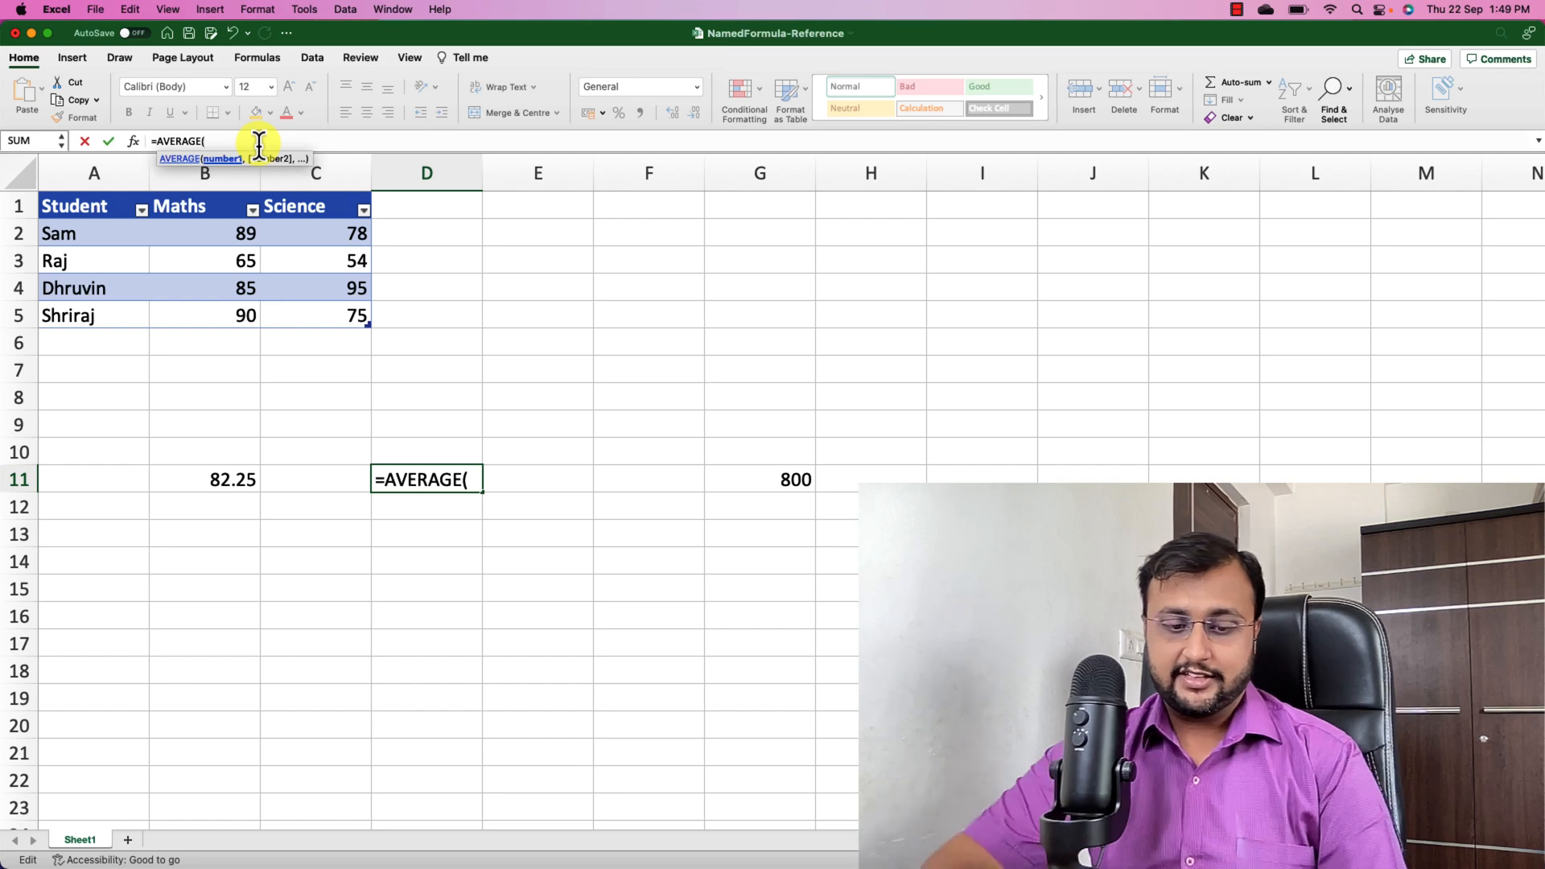
type("st")
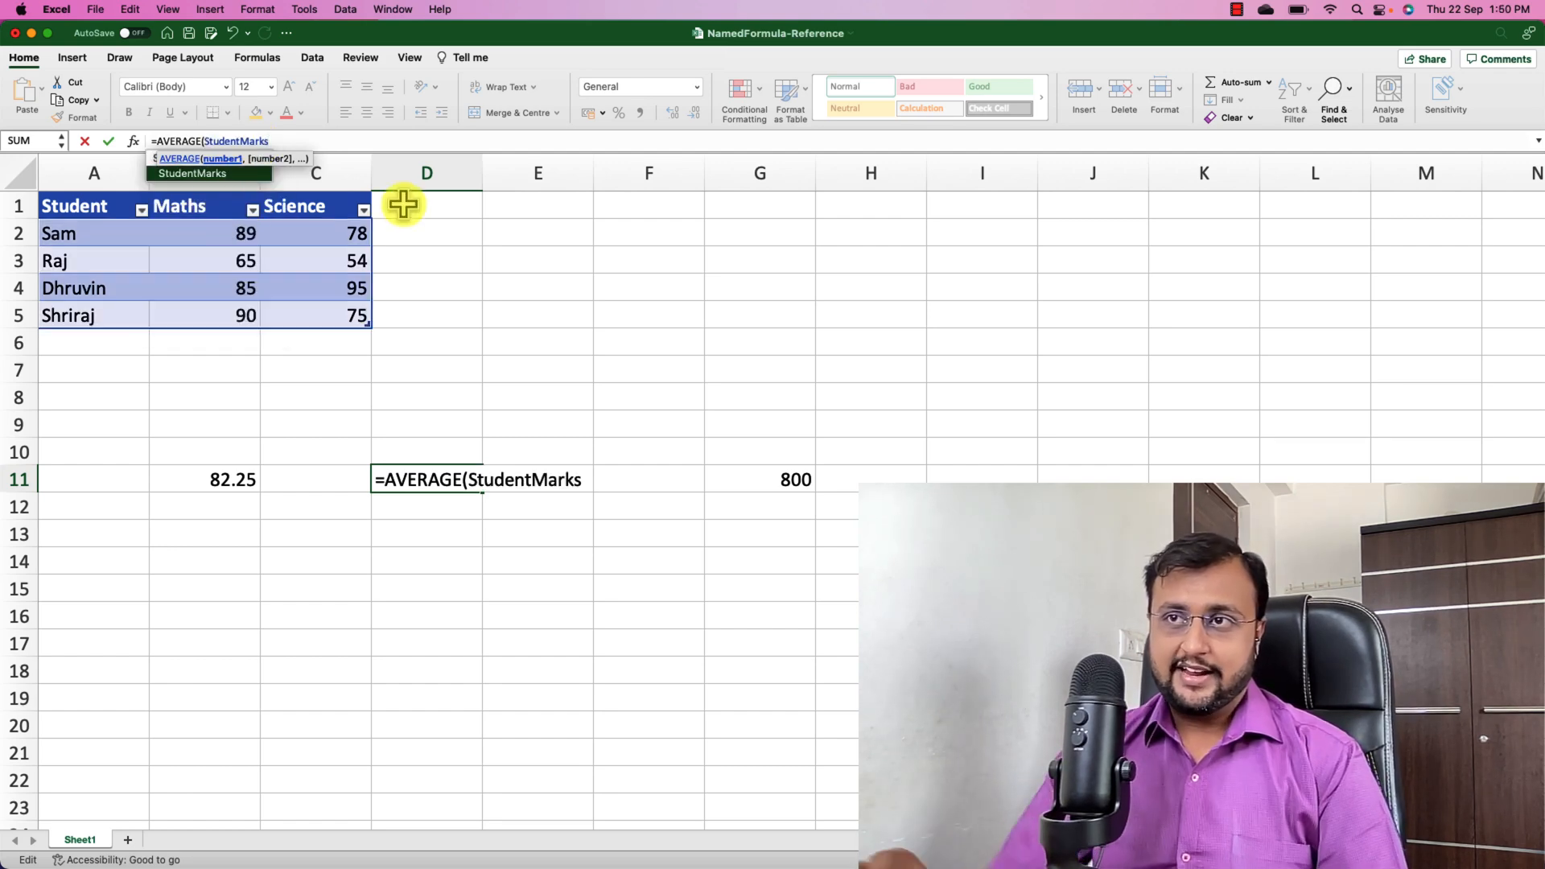
type("[")
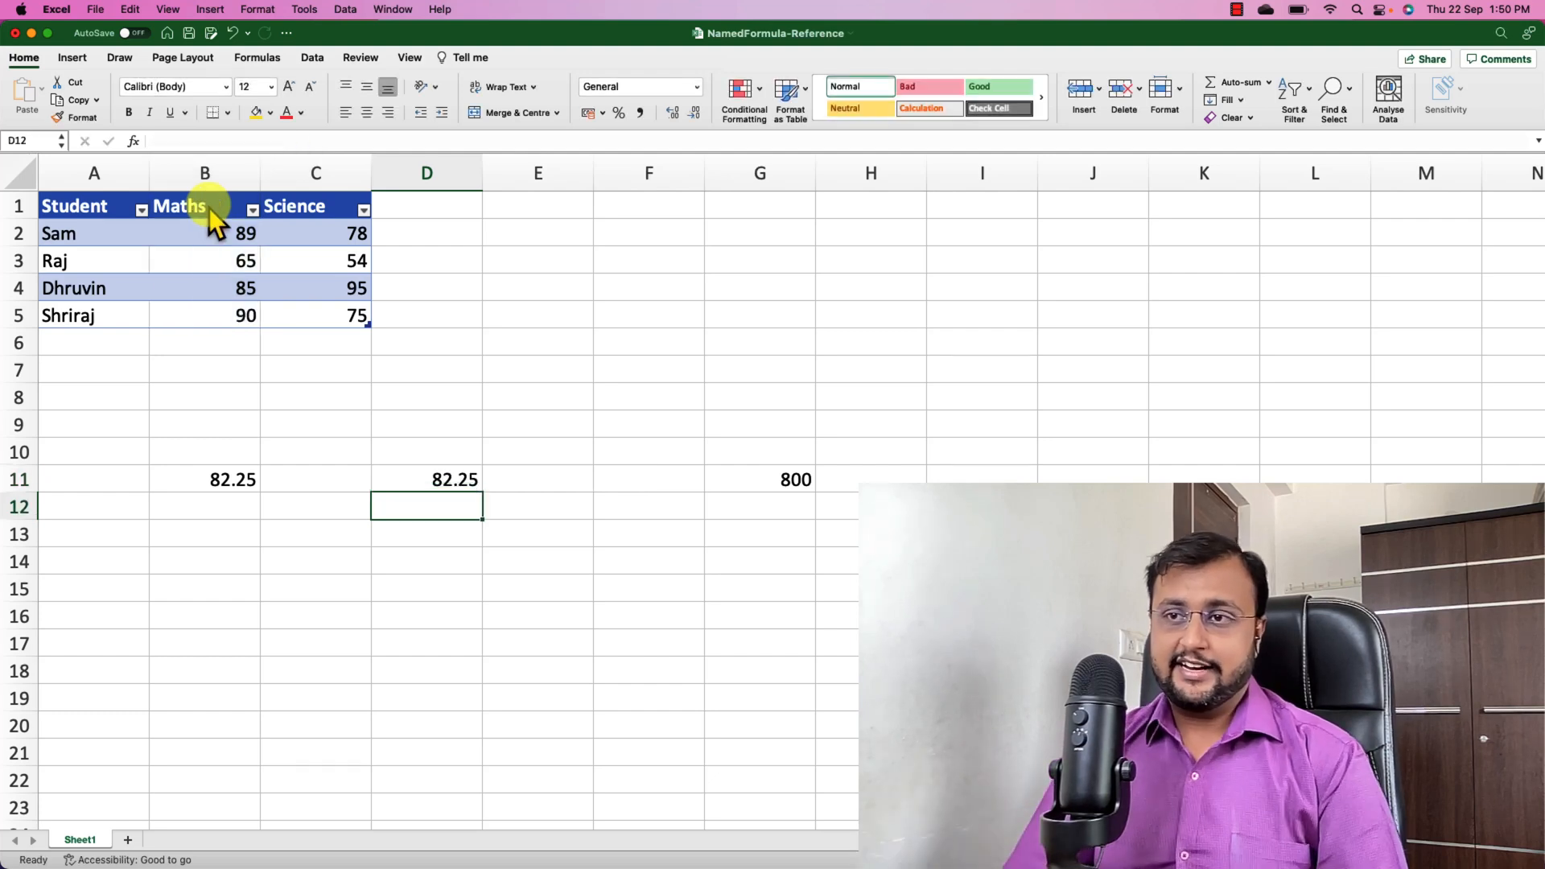
left_click(426, 479)
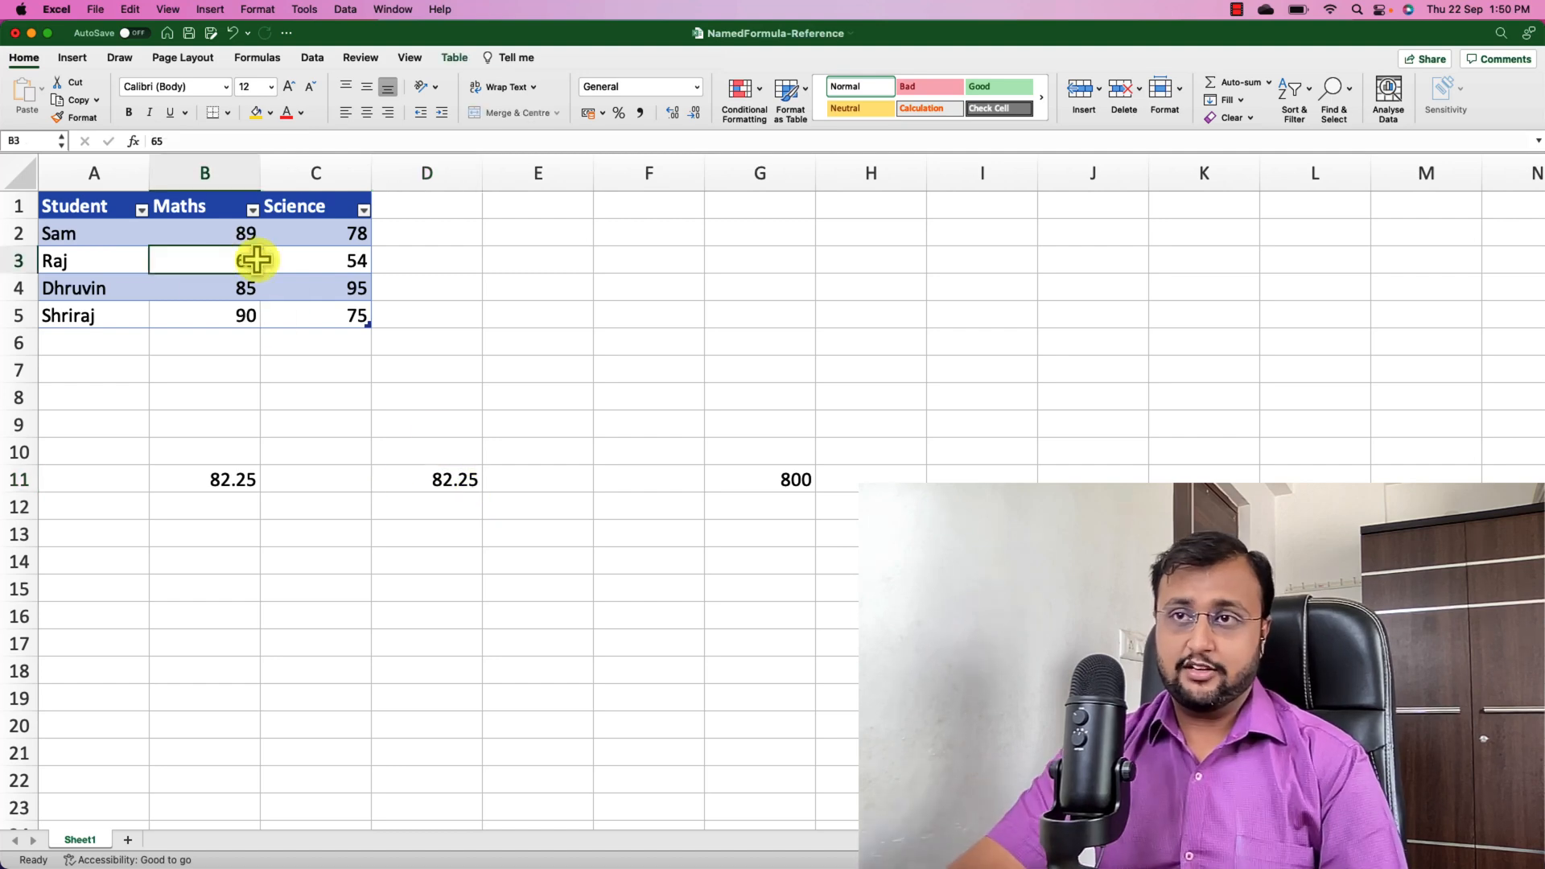
type("78")
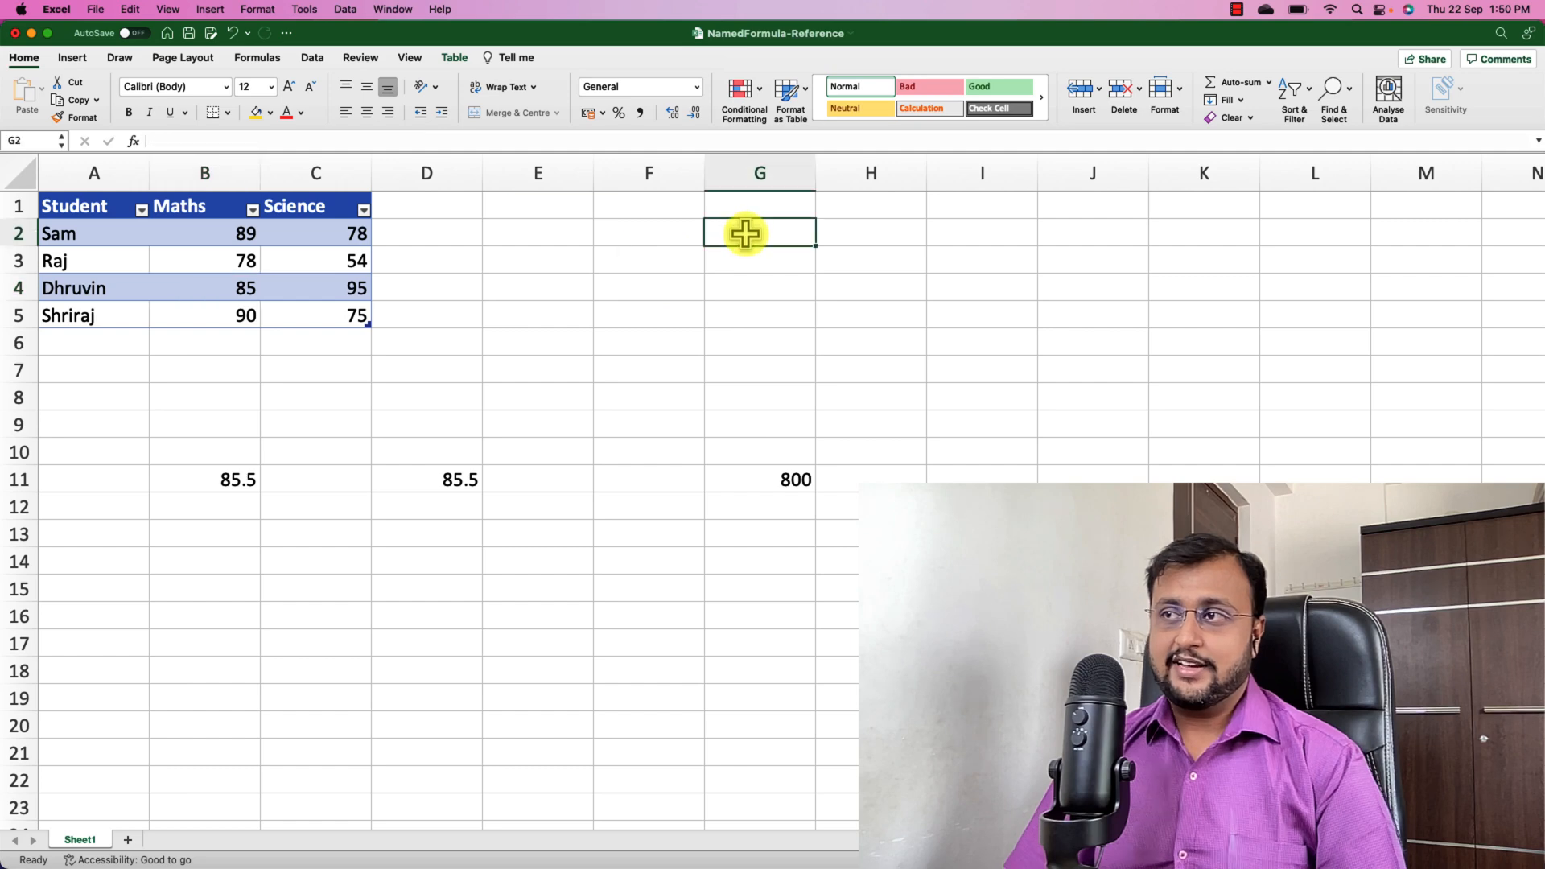
mouse_move(810, 256)
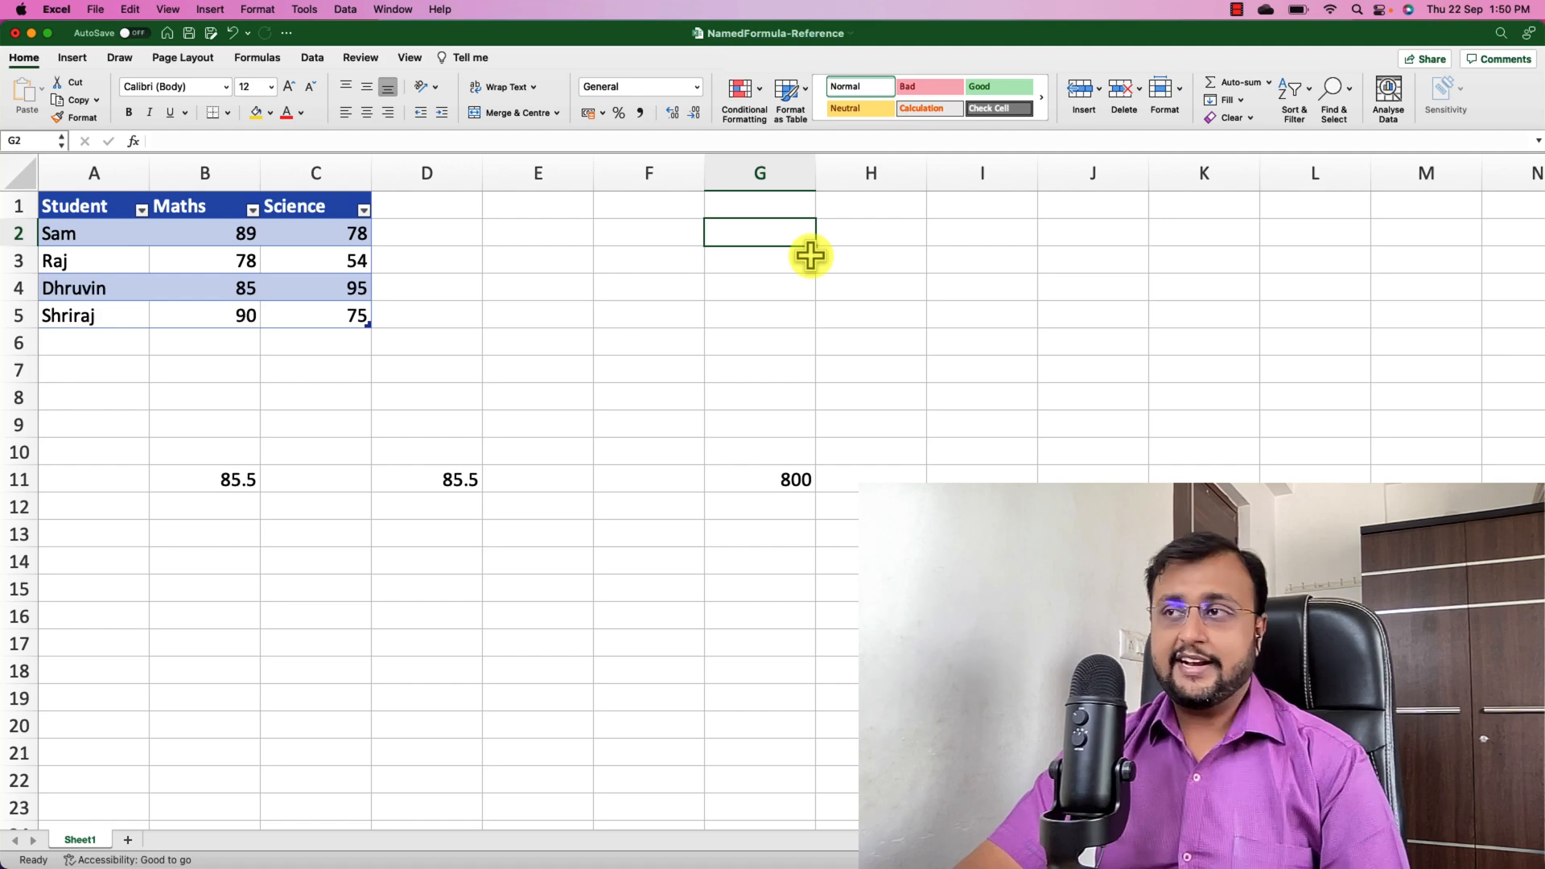
Enter the ROI rate, compute =50000*ROI*1 in G4, and move the rate cell to I2
type("0.06")
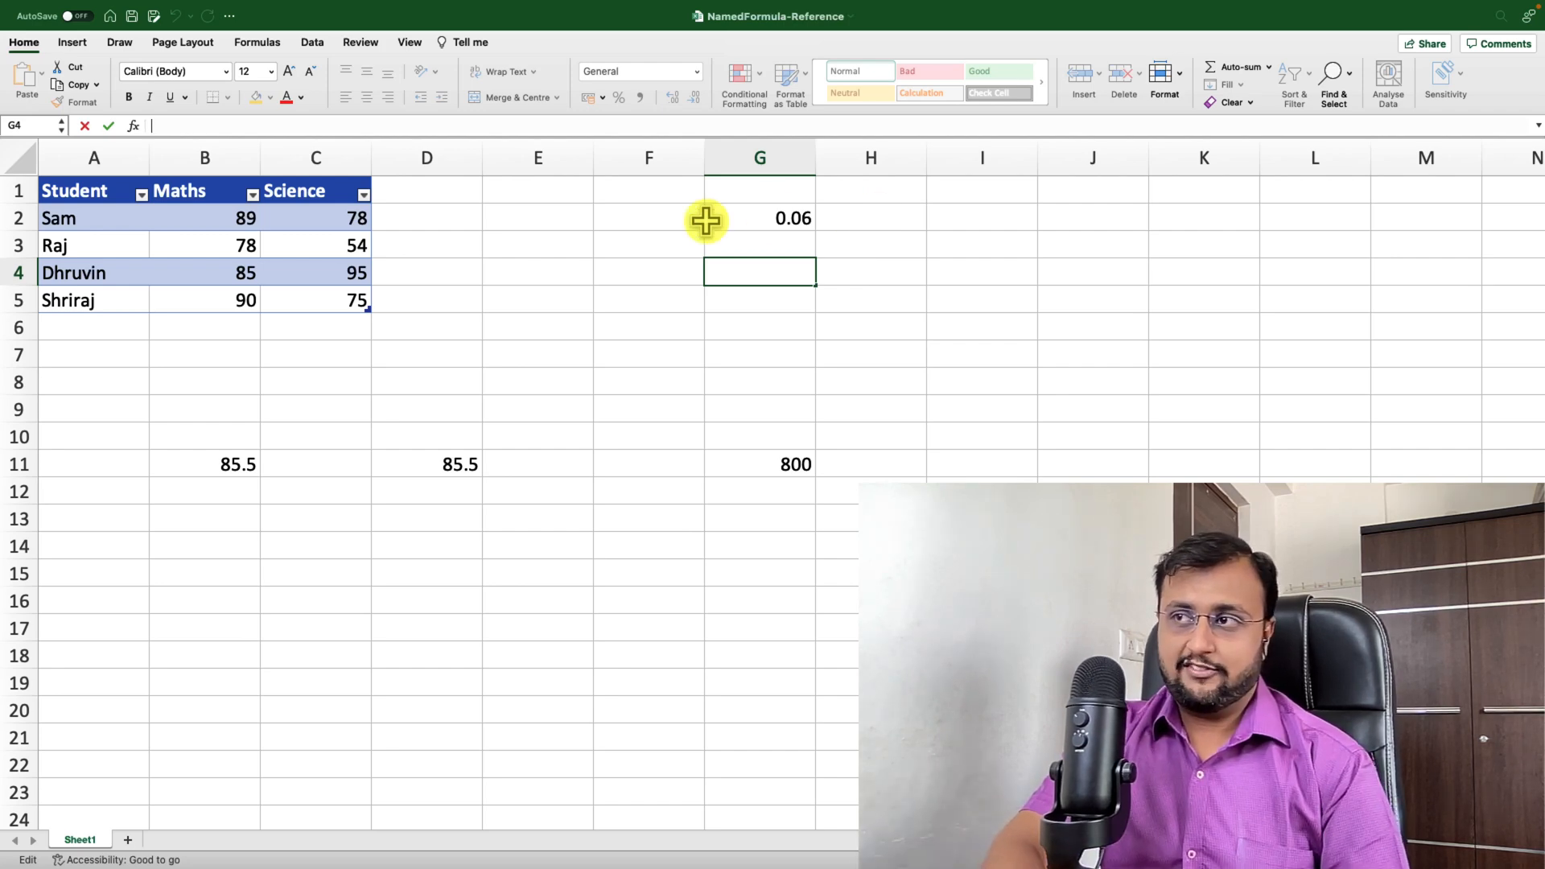
type("=50000*")
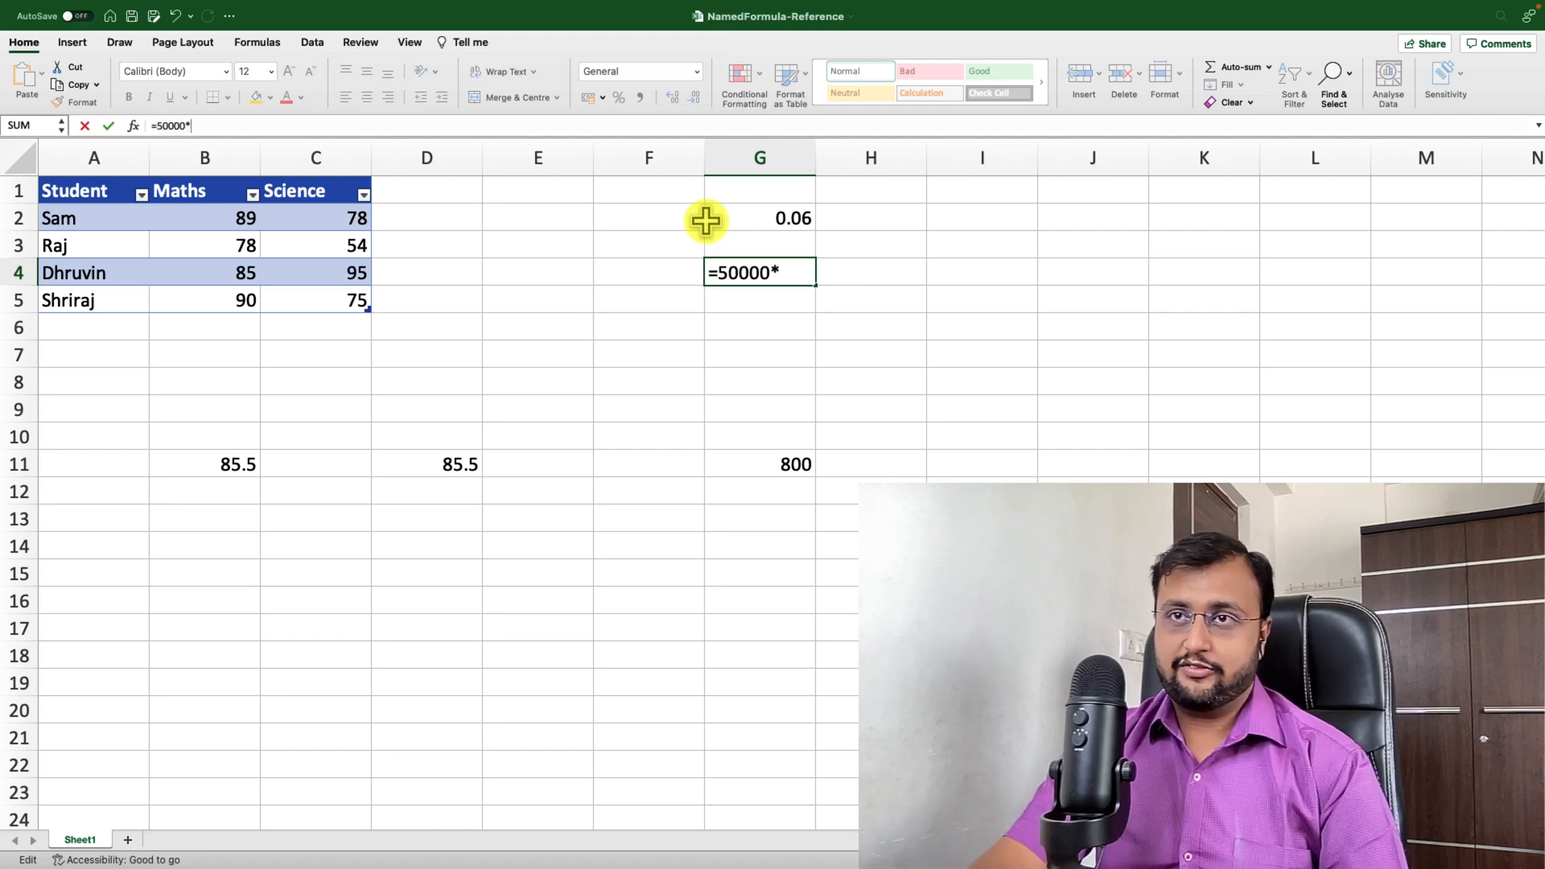
type("ROI")
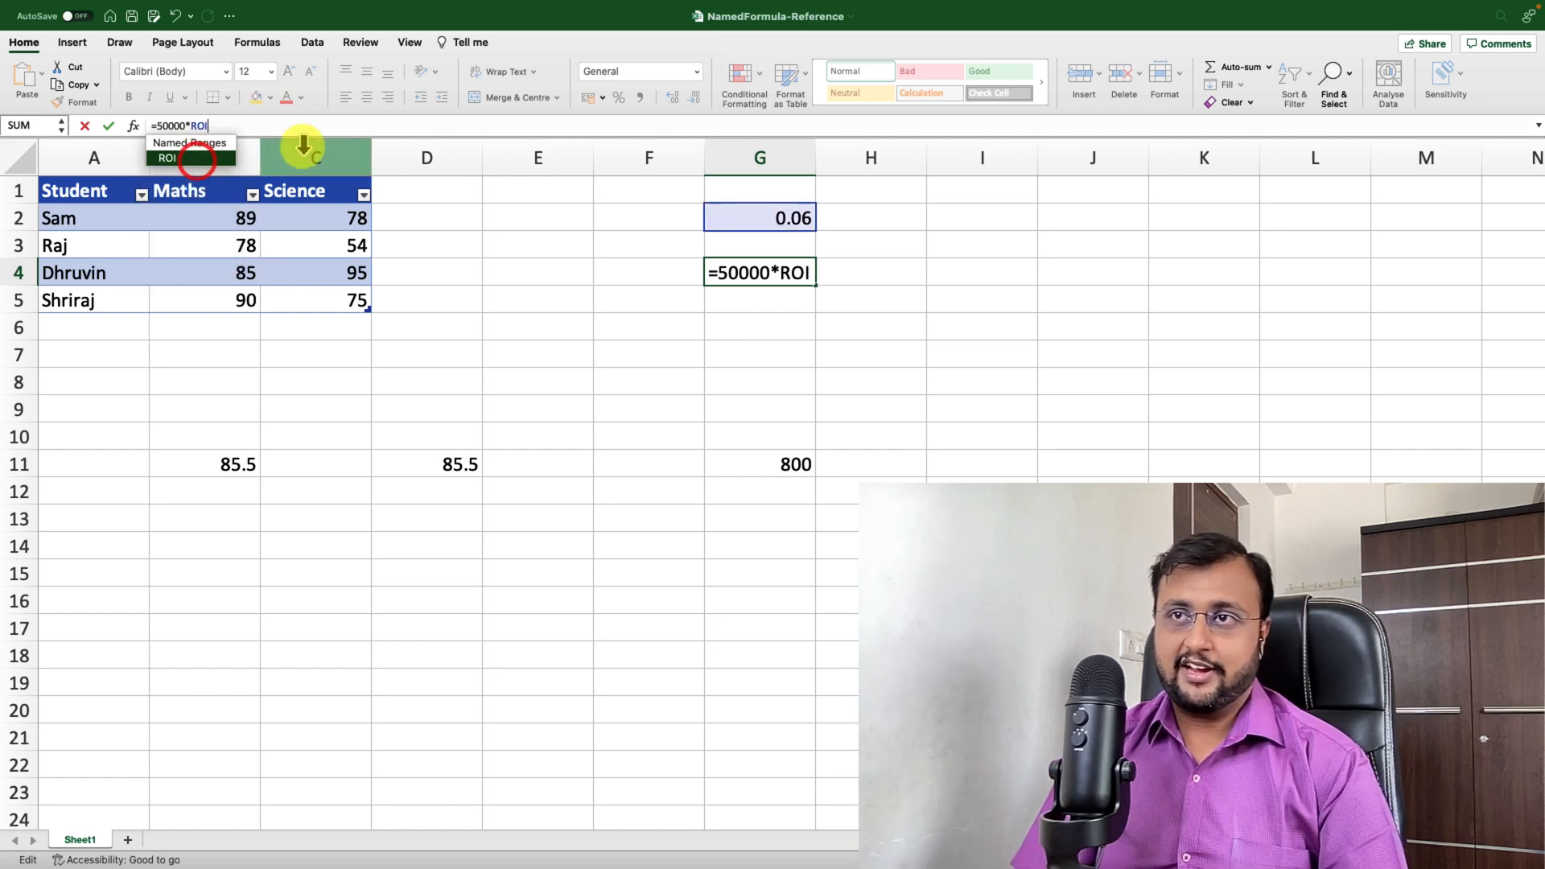
type("*1")
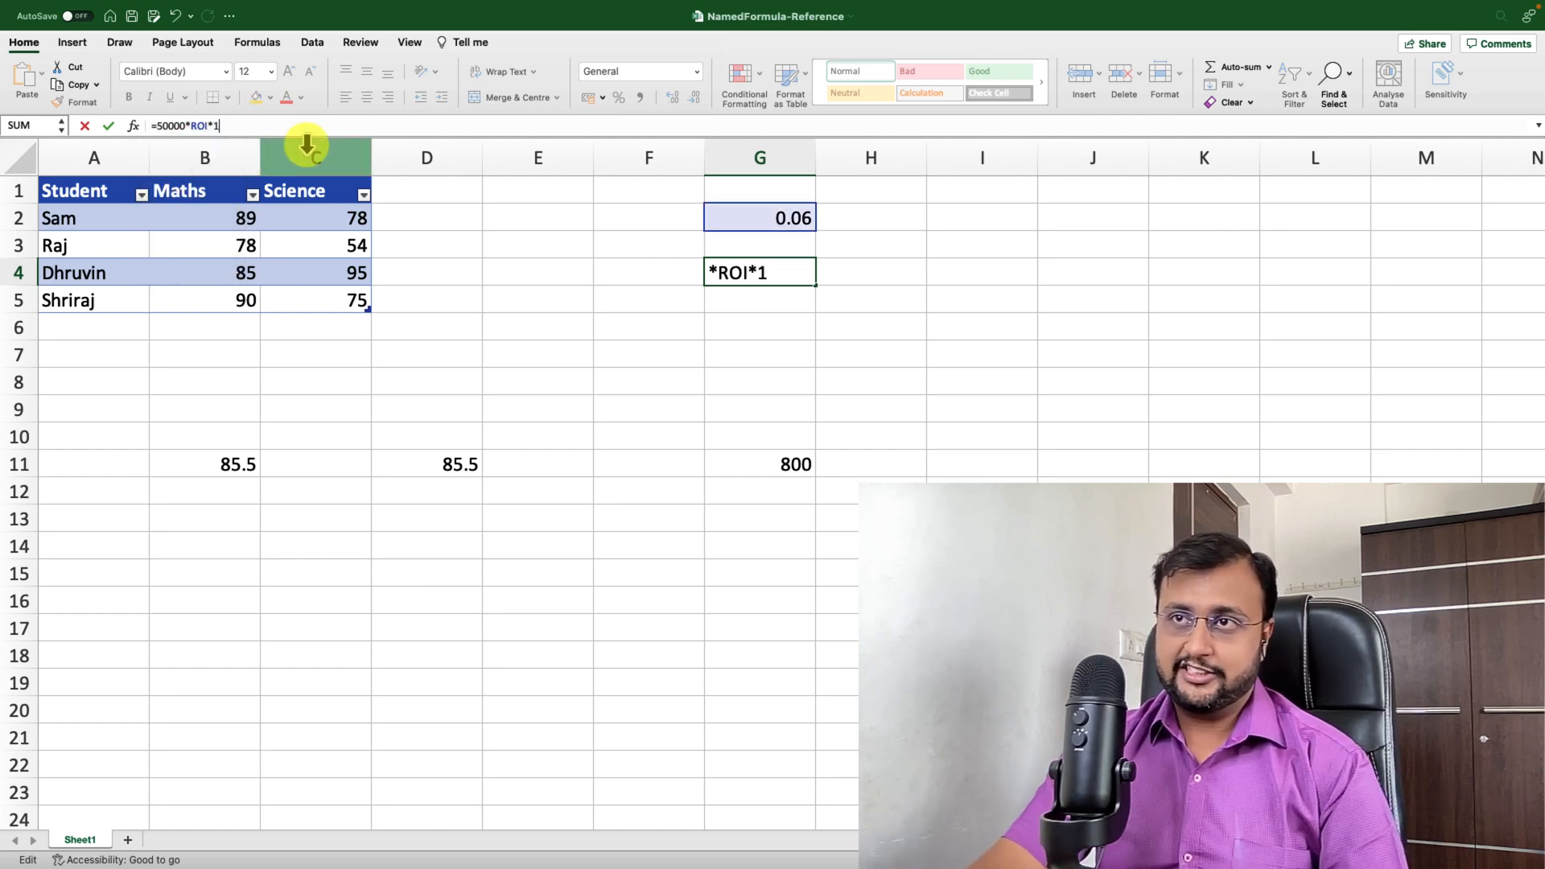
key("enter")
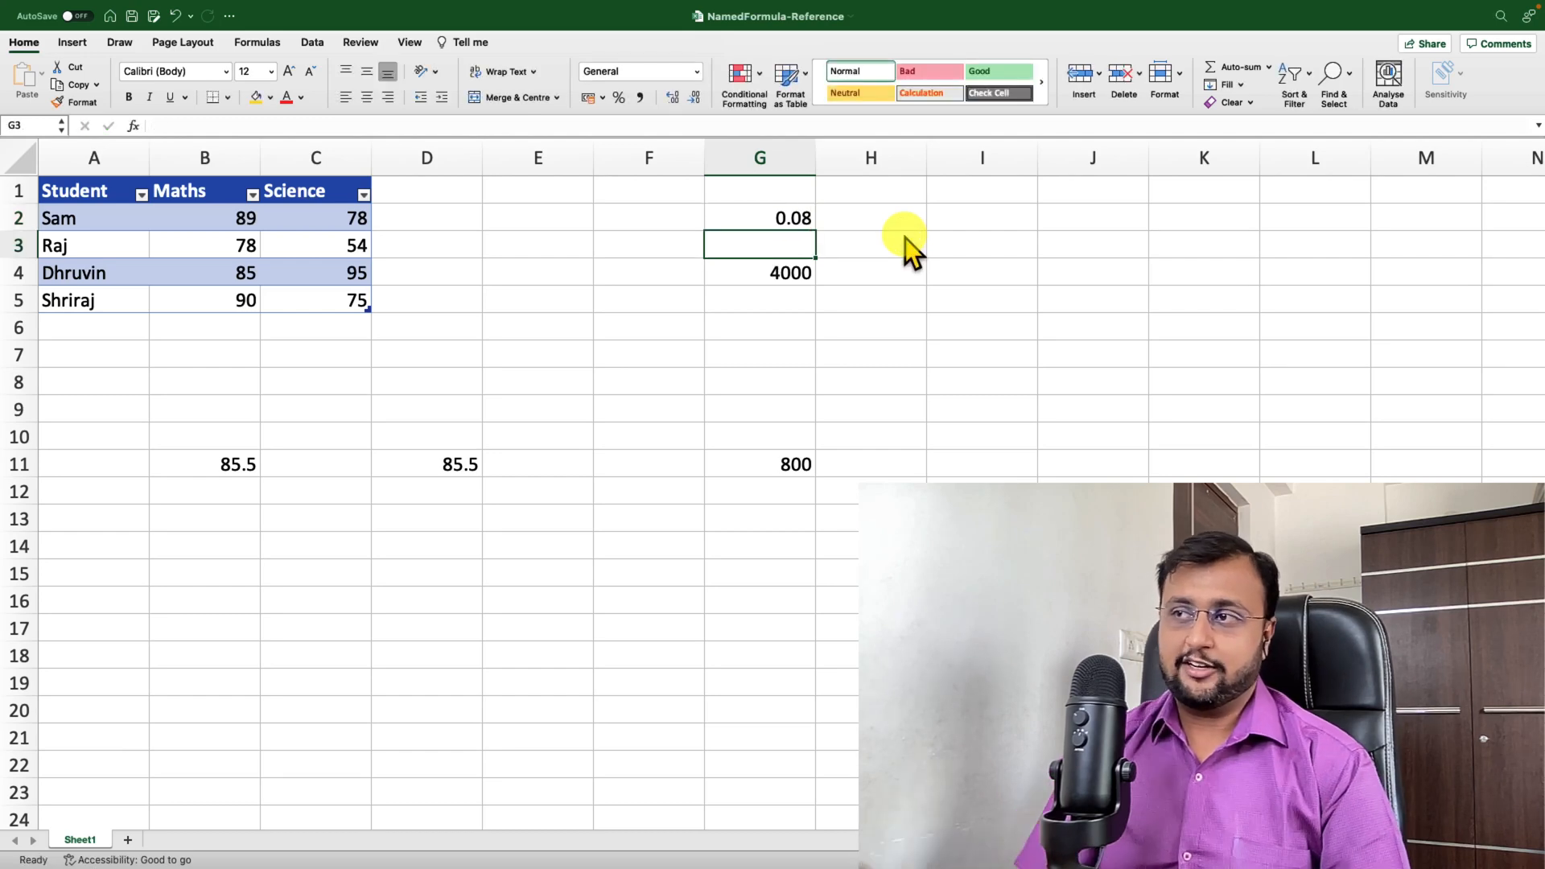
left_click(759, 218)
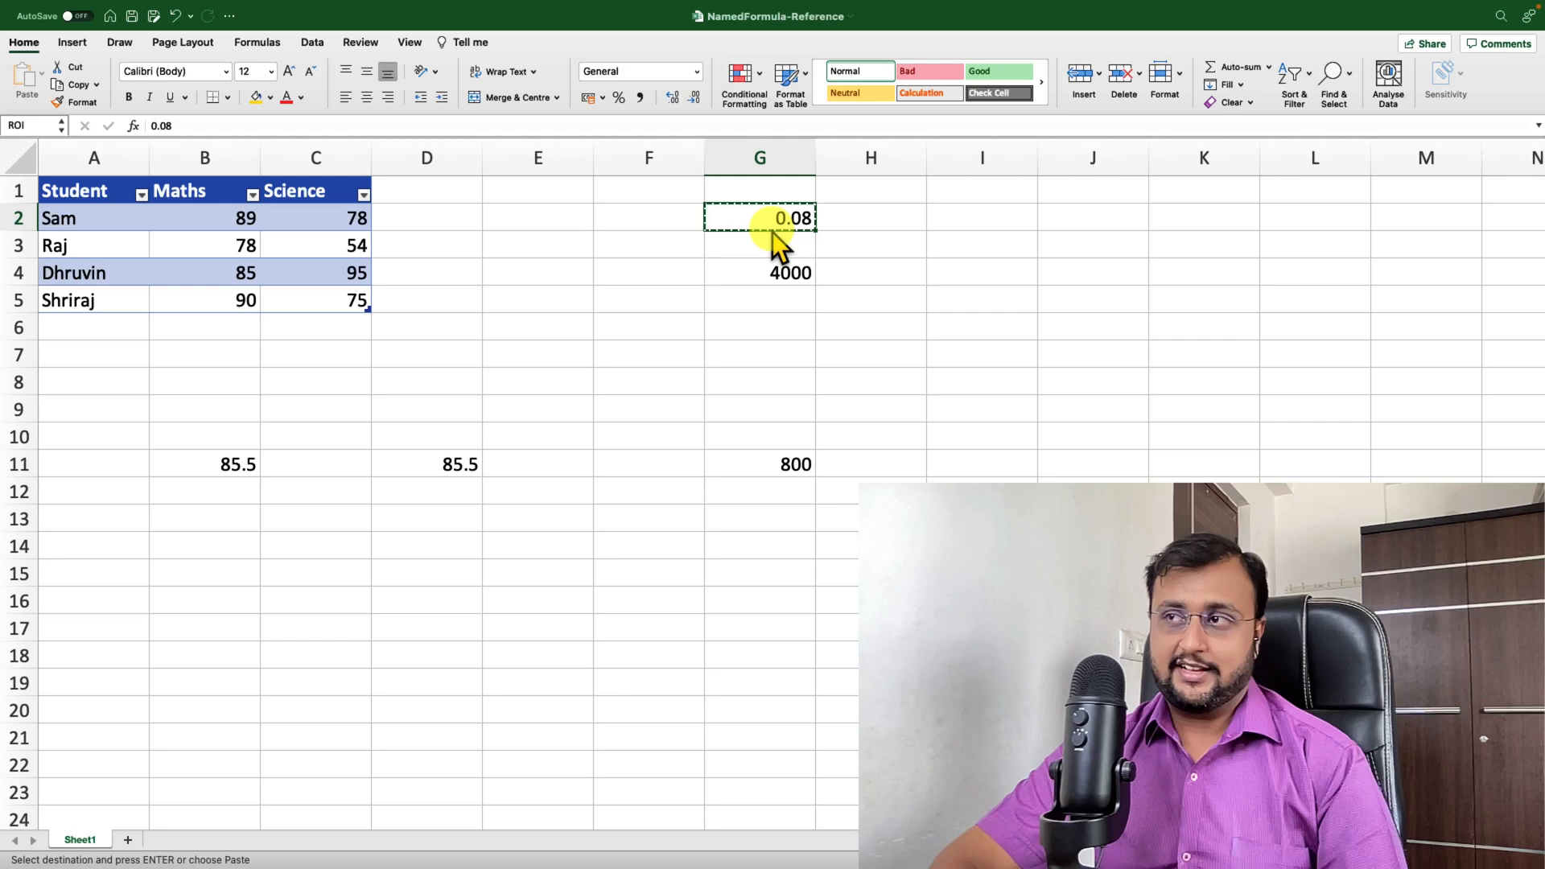
left_click(982, 218)
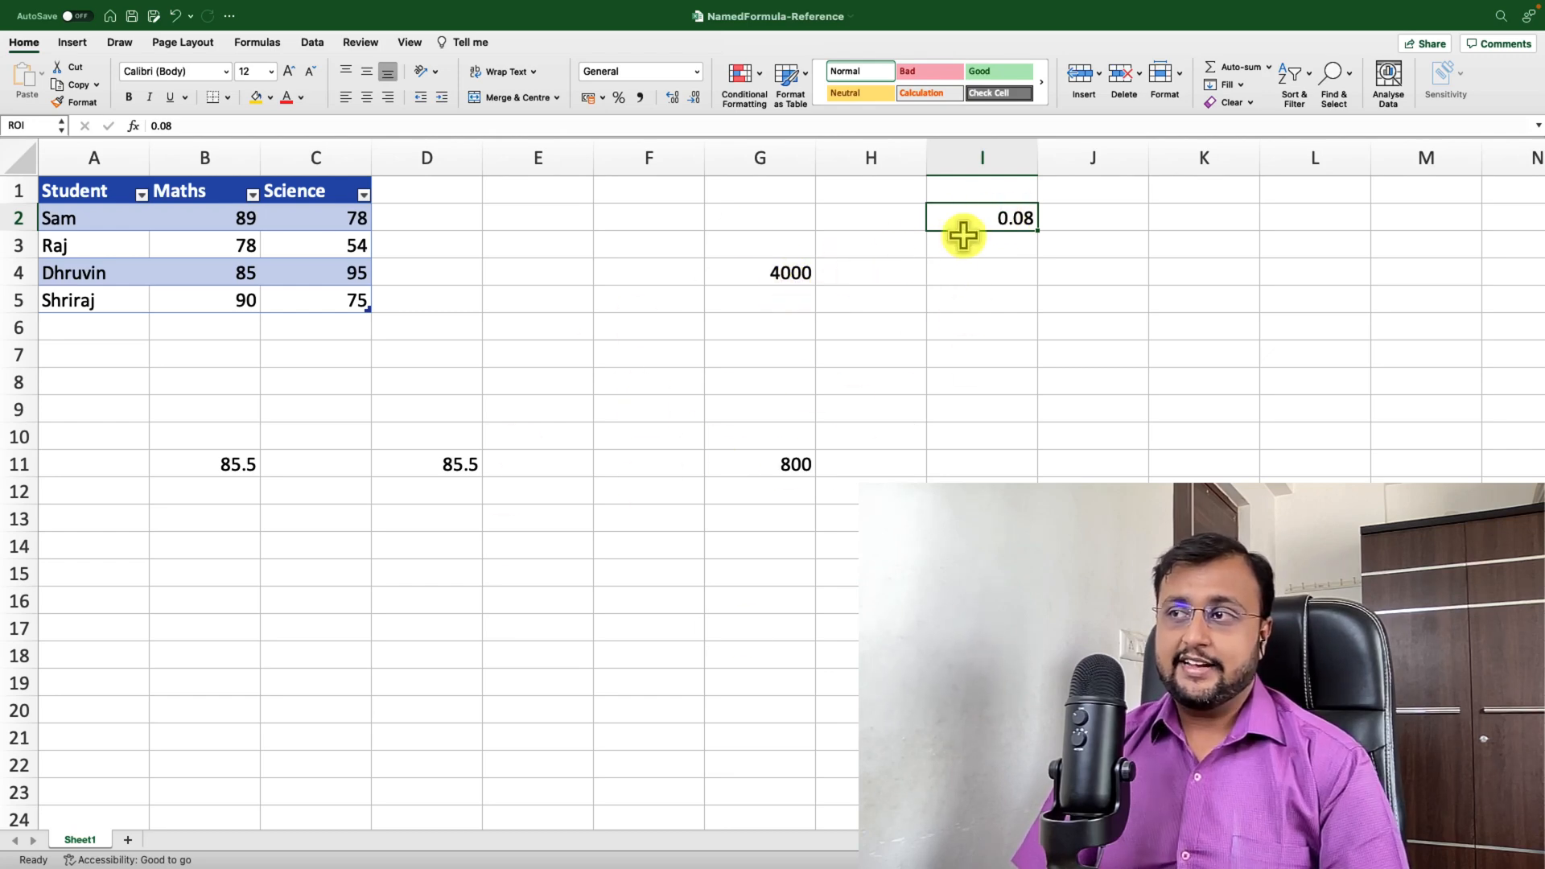
mouse_move(781, 285)
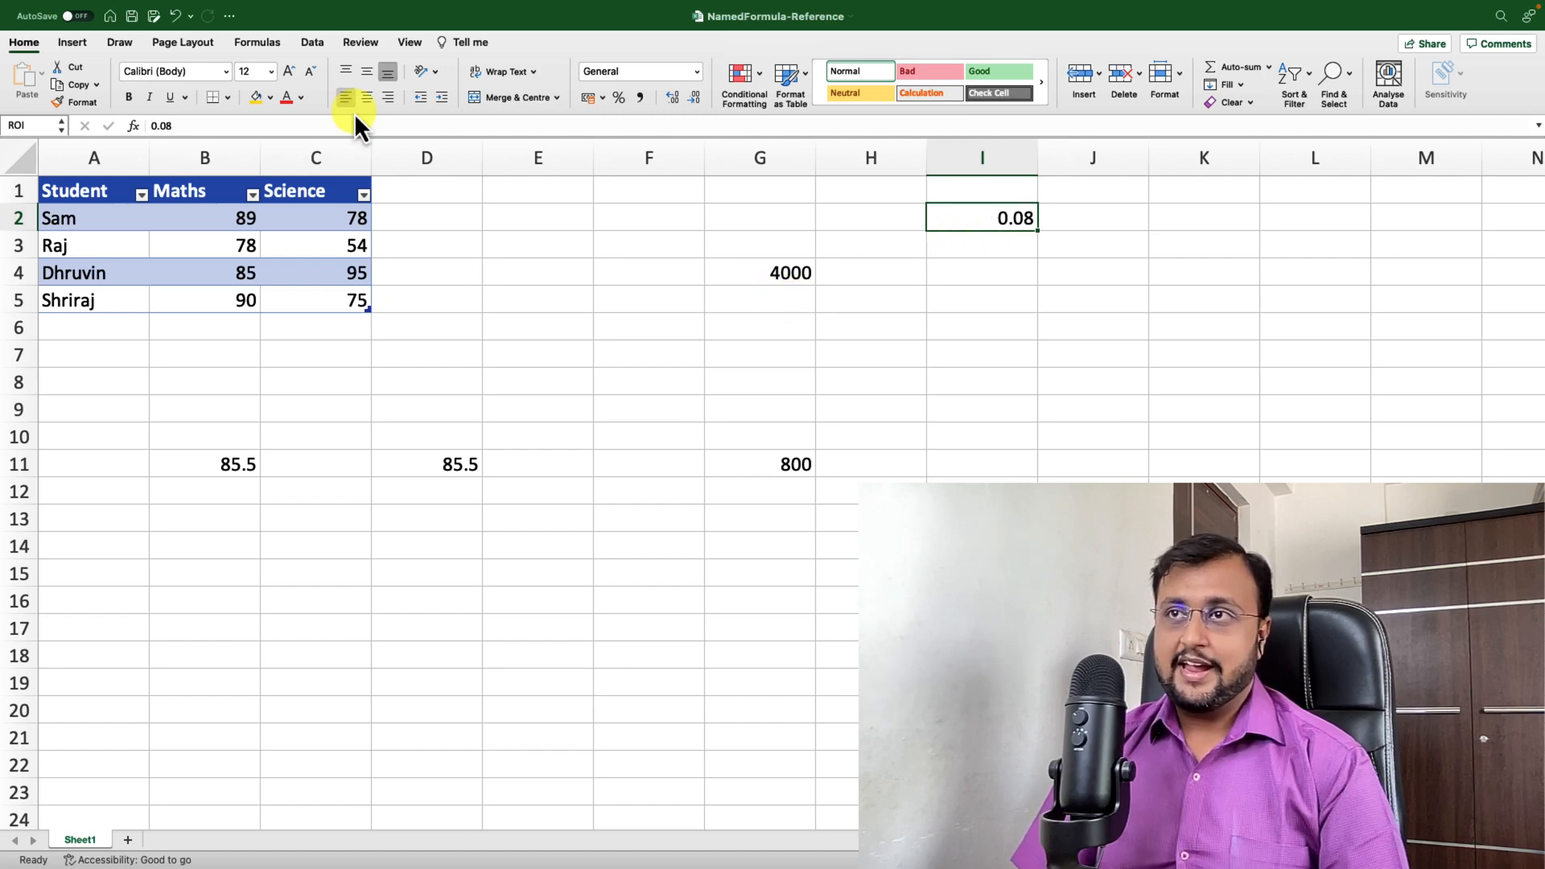
Check G4's ROI formula, then review RateofIntrest and ROI in Name Manager
left_click(759, 272)
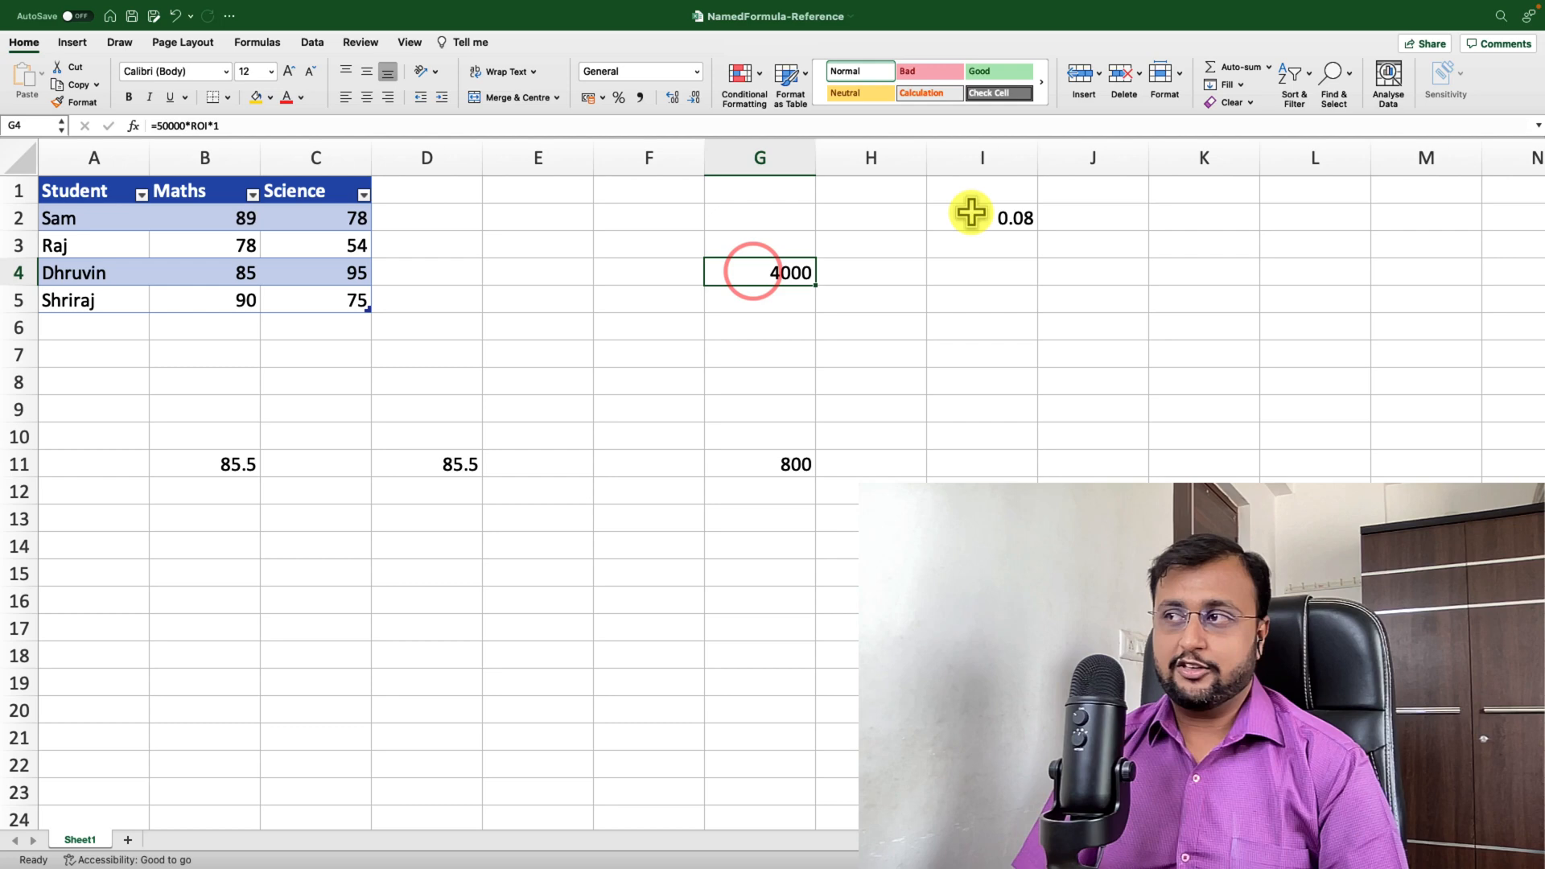
left_click(256, 41)
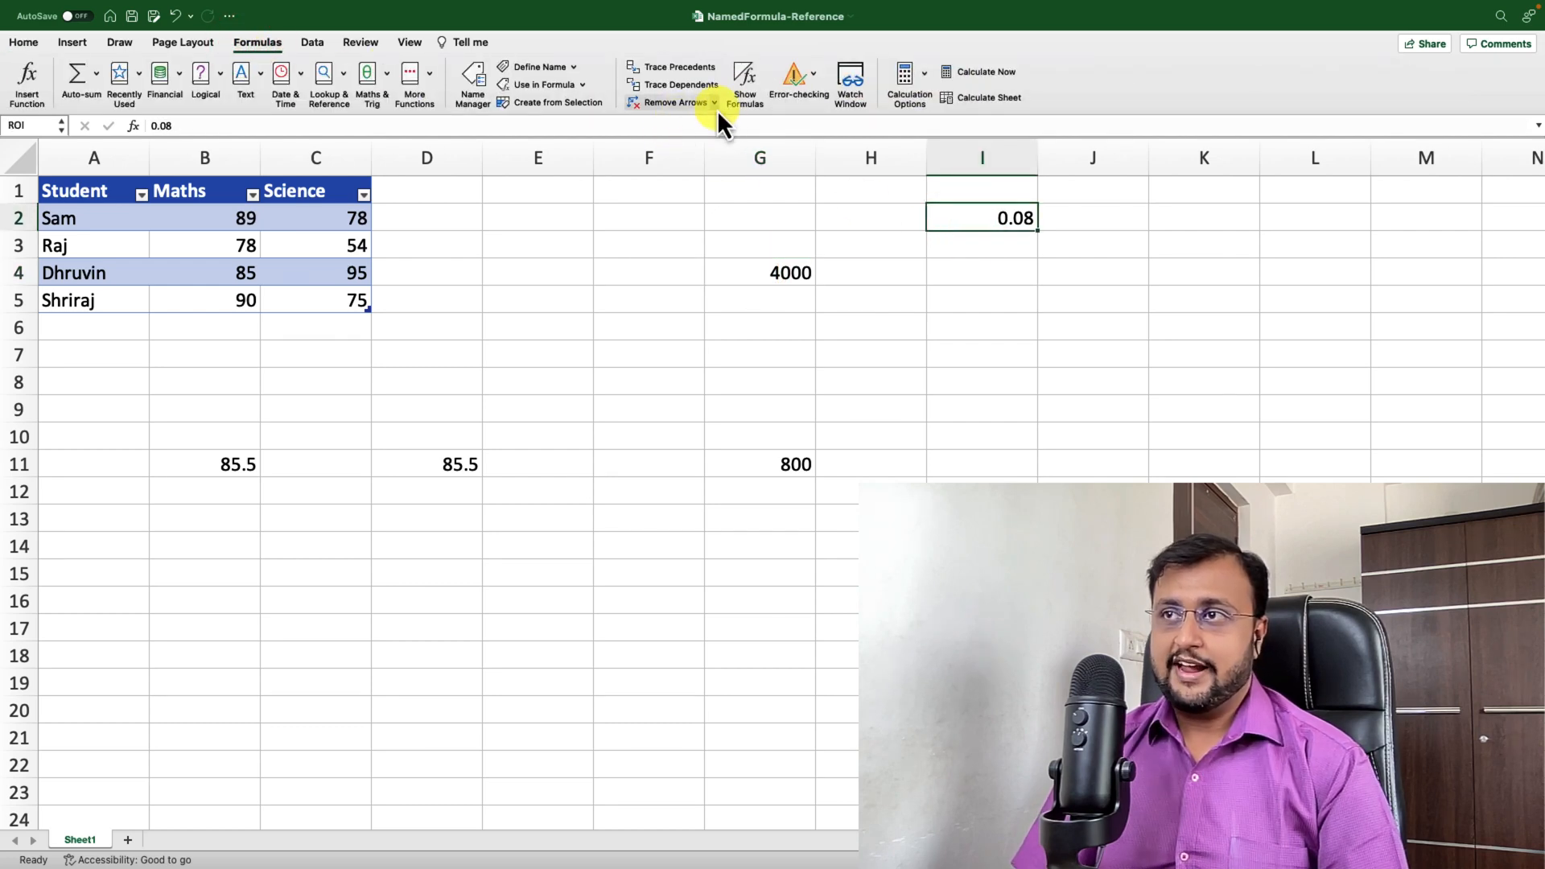
mouse_move(631, 105)
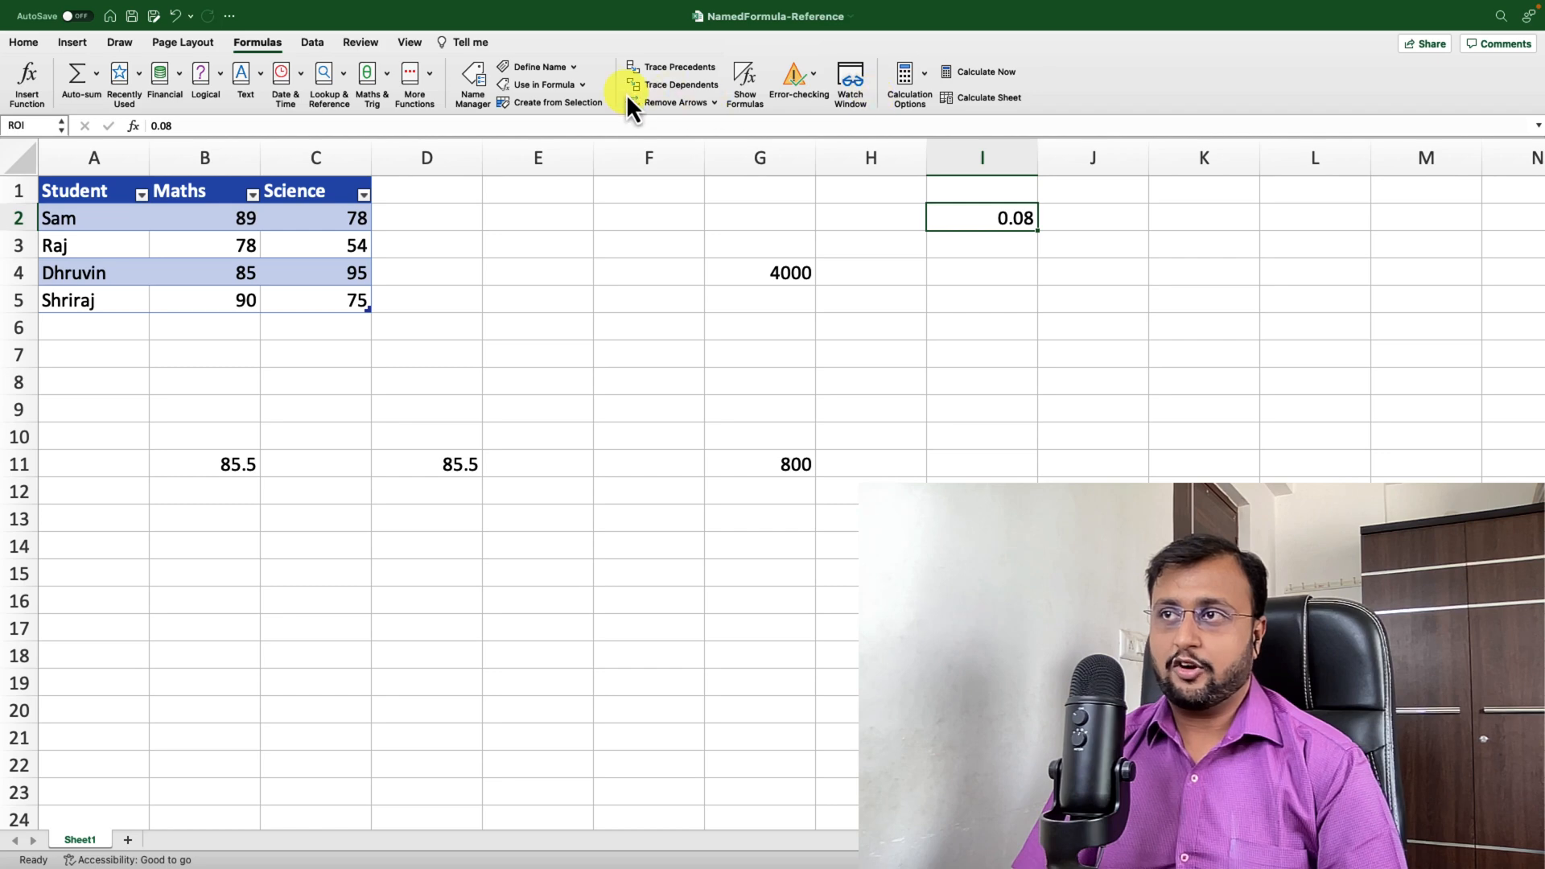
left_click(472, 82)
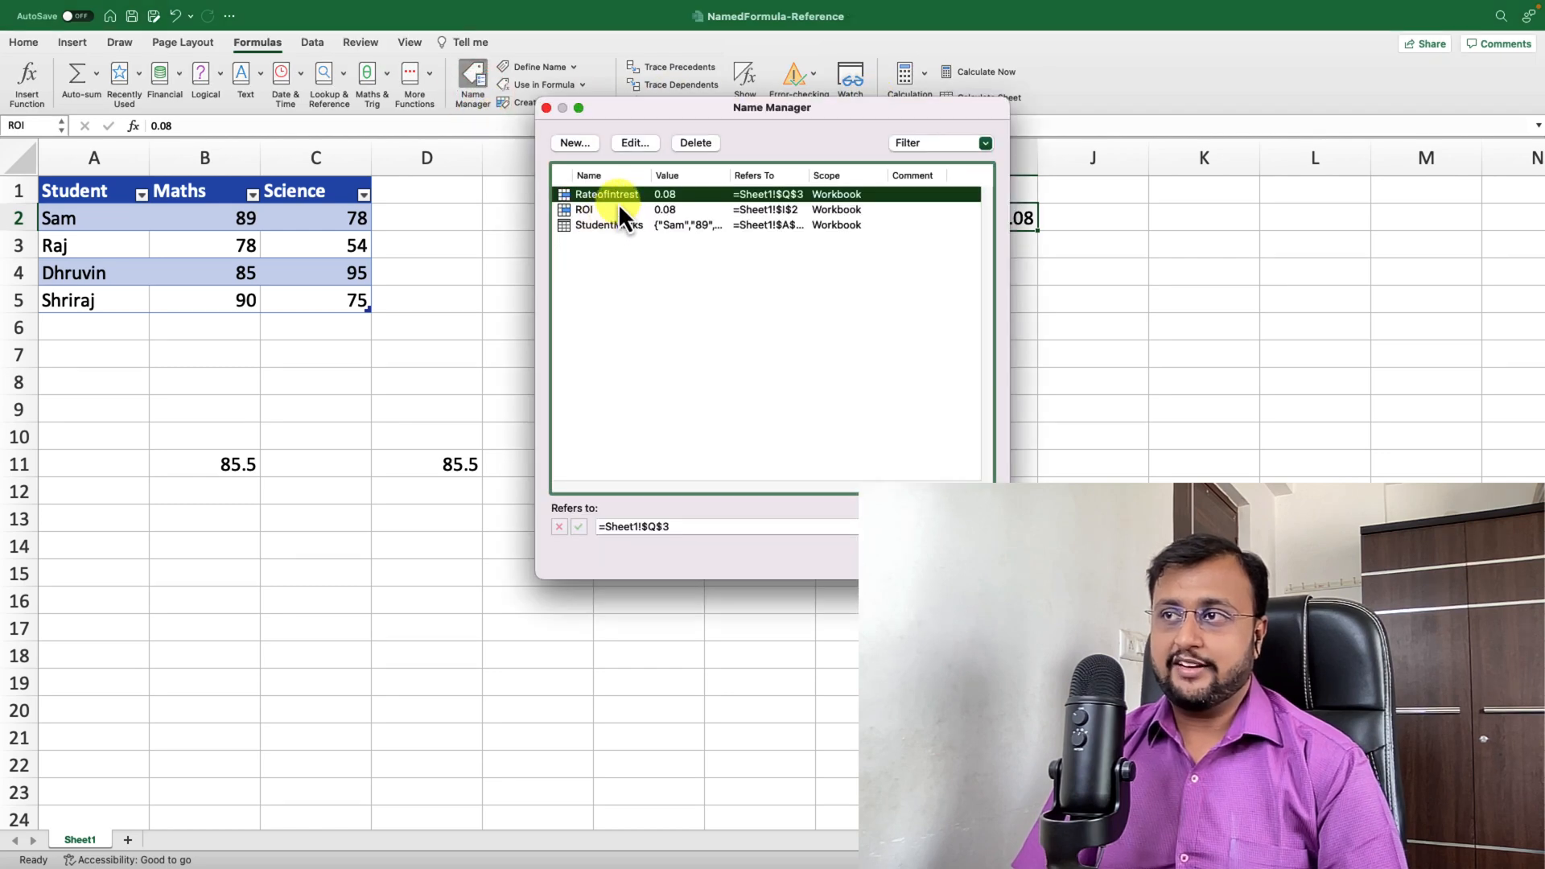
left_click(609, 225)
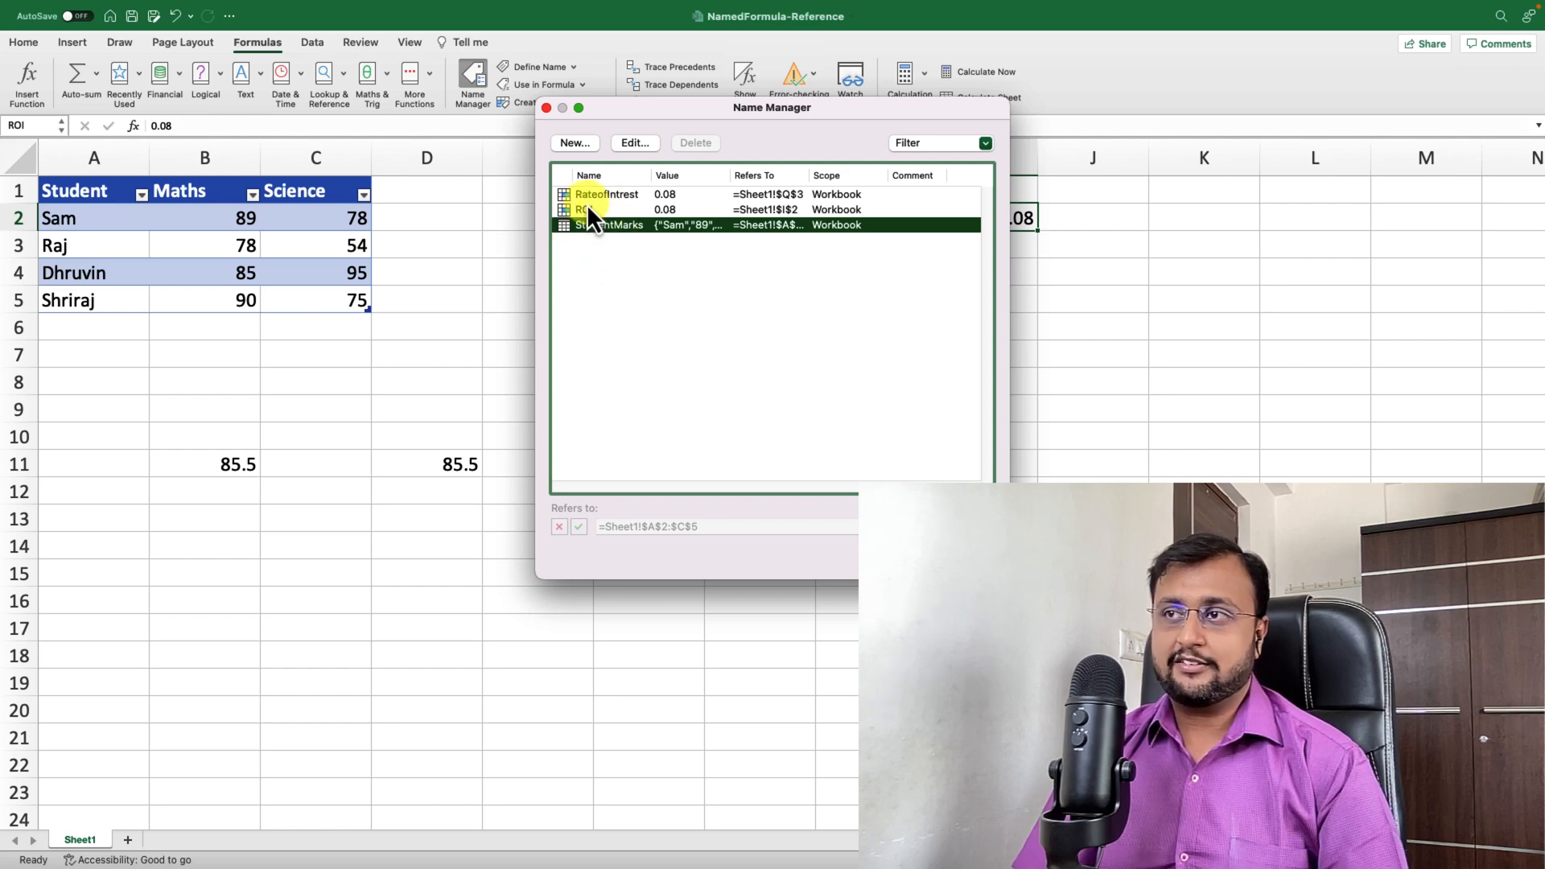
left_click(589, 209)
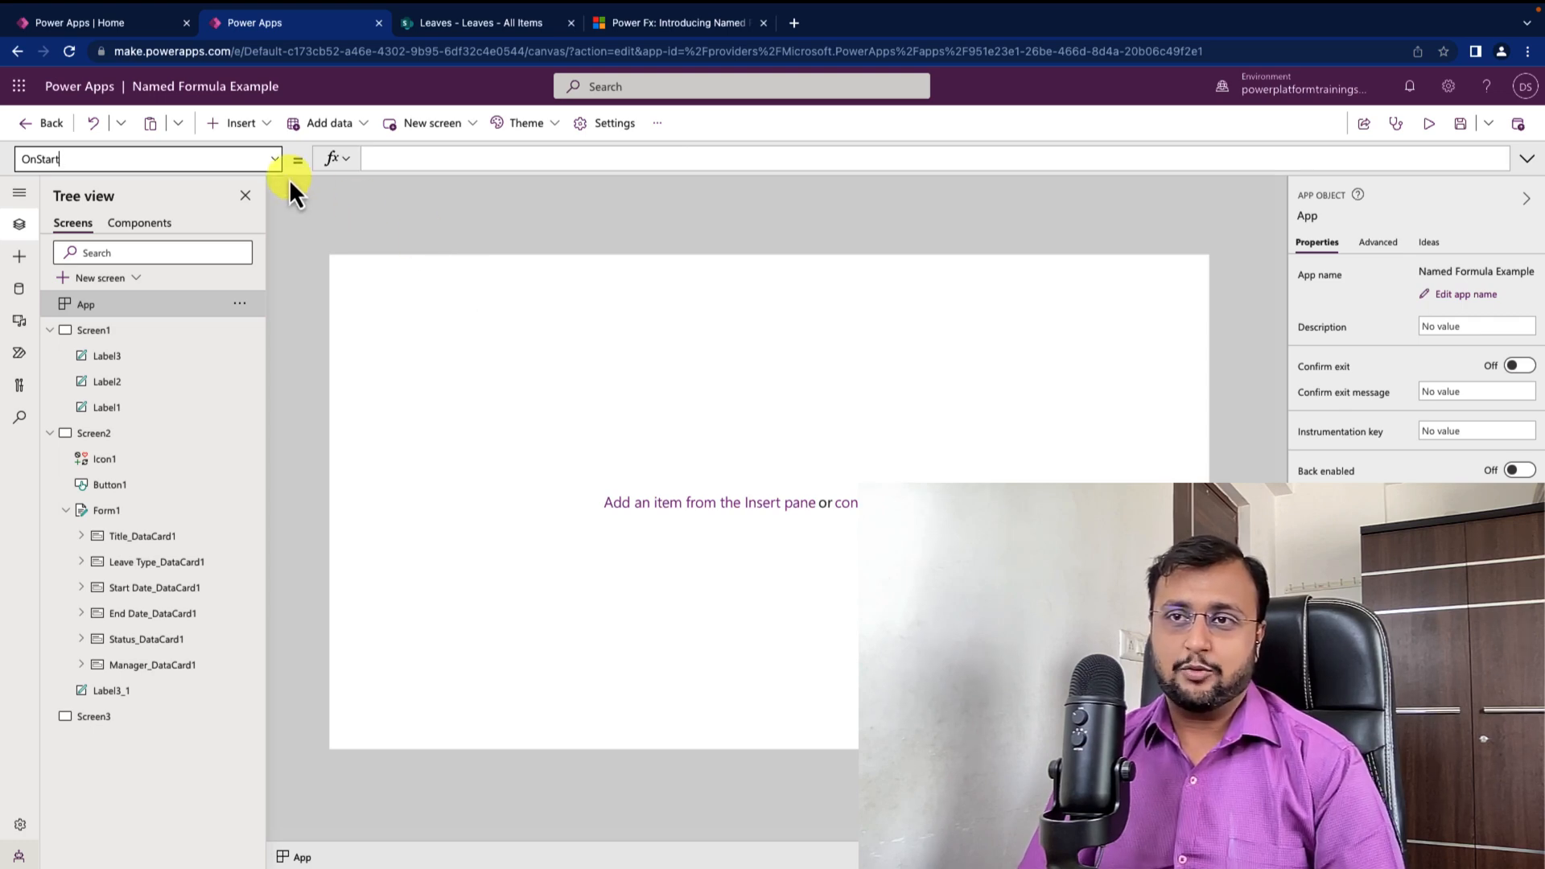
mouse_move(439, 197)
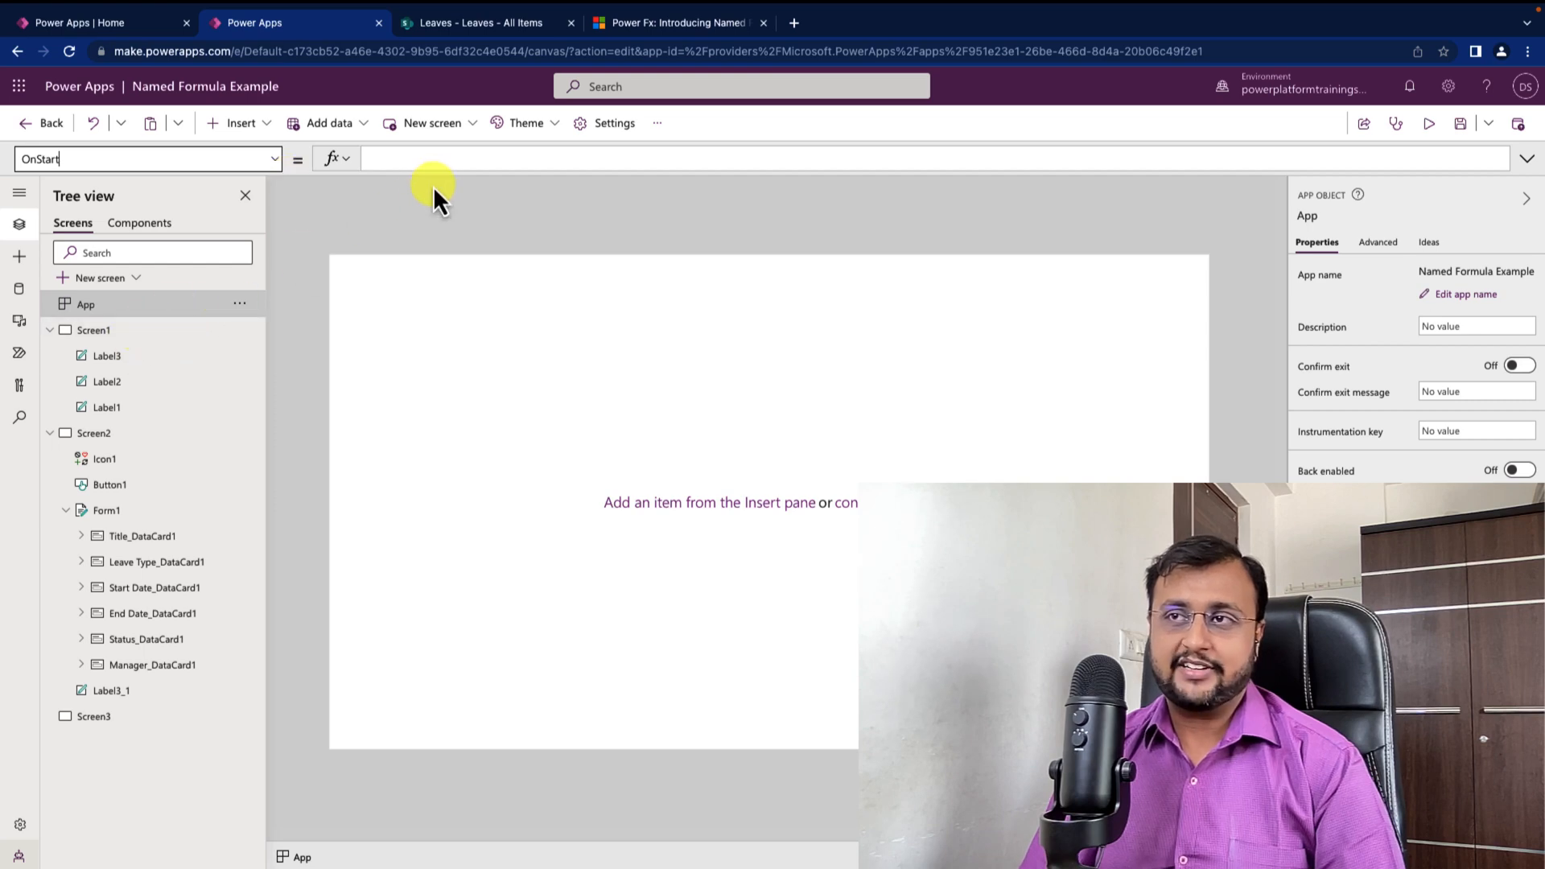
Start the App's OnStart formula with Set(varUser, User().Email)
left_click(436, 159)
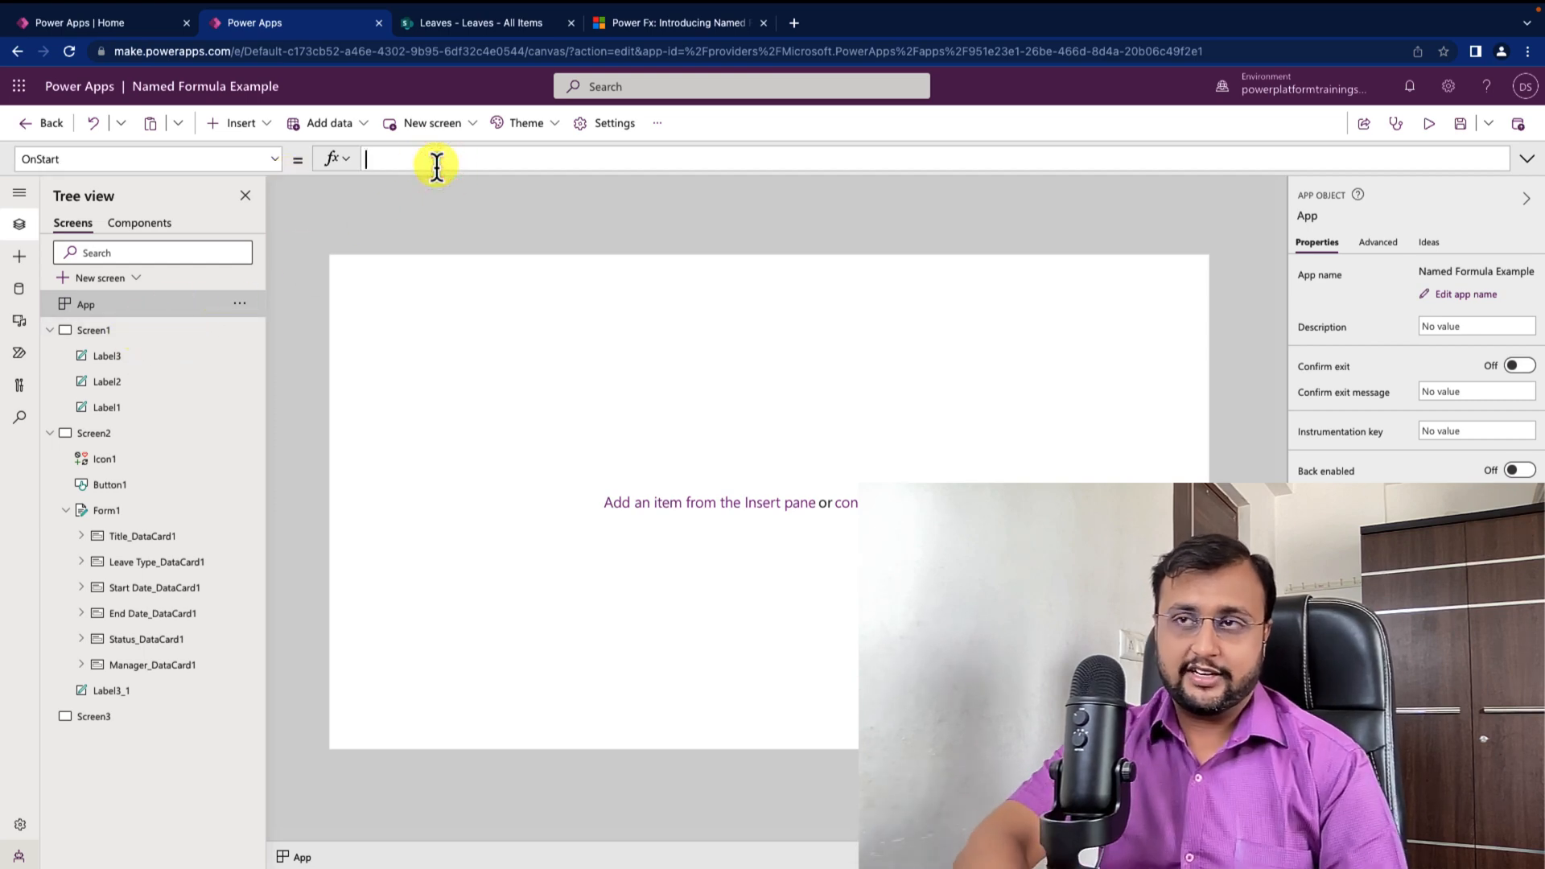
type("Set(varU")
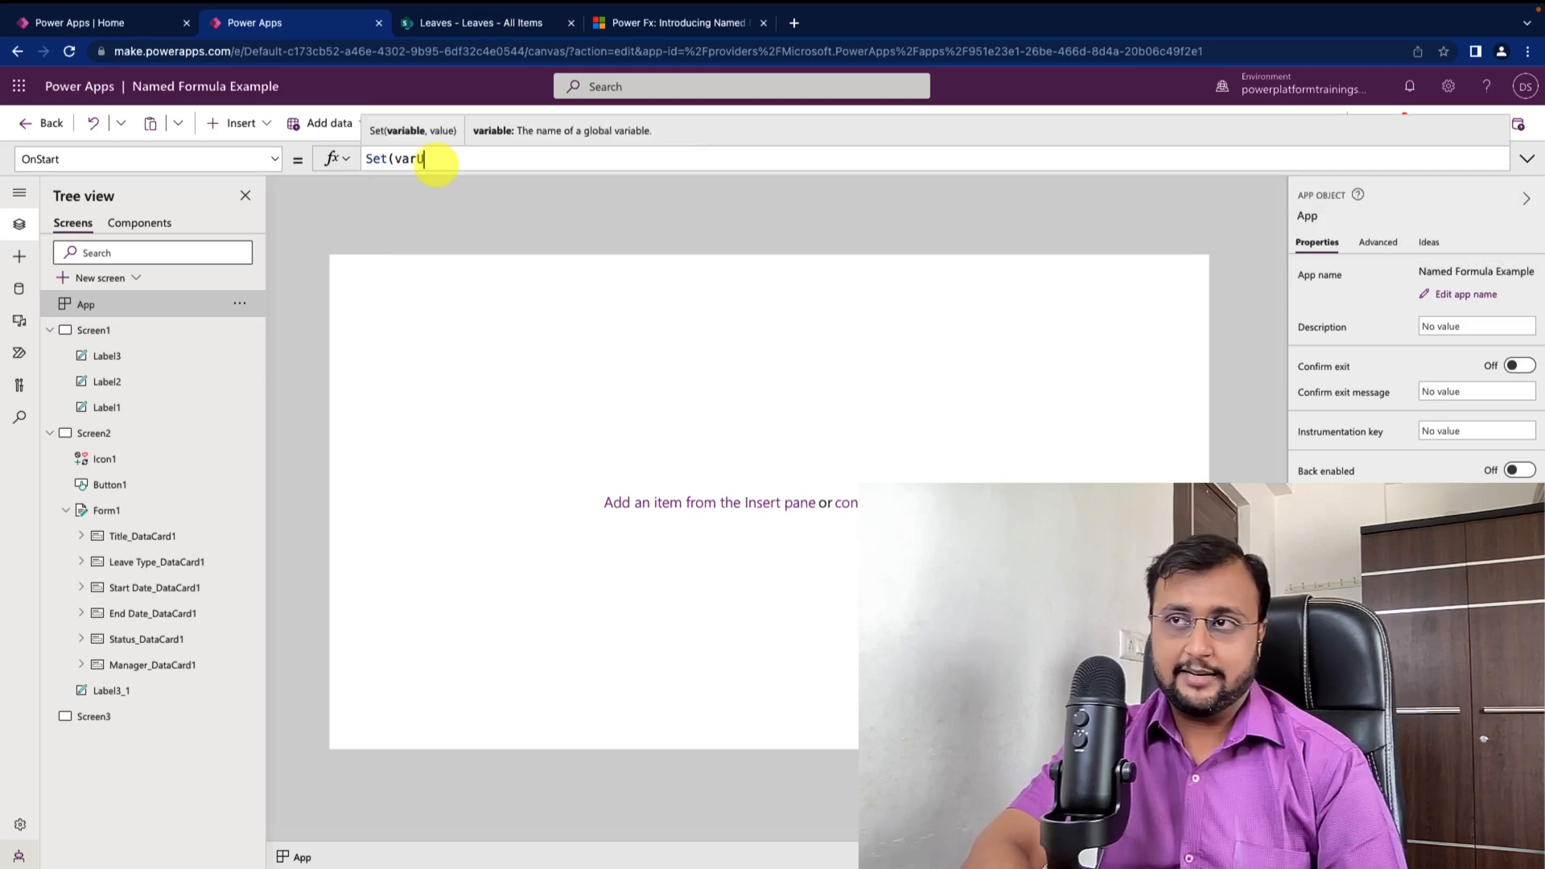
type("ser")
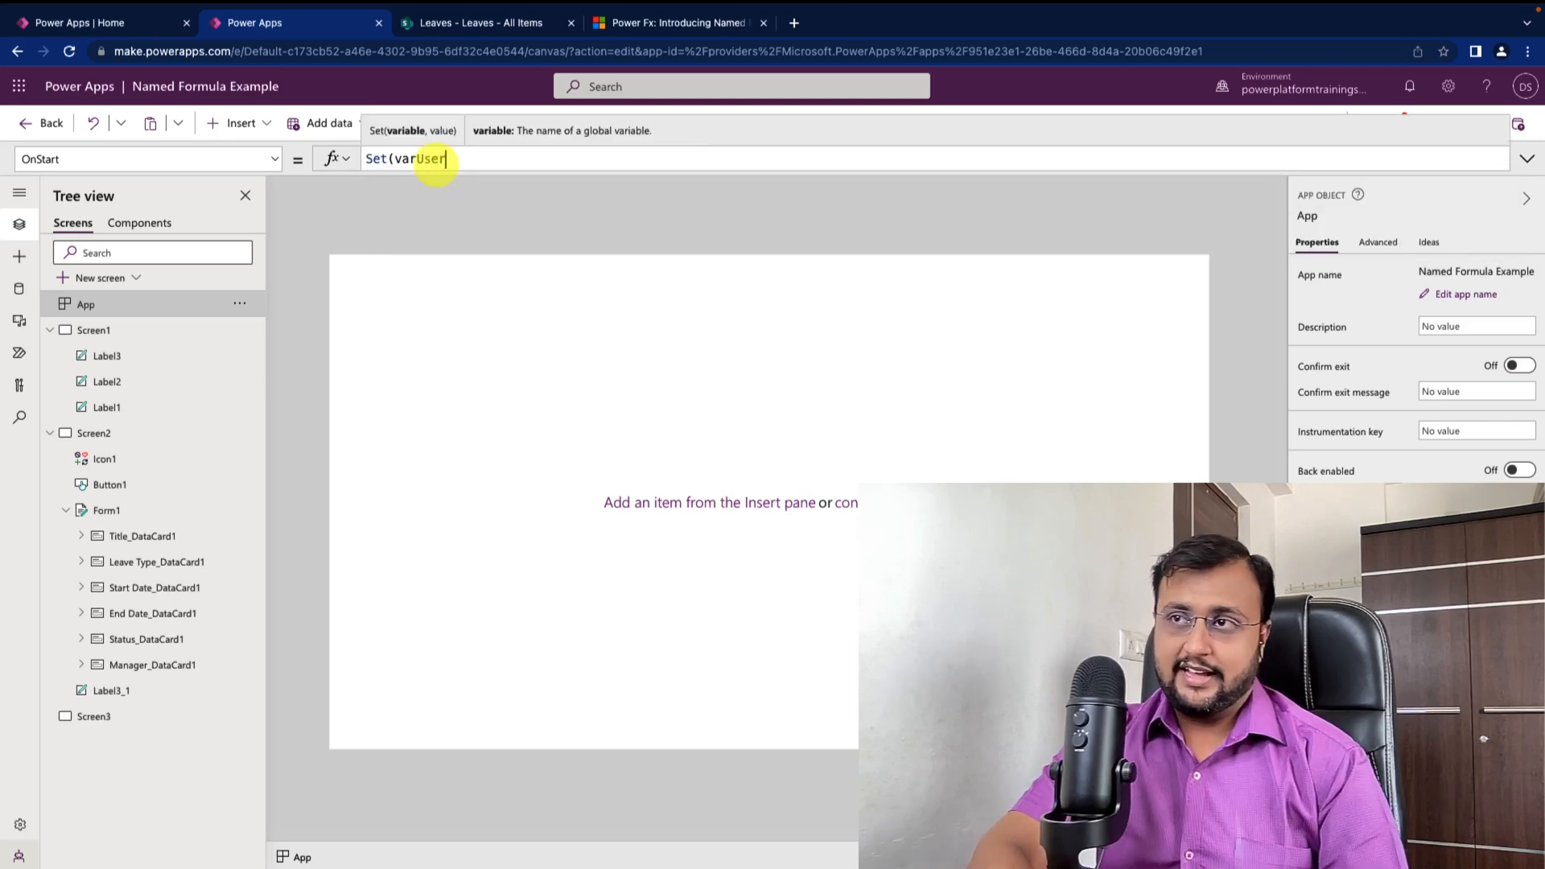
type(",User")
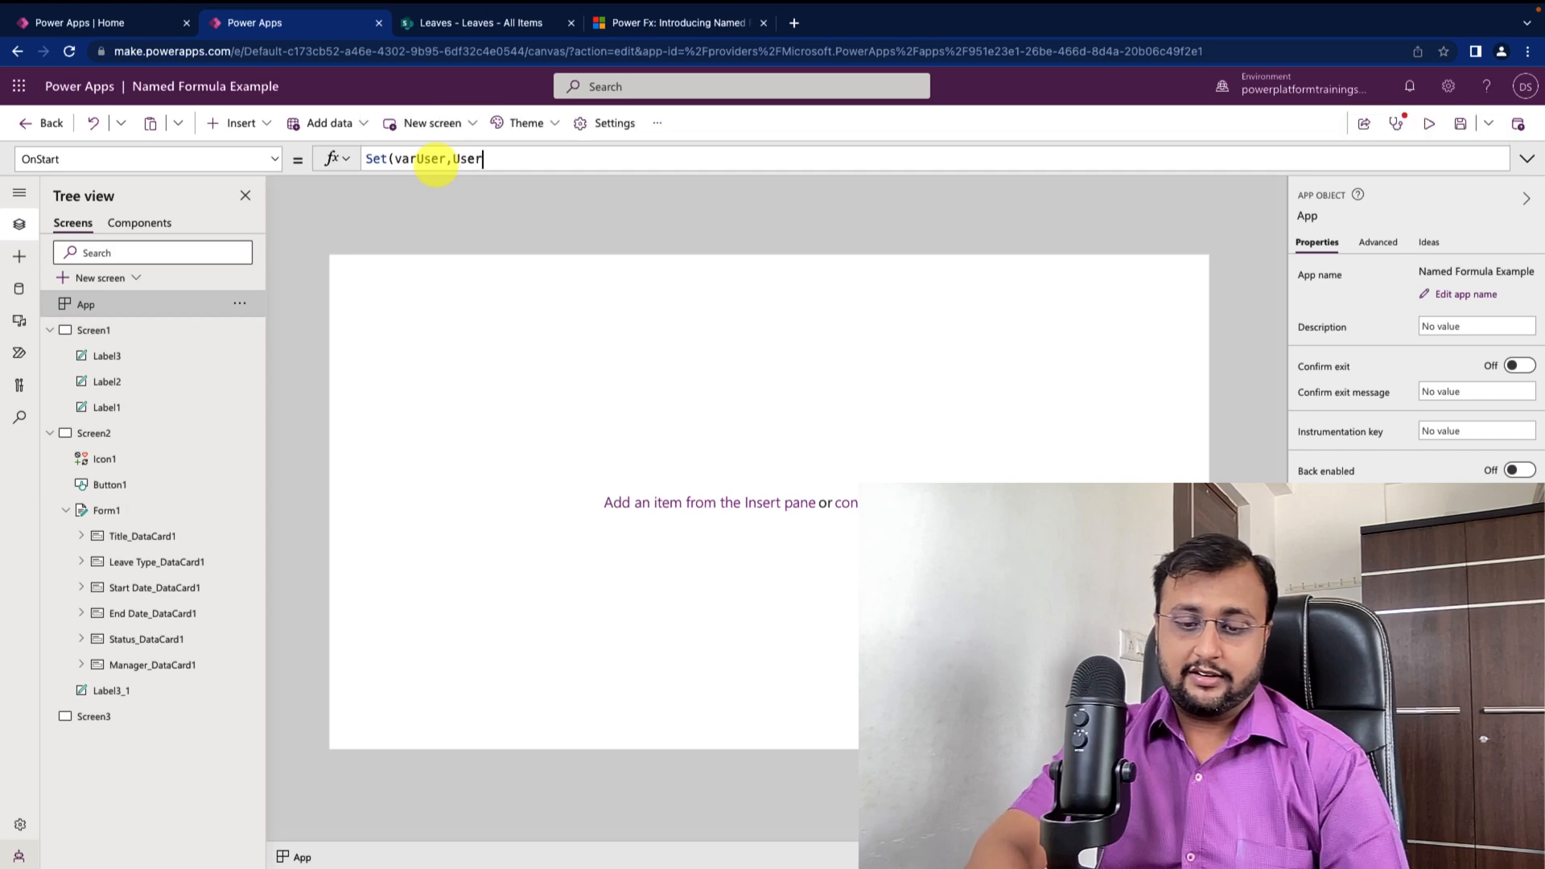
type("().E")
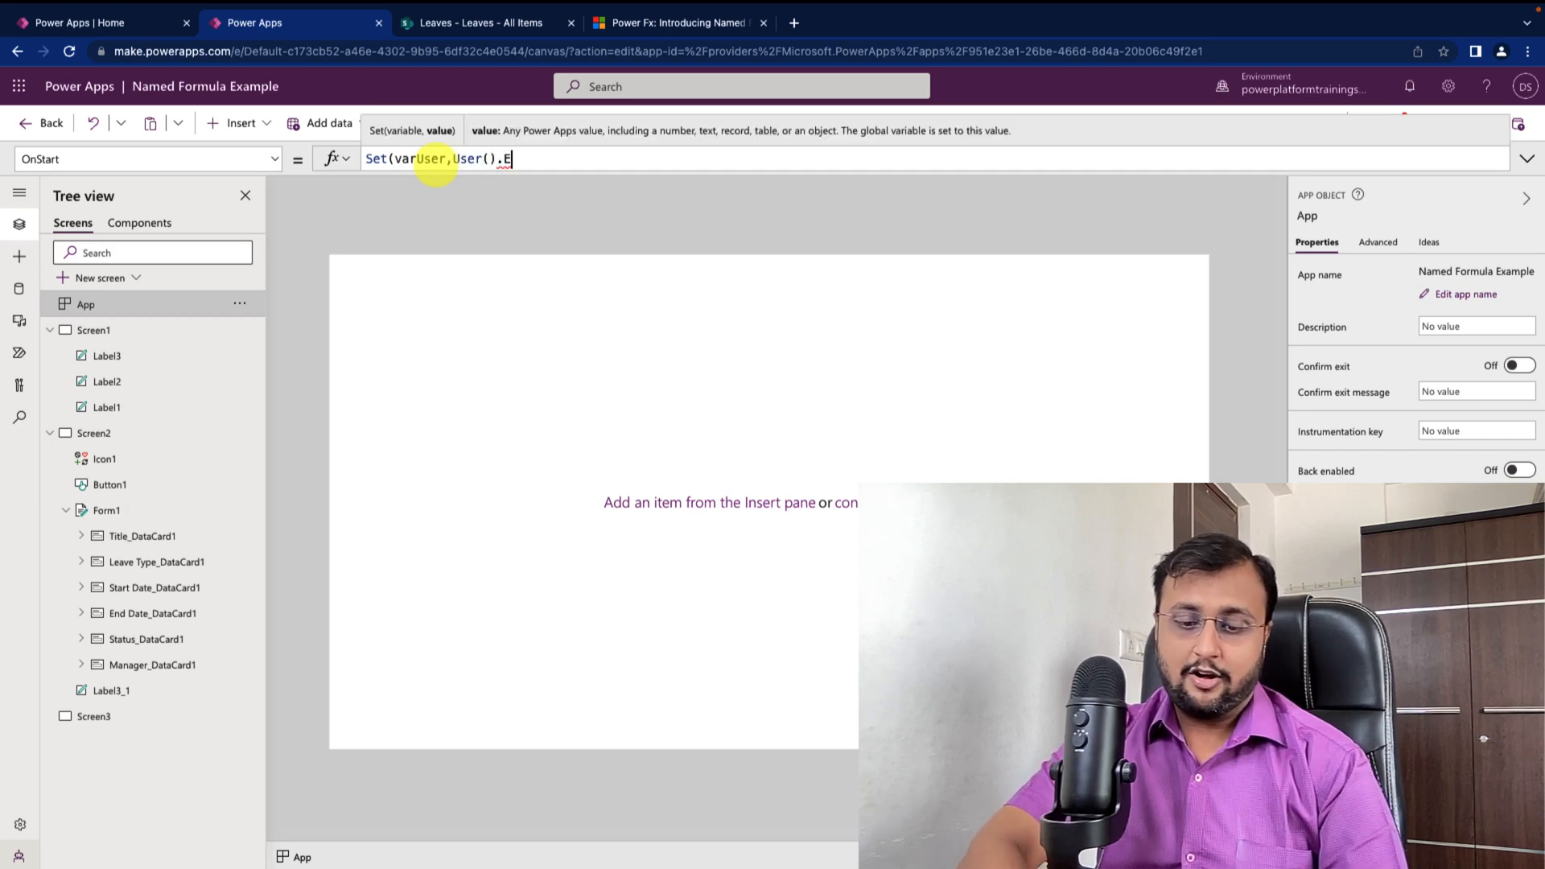
type("mail);")
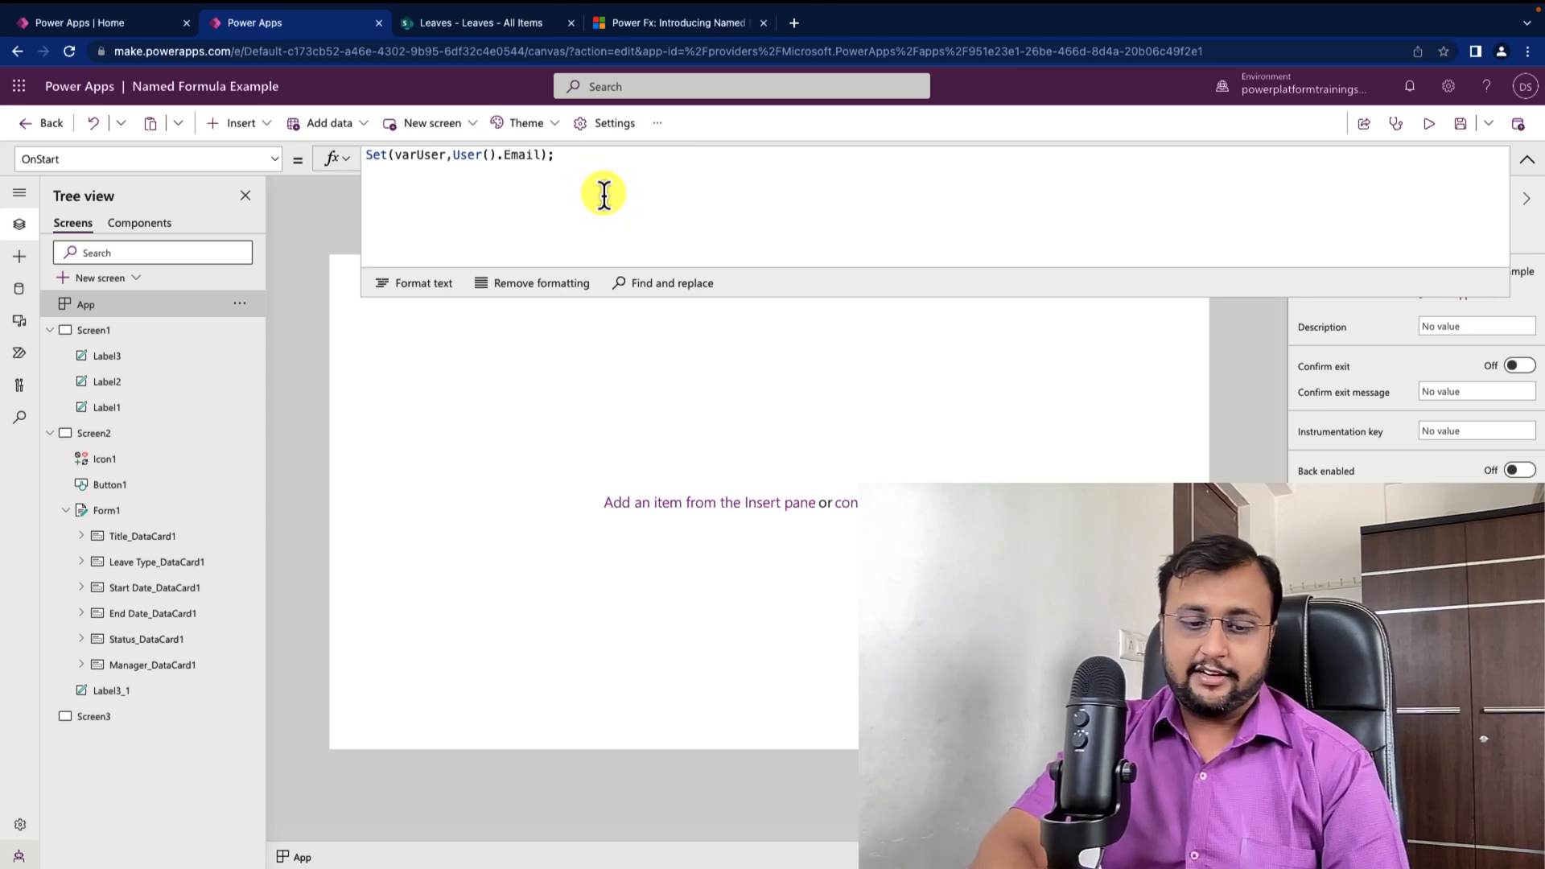
Add Set(varButtonColor, Color.Yellow); to the OnStart formula
type("Set(")
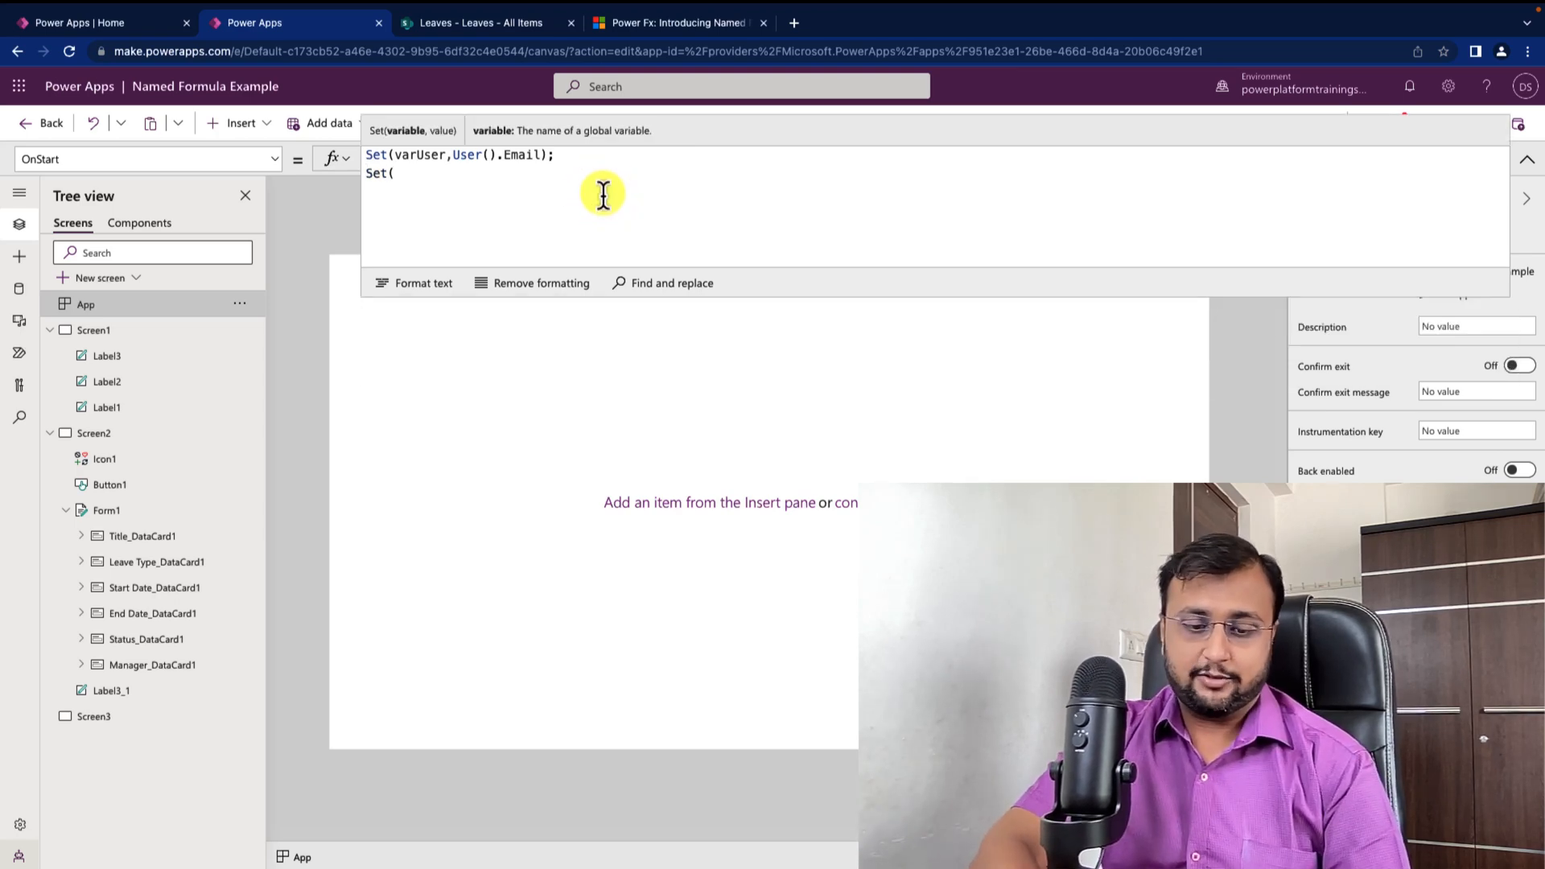
type("varB")
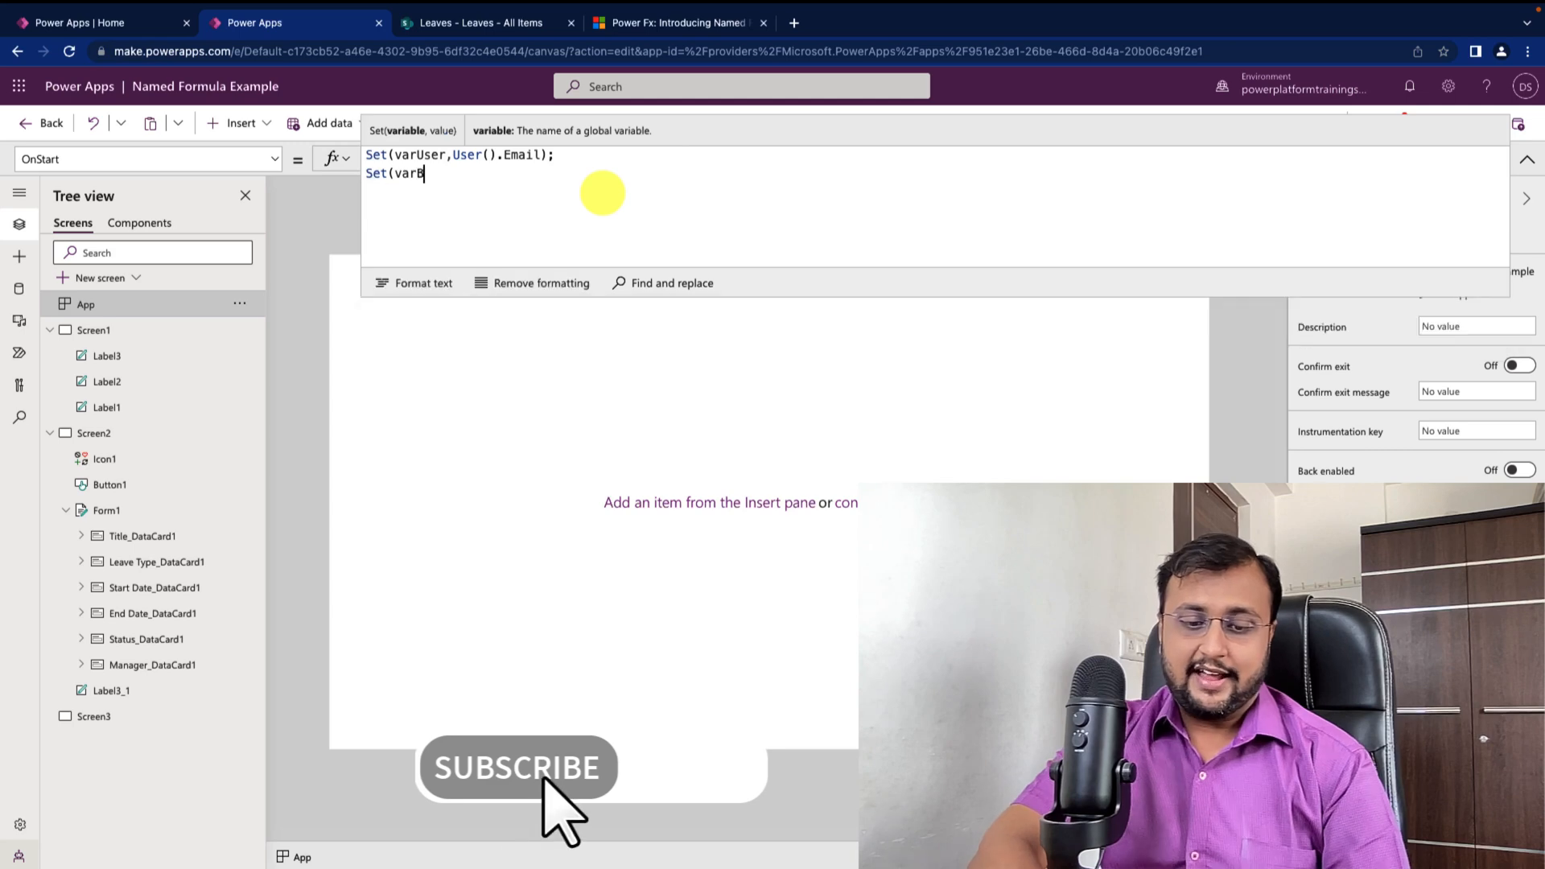
type("ButtonCol")
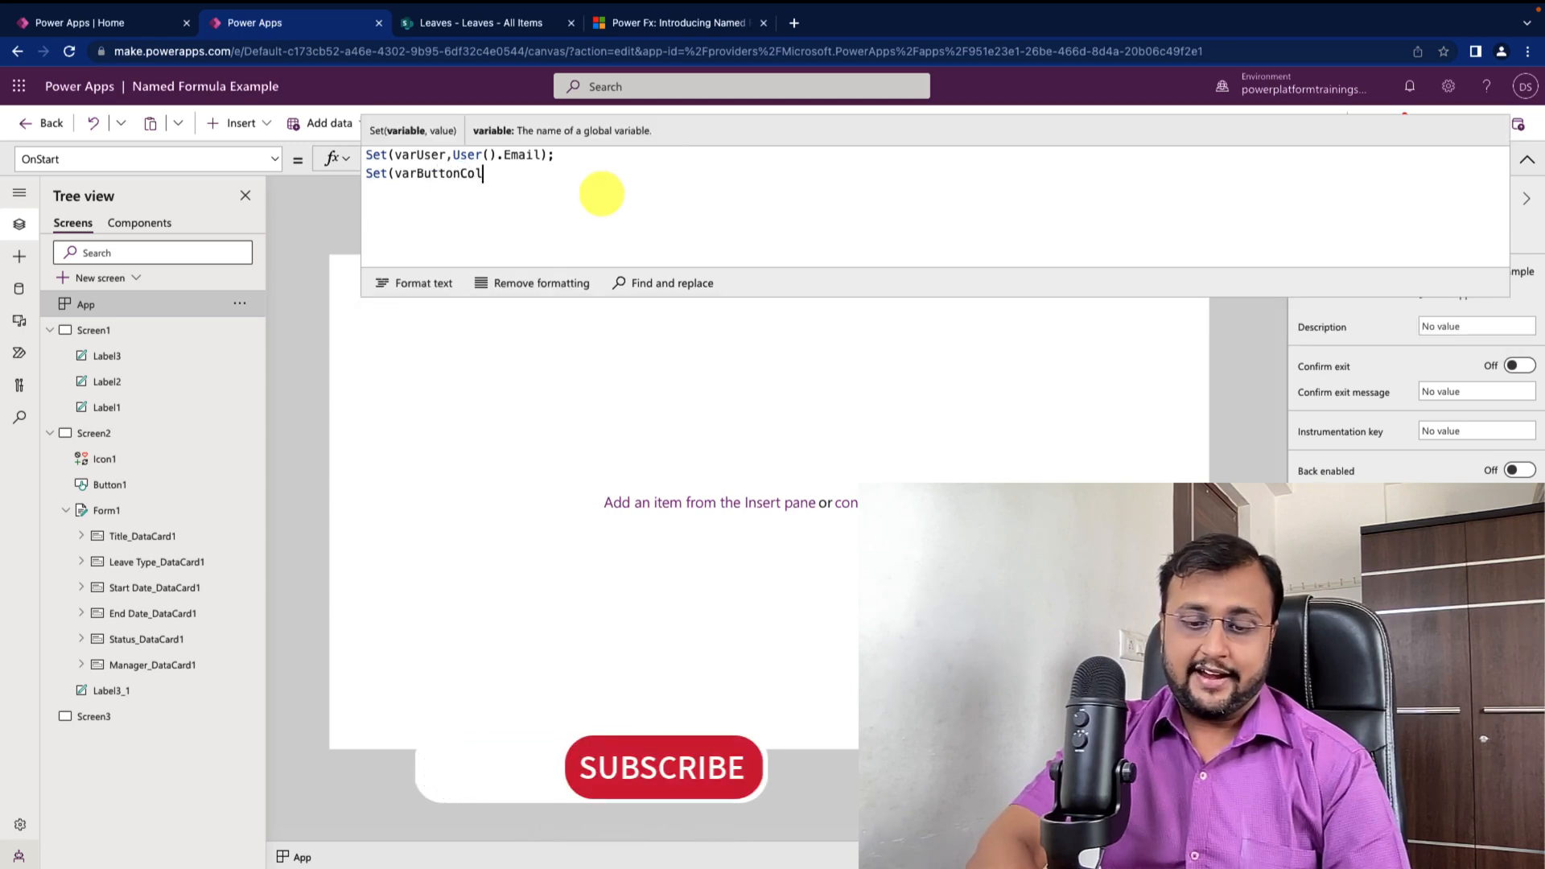
type("or,C")
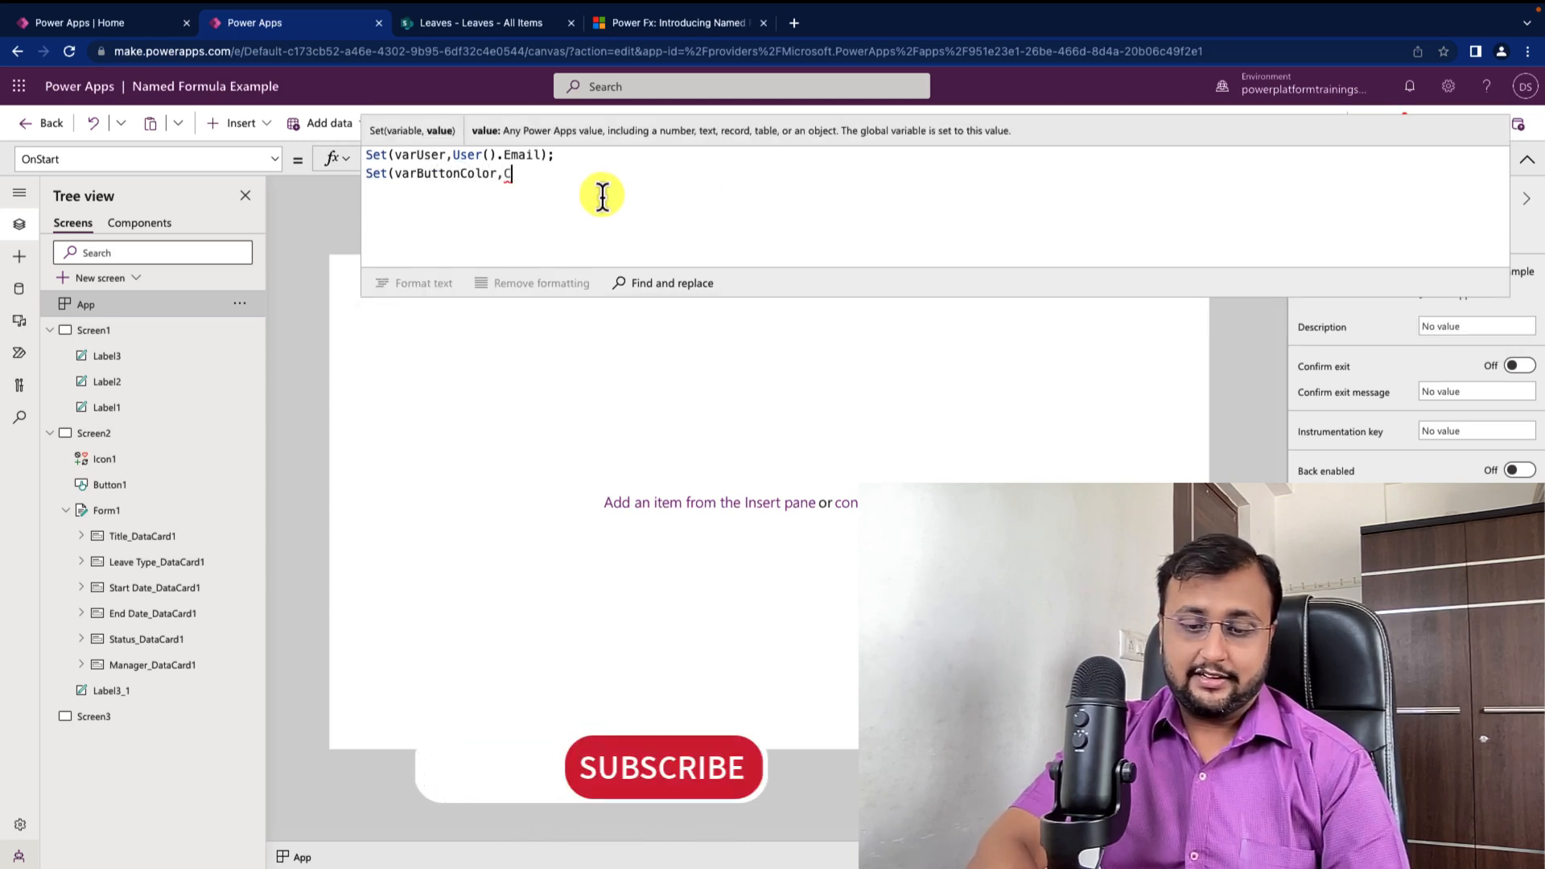
type("Colors.")
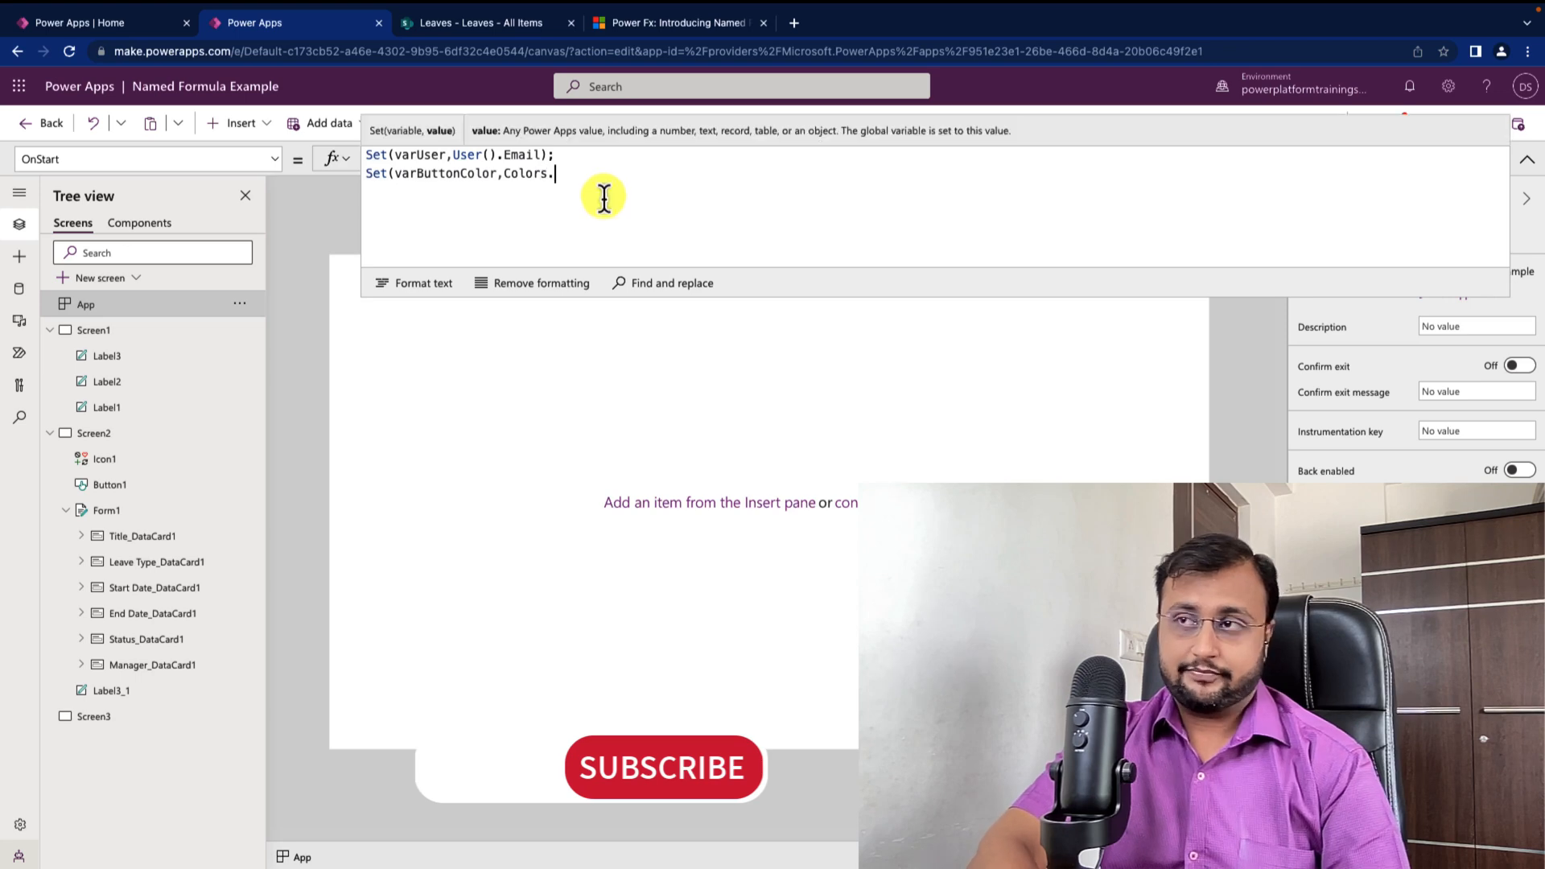
type("Color.Yellow);")
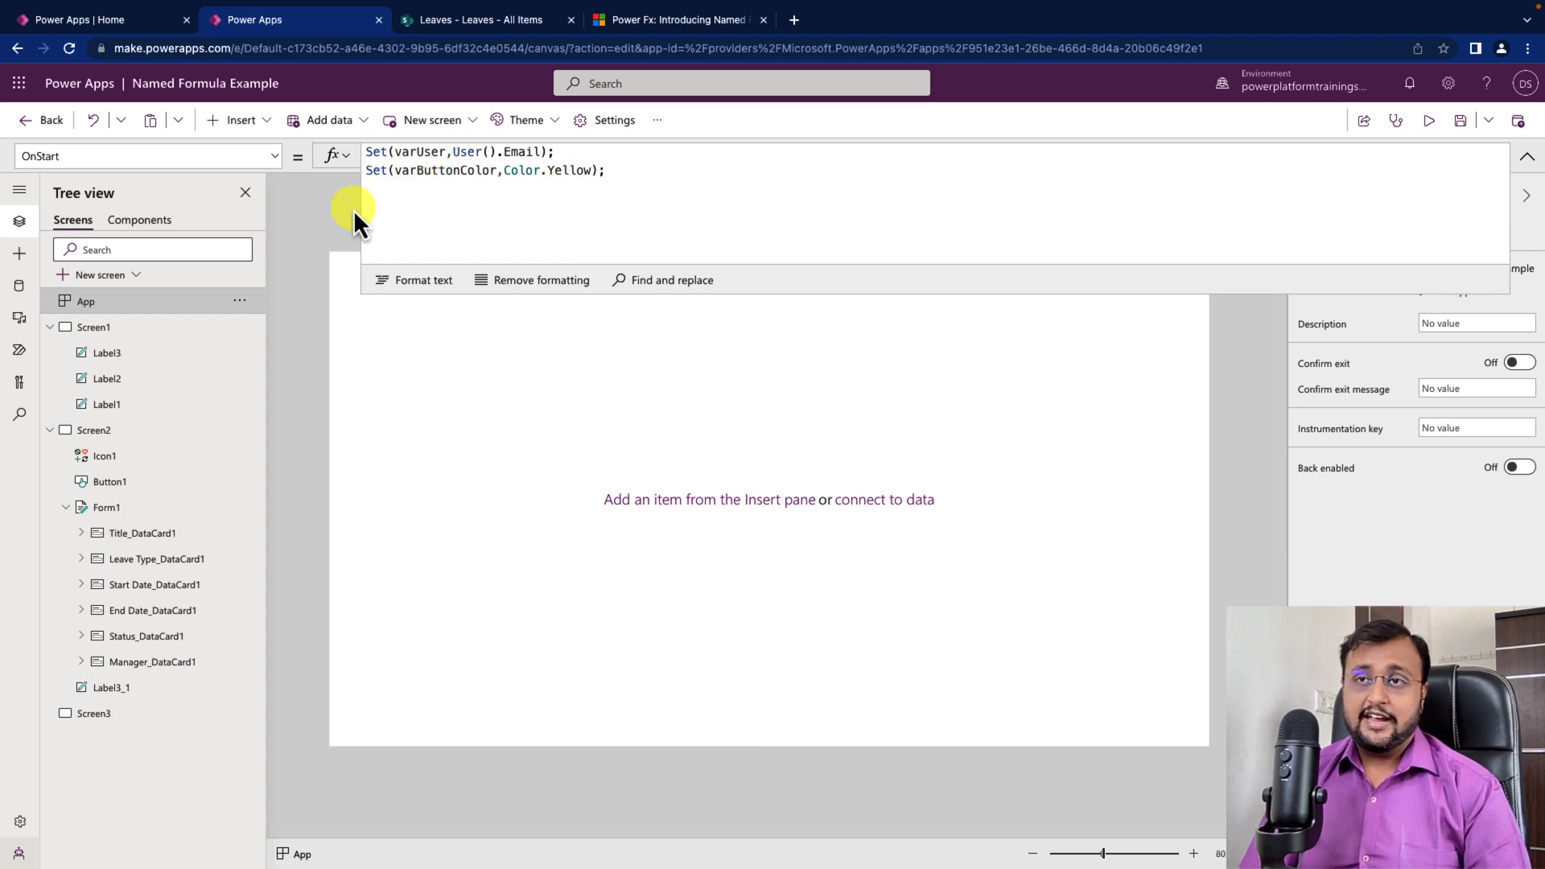
mouse_move(320, 158)
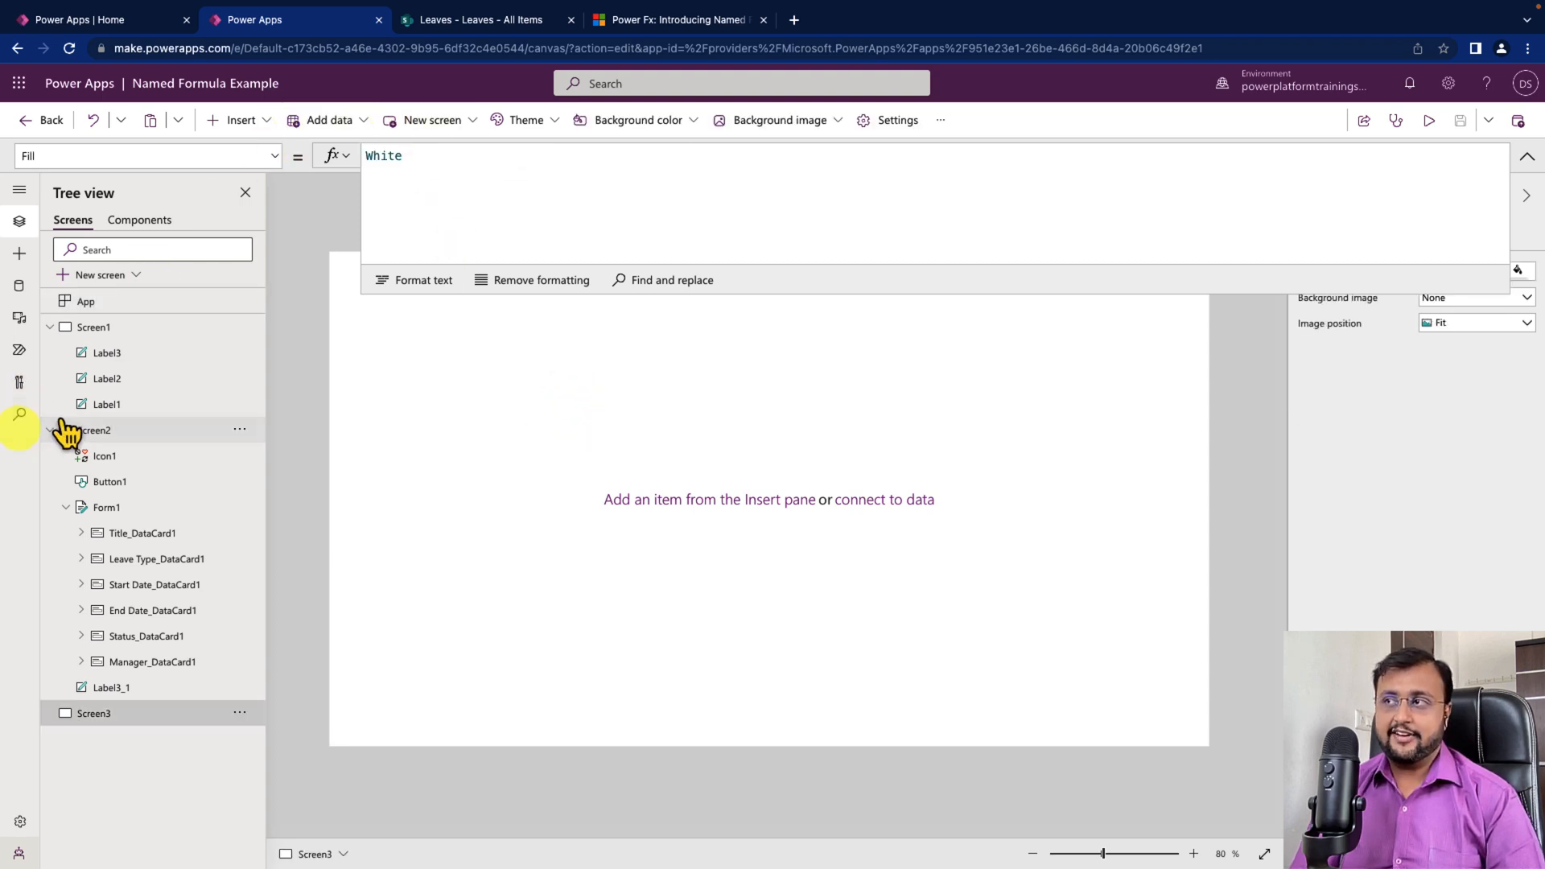
left_click(888, 119)
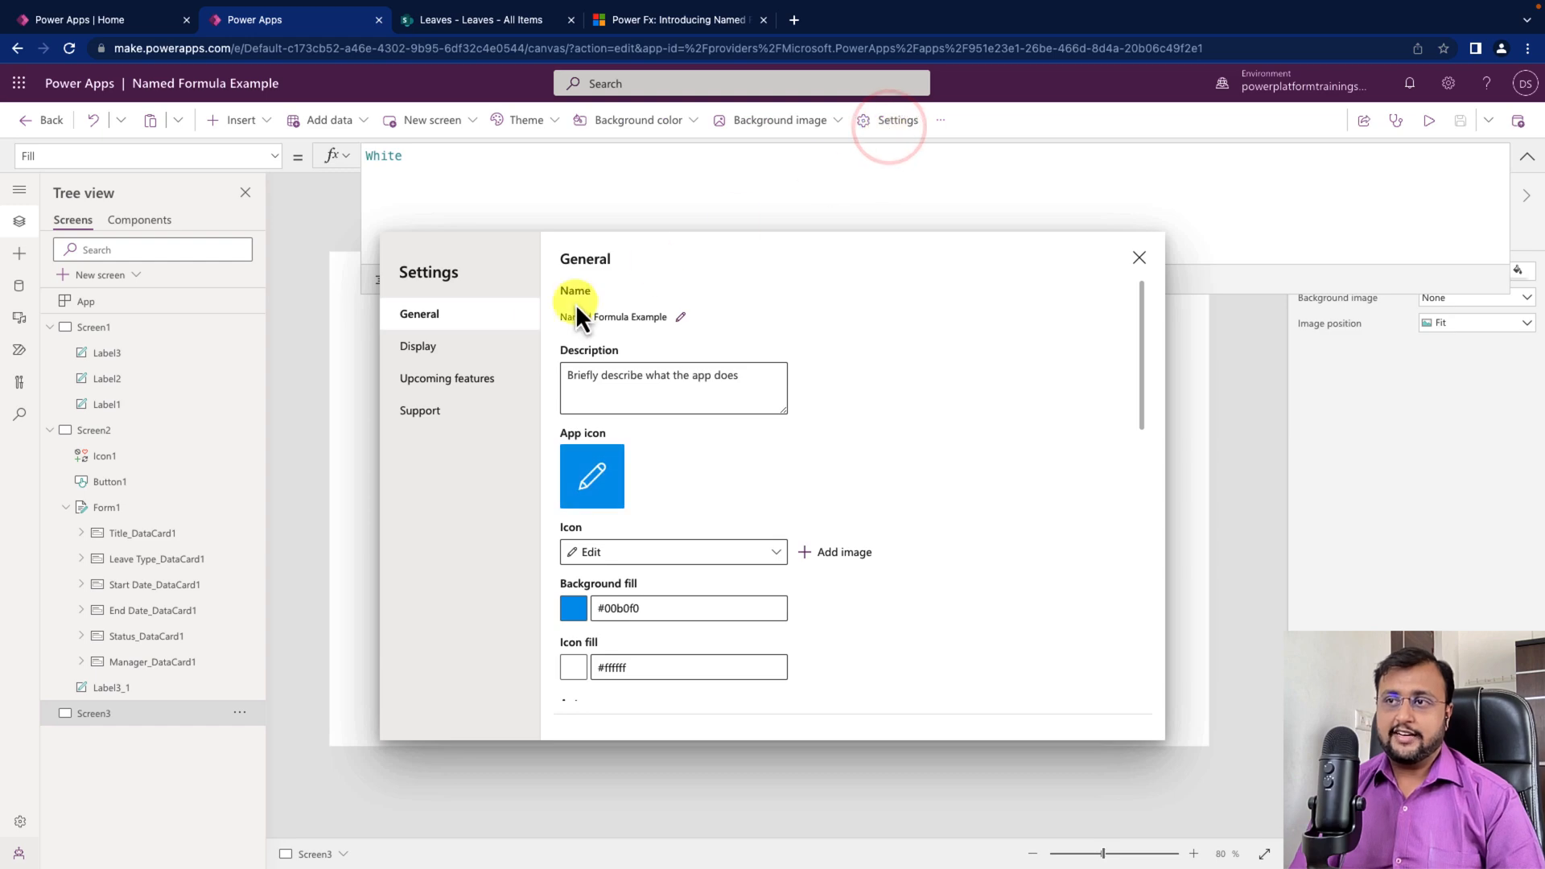
left_click(447, 377)
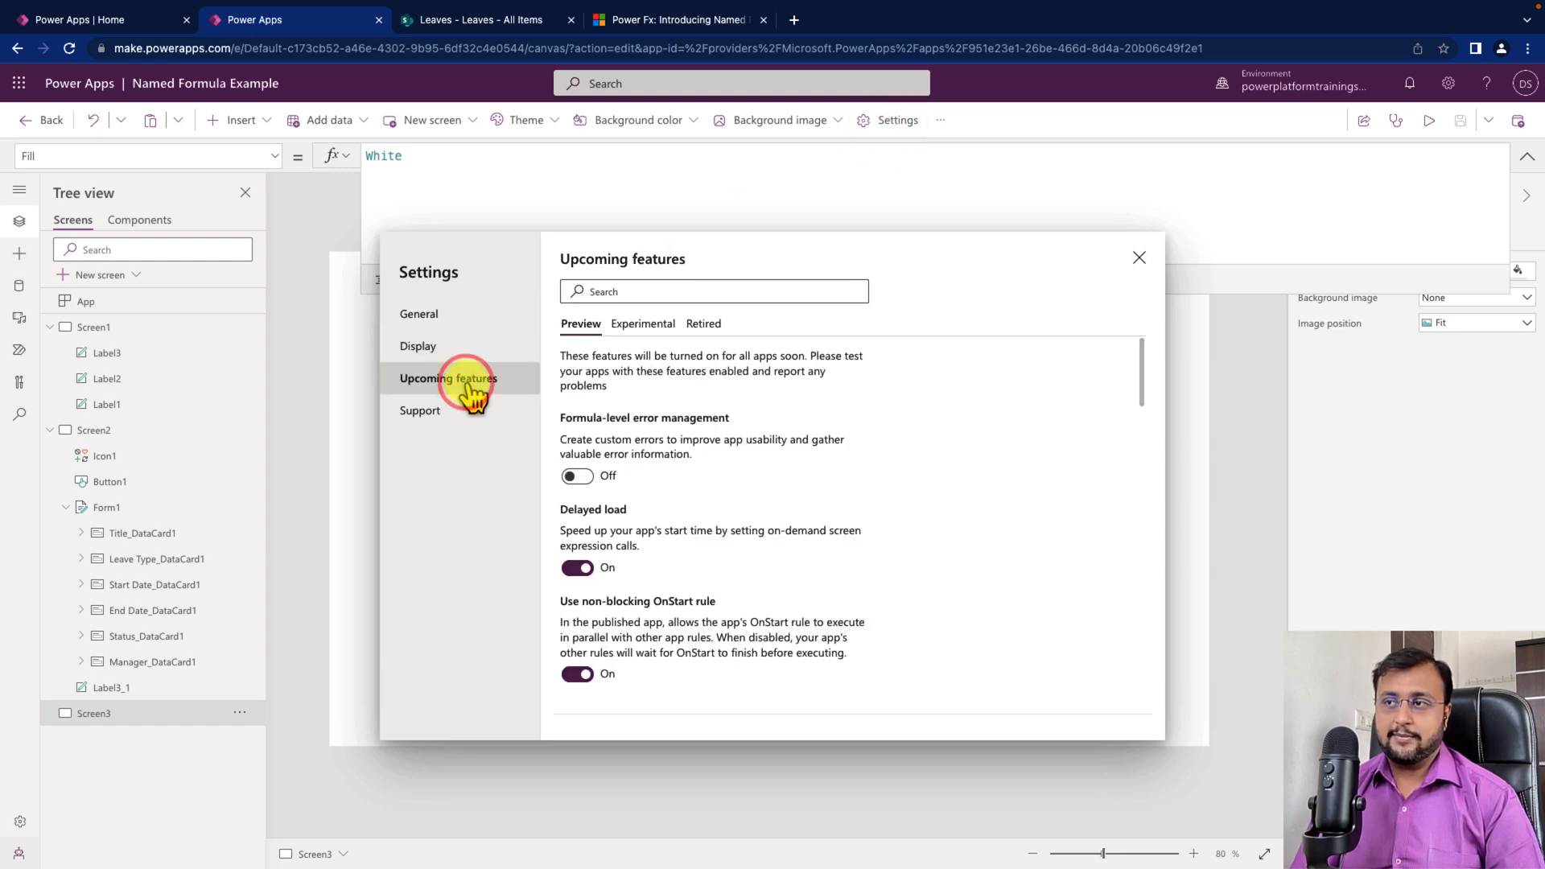
left_click(642, 323)
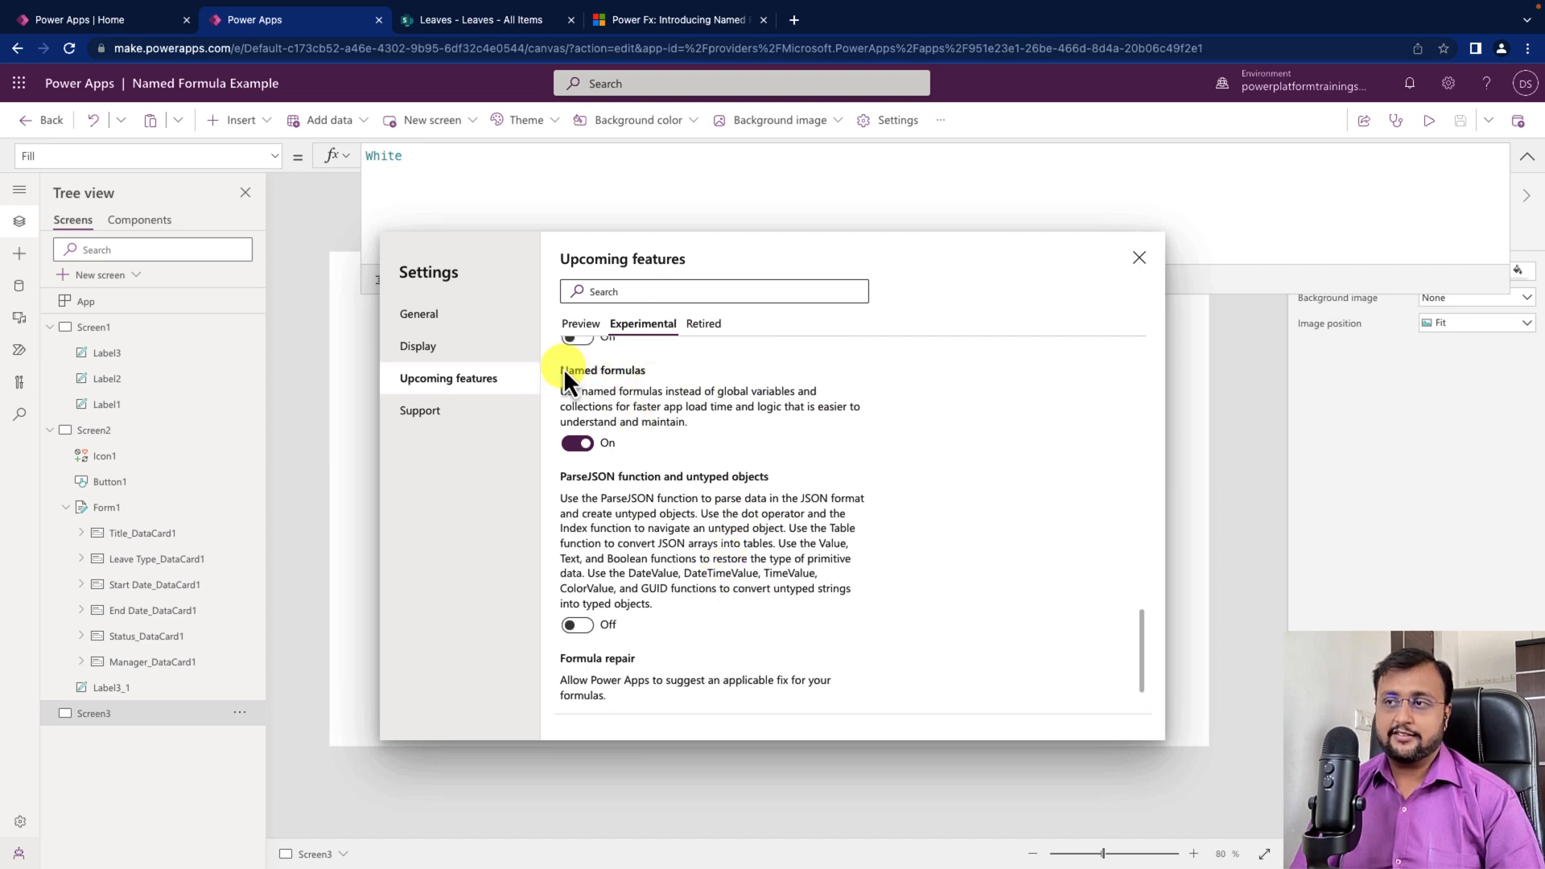
mouse_move(970, 357)
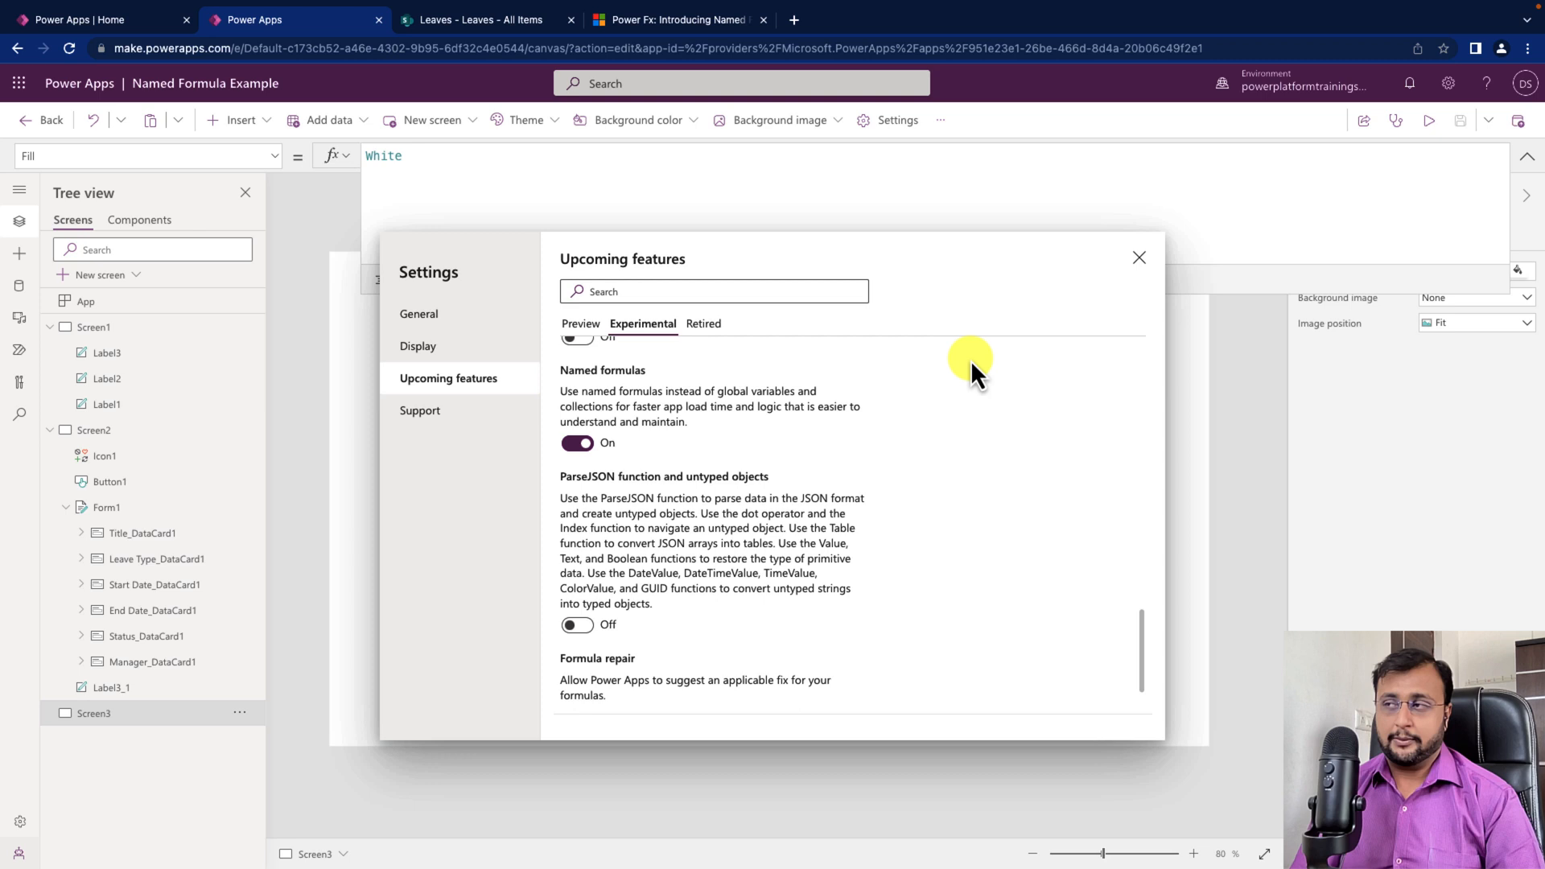
left_click(1138, 258)
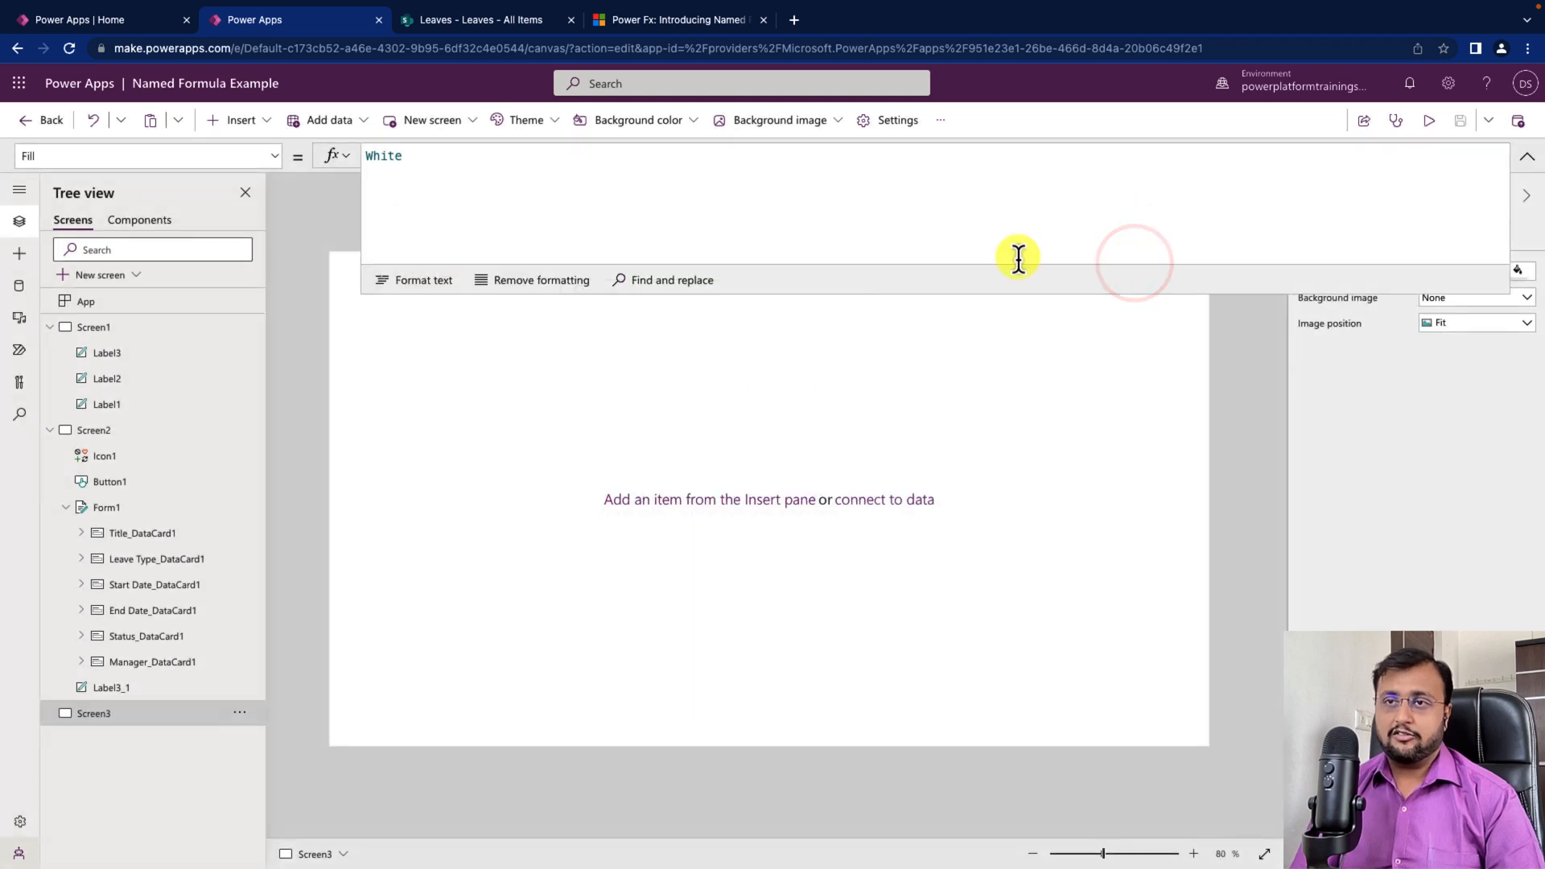
left_click(86, 301)
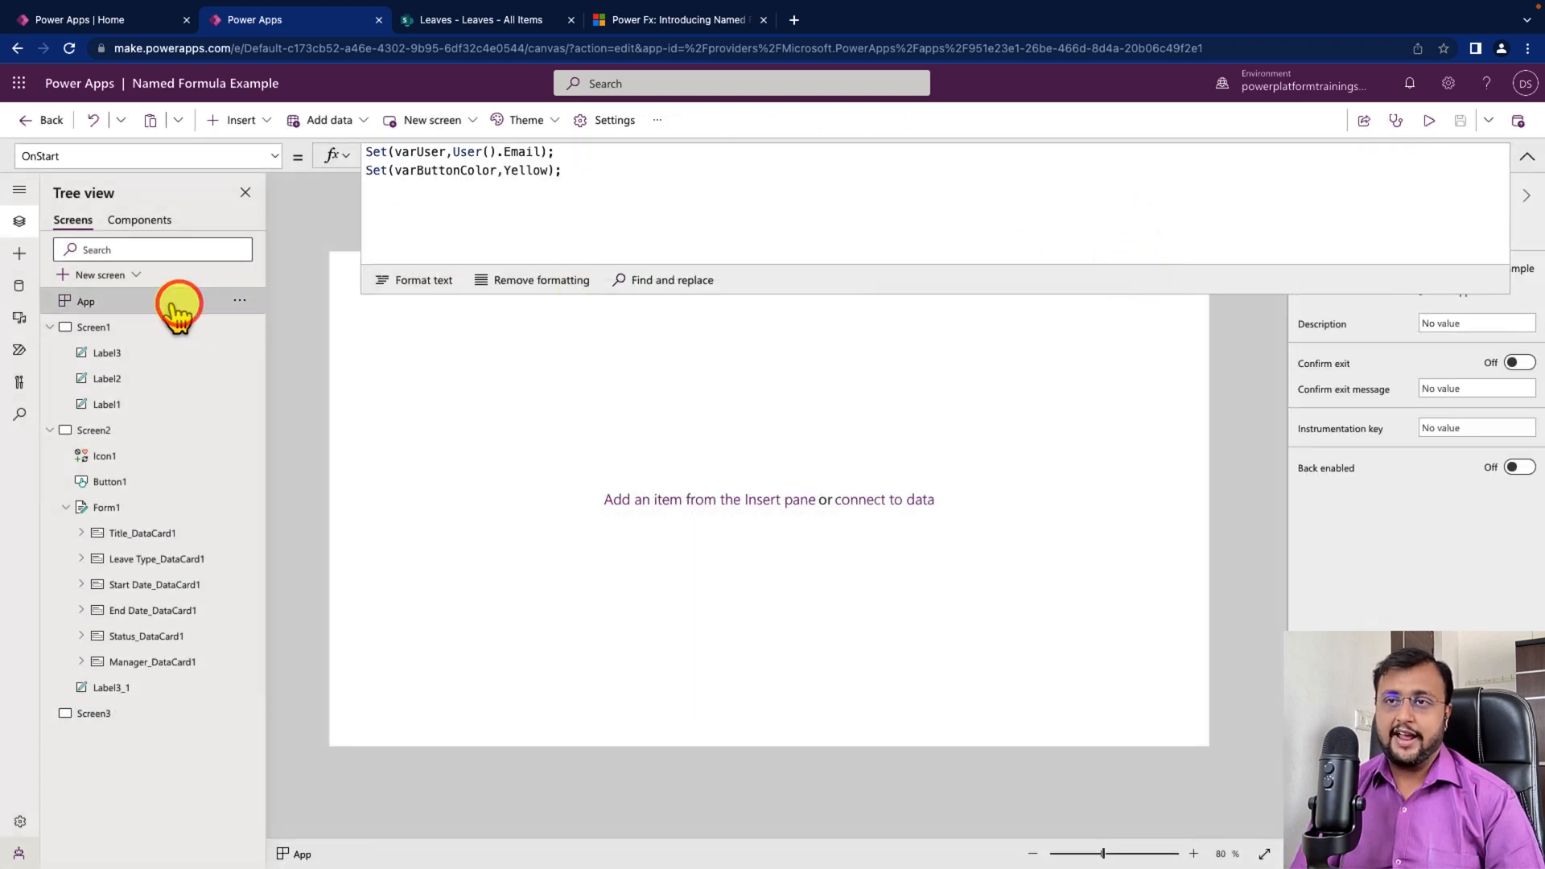
Switch the property dropdown to the App's Formulas property
left_click(285, 155)
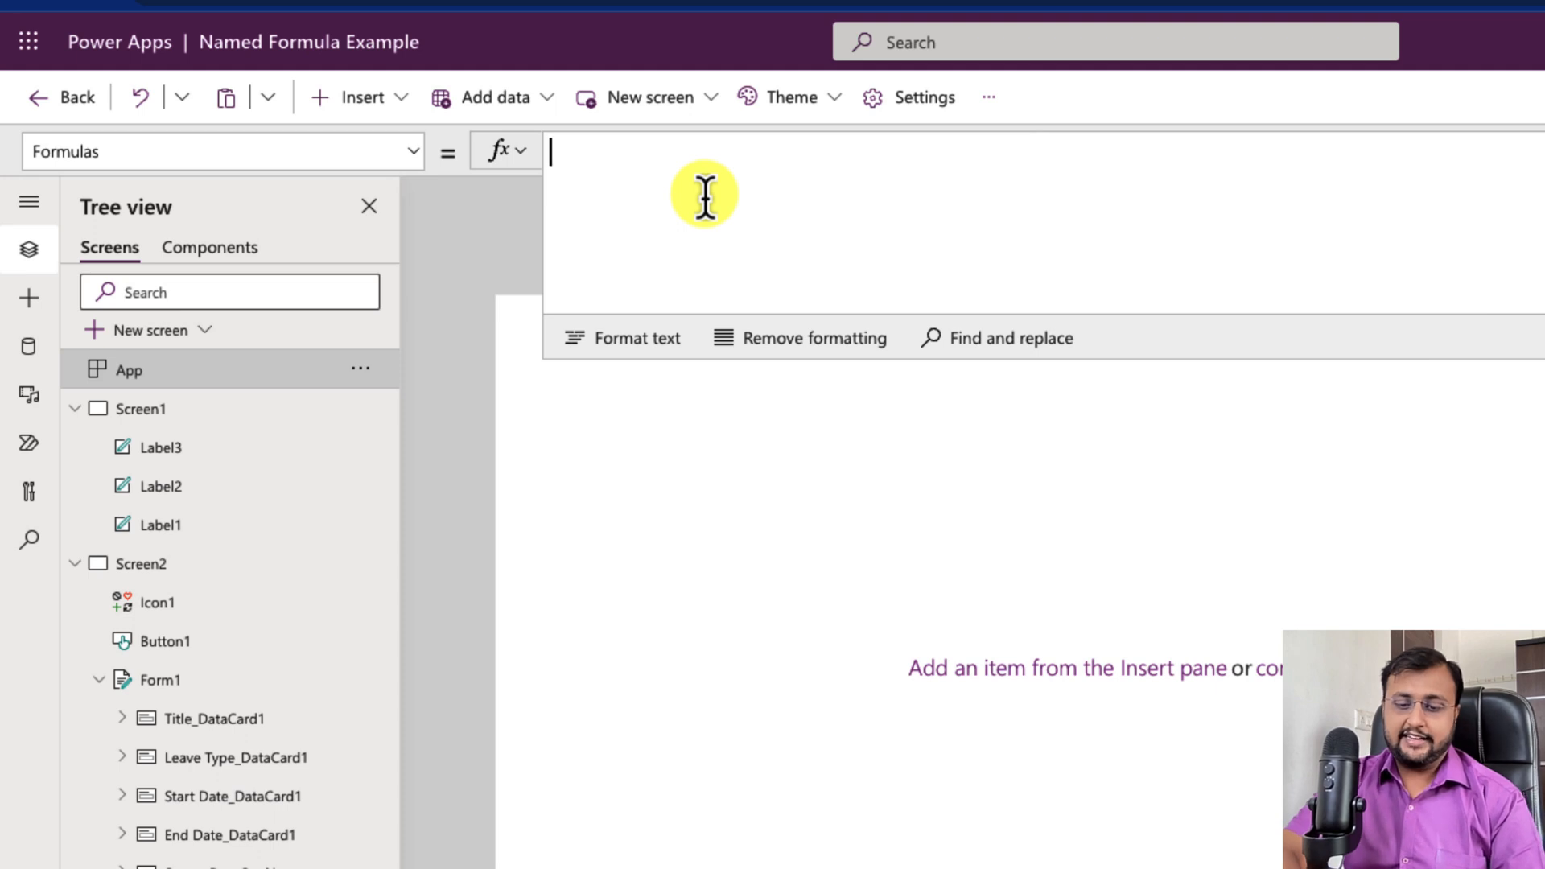
Define the named formula UserEmail = User().Email
type("U")
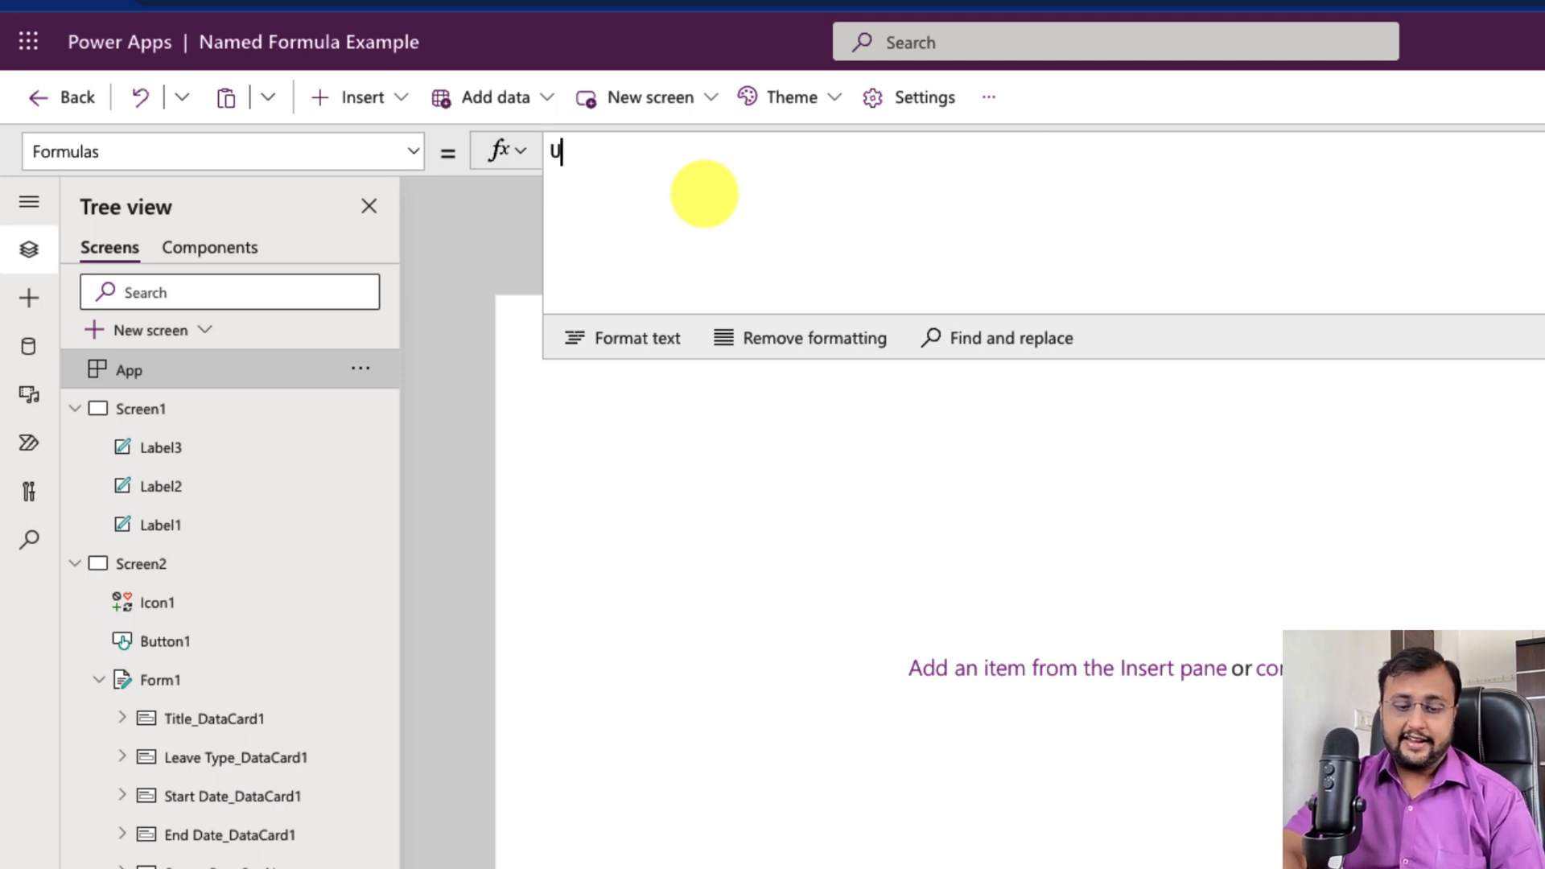
type("serEmail")
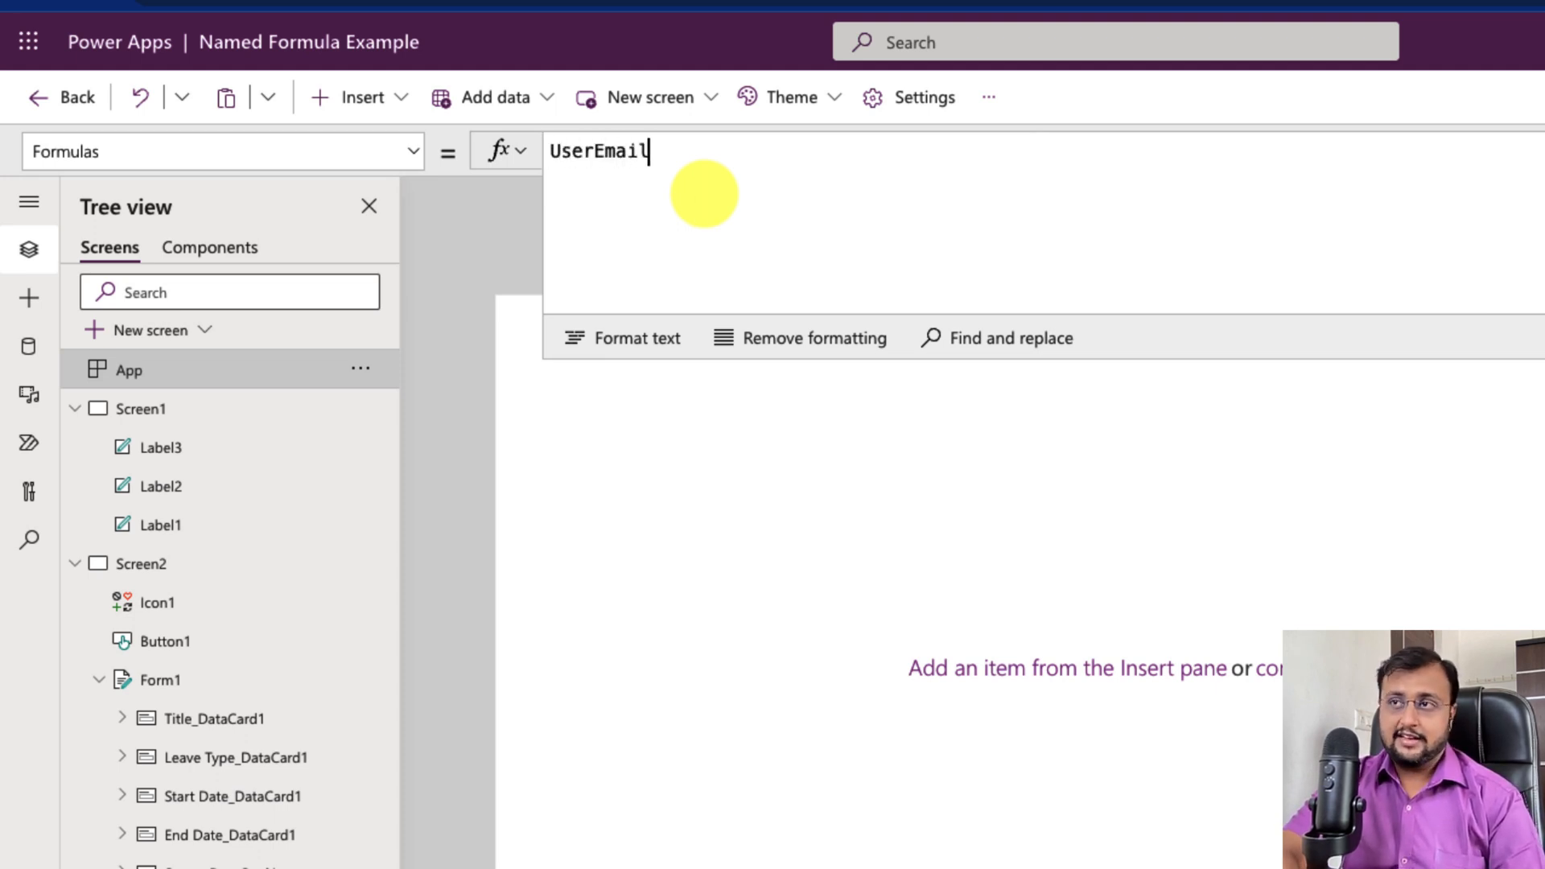
type("=")
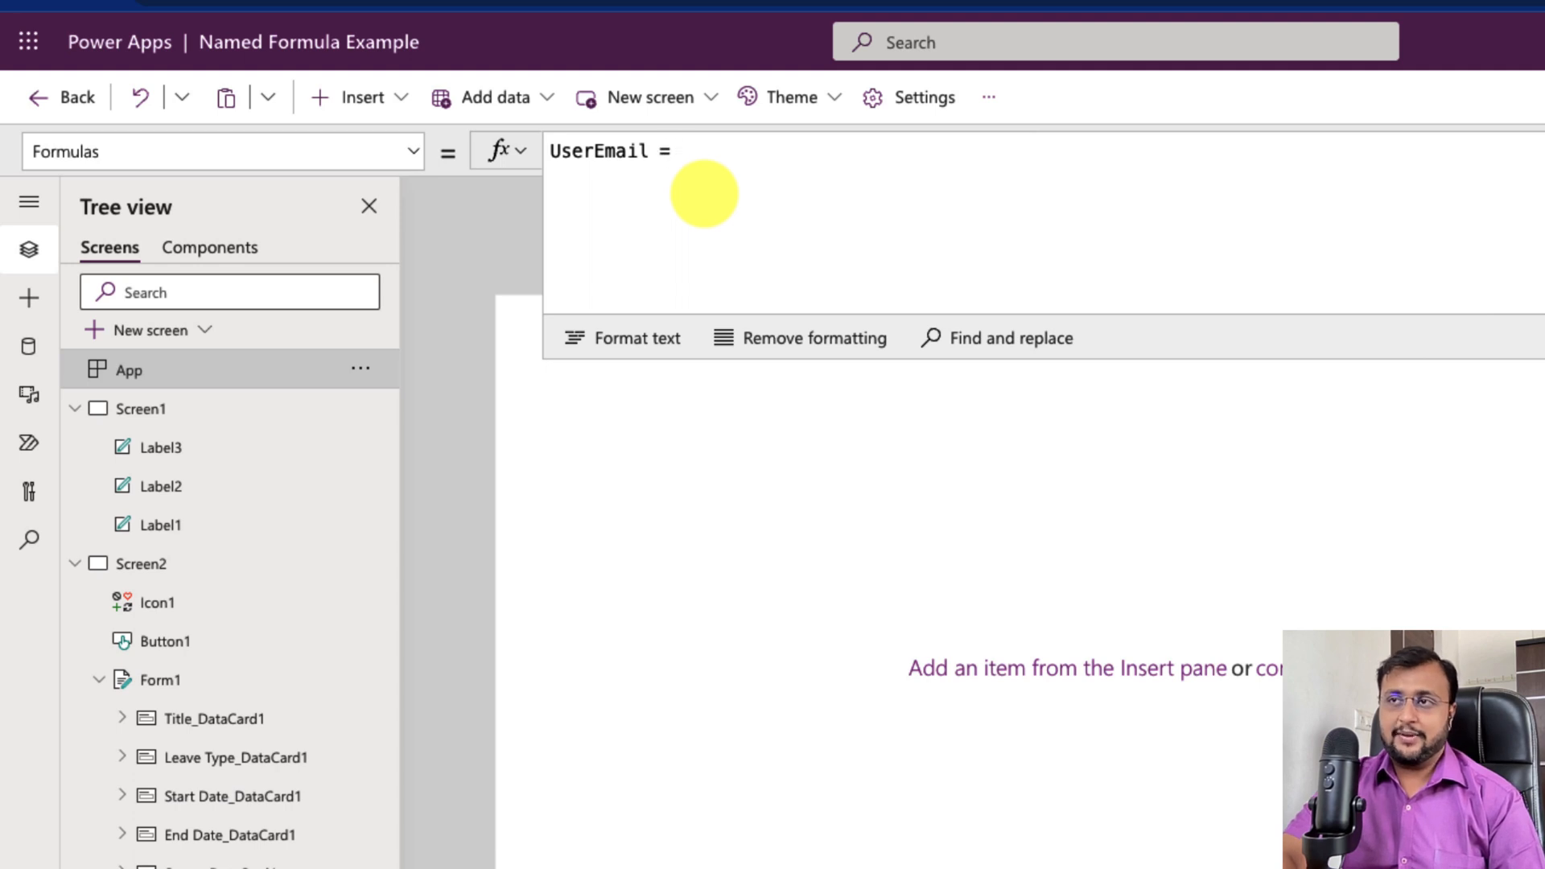
type("User")
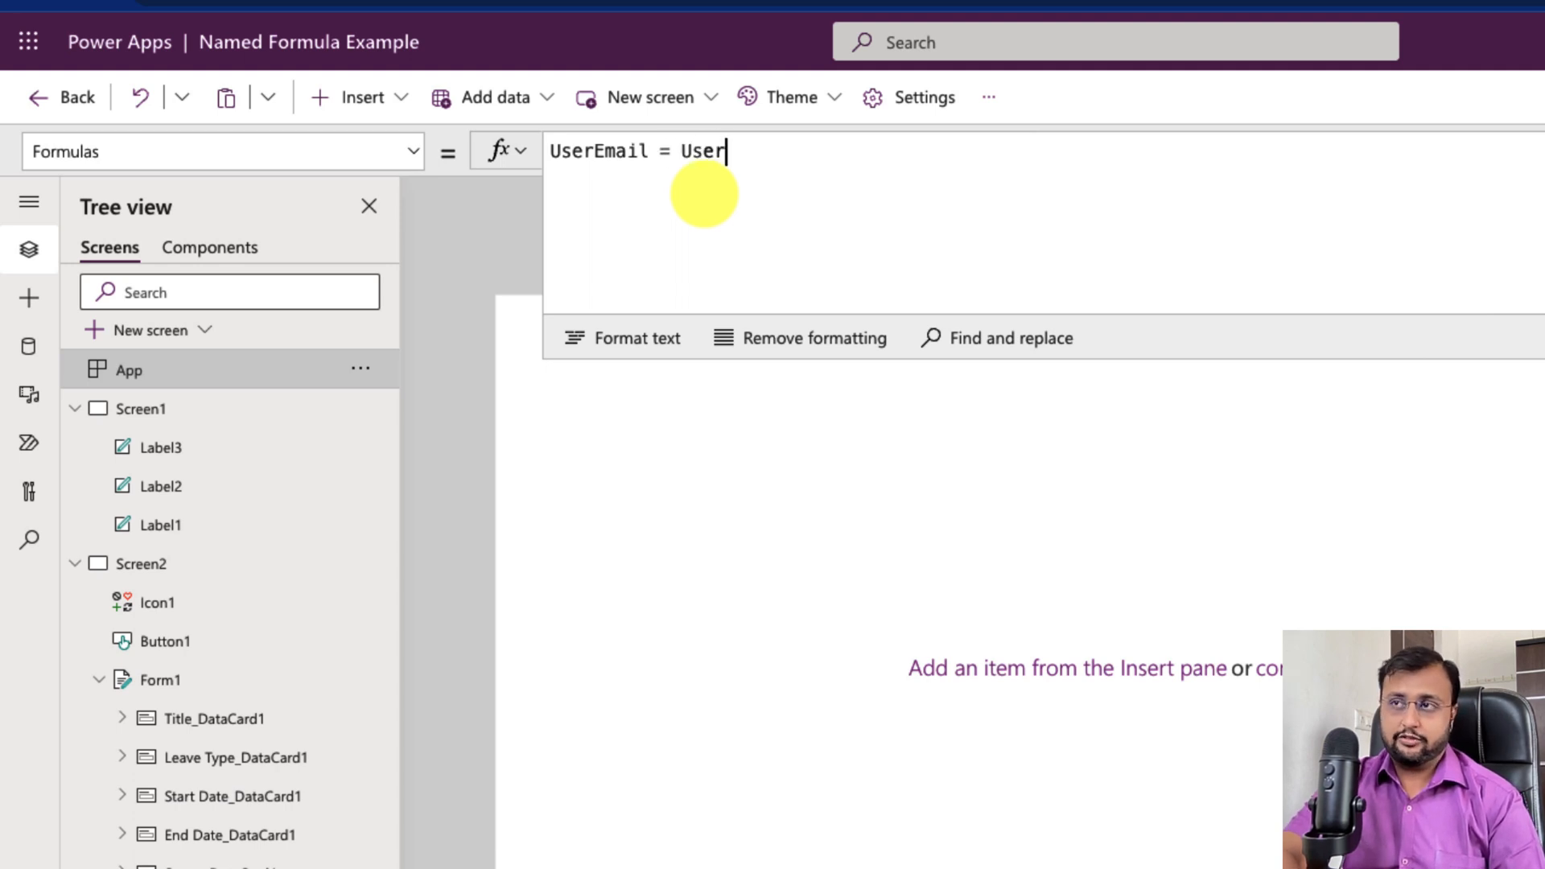
type("().Ema")
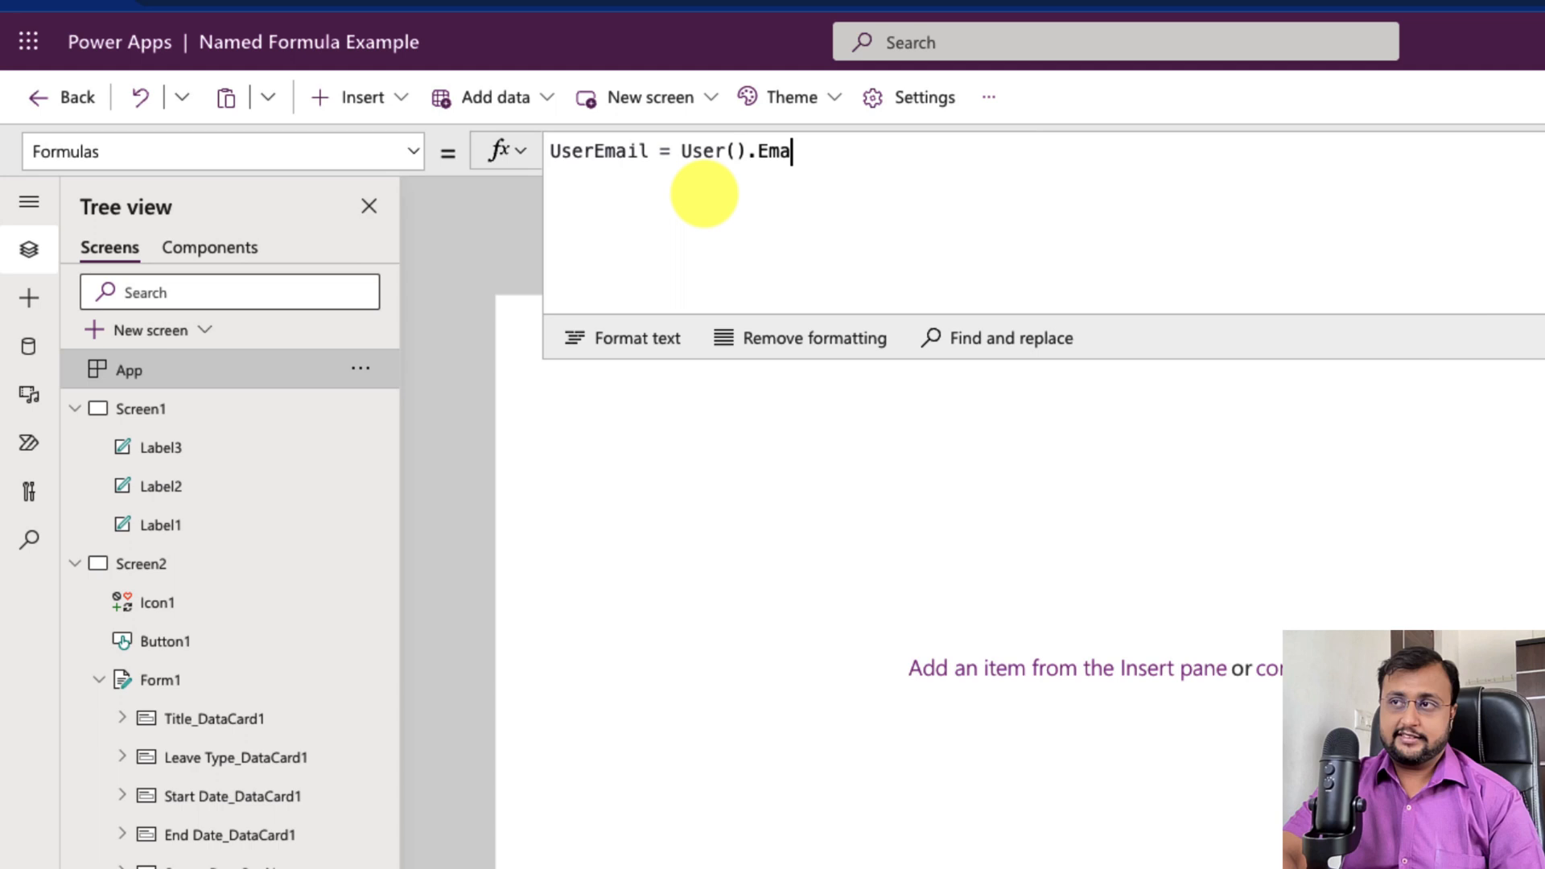
type("l")
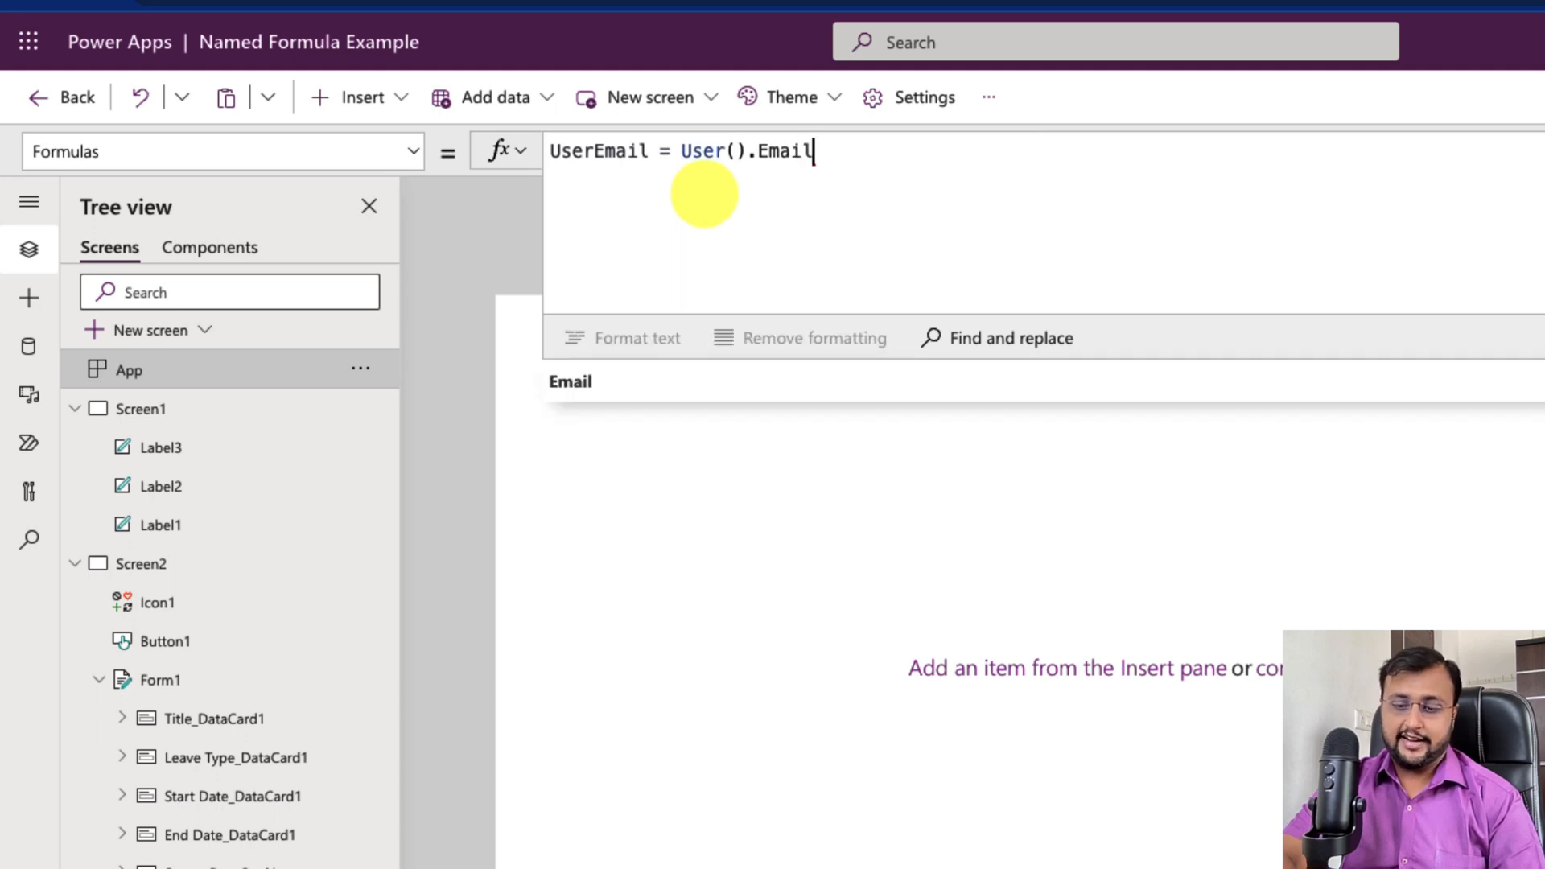
type(";")
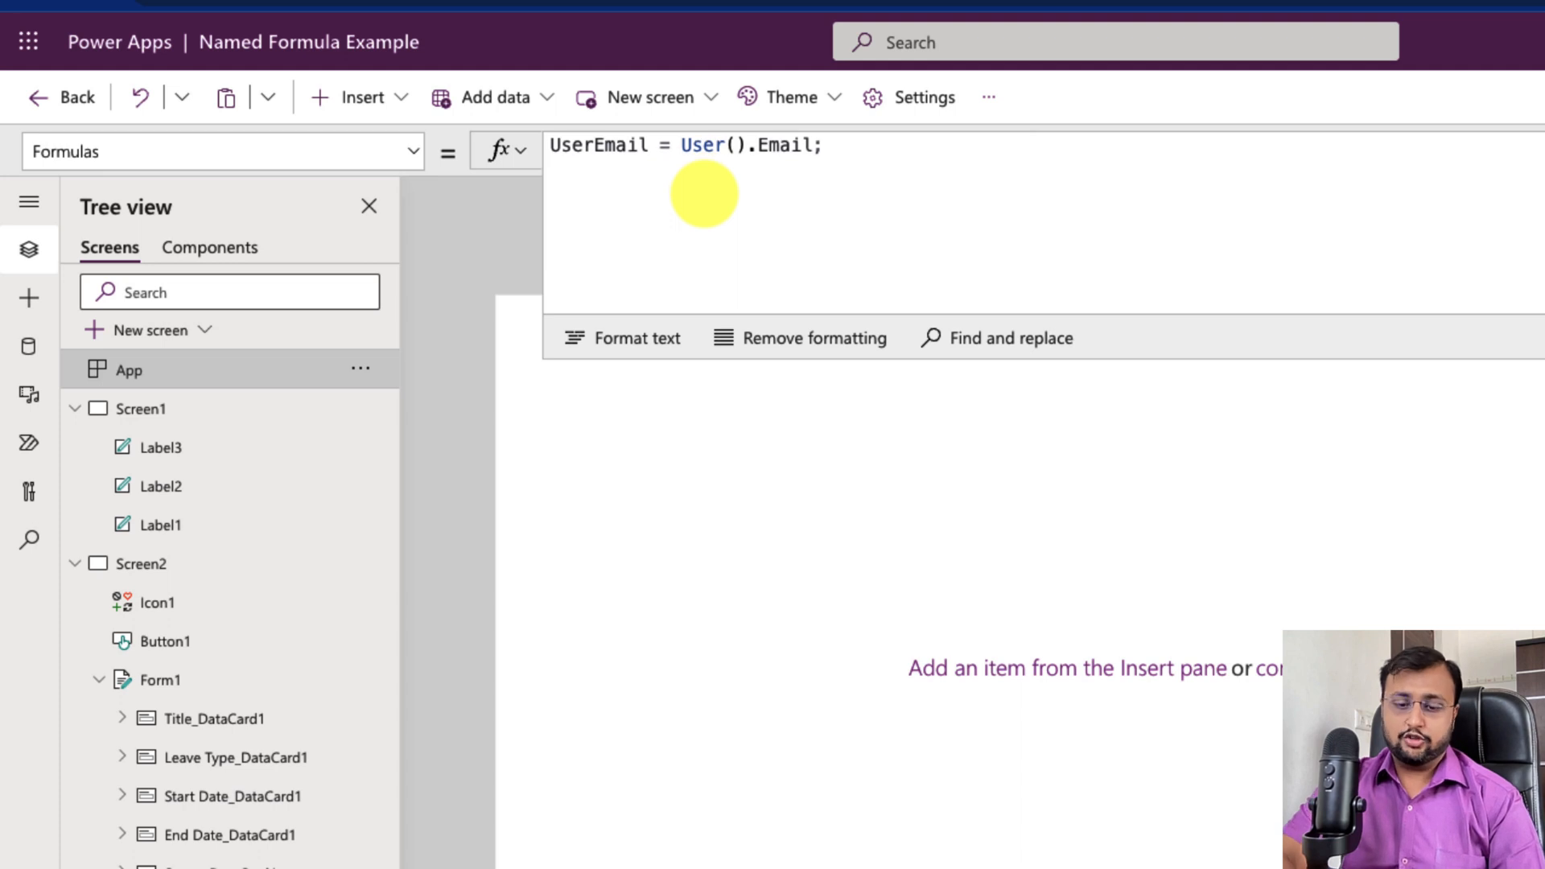
Define the named formula ROI = 0.08
type("R")
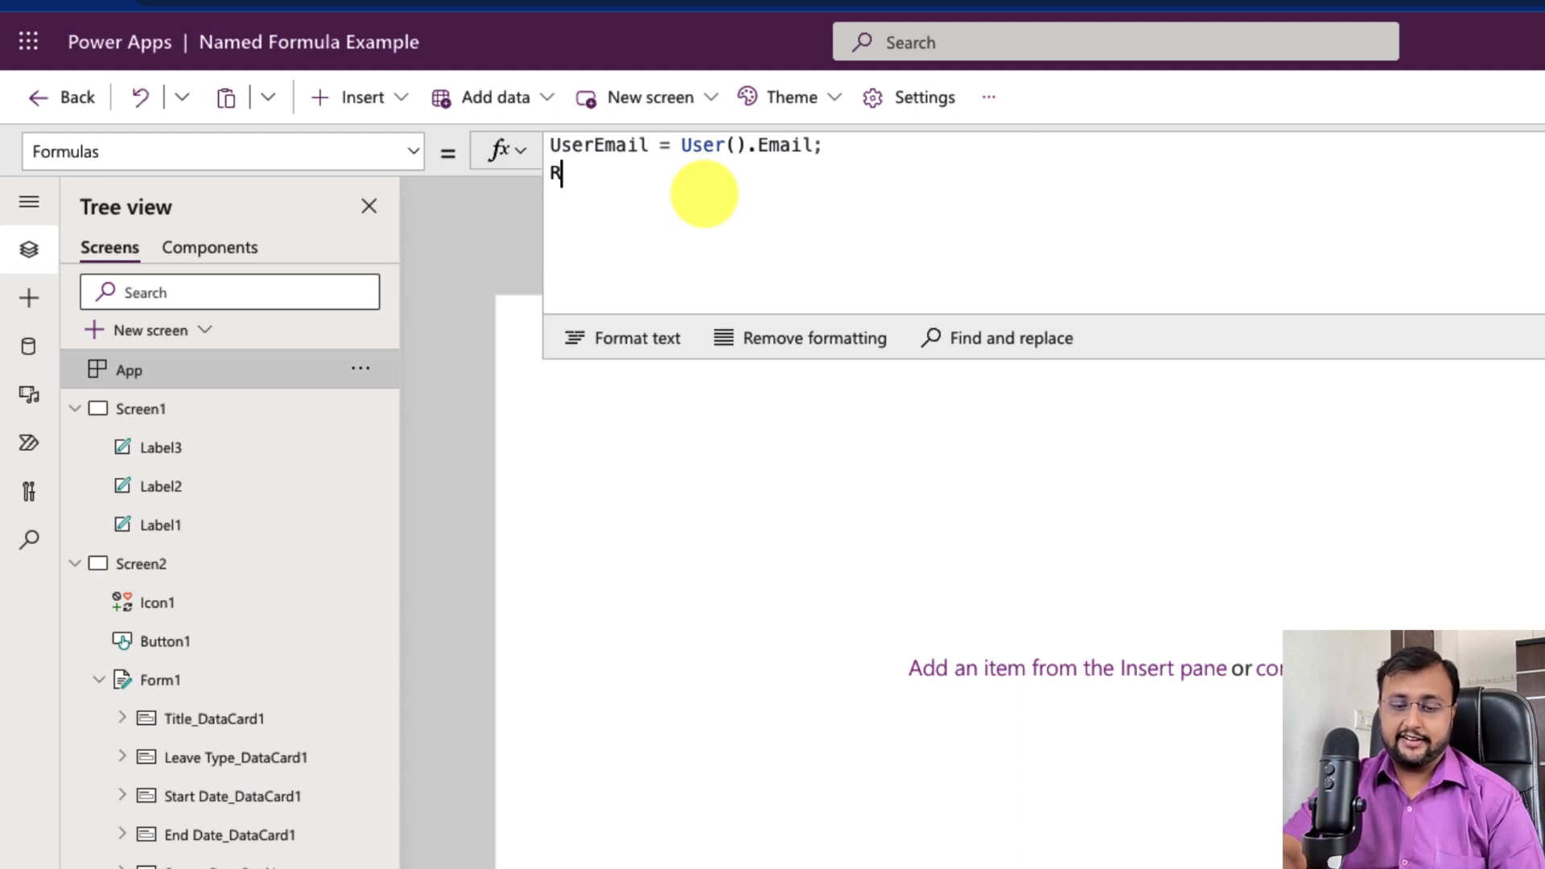
type("OI =")
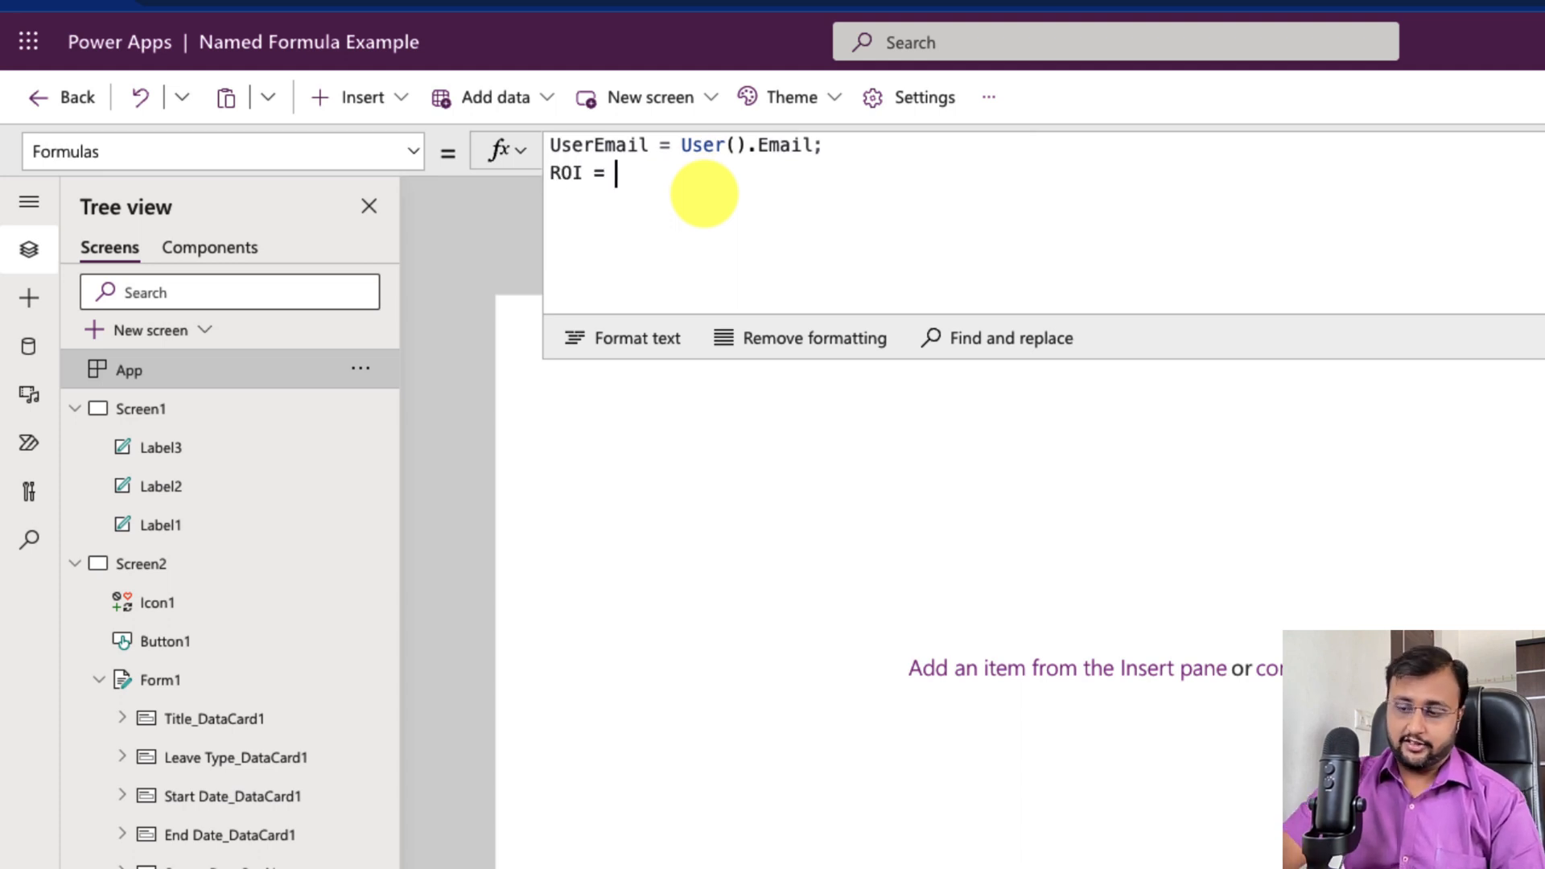
type("0.08")
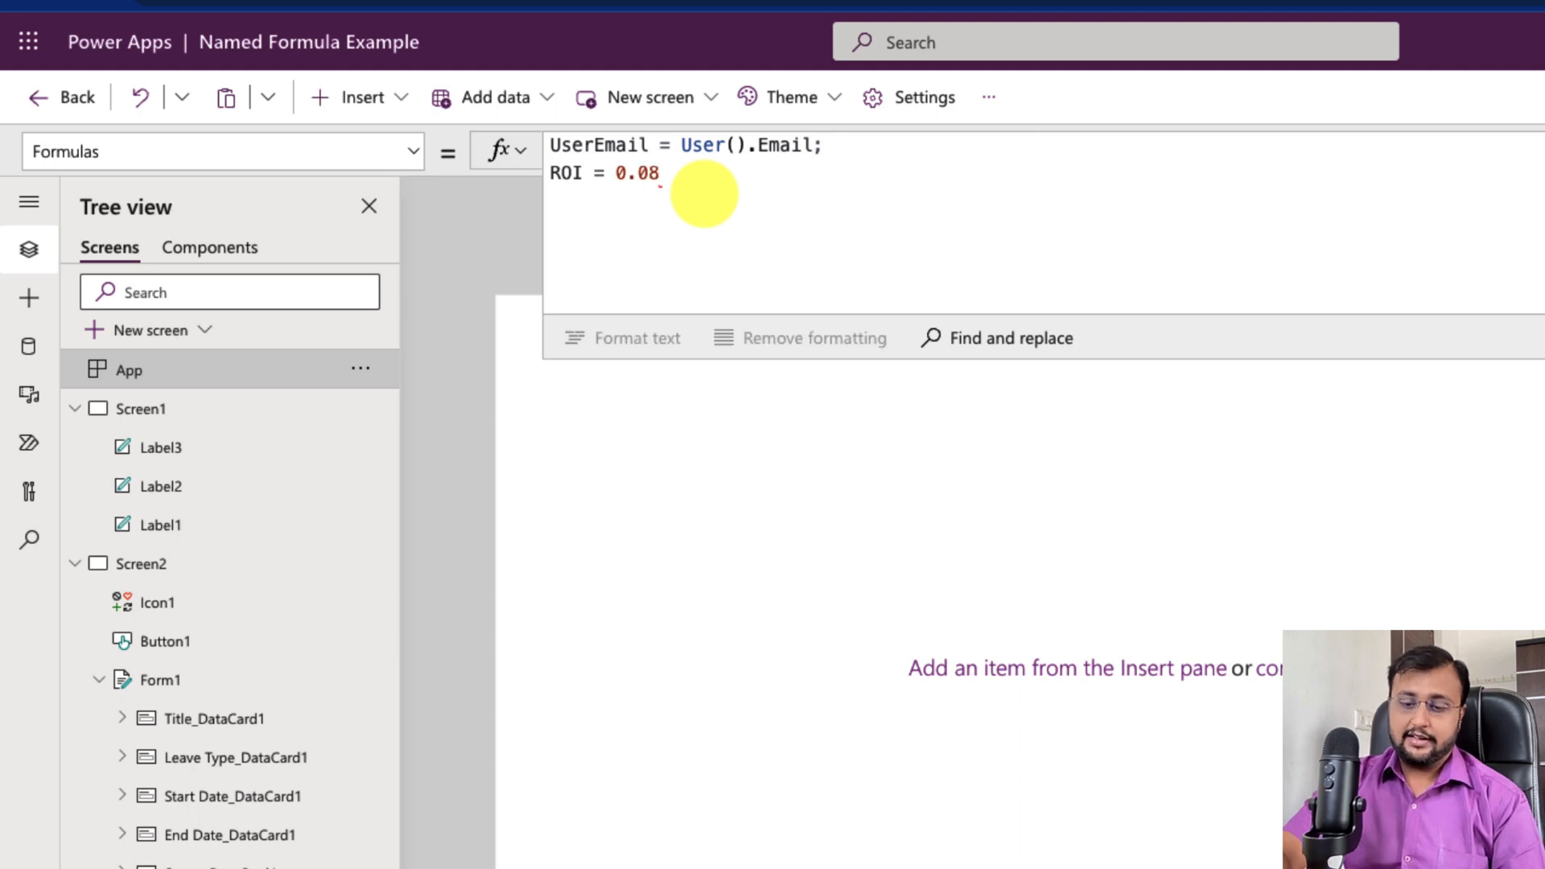
type(";")
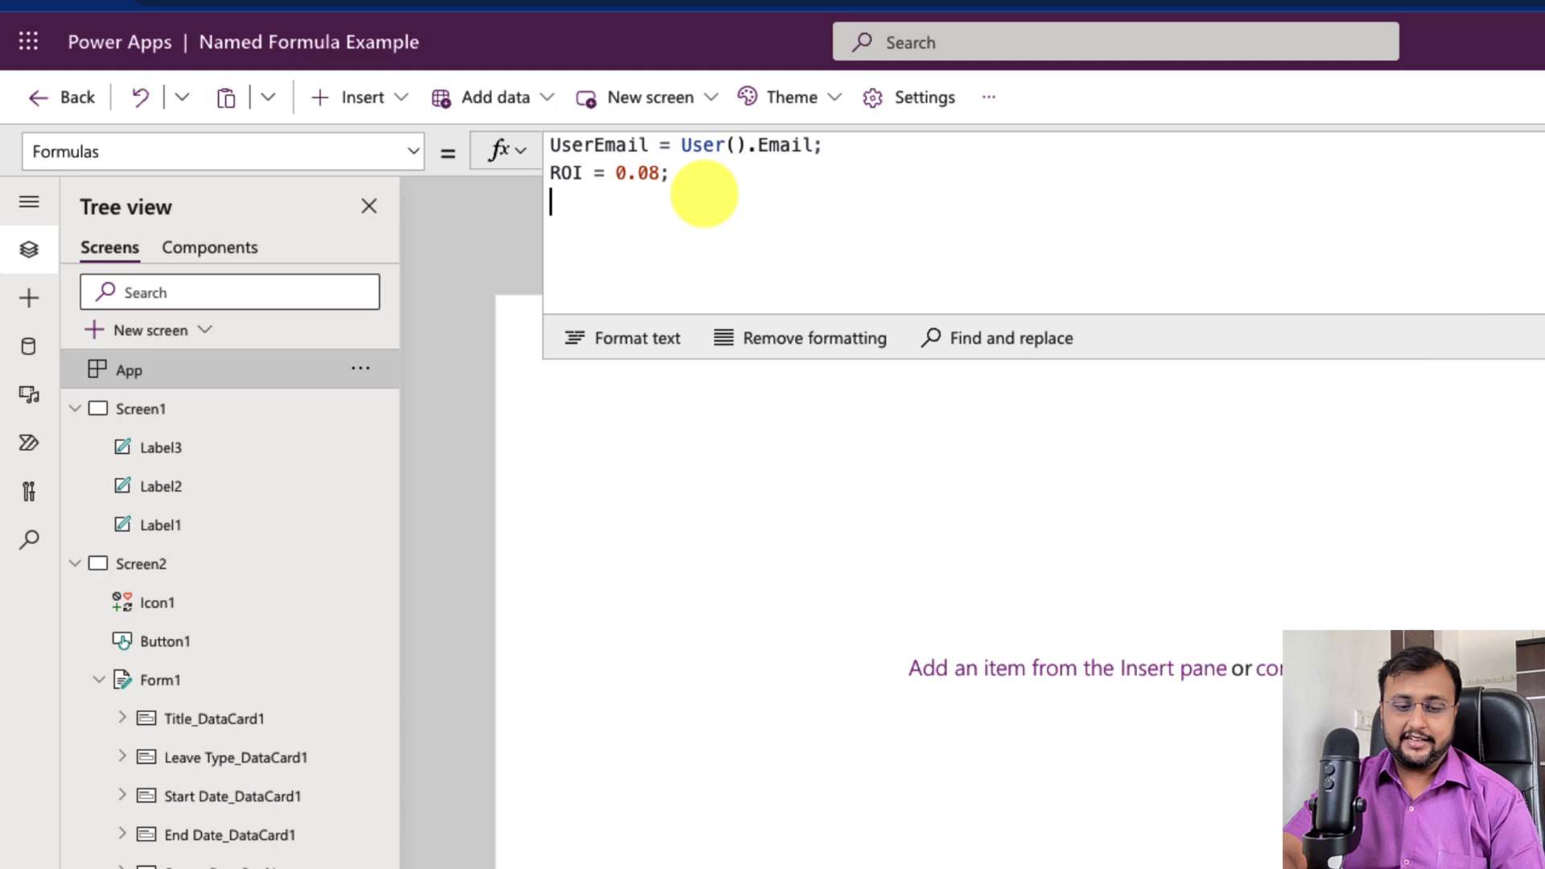
Define varThemeButtonColor as a Color value picked from the suggestions
type("varThem")
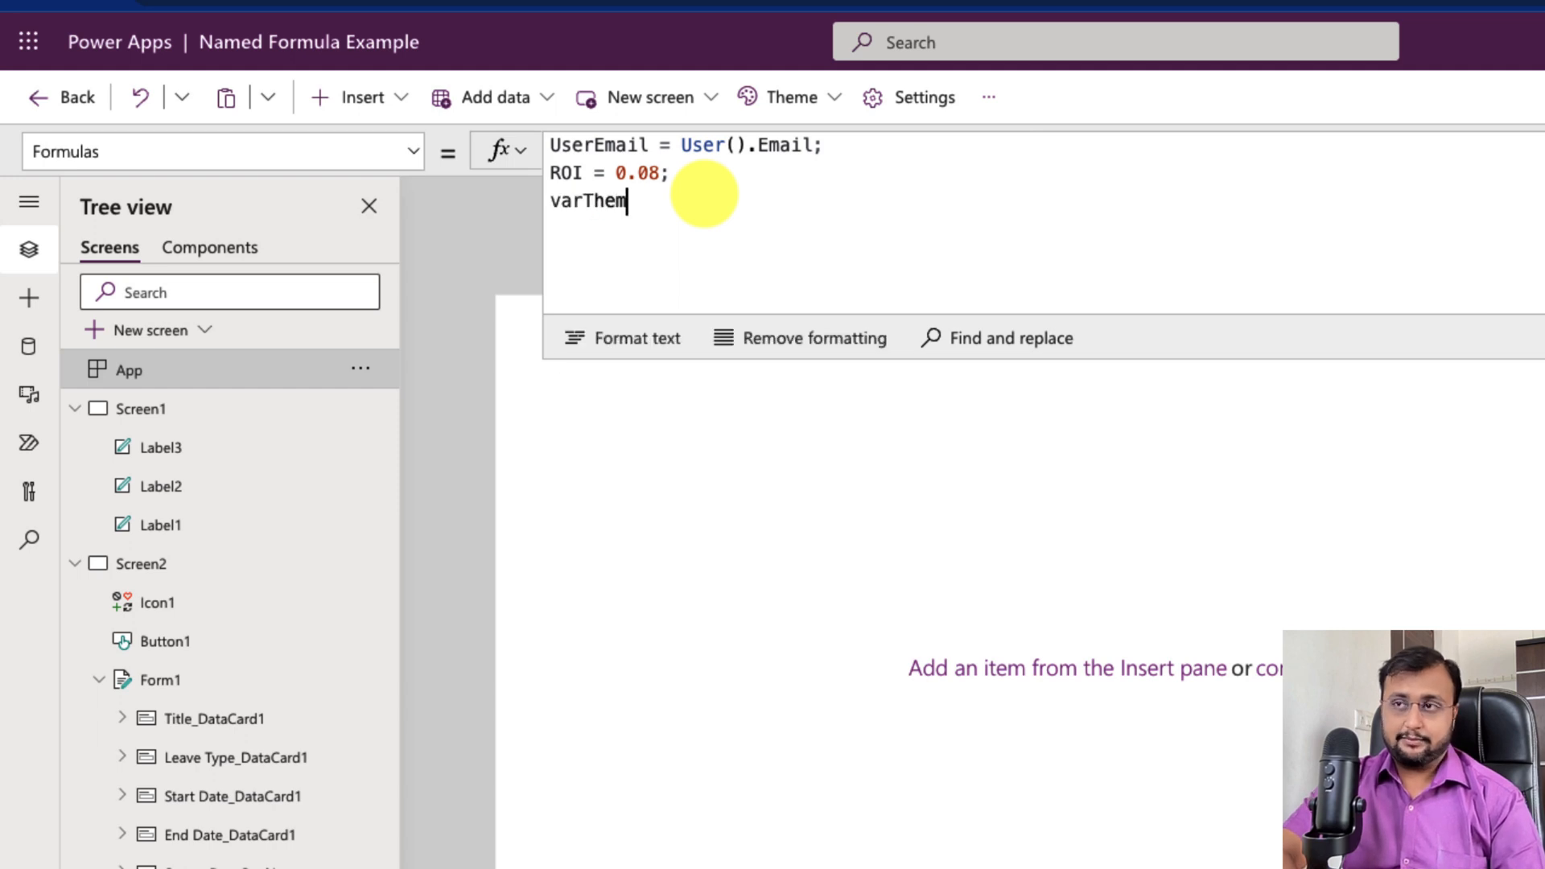
type("eButton")
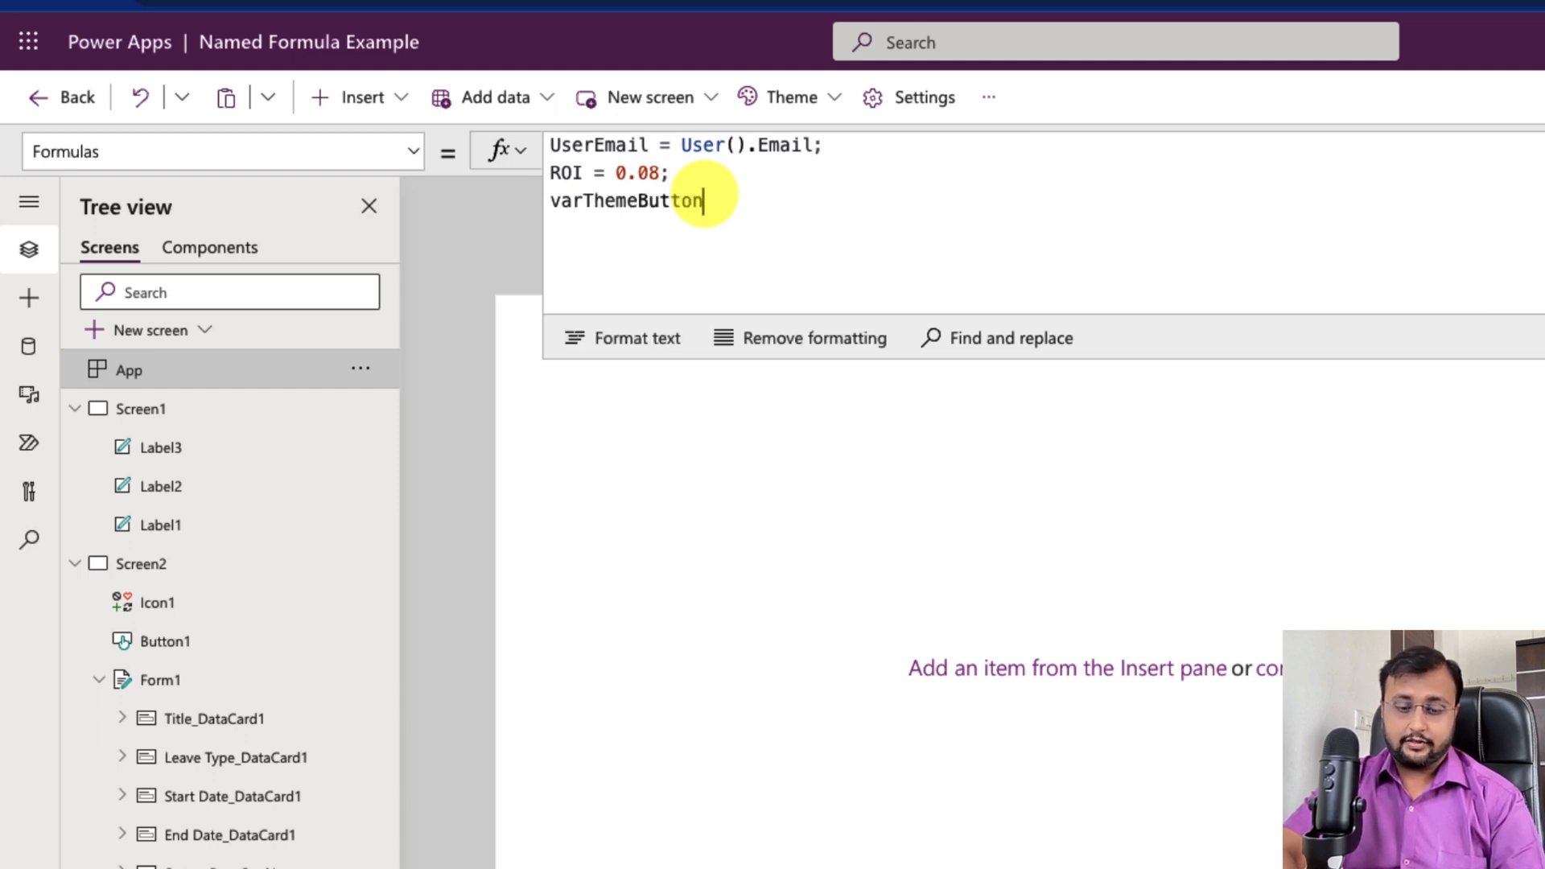
type("Color")
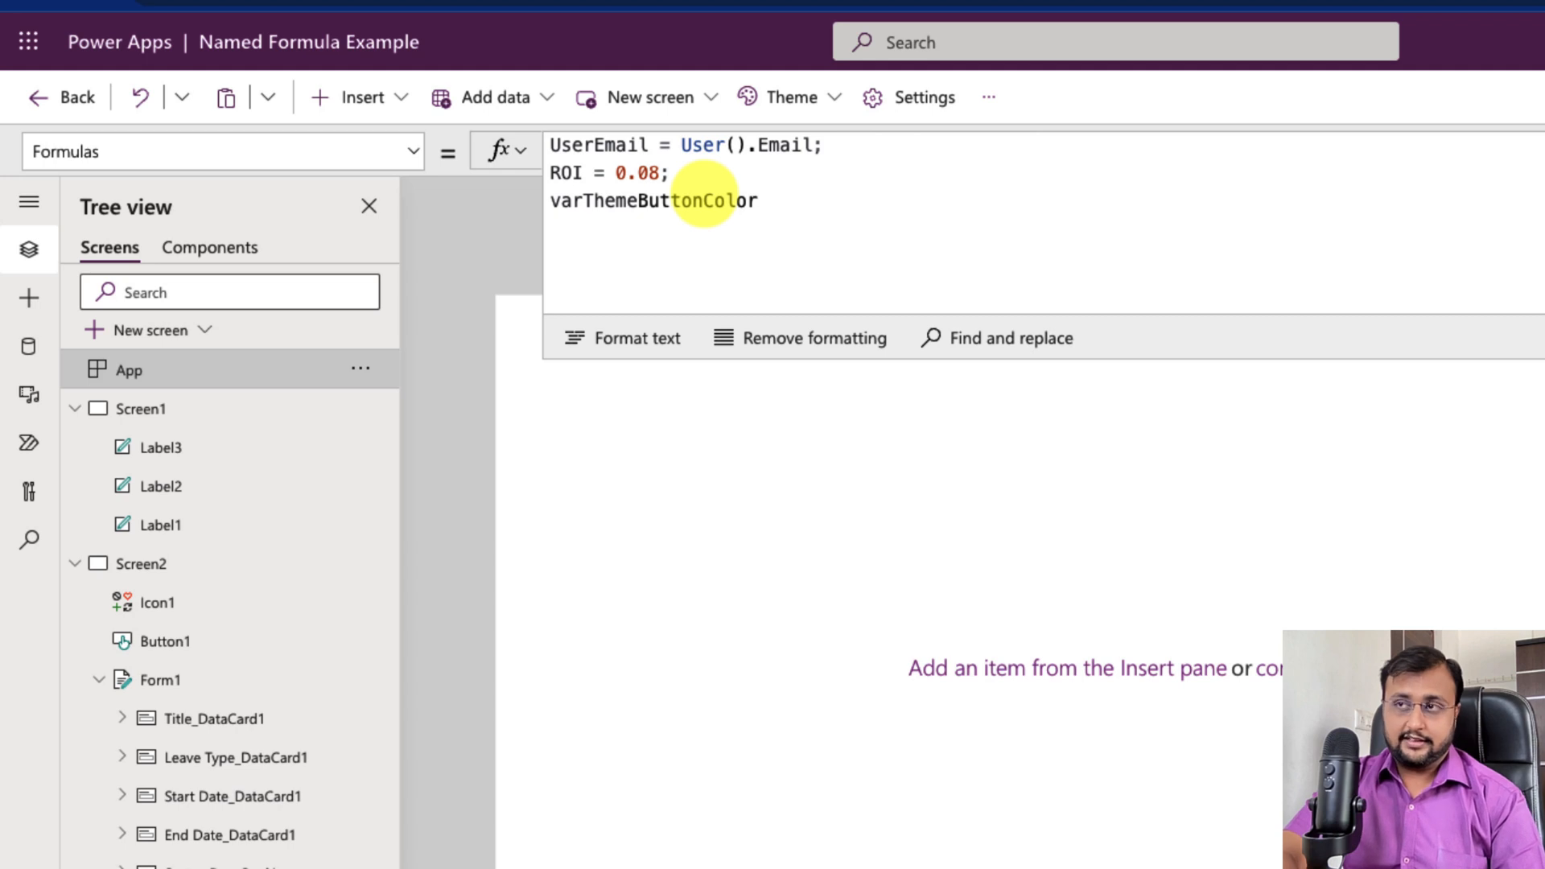
type("= Color")
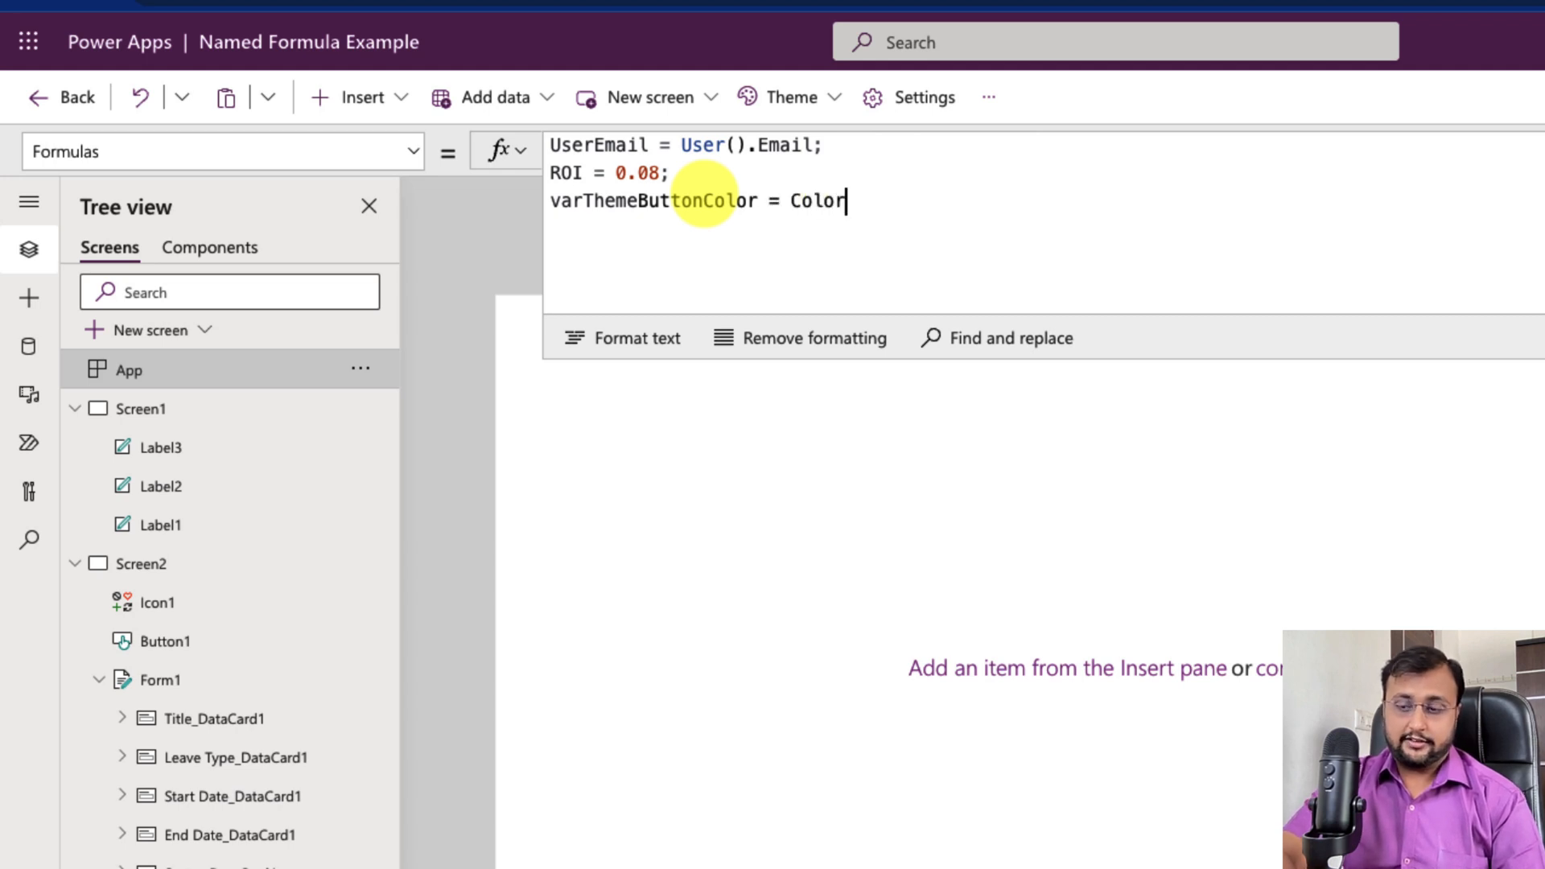
type(".")
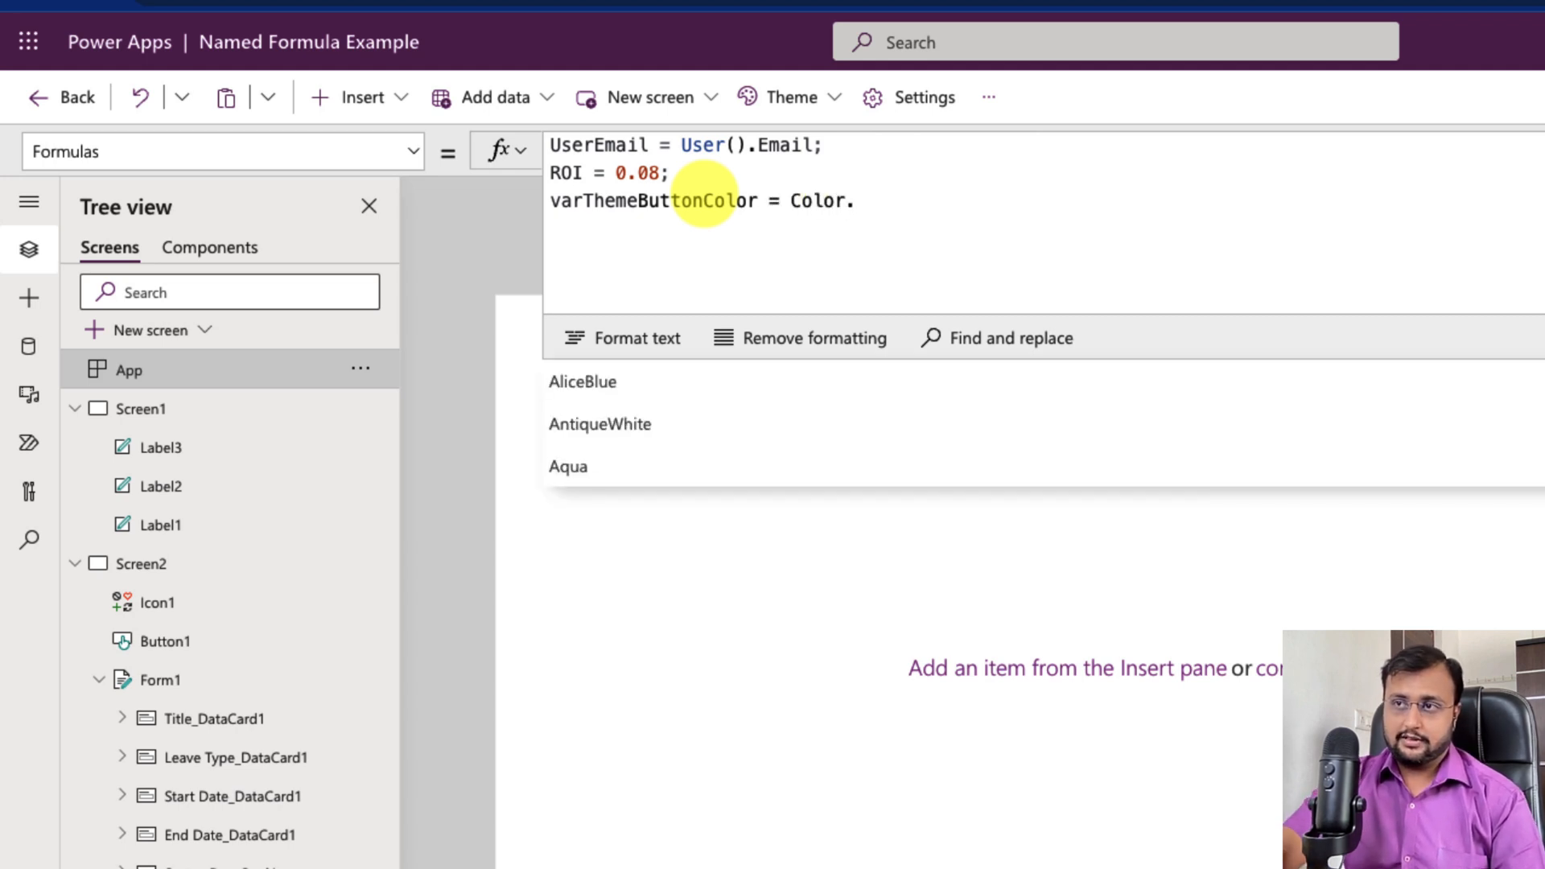
left_click(583, 382)
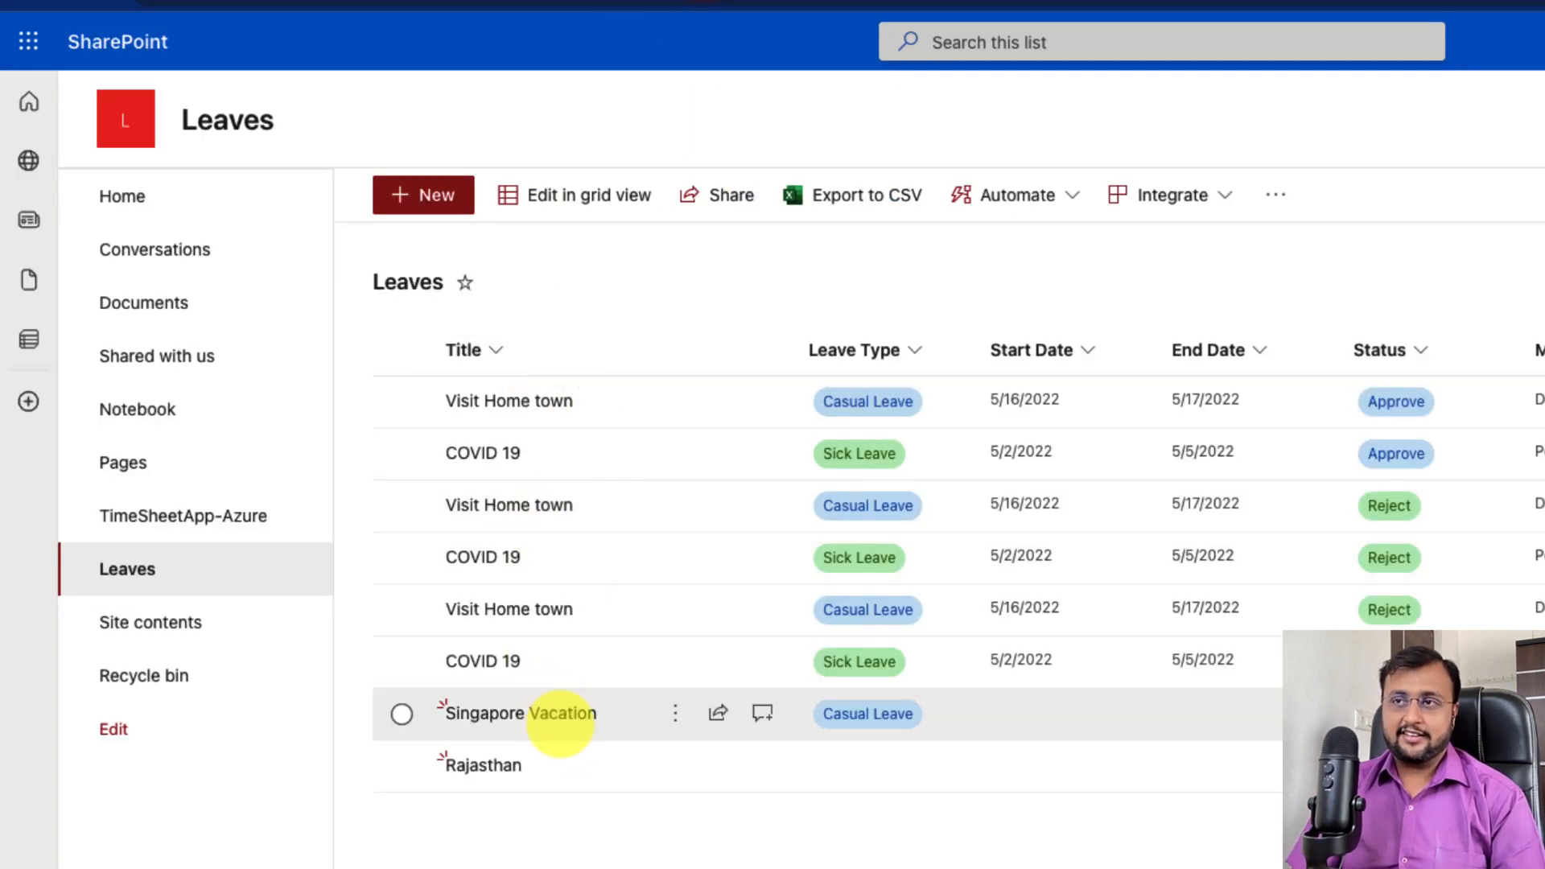
Return to the Power Apps tab showing the app's named formulas
left_click(118, 10)
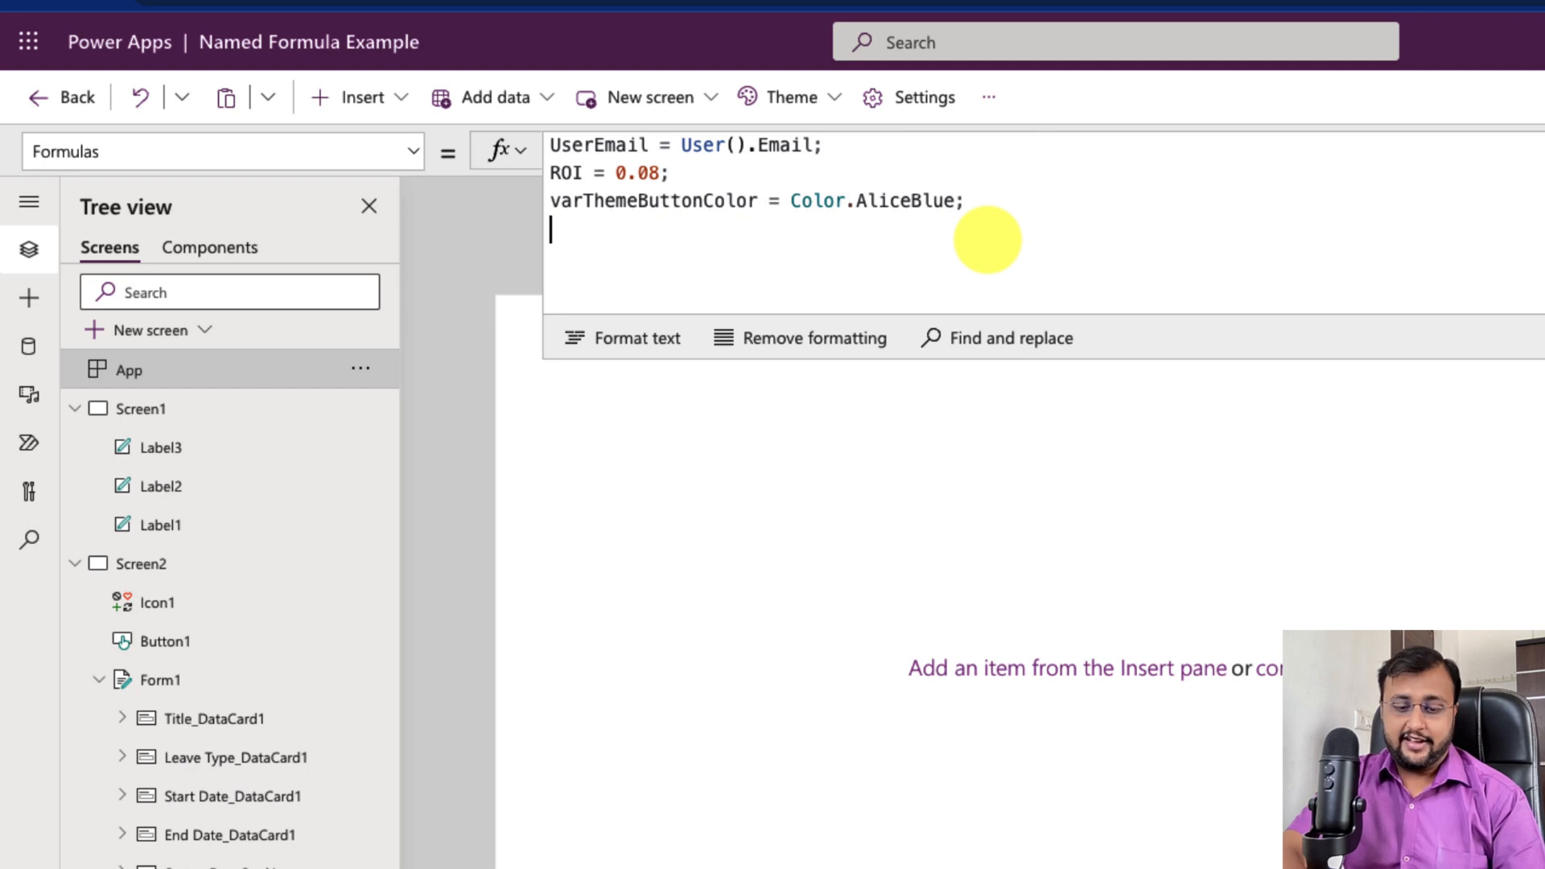
Write varLastFormID = Last(Leaves) in App Formulas, picking the Leaves list
type("varLast")
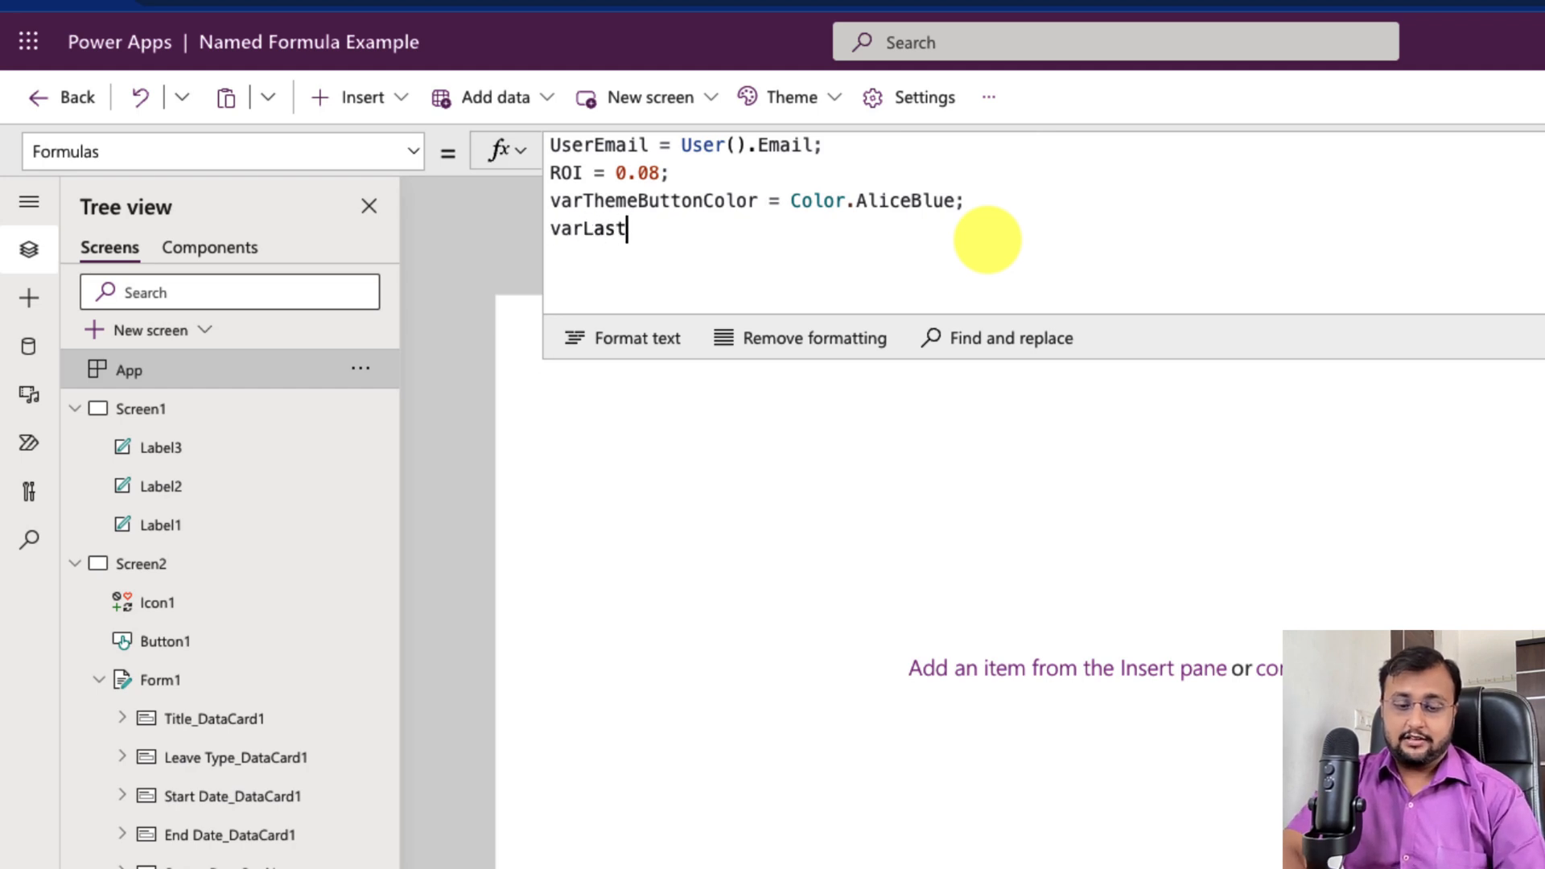
type("FormID = L")
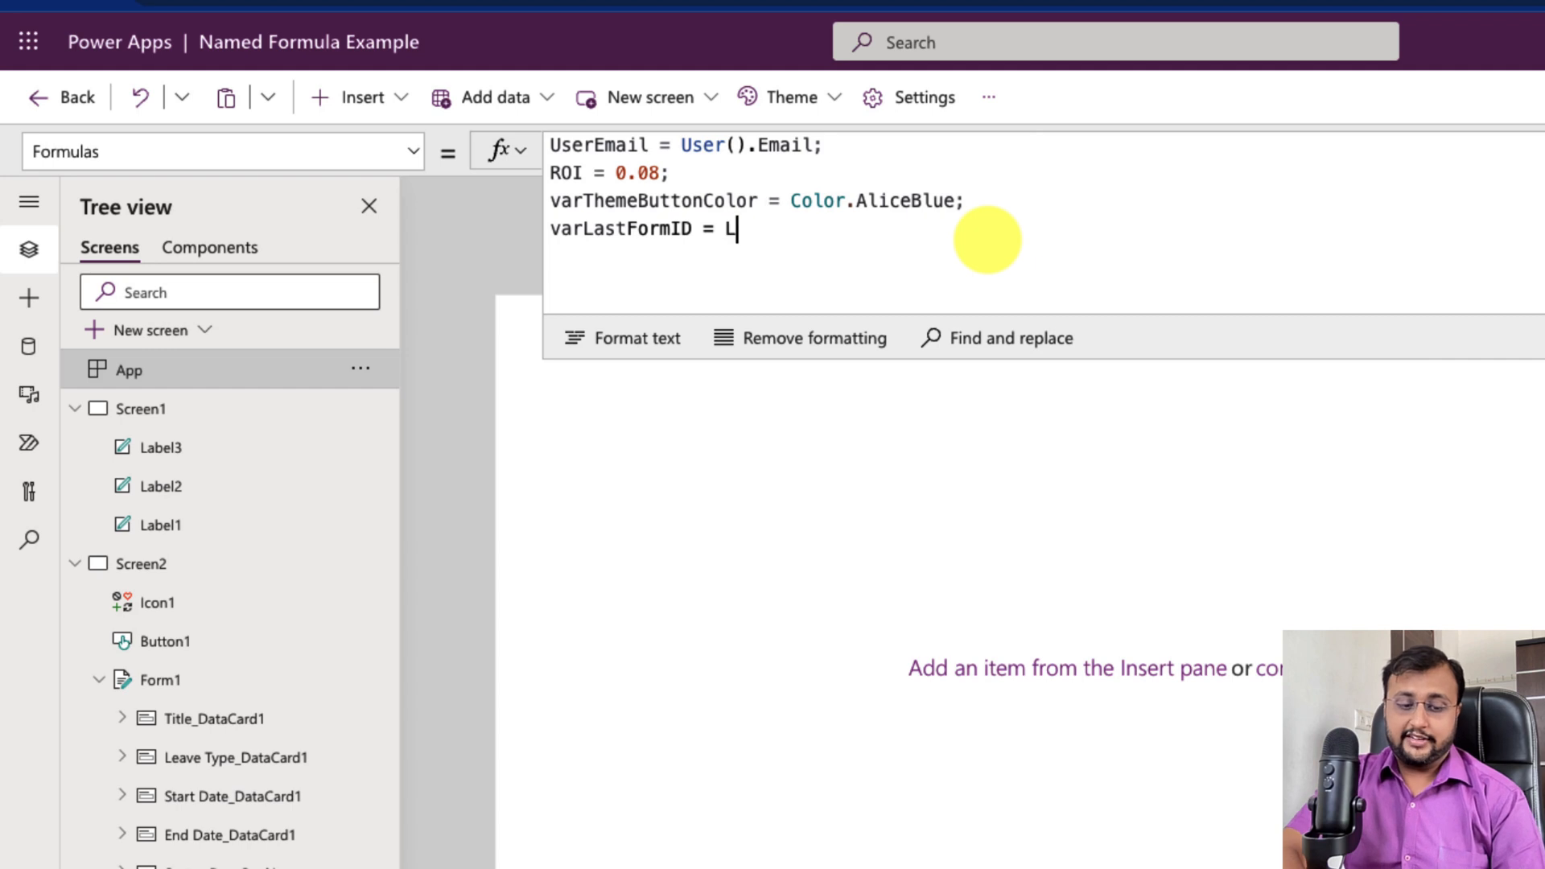
type("ast(")
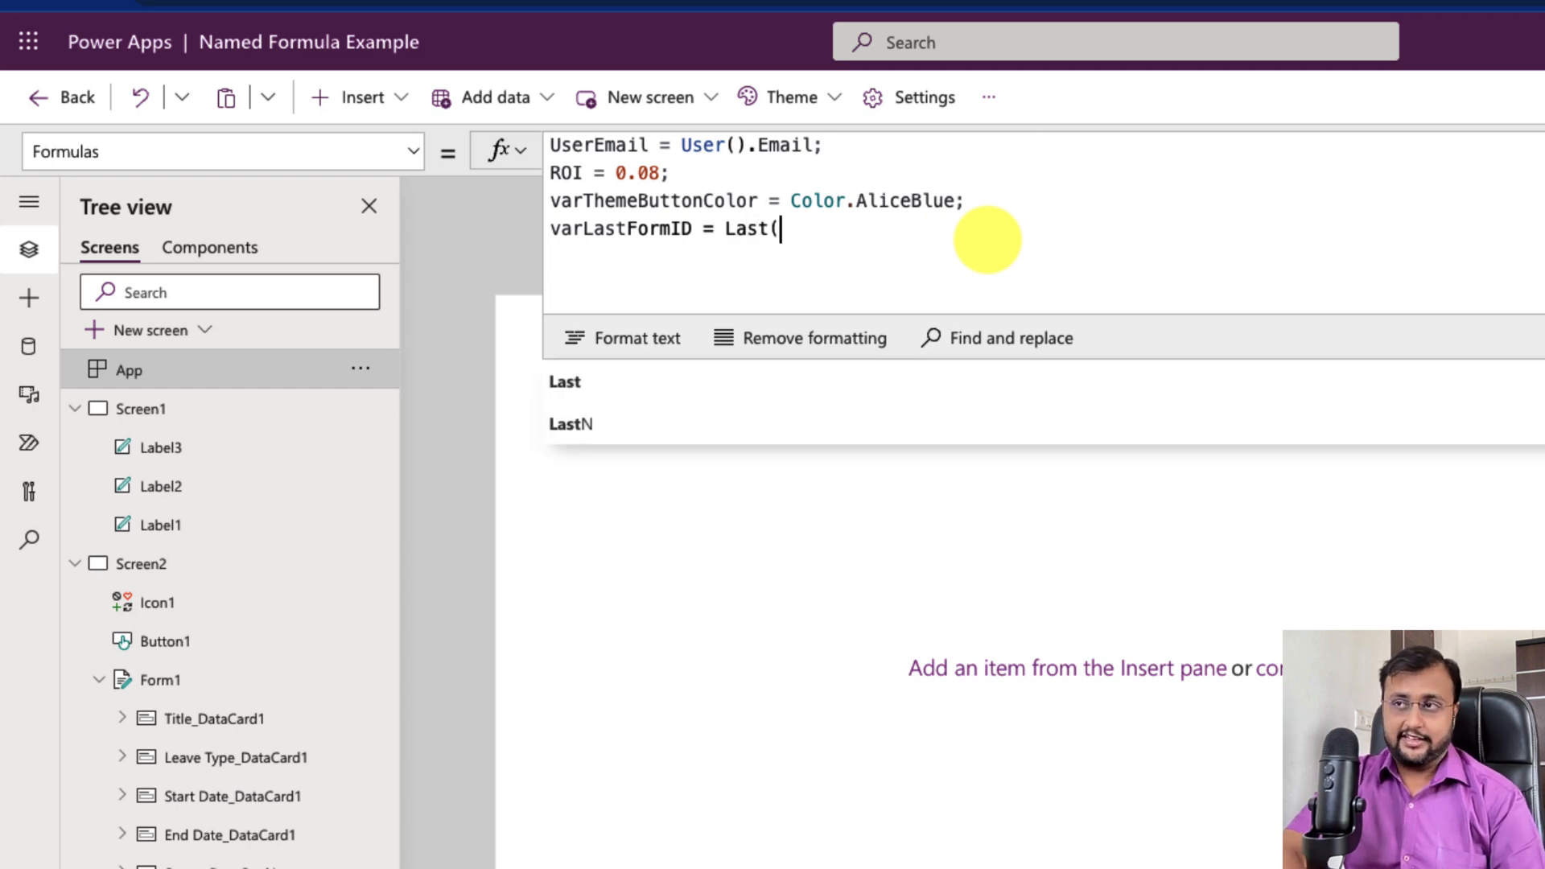
type("Lea")
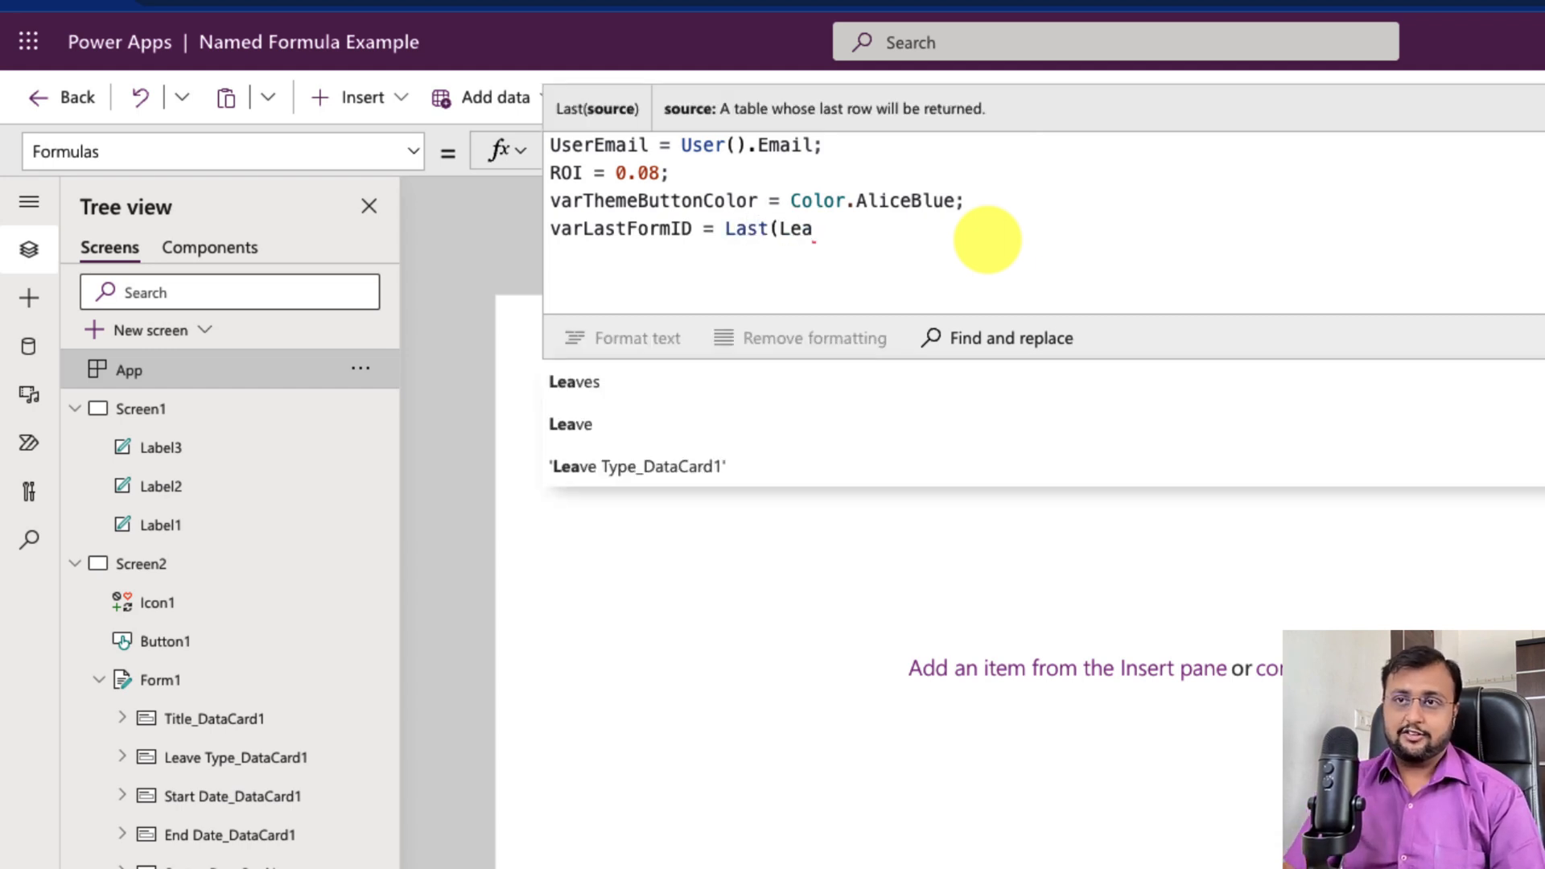
left_click(29, 346)
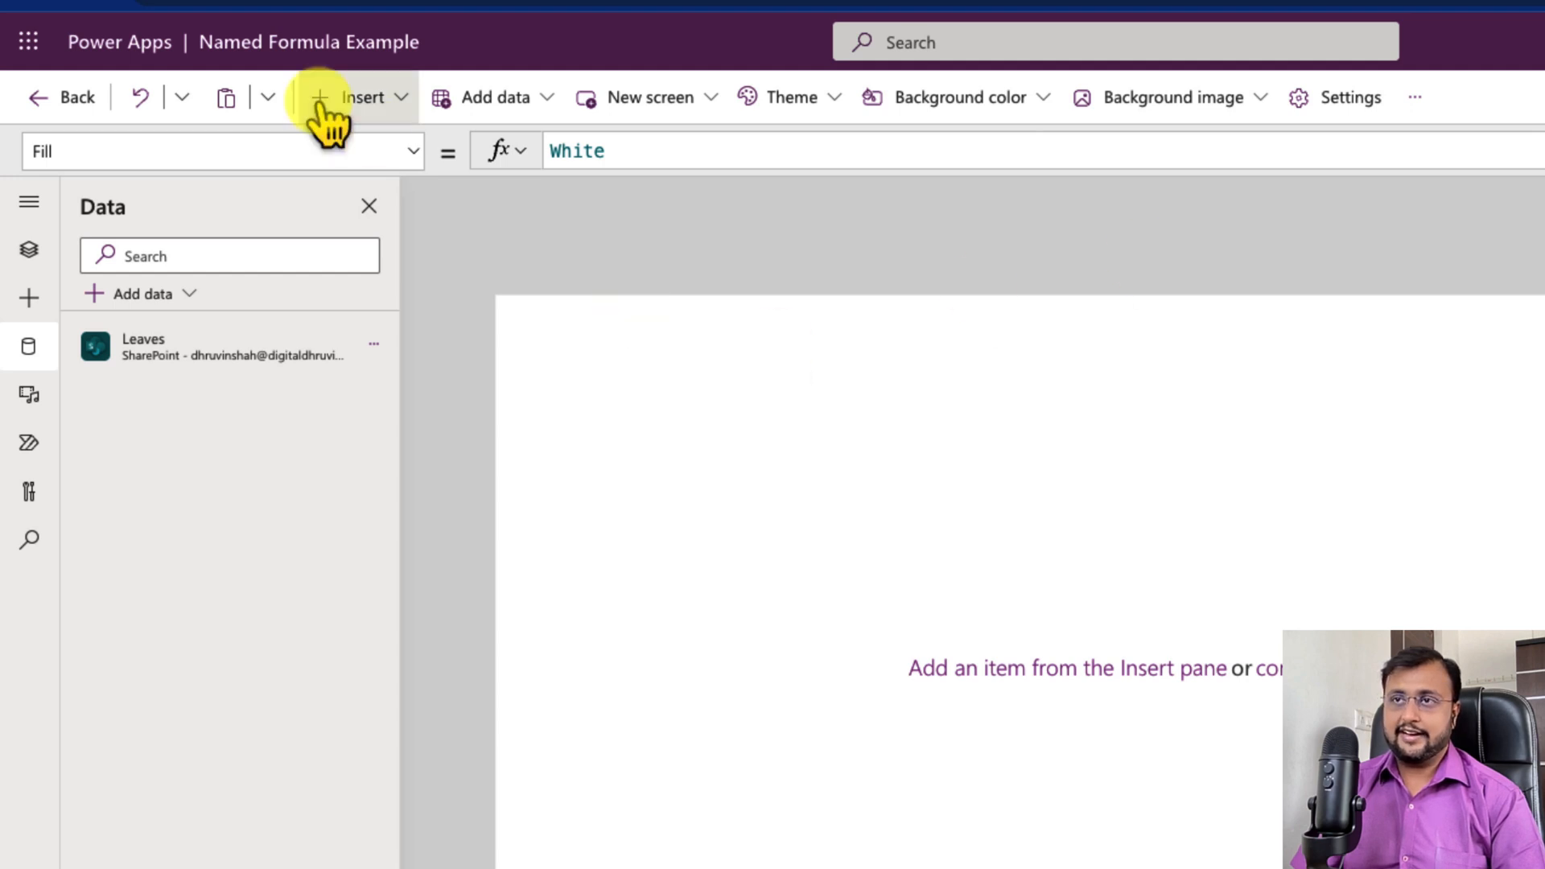
Insert a text label whose Text is the UserEmail named formula
left_click(359, 96)
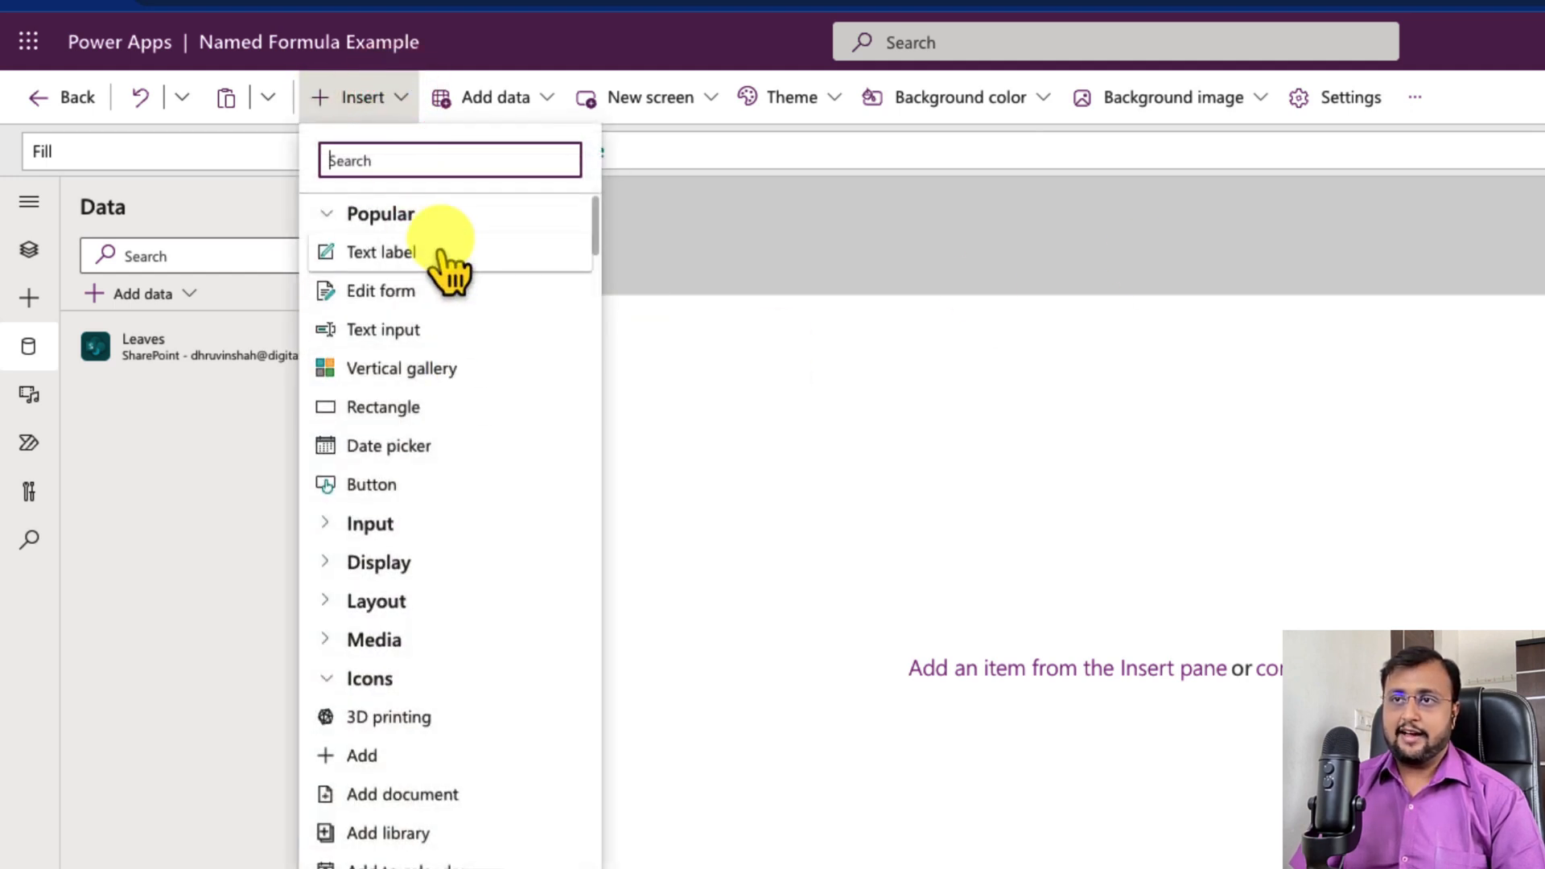
mouse_move(431, 329)
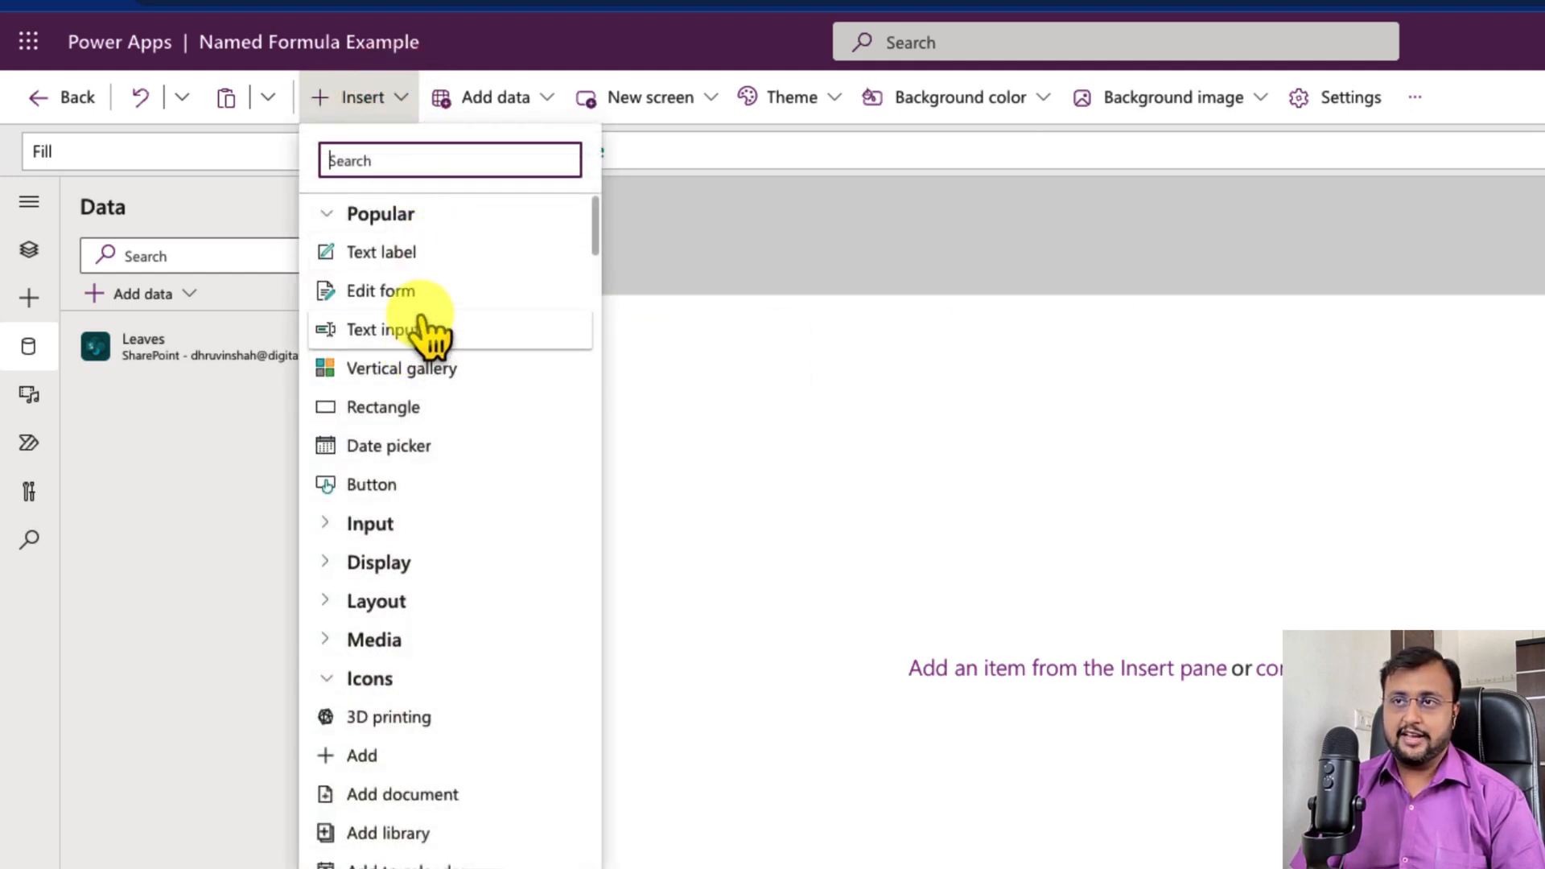
mouse_move(418, 251)
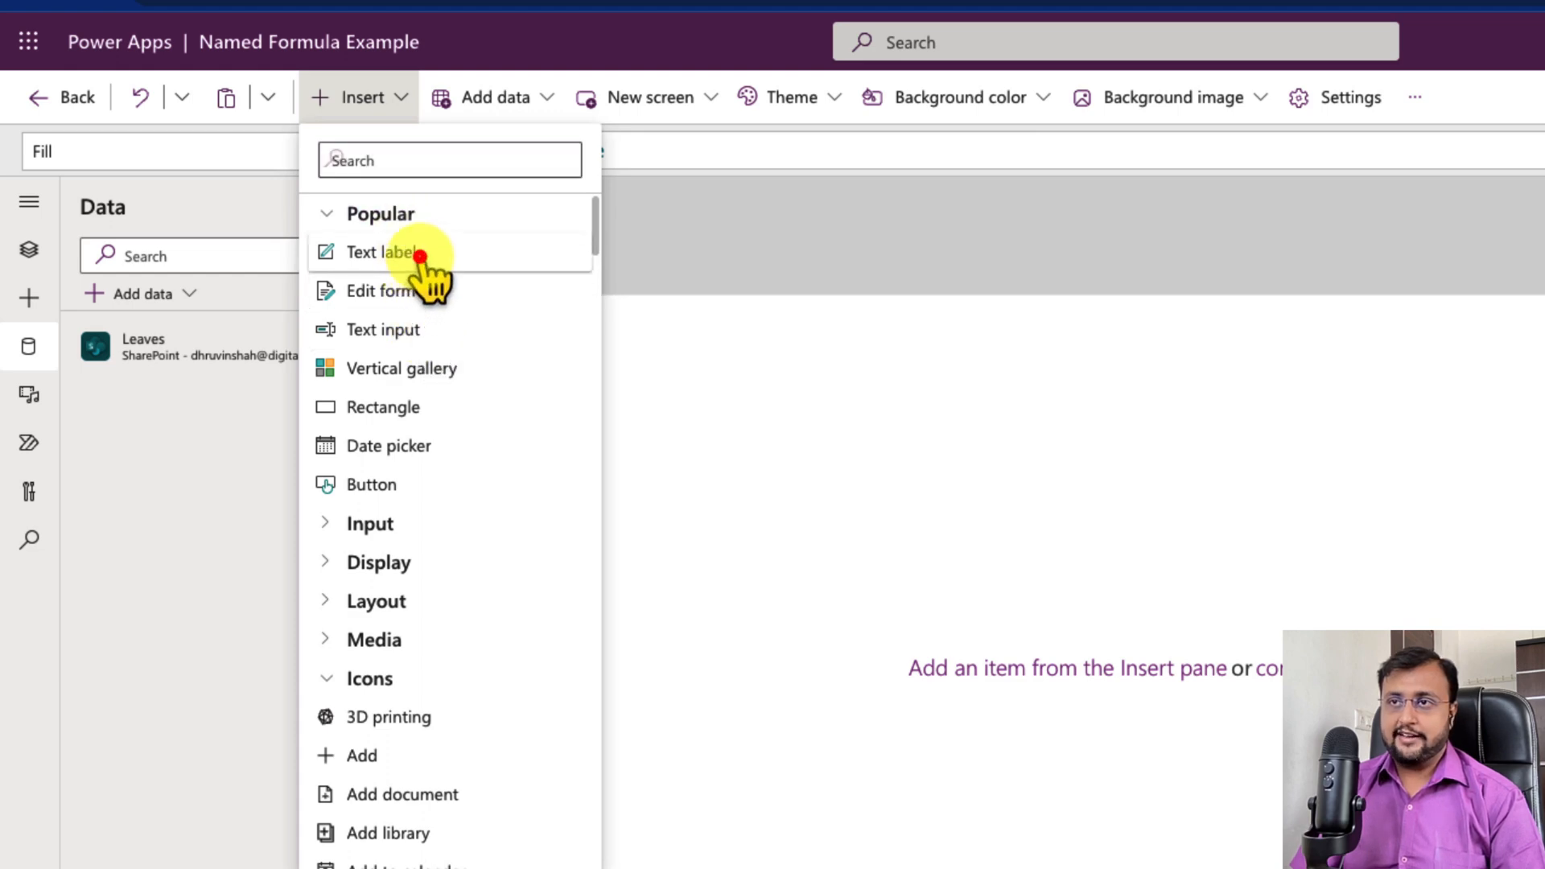
left_click(385, 251)
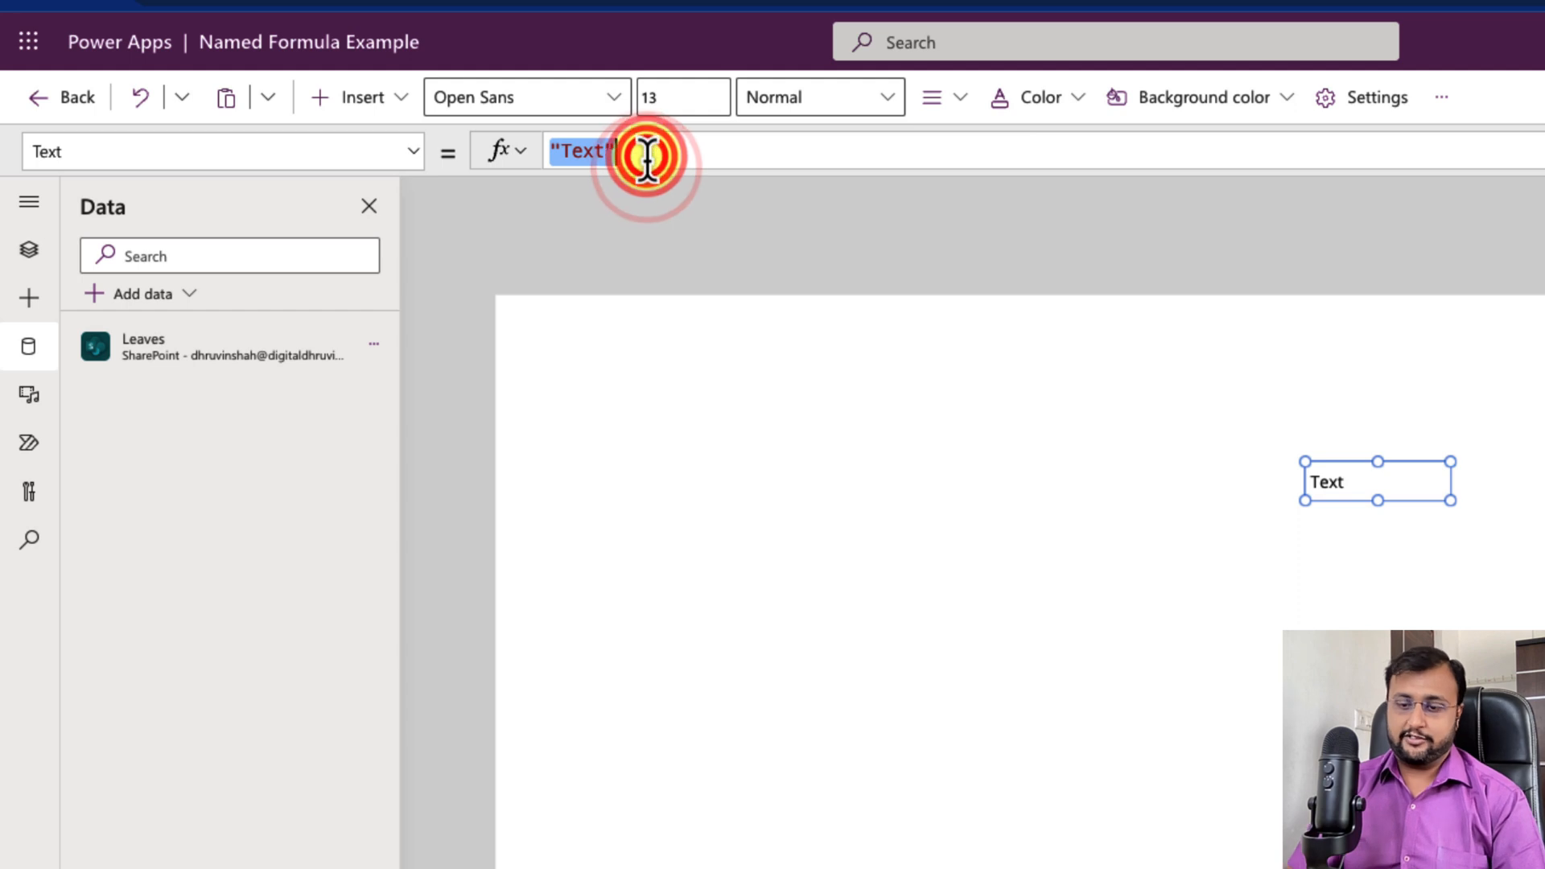
type("u")
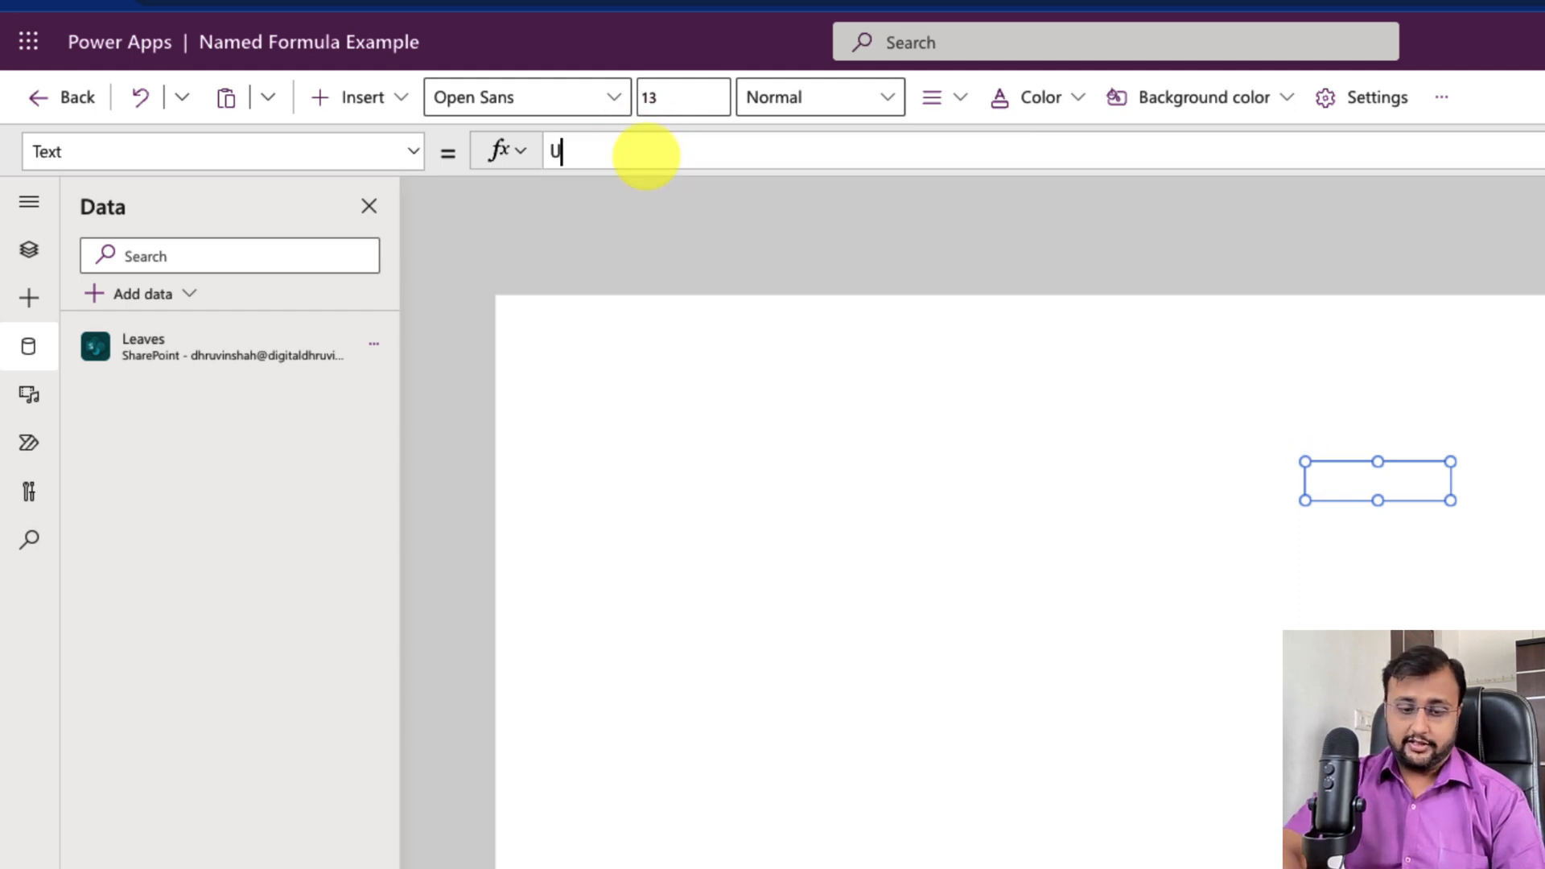
type("ser")
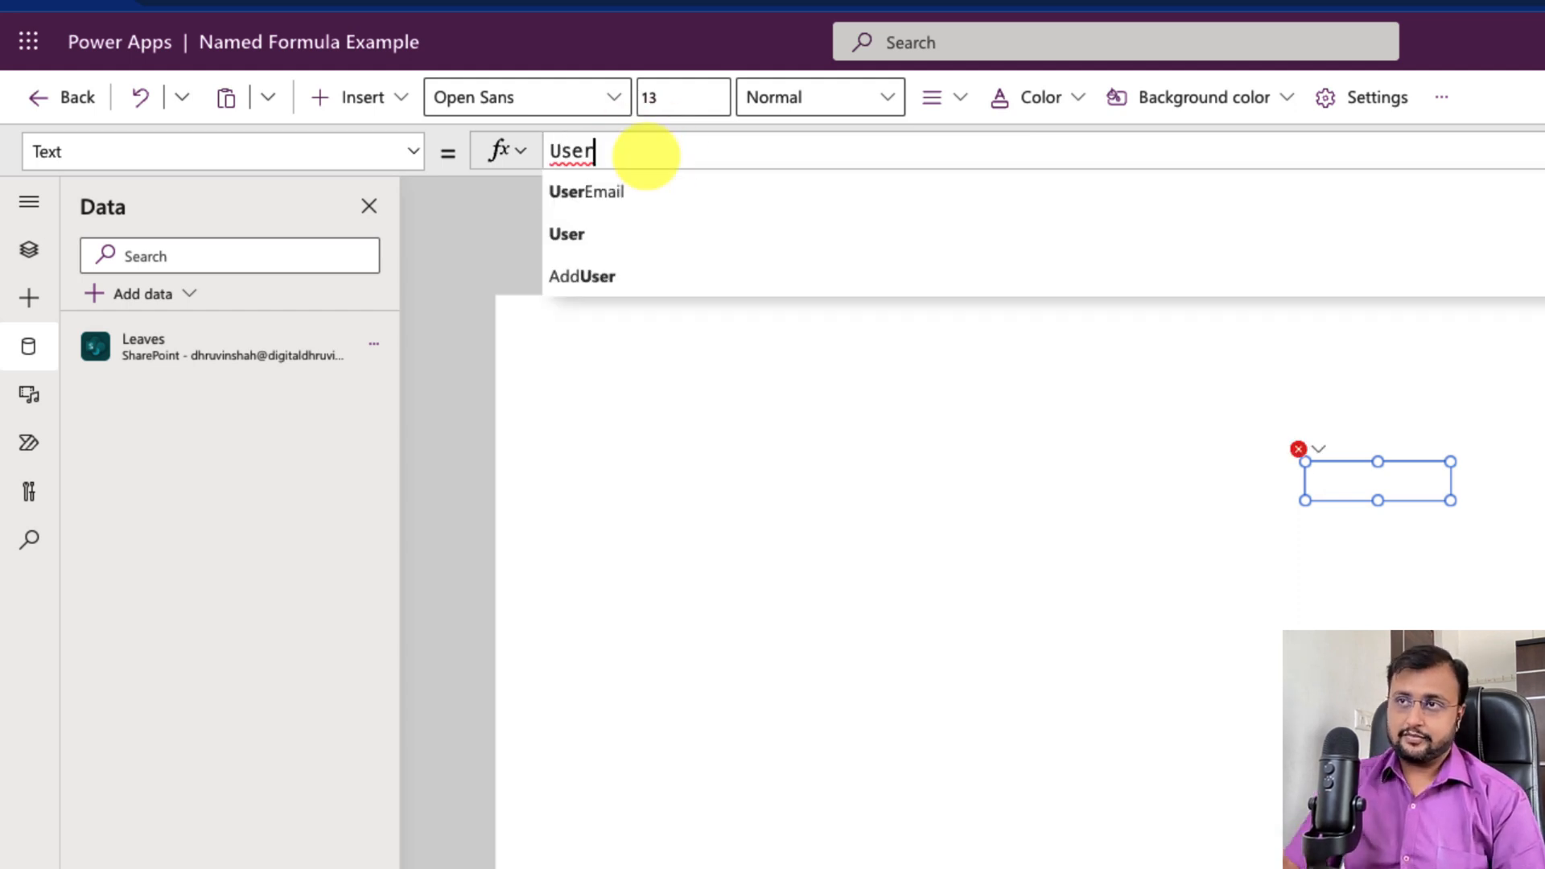
left_click(587, 192)
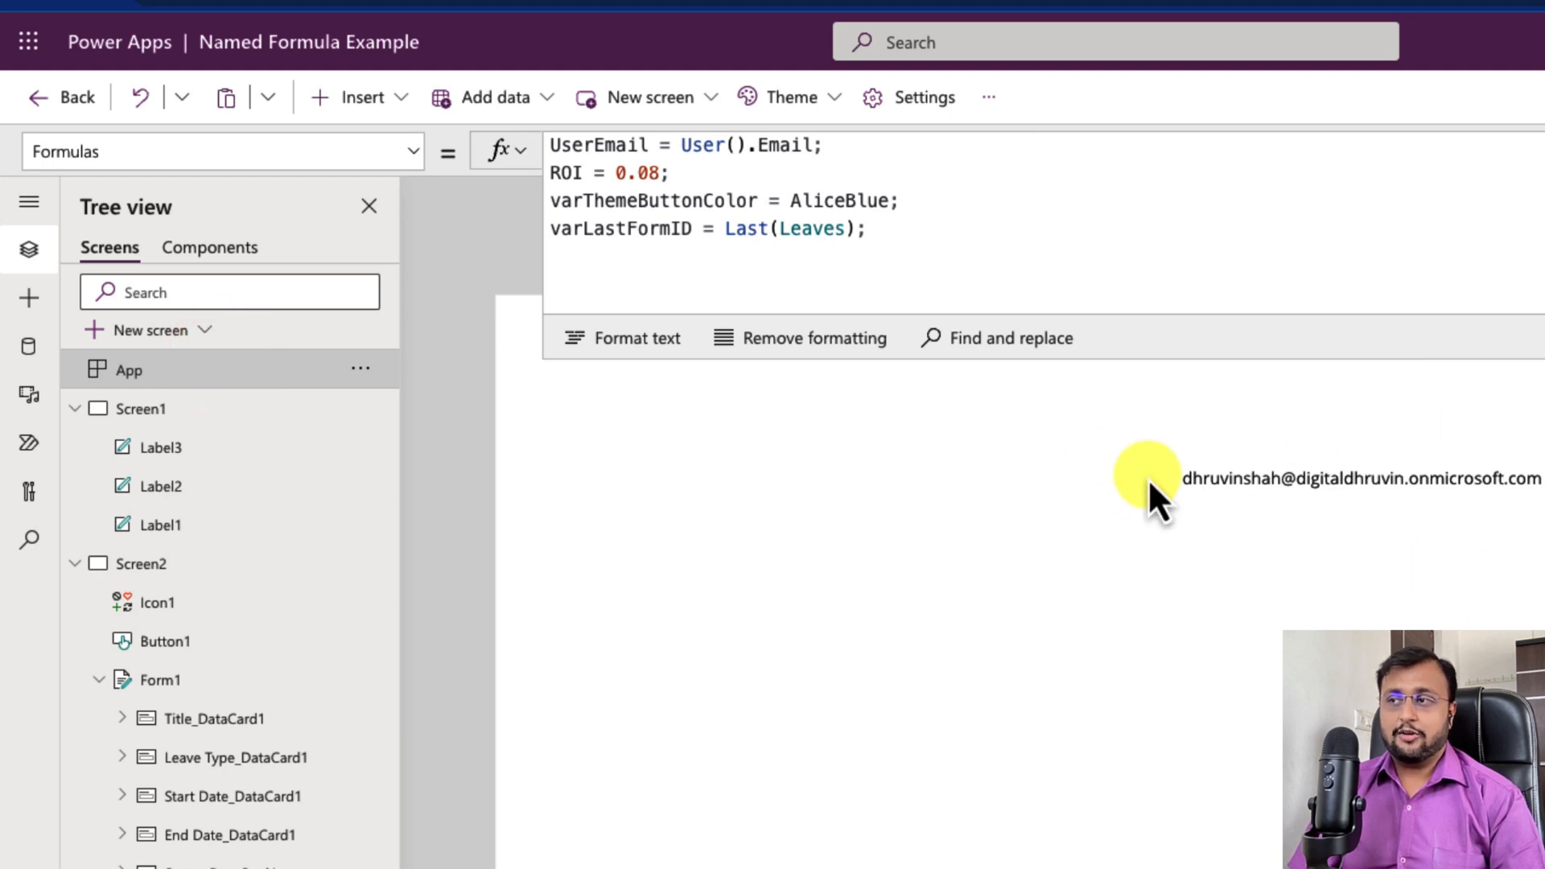
mouse_move(1246, 517)
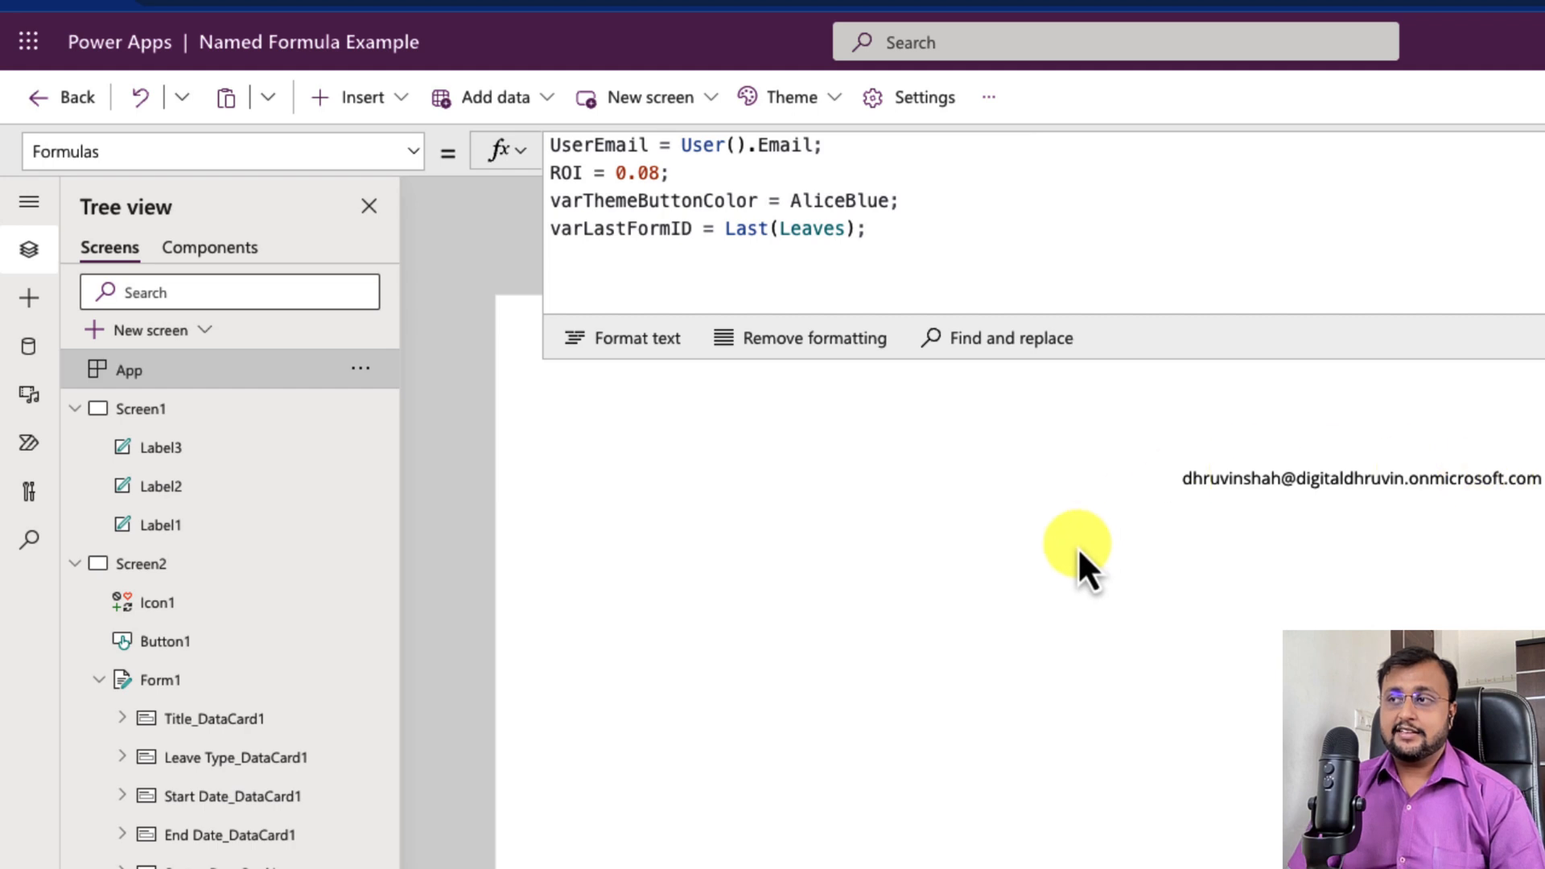
mouse_move(816, 284)
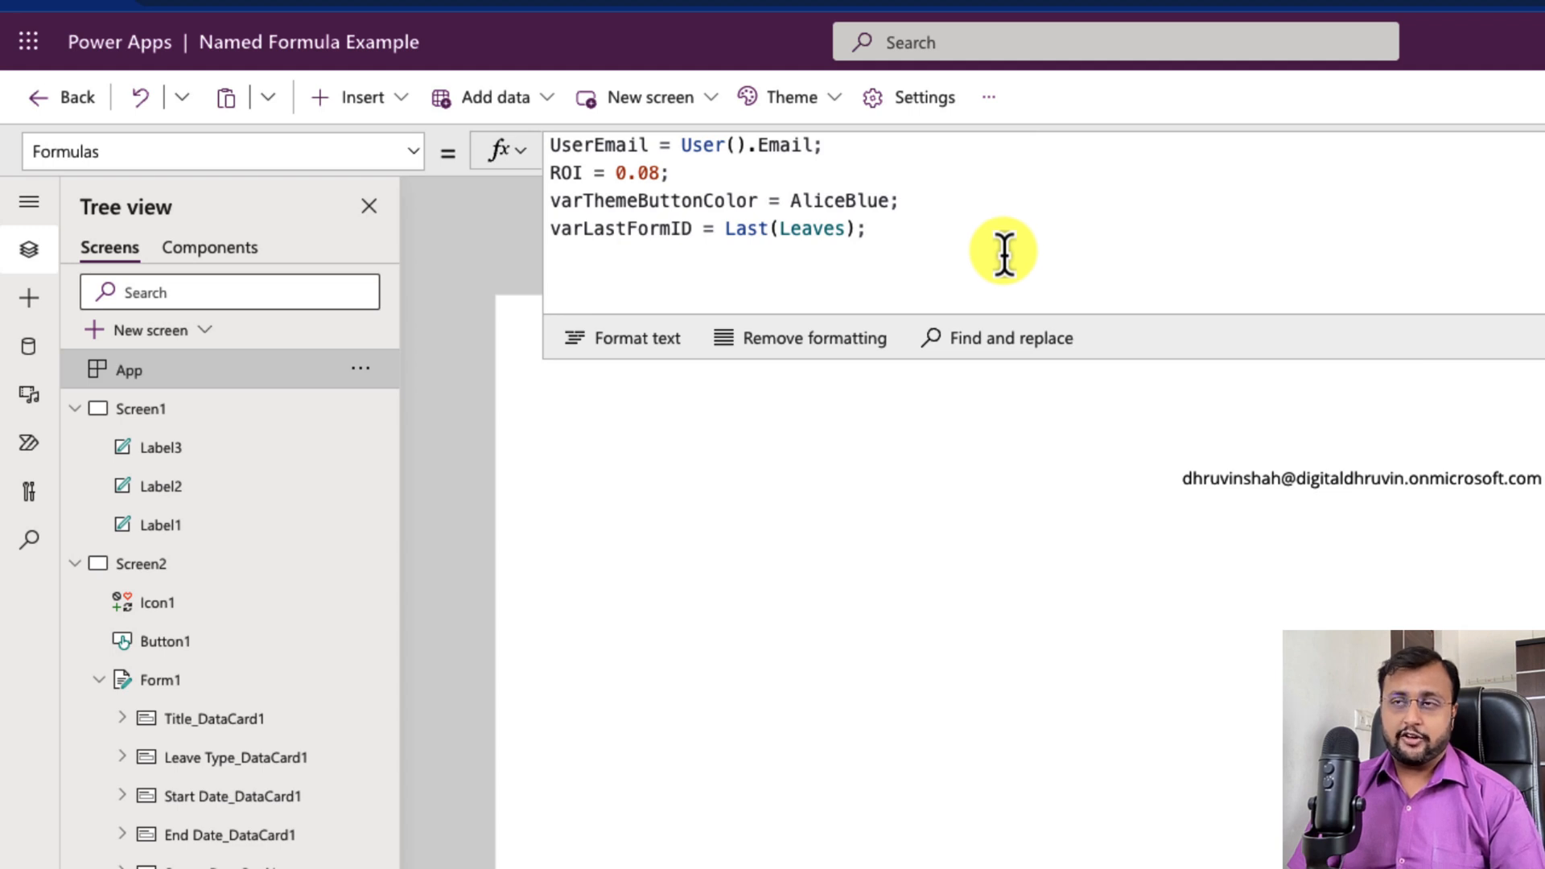
mouse_move(547, 414)
type("Color.")
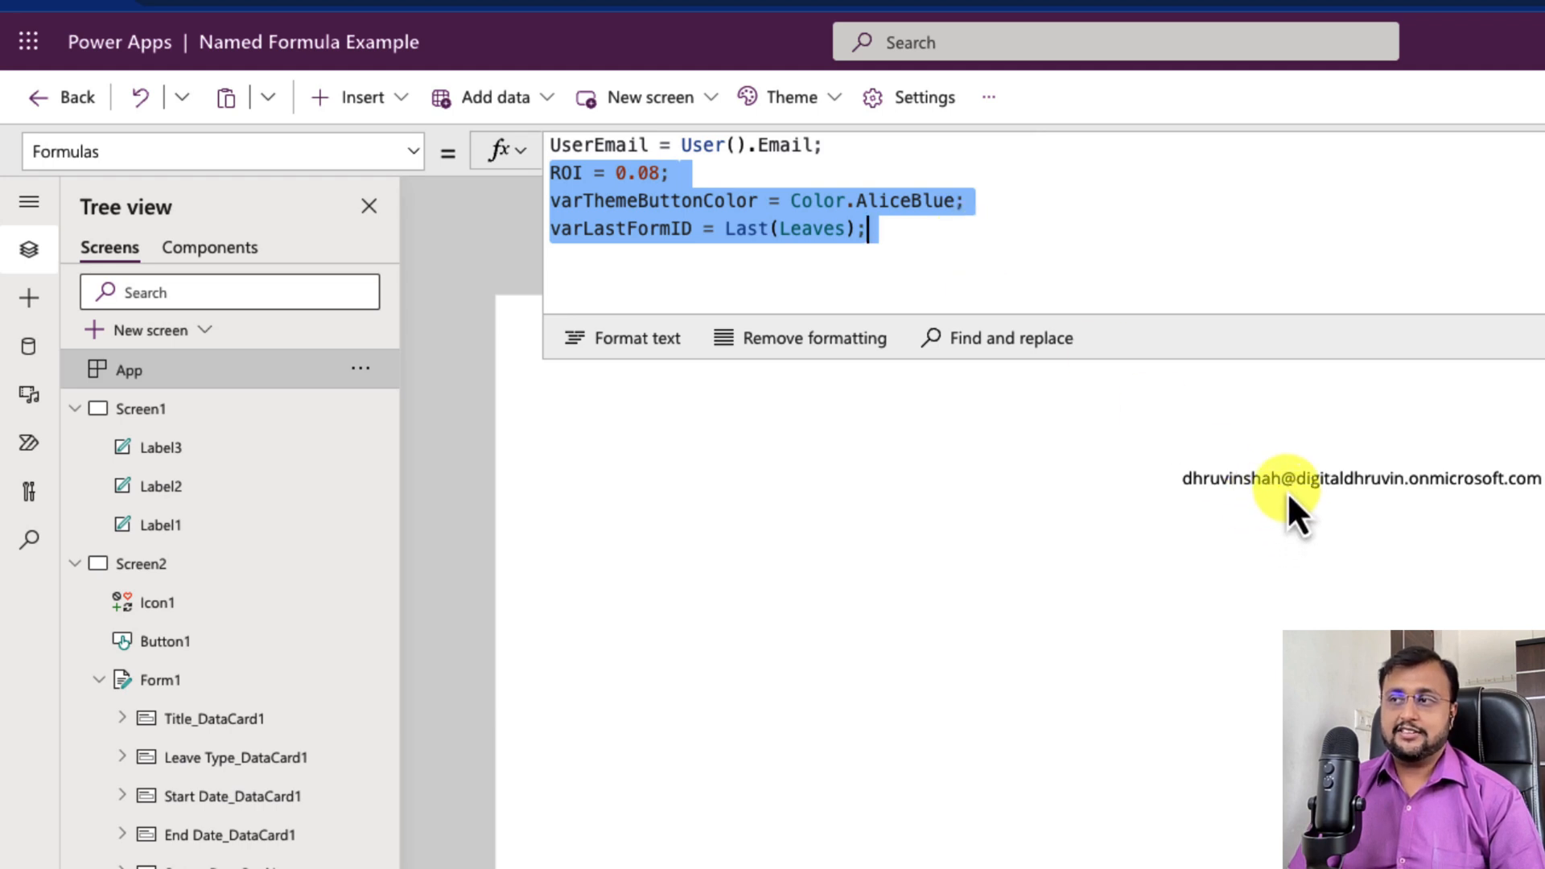
mouse_move(1074, 464)
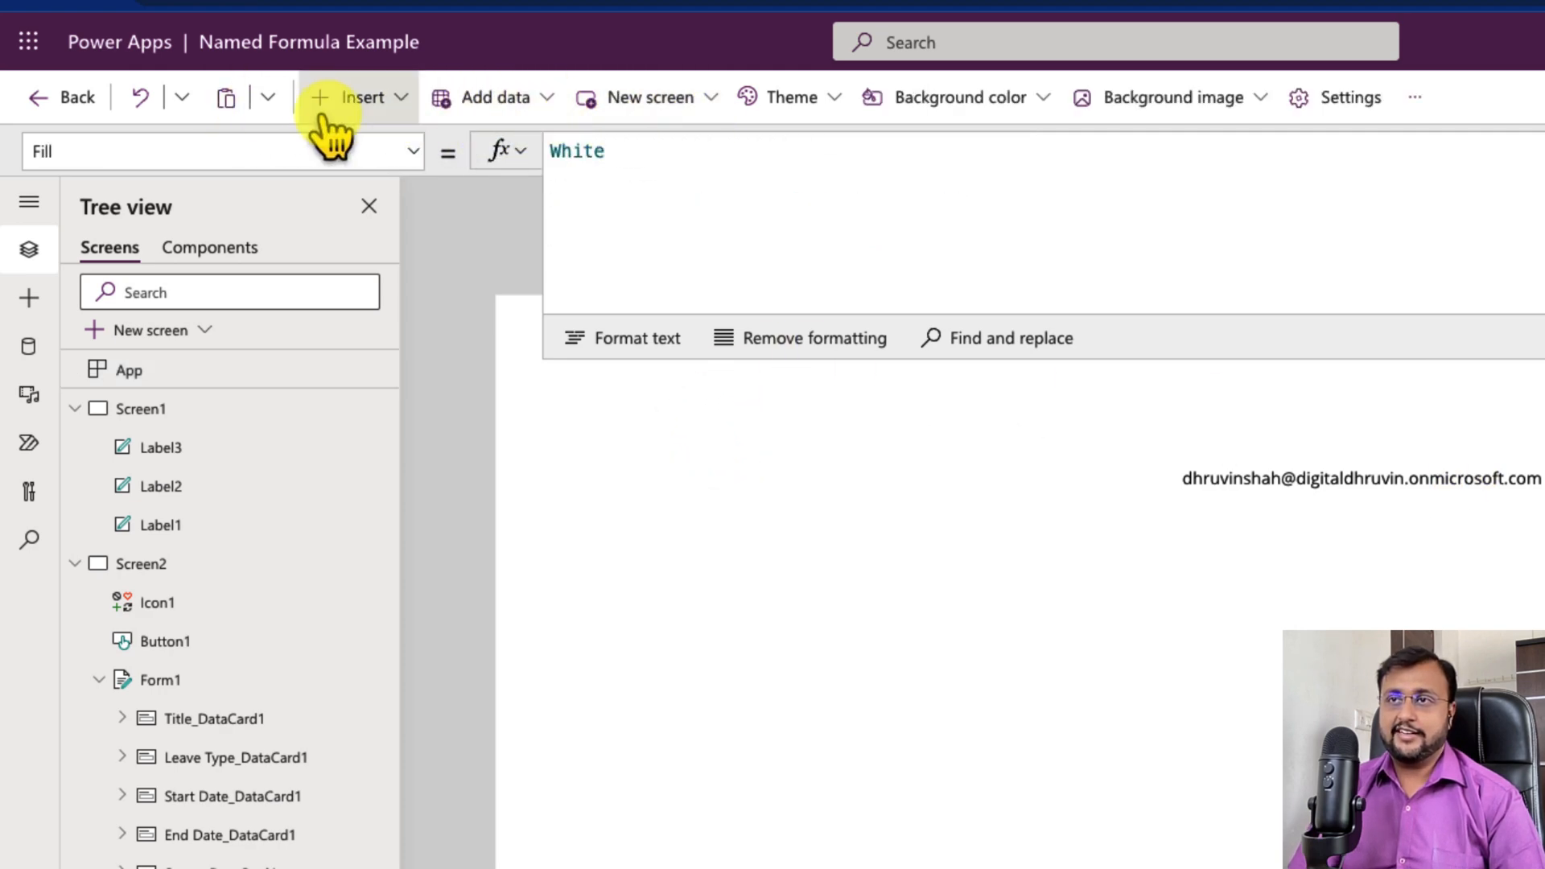
Insert another text label and set its Text to ROI
left_click(360, 97)
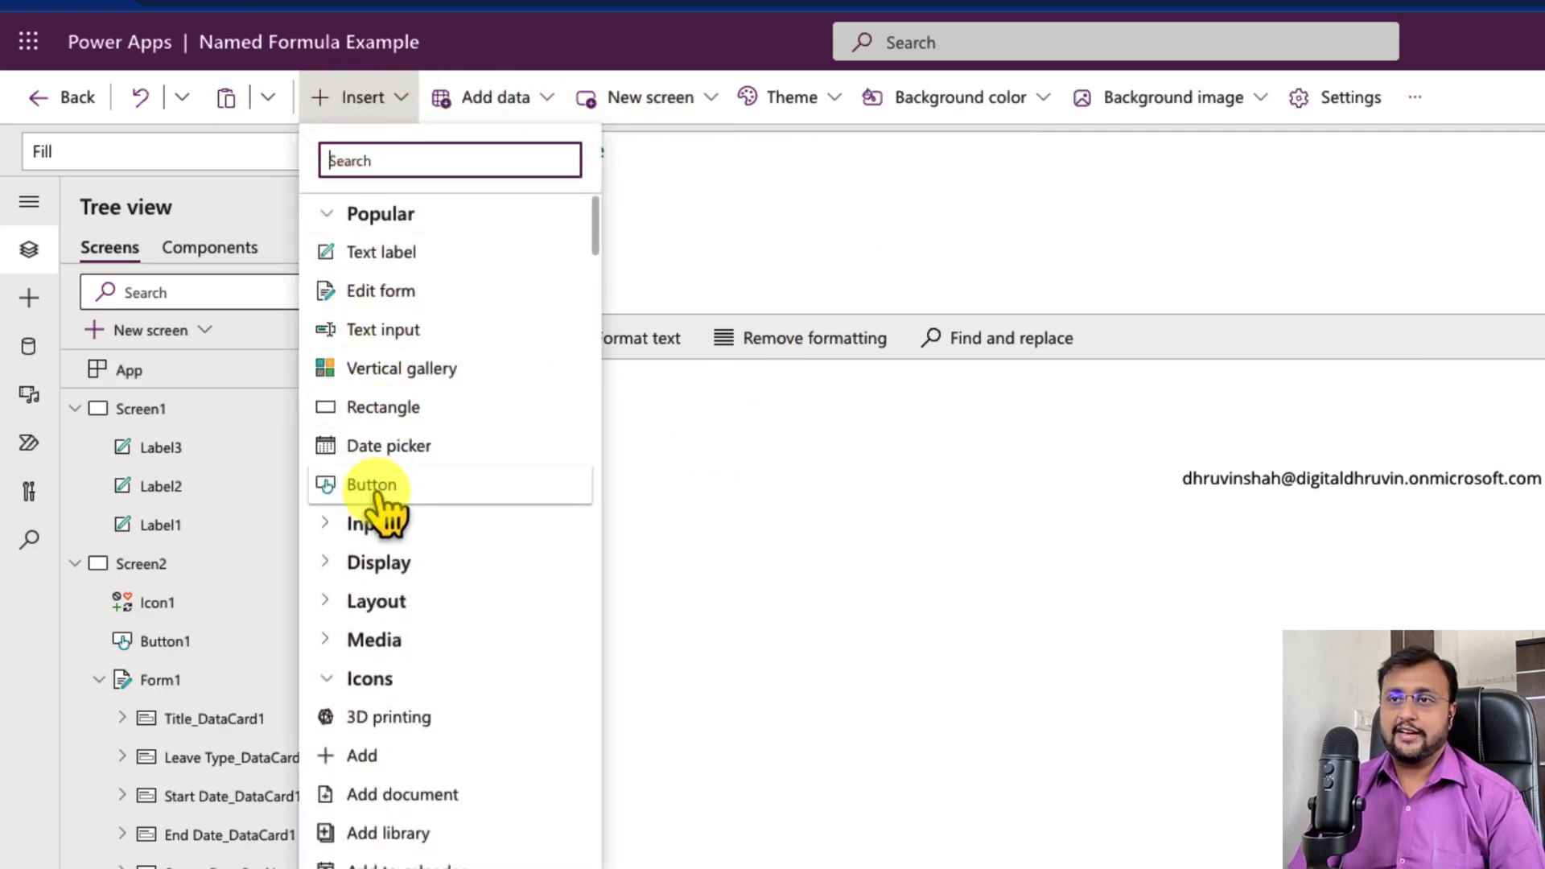
left_click(373, 483)
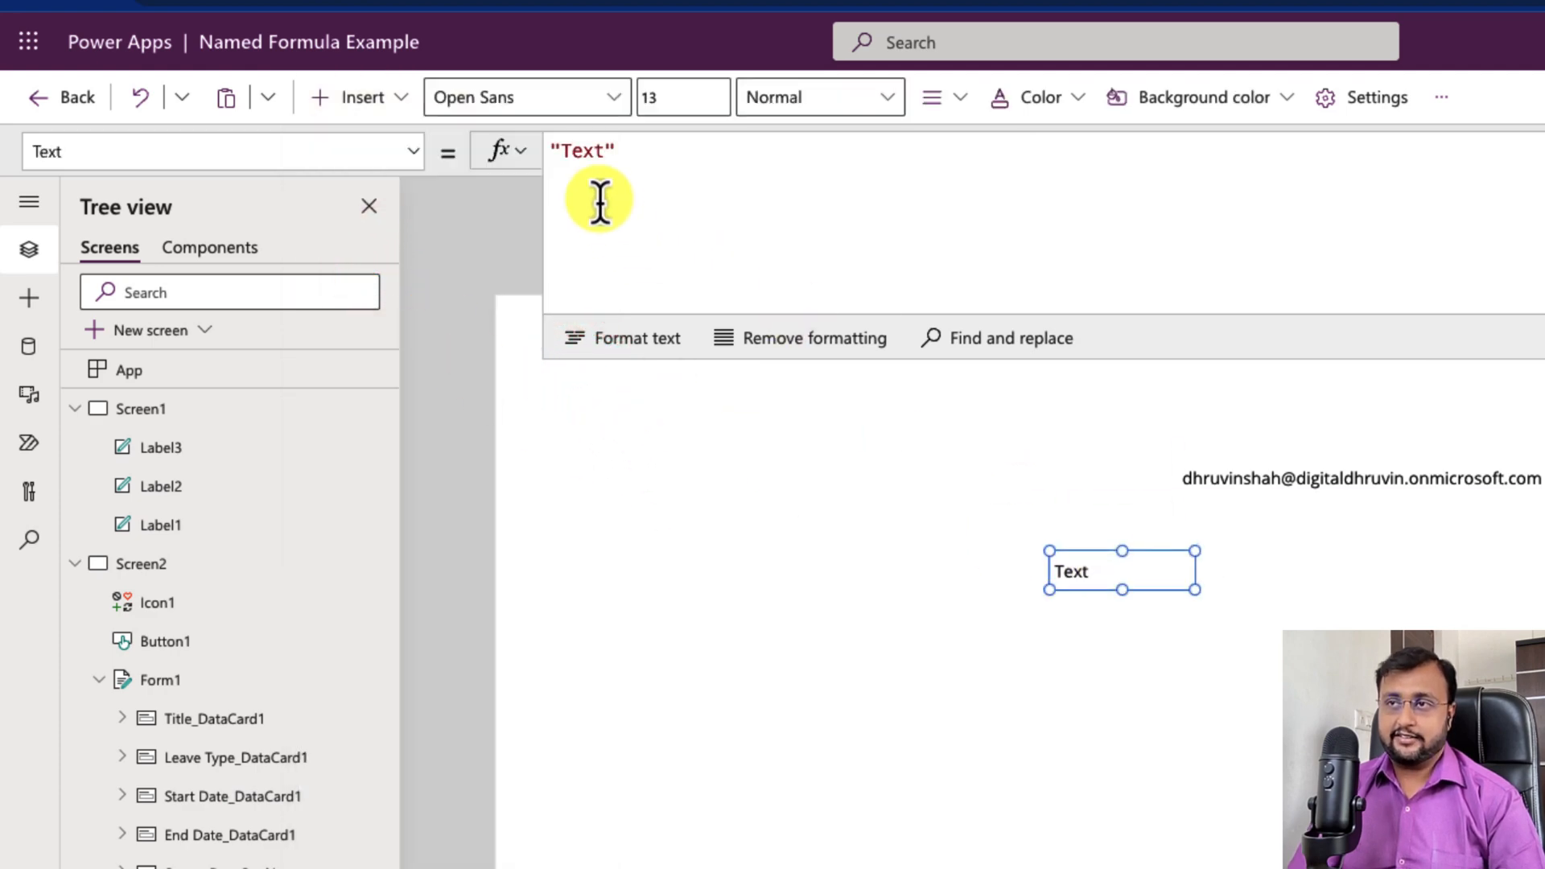
type("R")
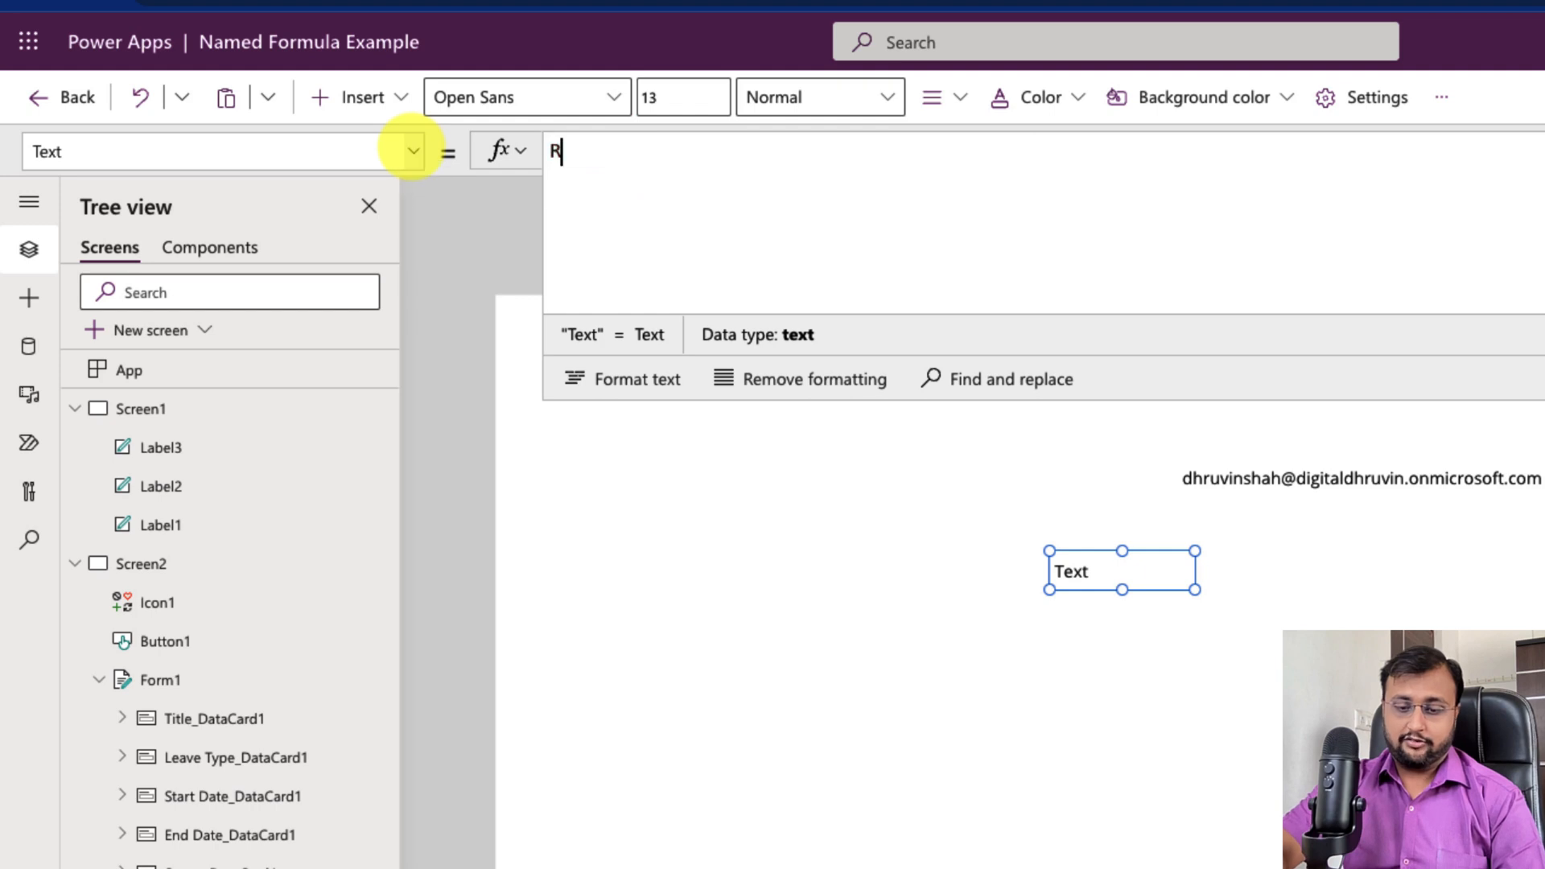
type("OI")
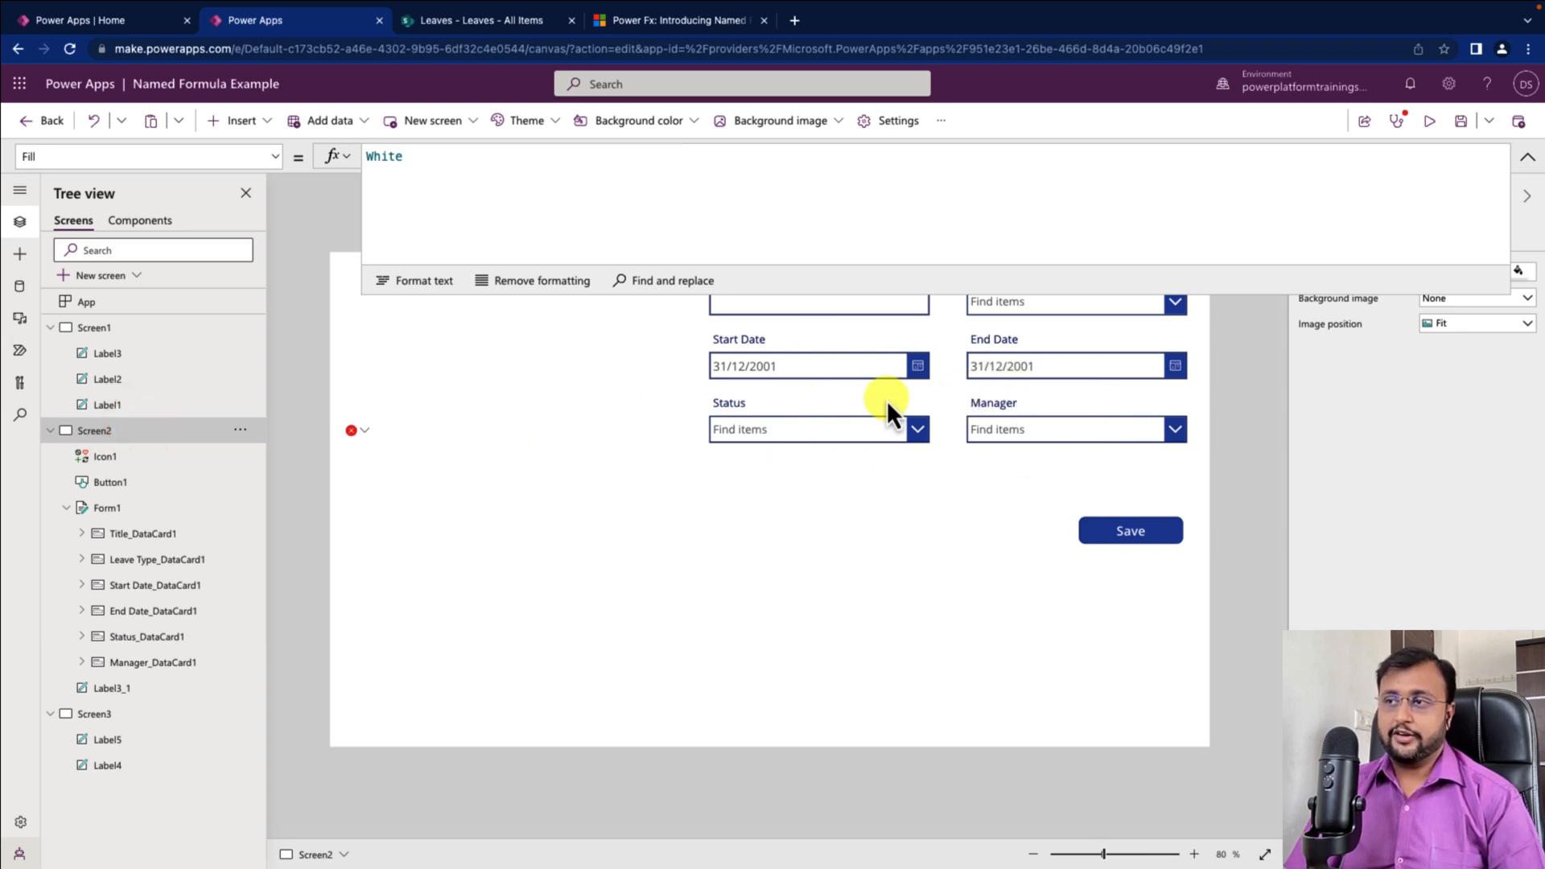
mouse_move(350, 383)
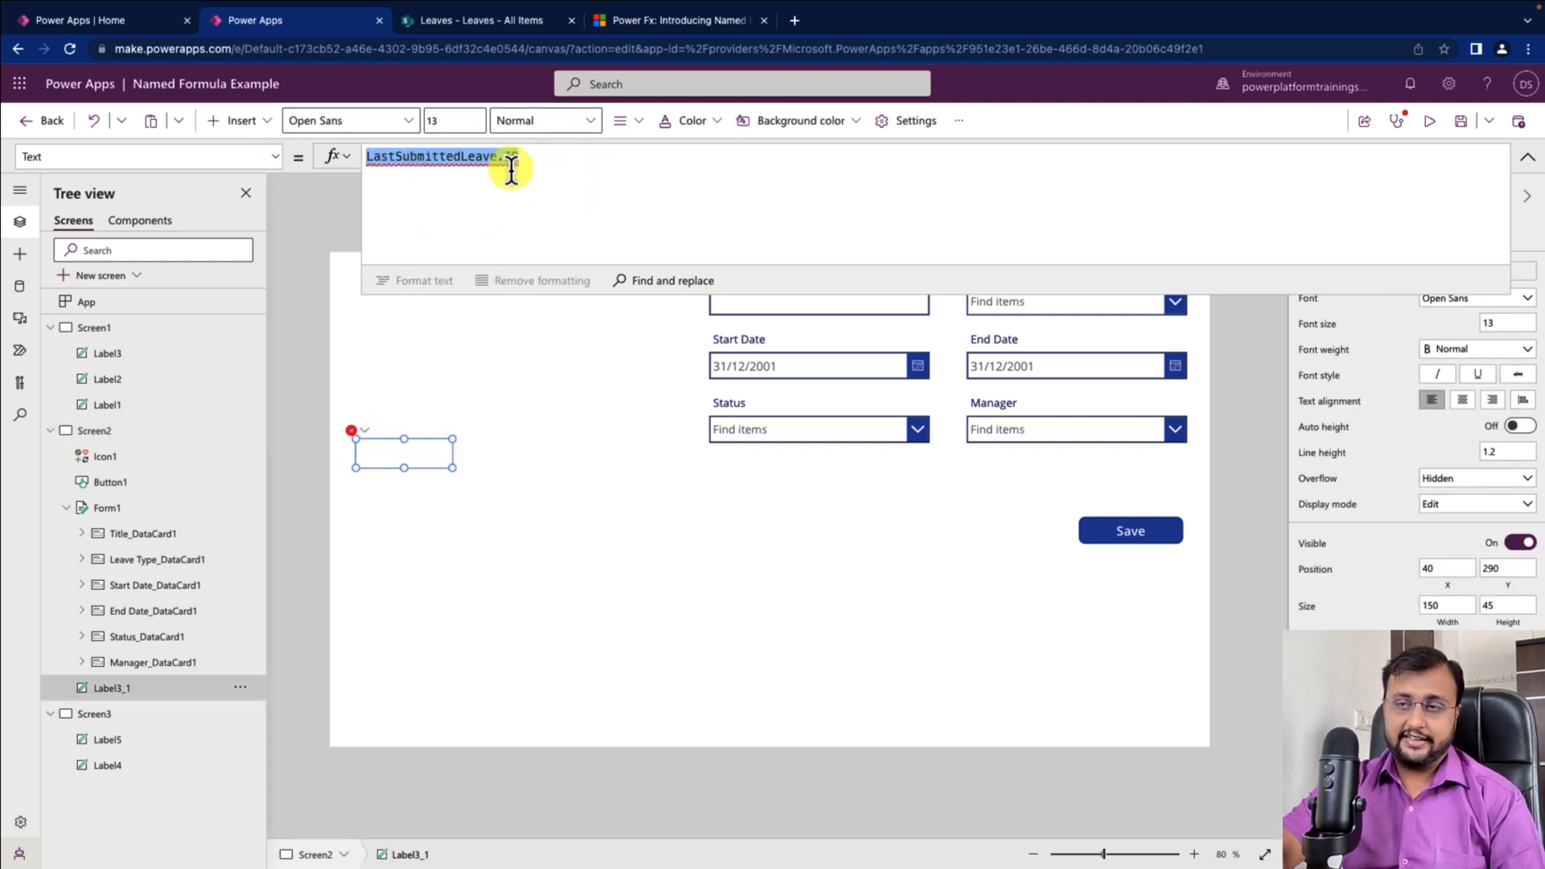
Set Label3_1's Text to varLastFormID.ID so it shows the last leave ID, 8
type("La")
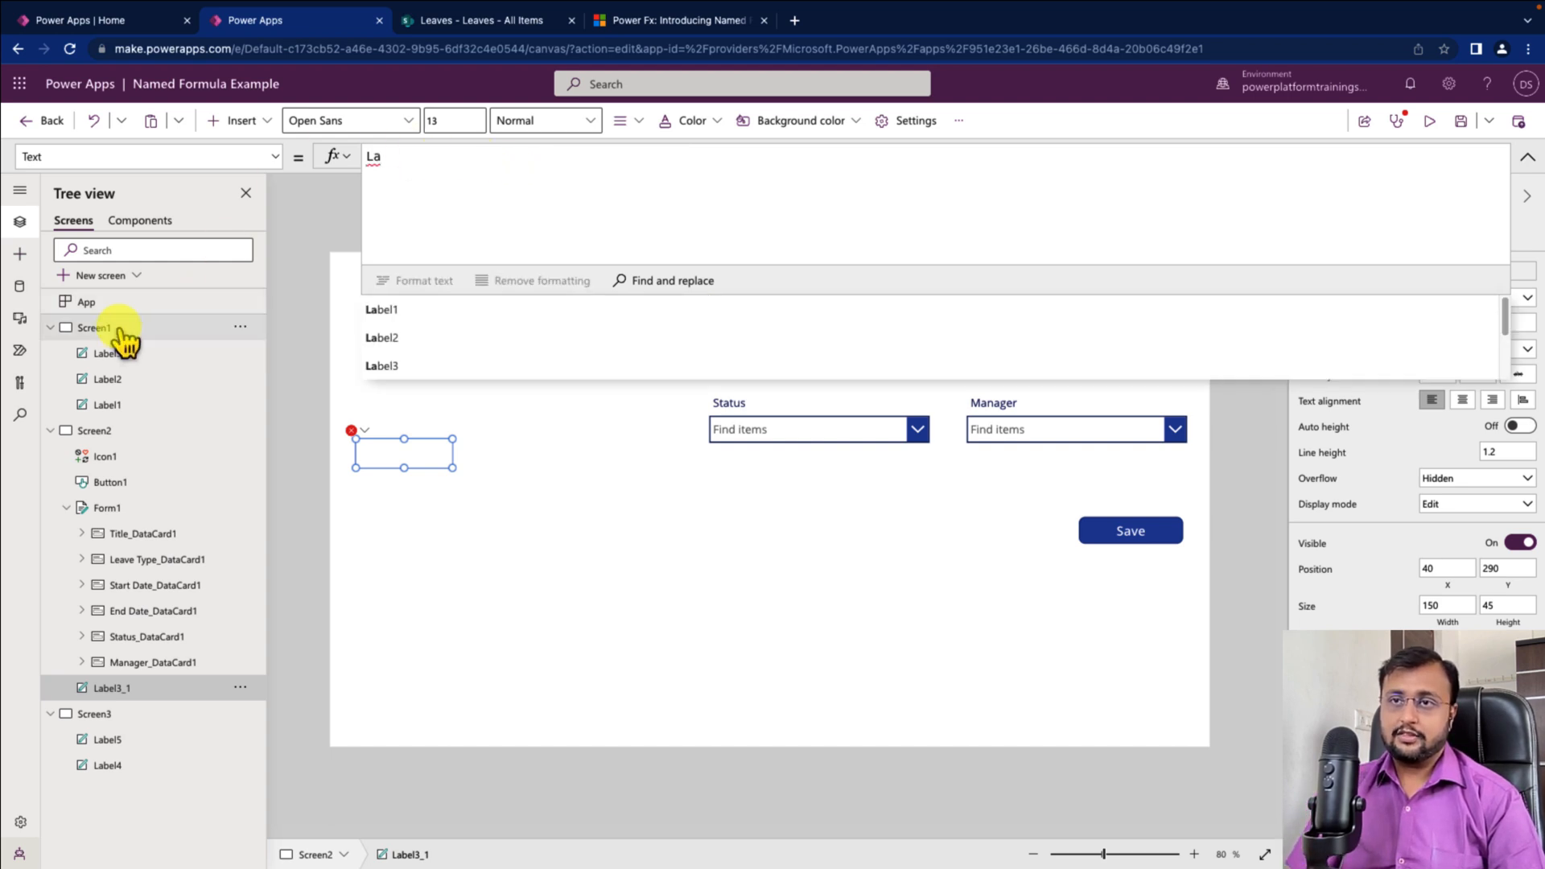
left_click(87, 302)
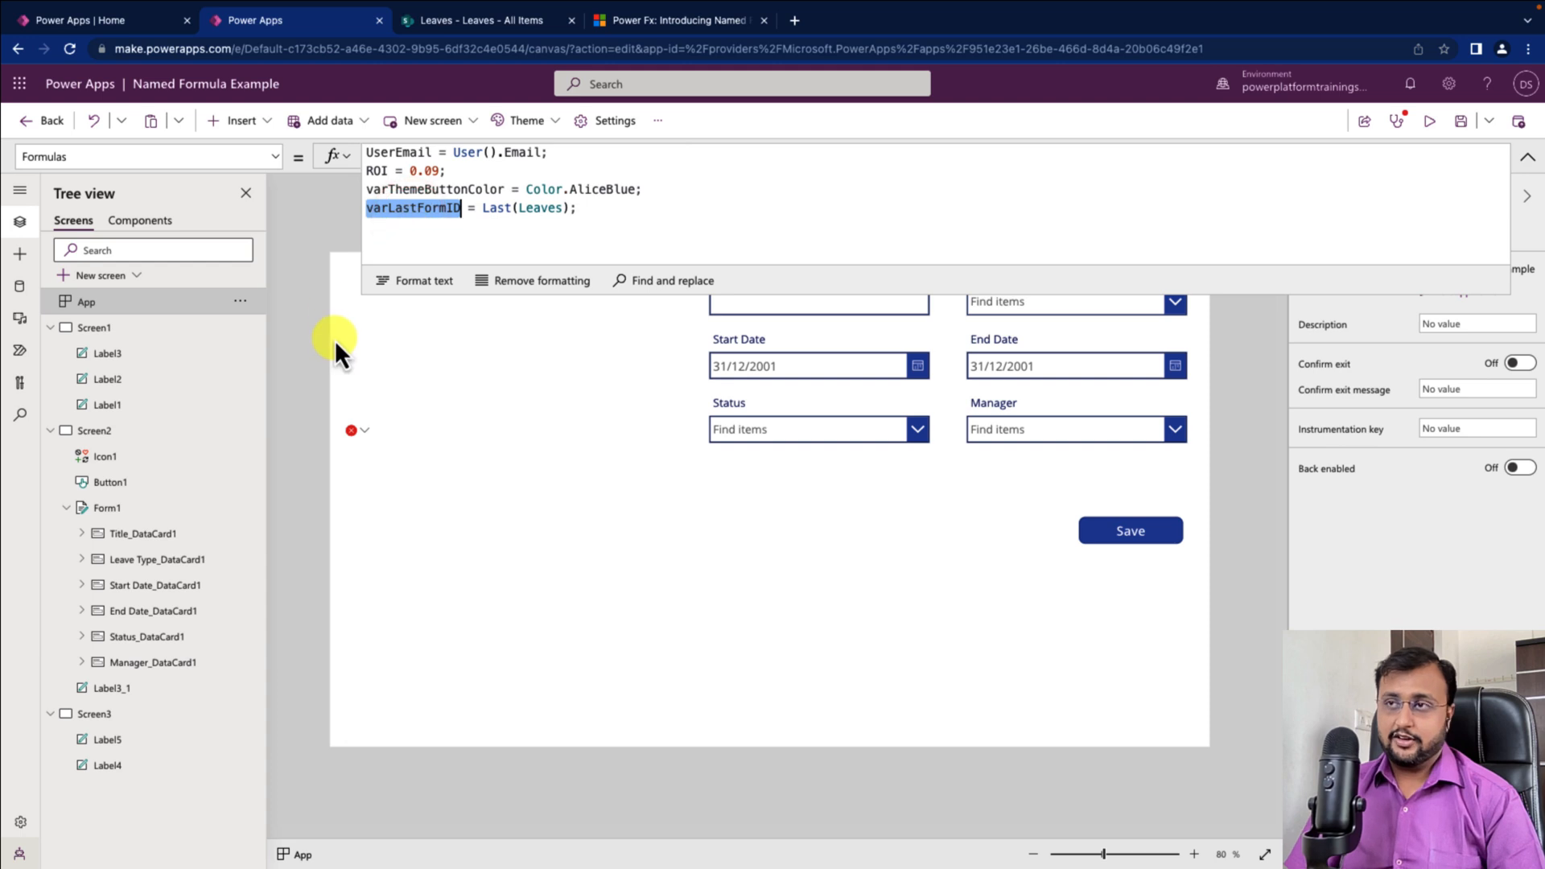
left_click(399, 442)
type("Lastf")
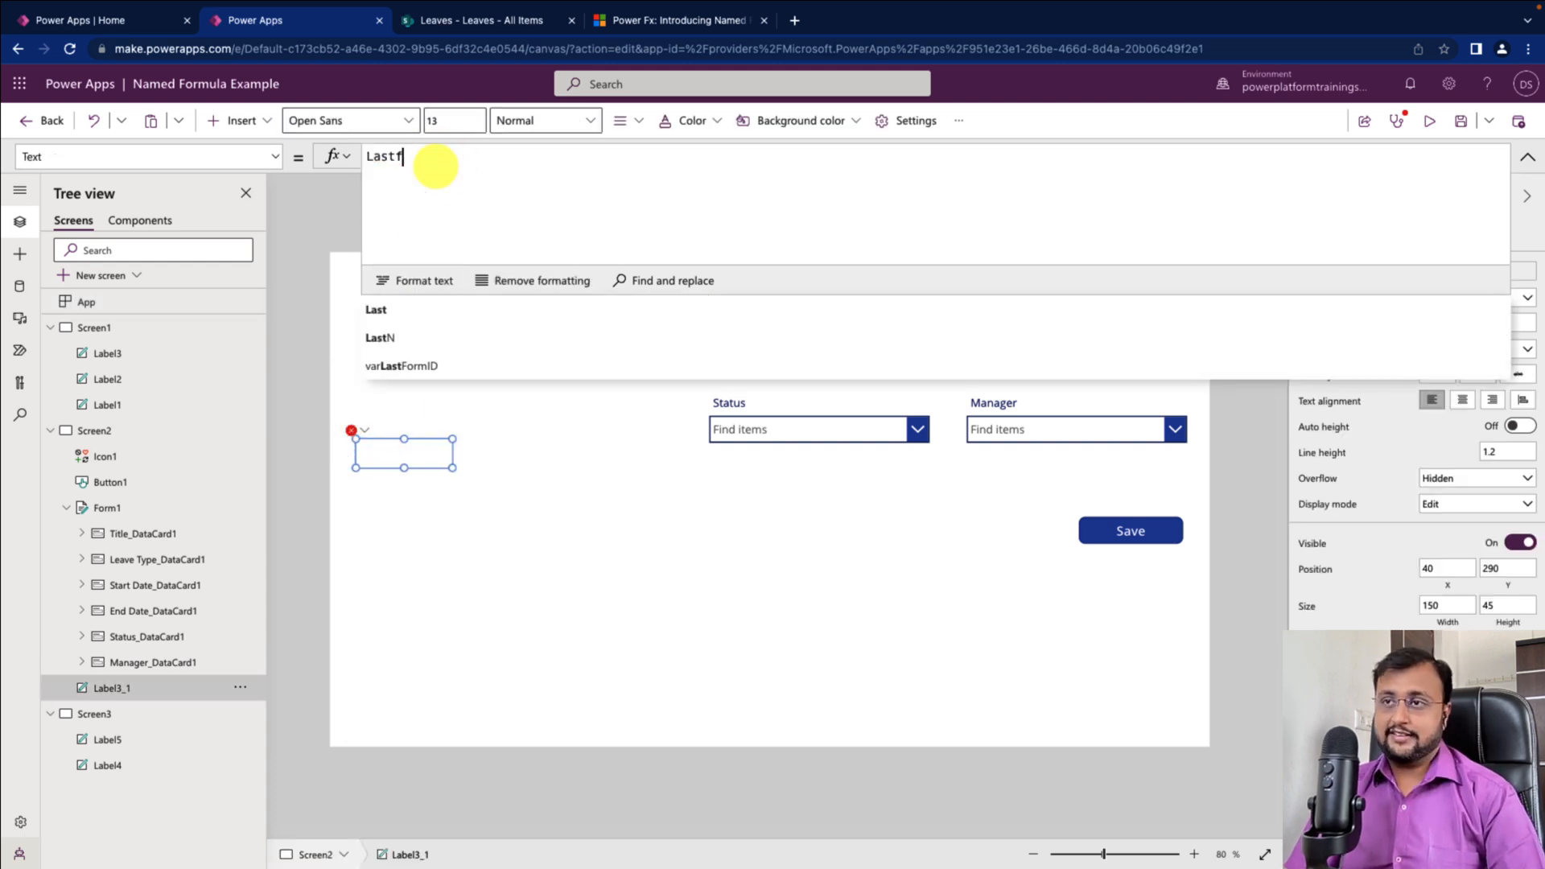
left_click(404, 365)
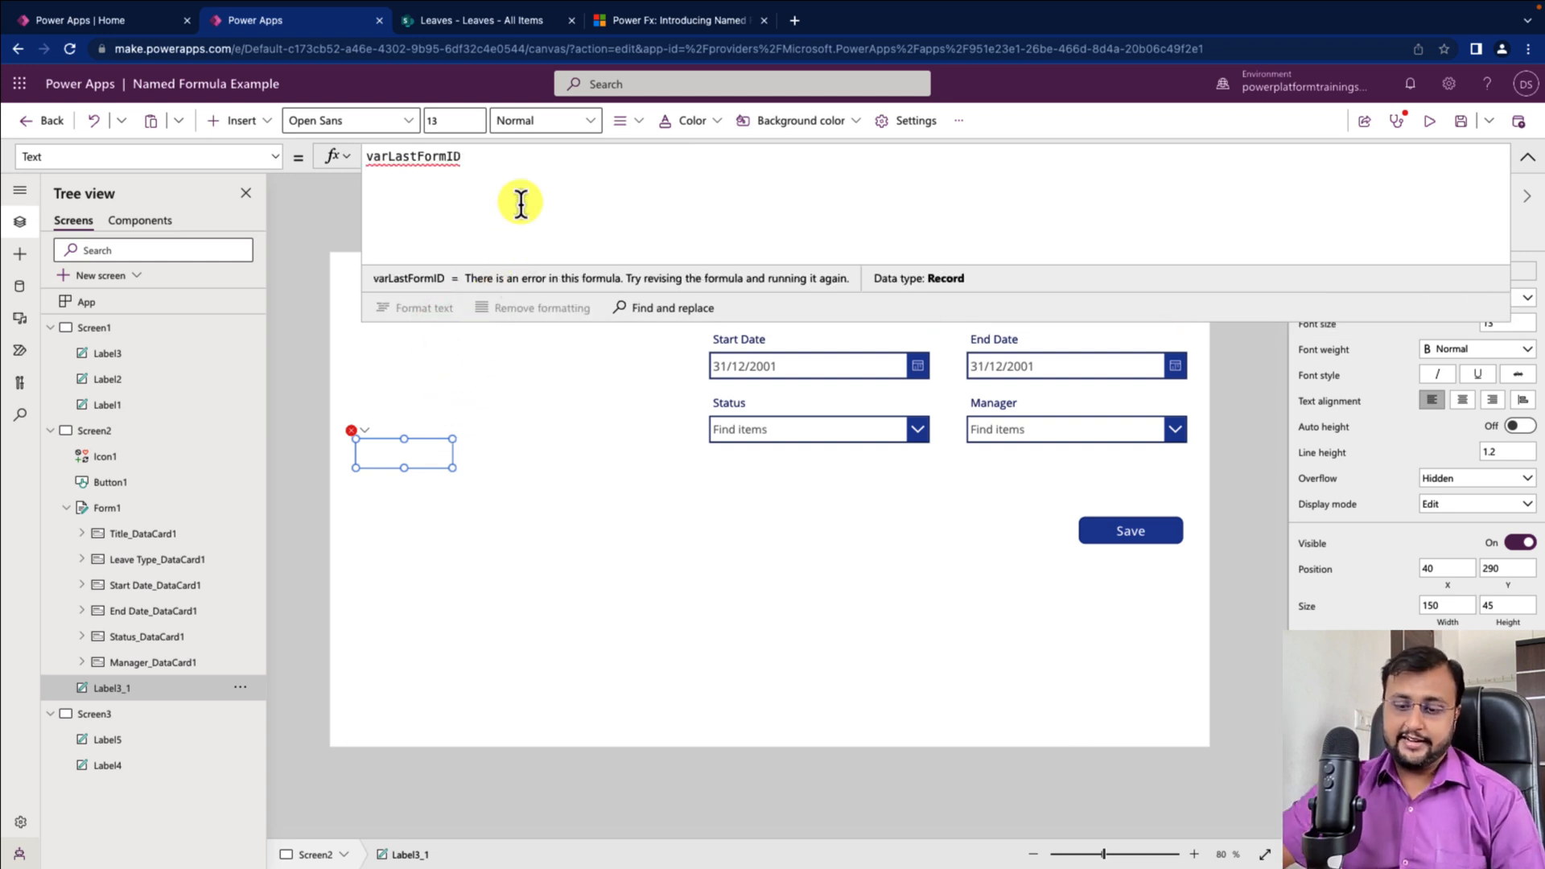
type(".I")
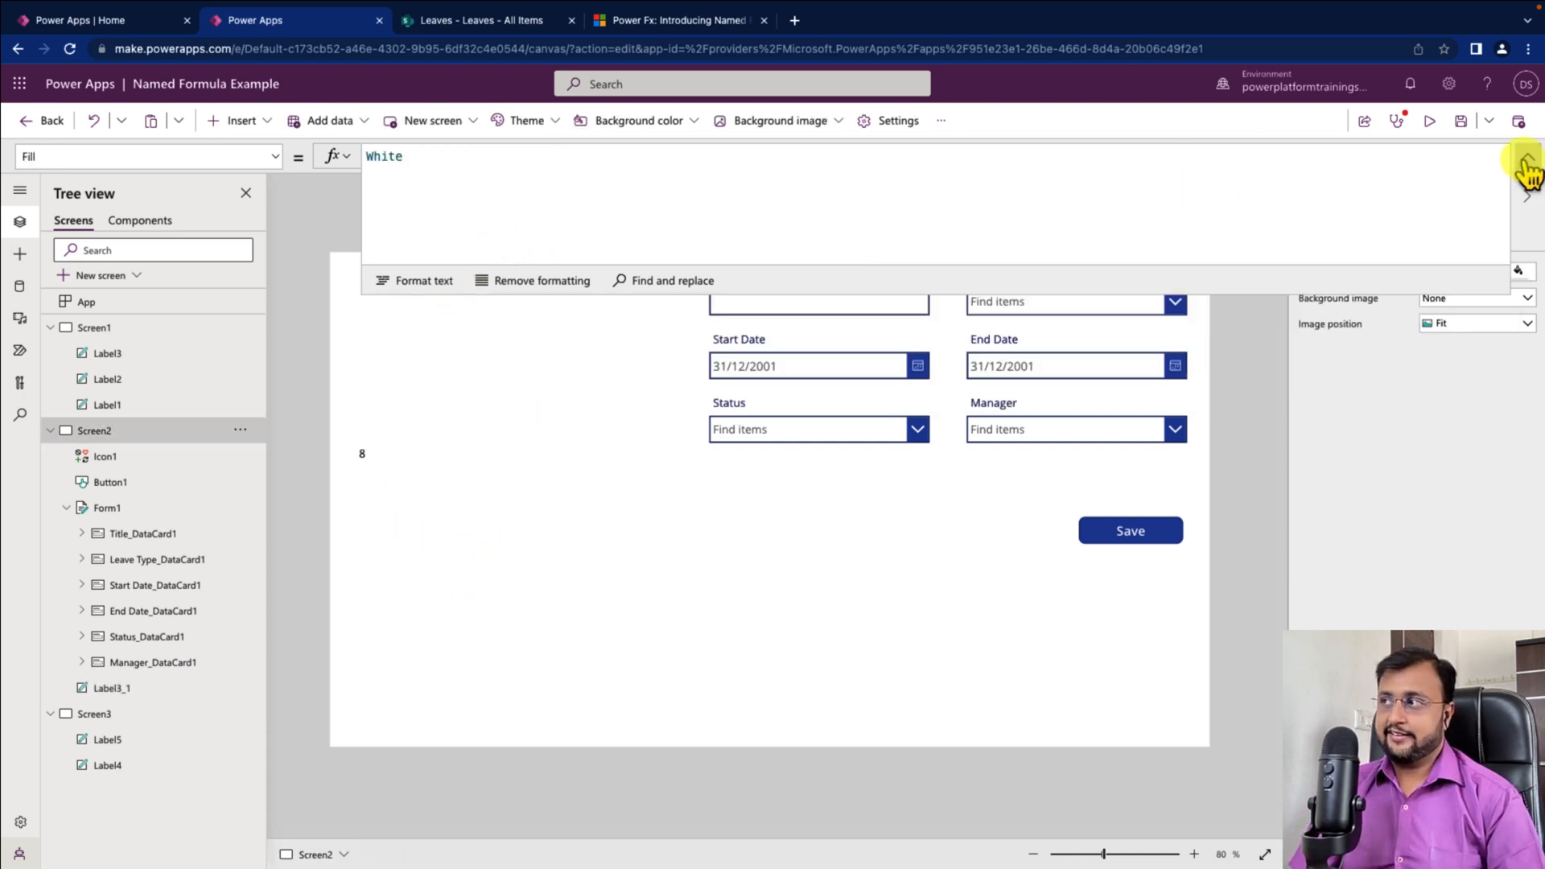
In preview, save a leave titled 'Vacation for Diwali' and watch the label change to 9
left_click(1430, 120)
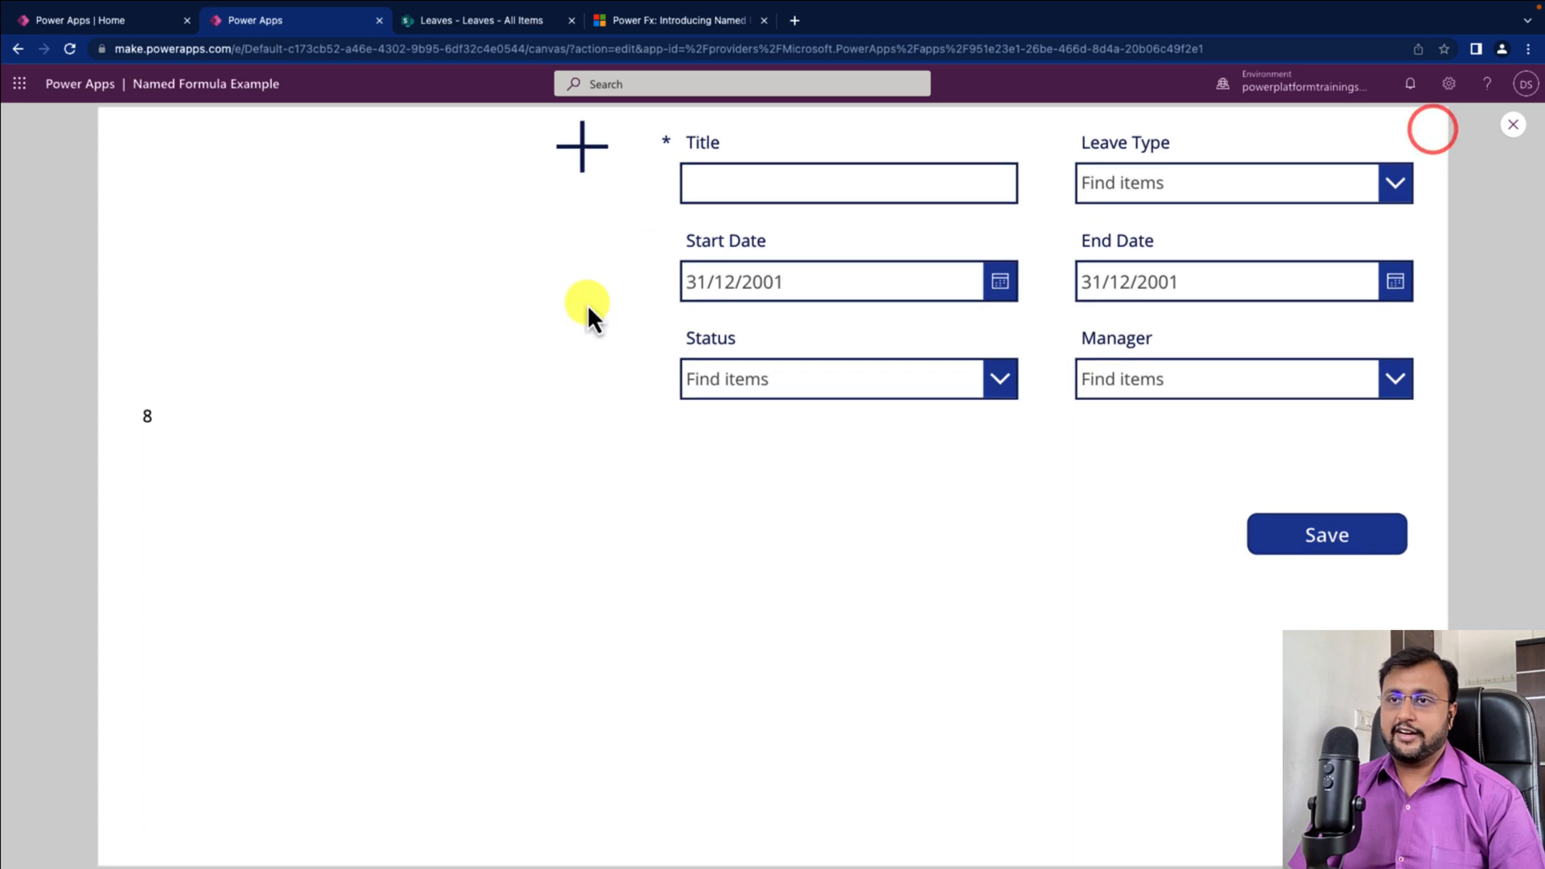
mouse_move(162, 439)
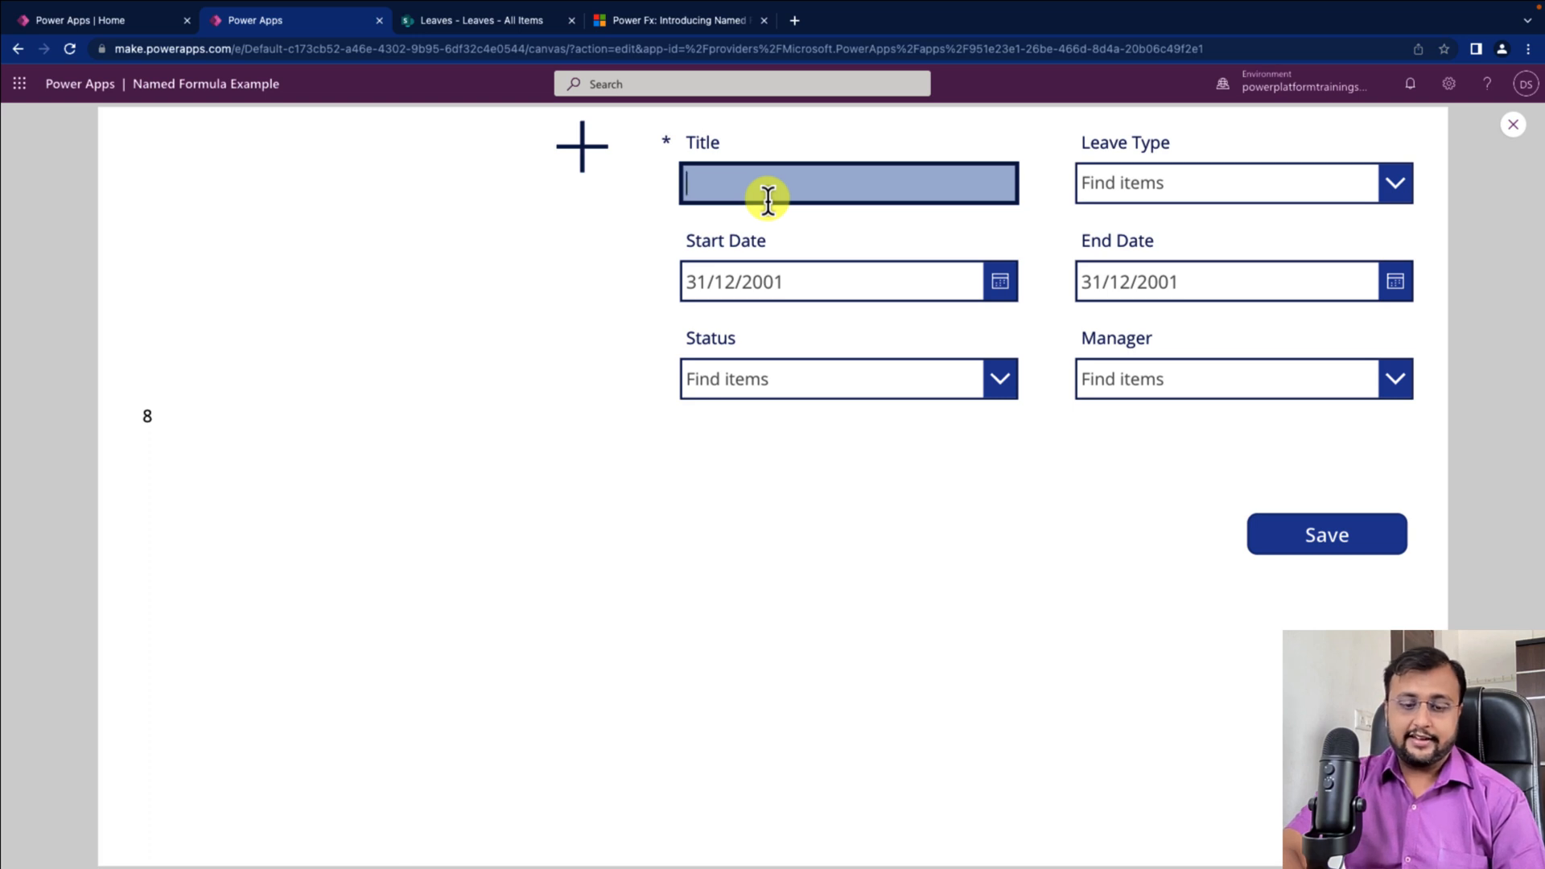
type("Vacation")
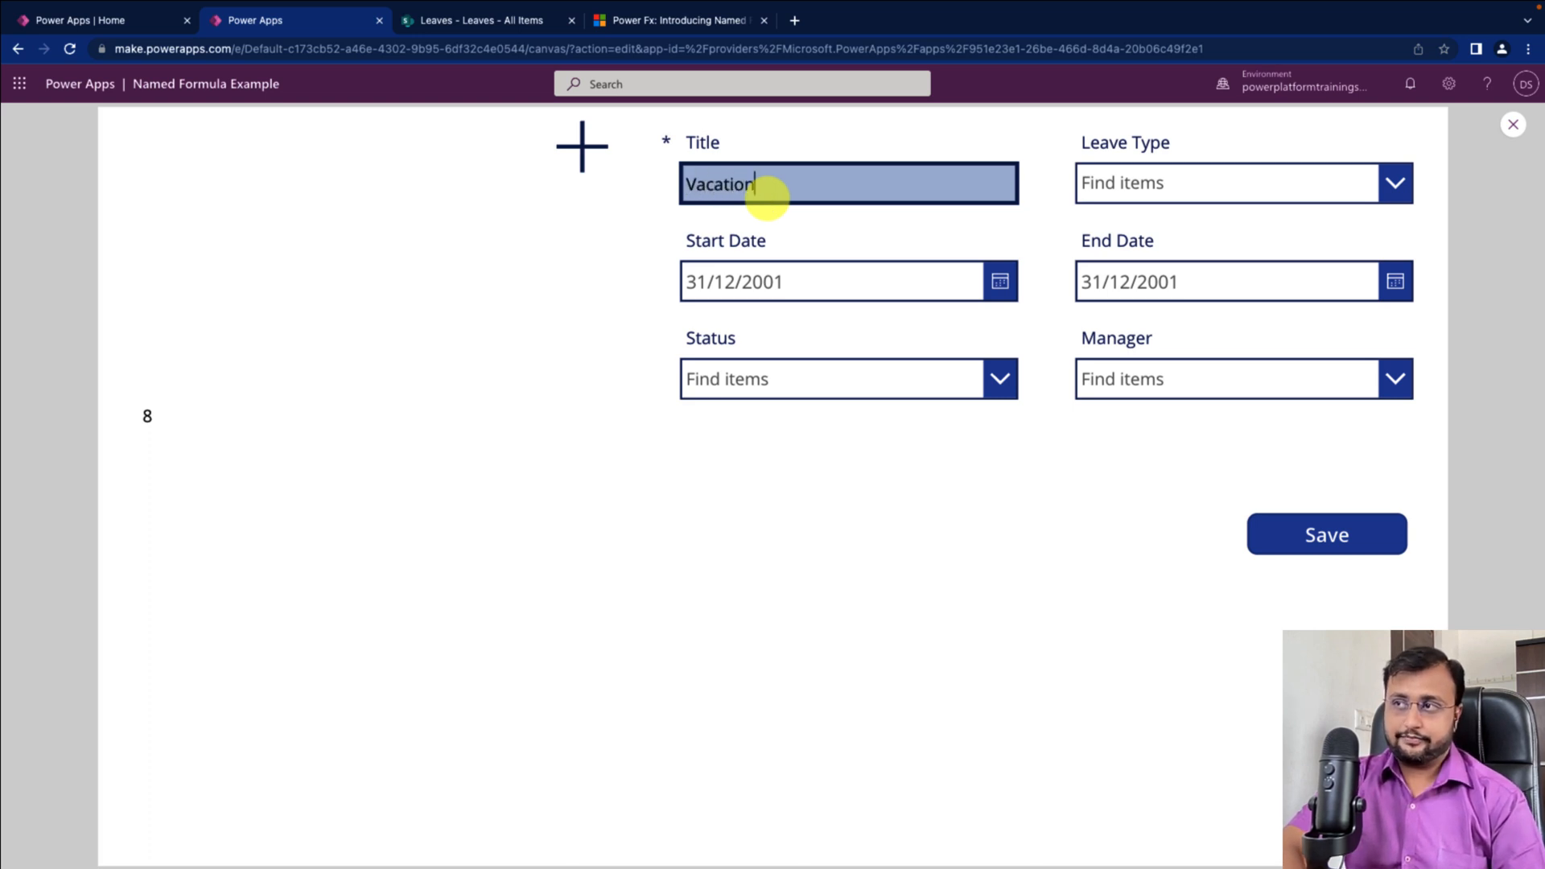
type("for")
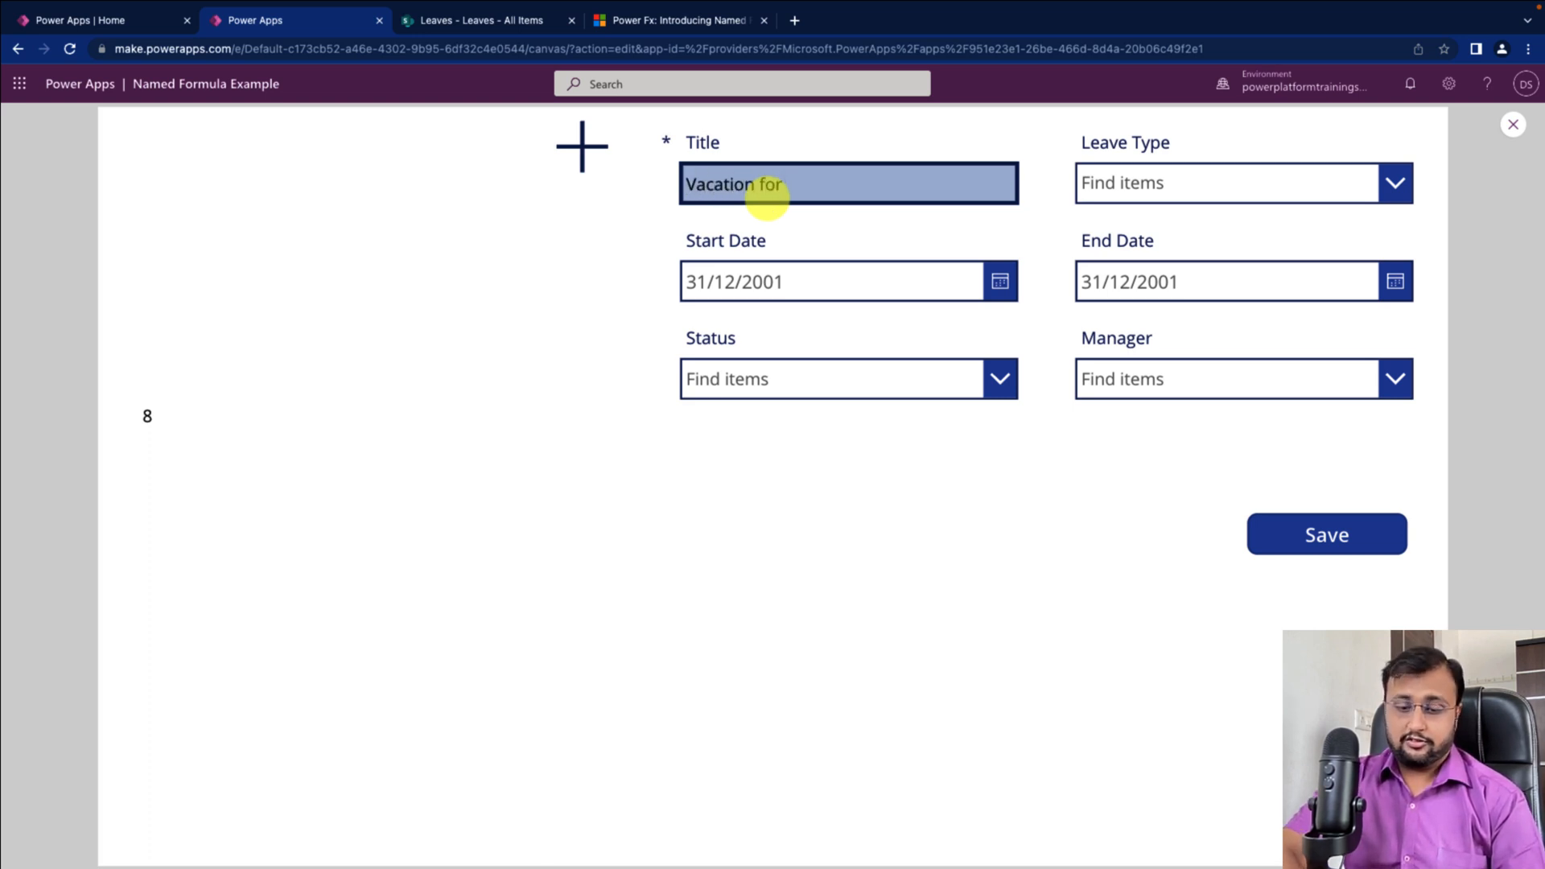
type("Diwali")
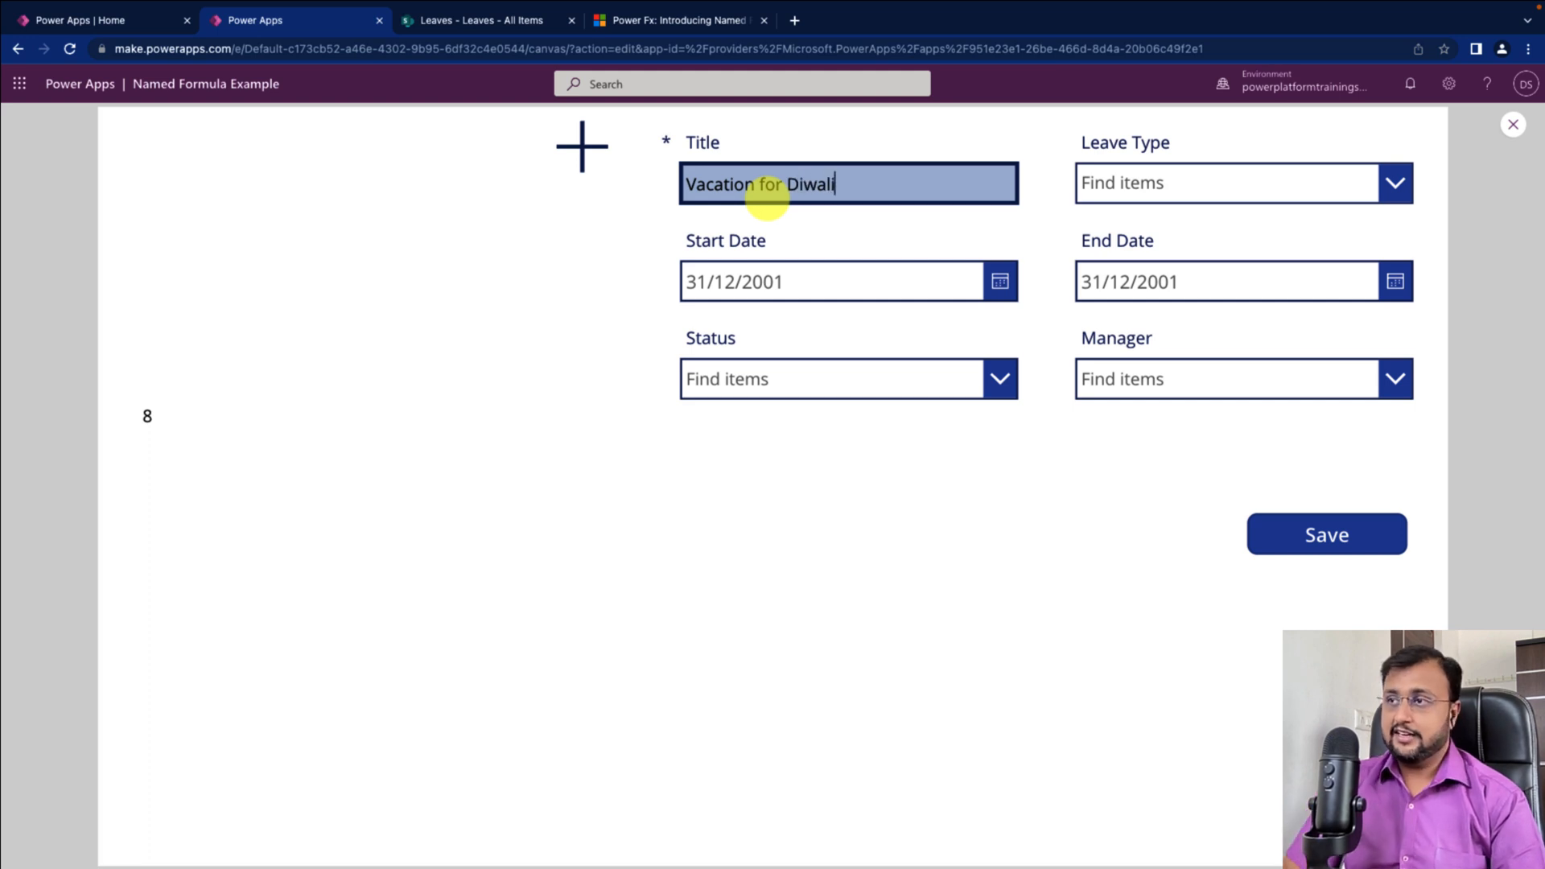
left_click(1325, 534)
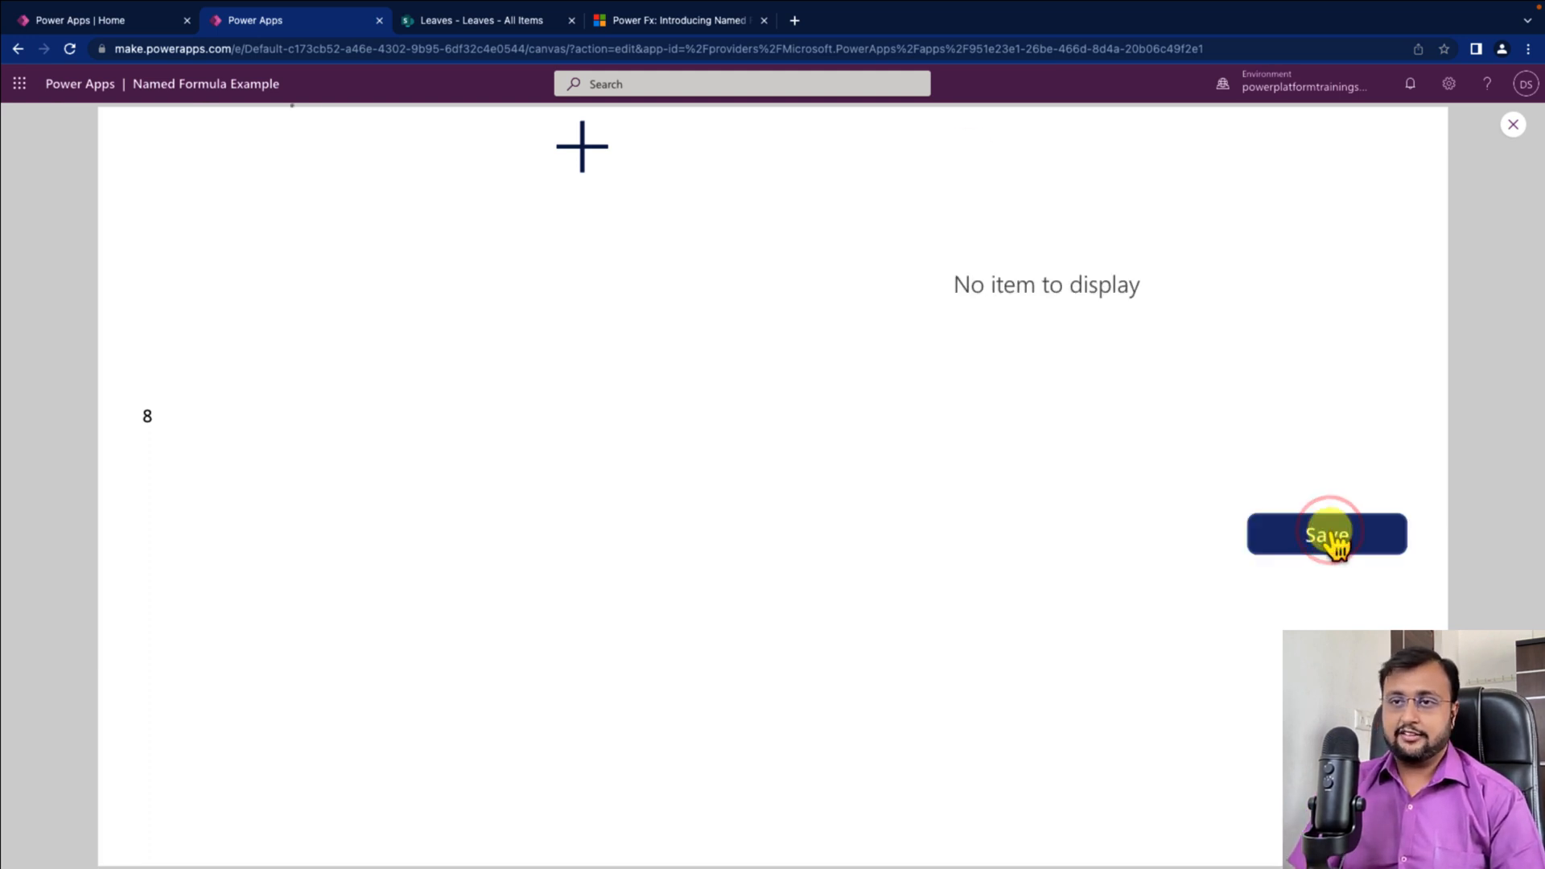
left_click(1326, 534)
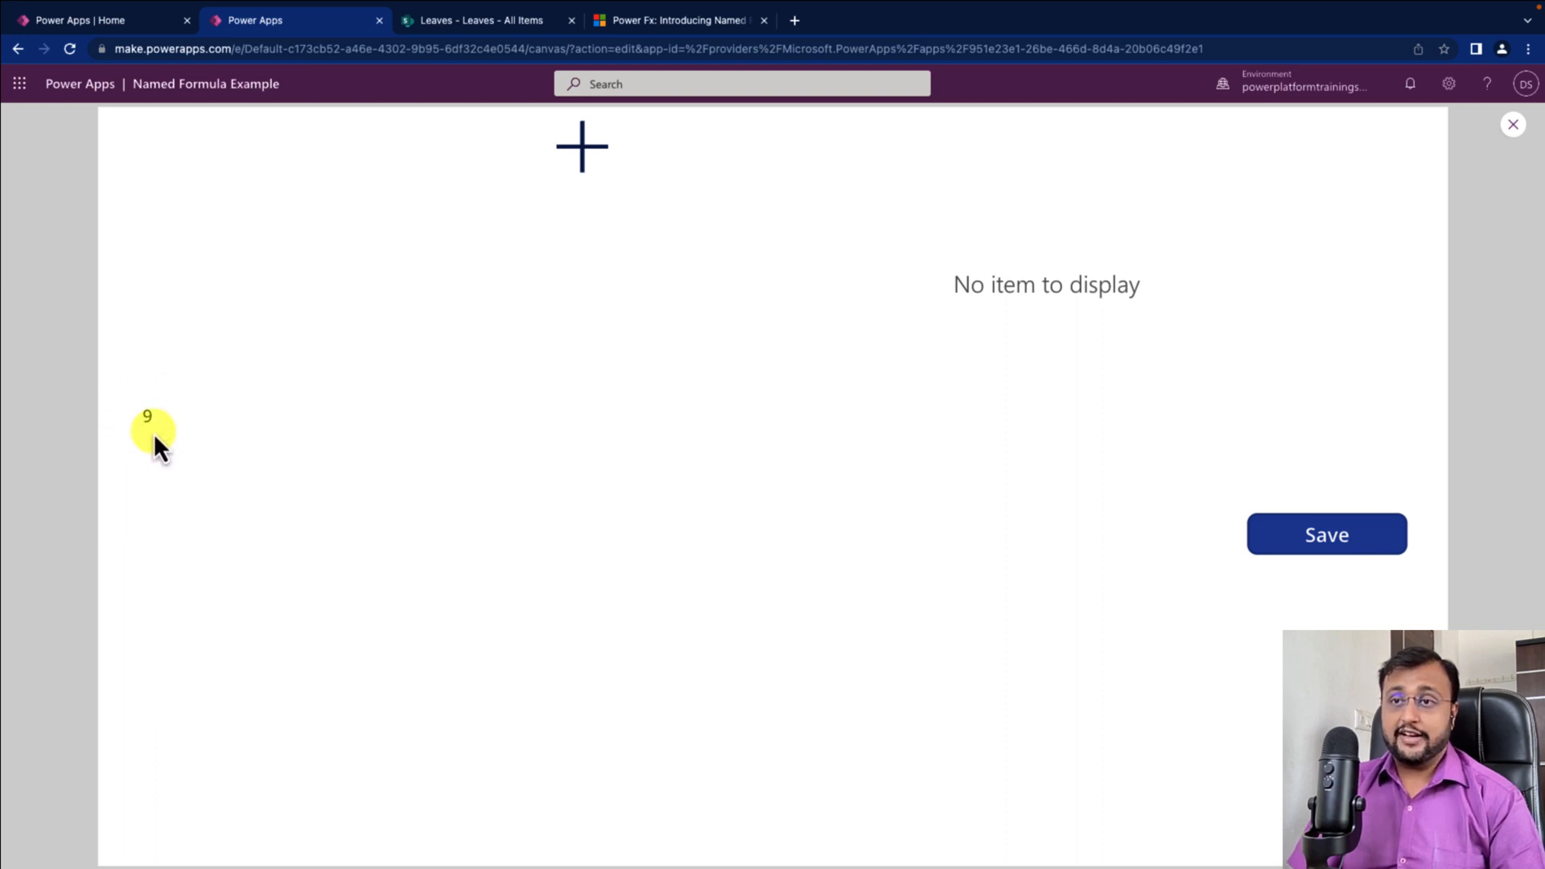
mouse_move(128, 444)
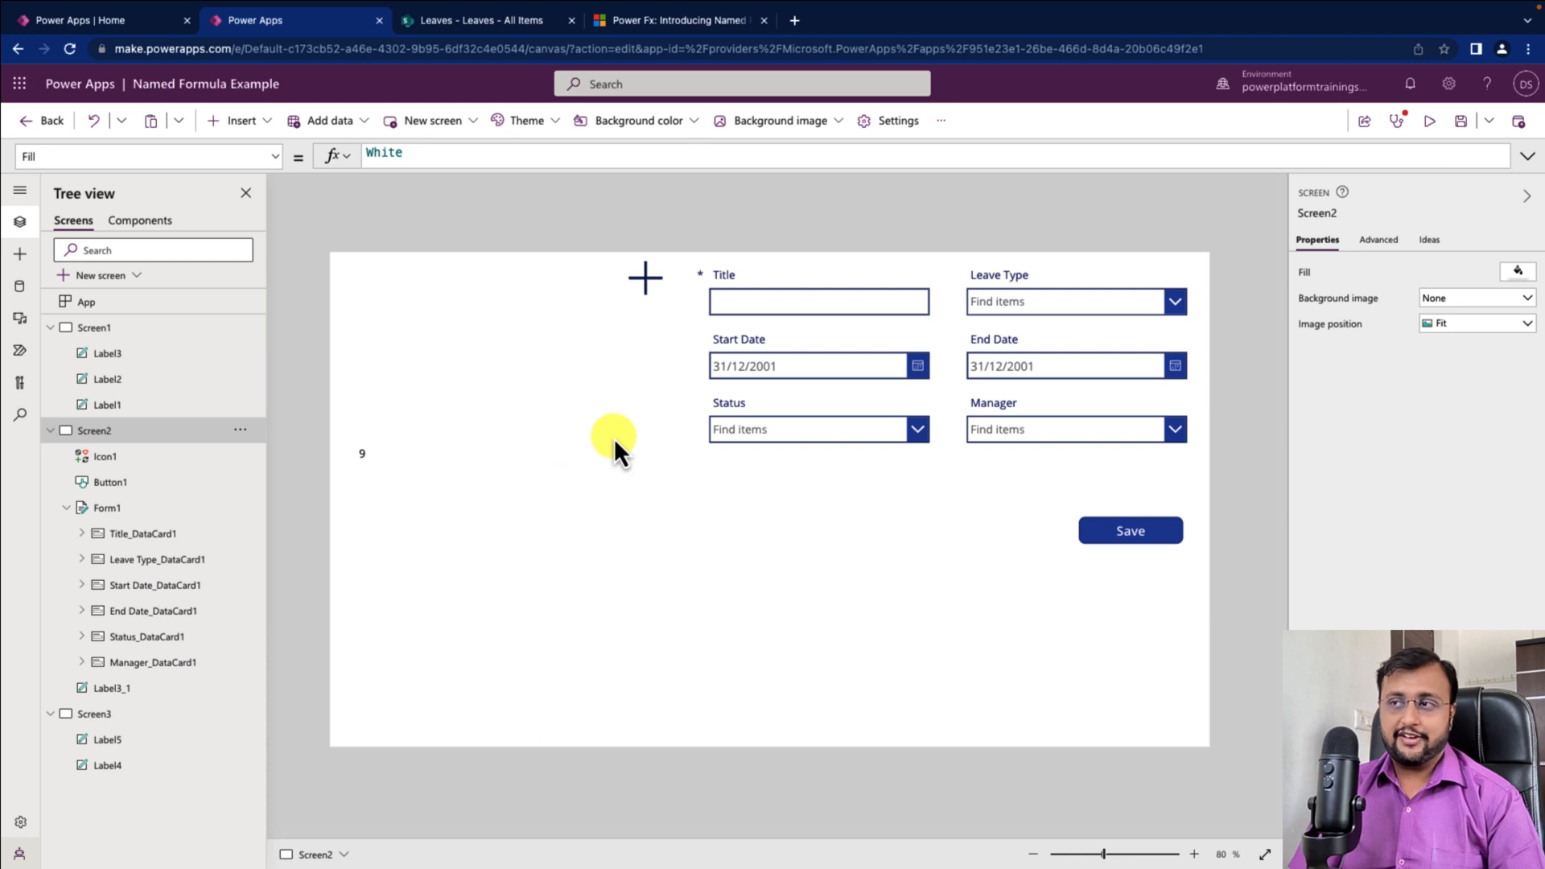
mouse_move(1032, 478)
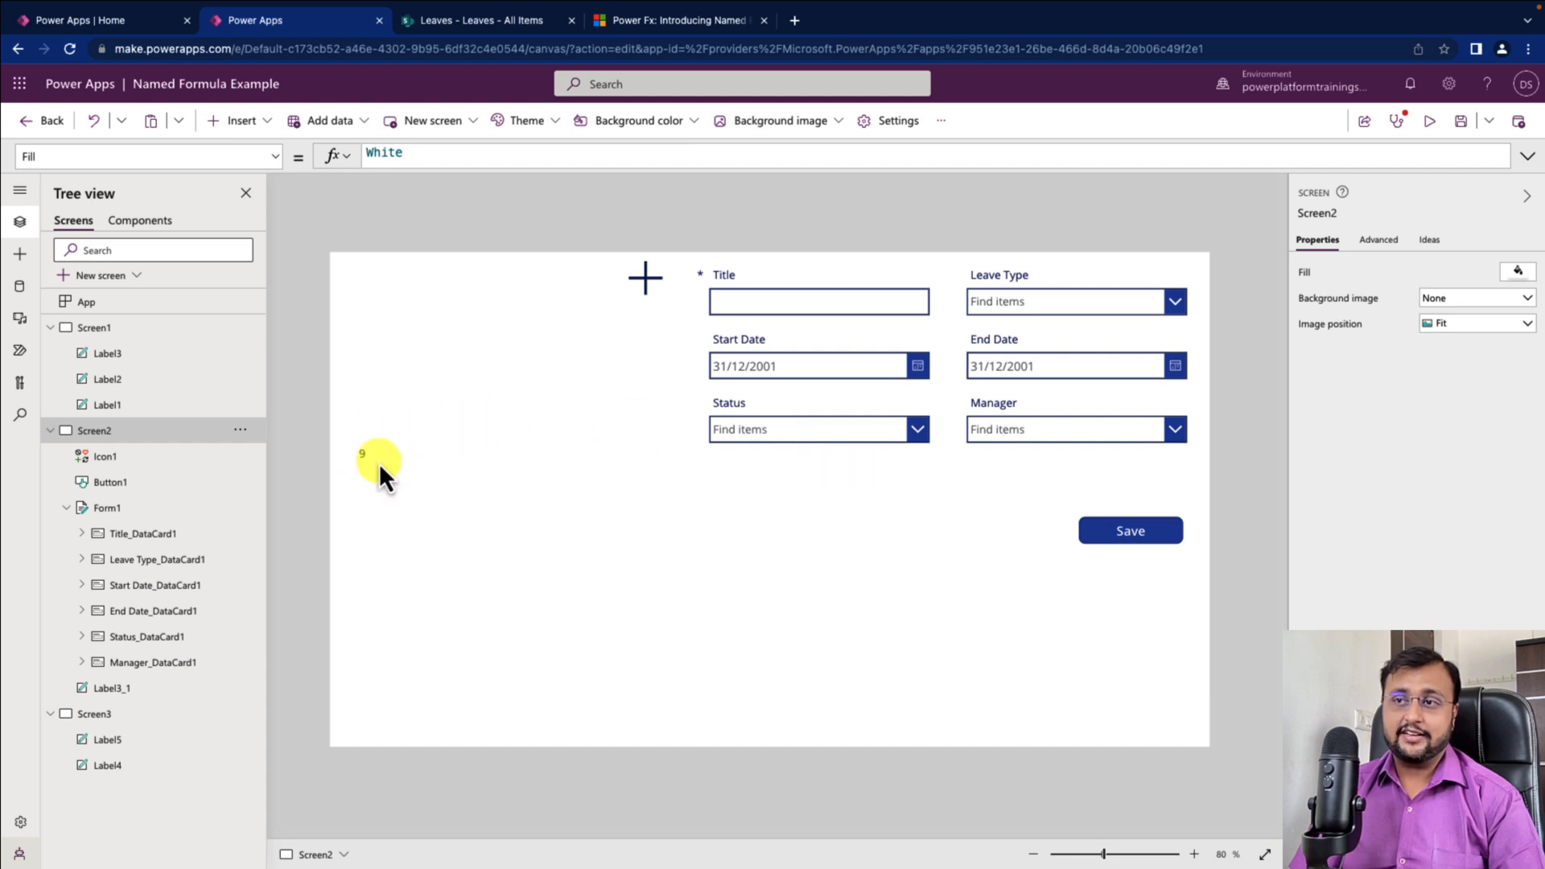
mouse_move(379, 478)
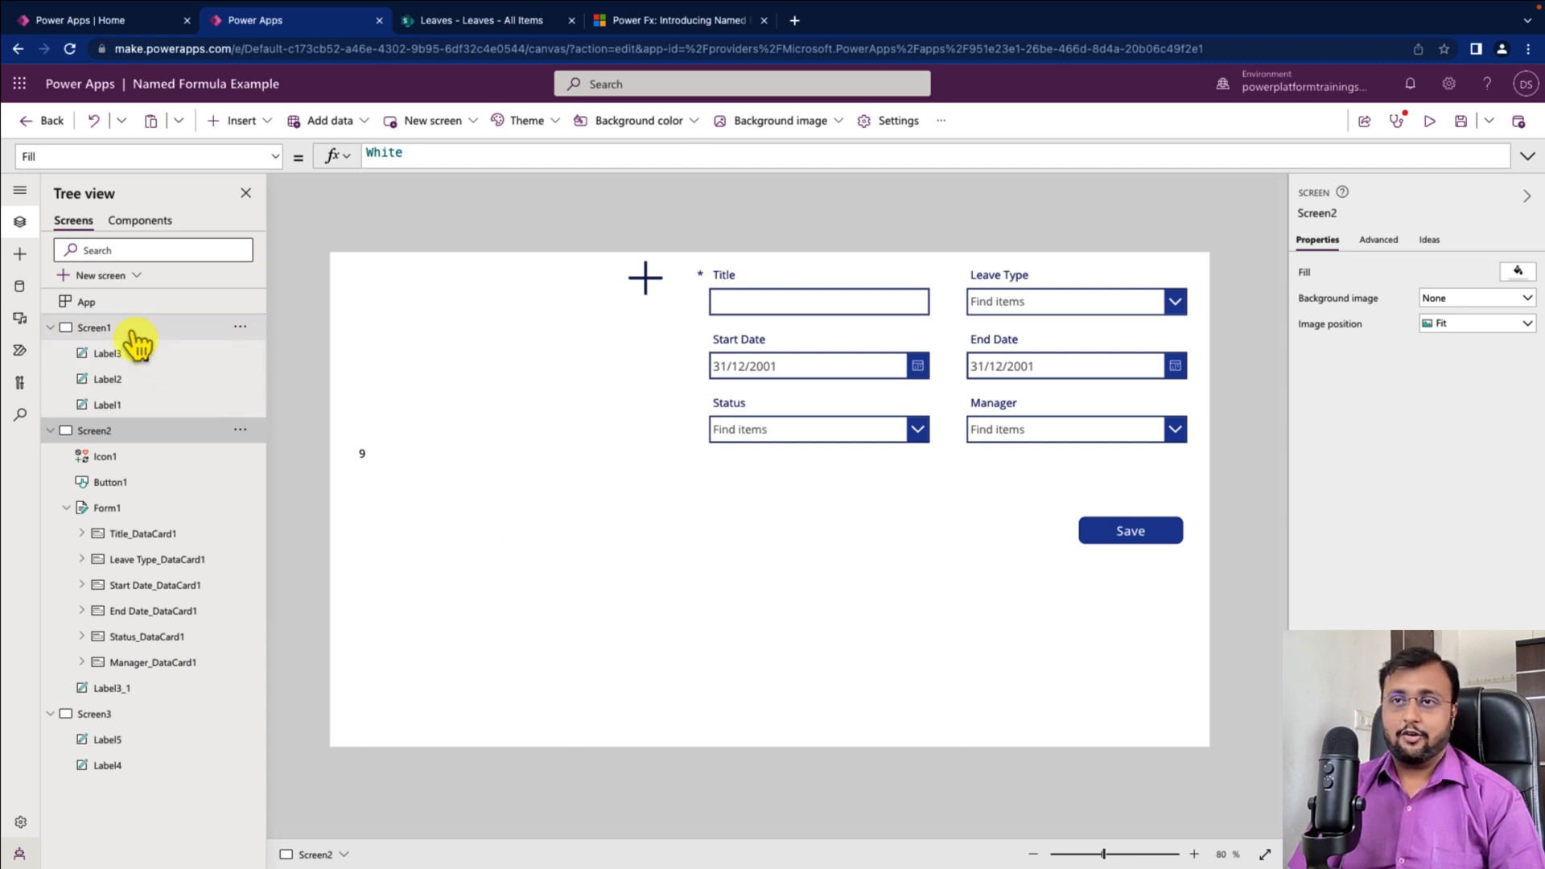
left_click(86, 302)
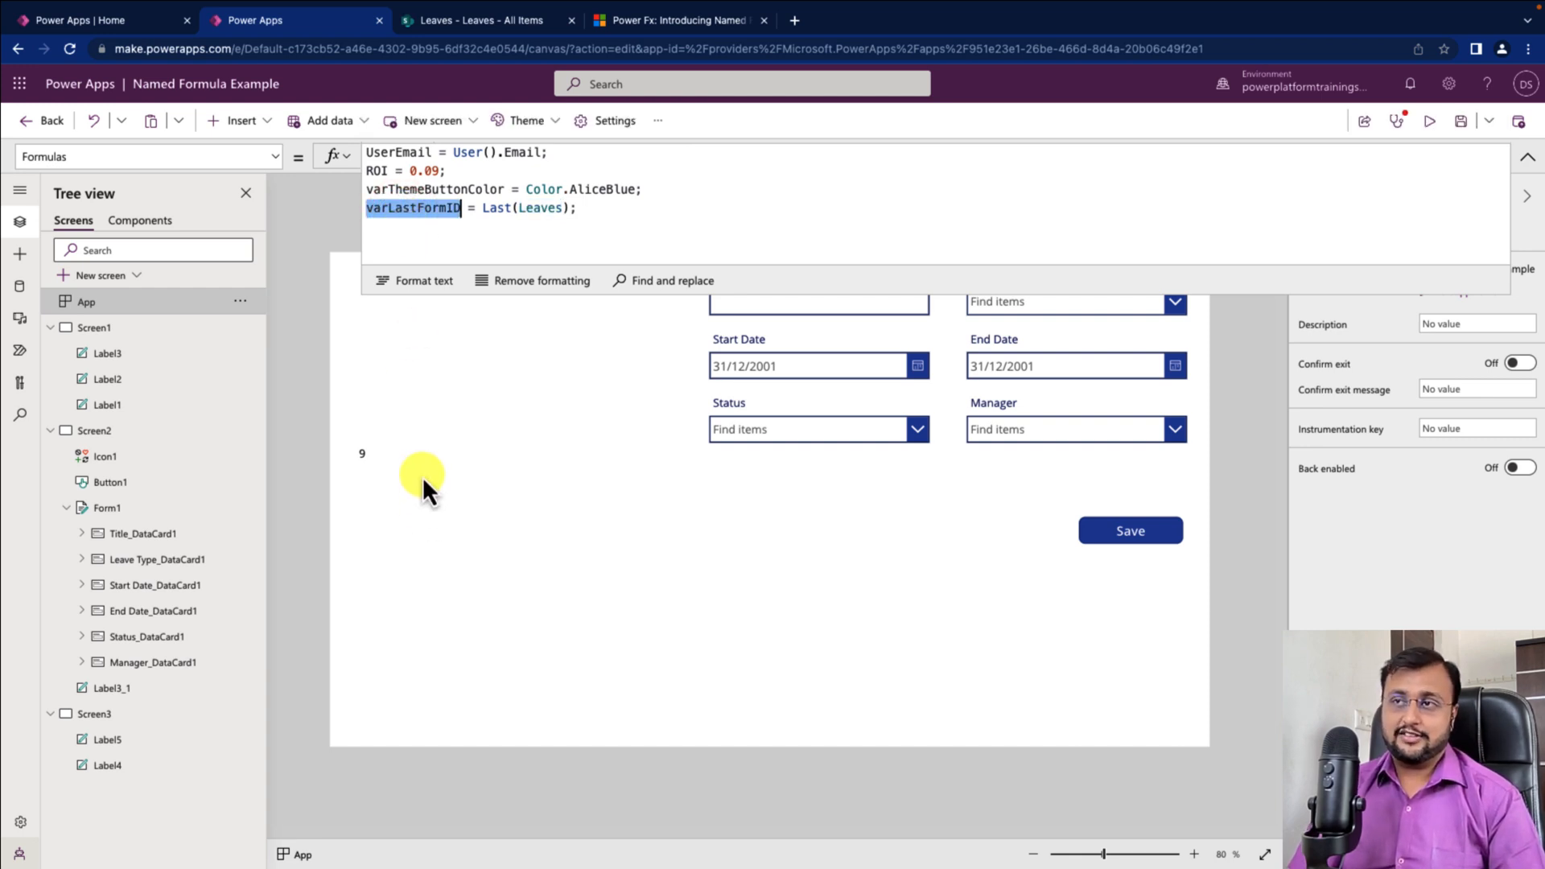
left_click(94, 431)
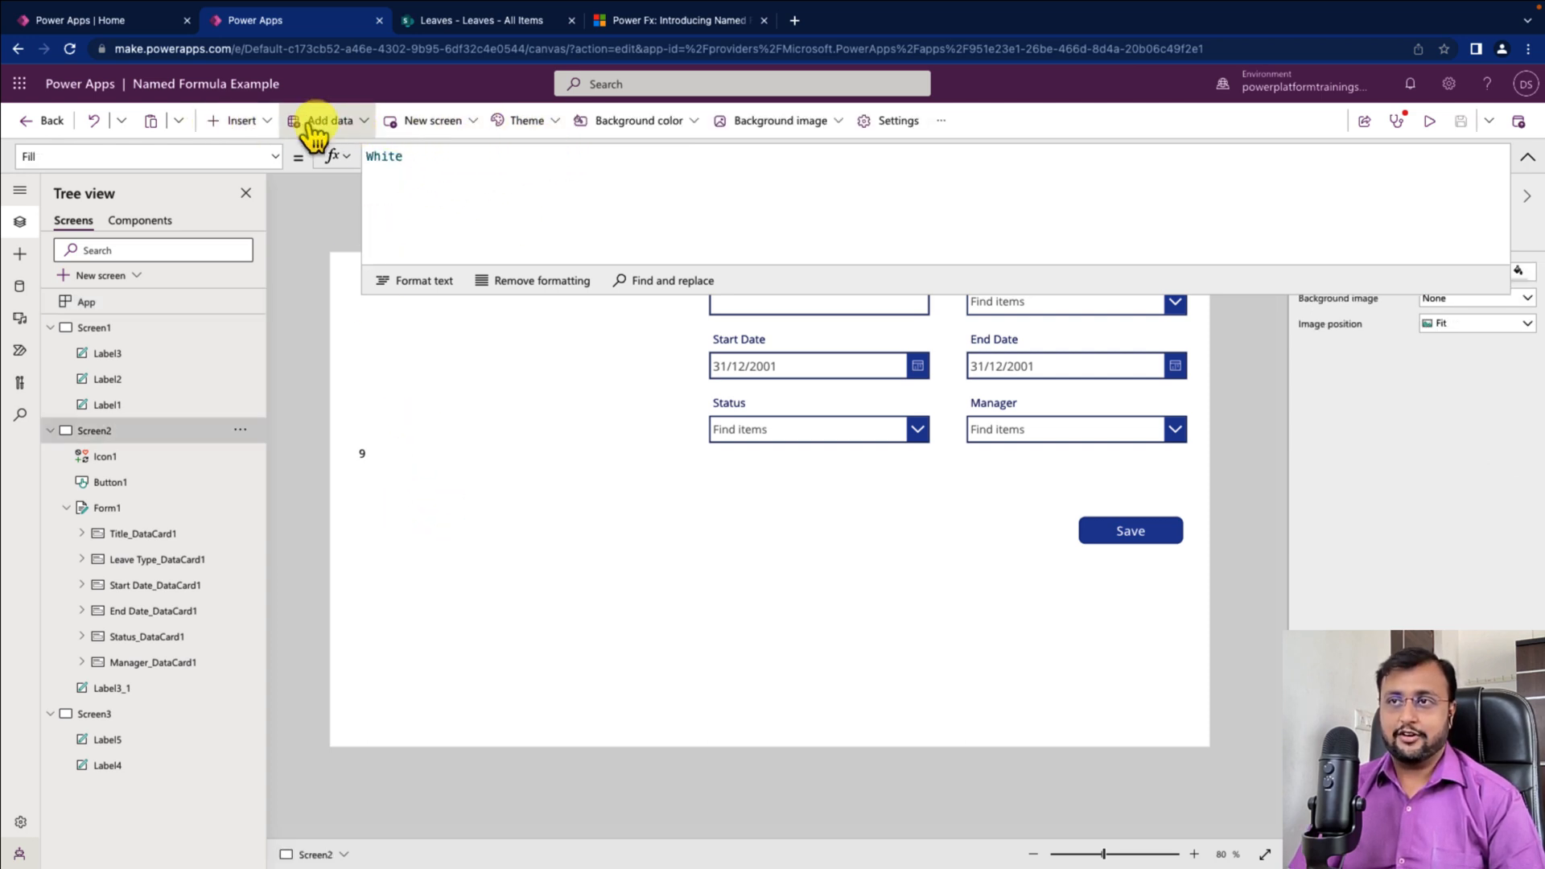
Insert a new button on Screen2
left_click(431, 120)
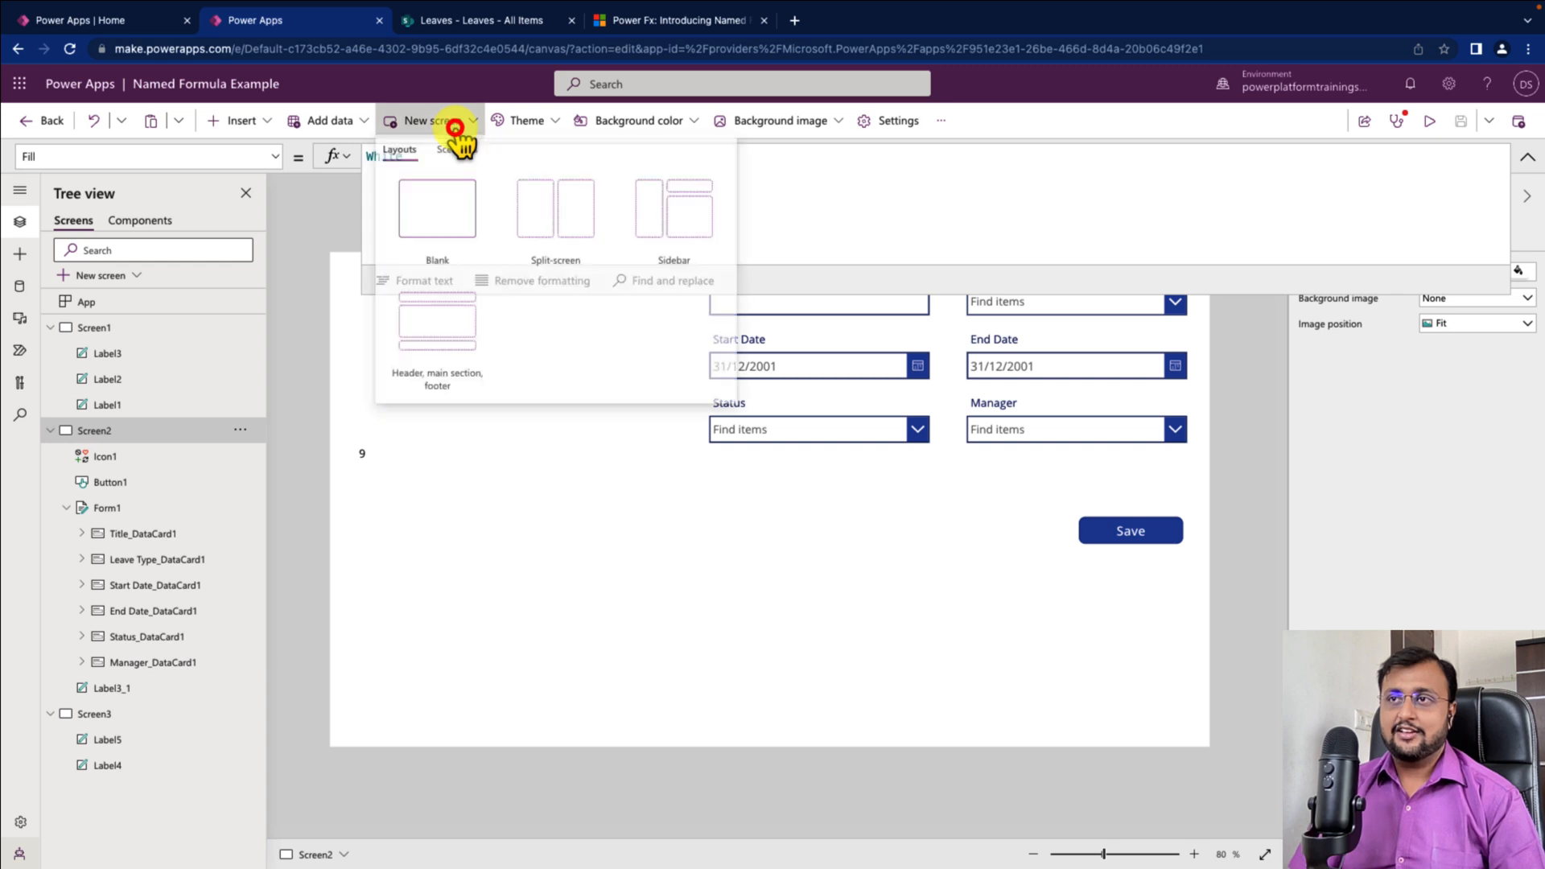
left_click(236, 120)
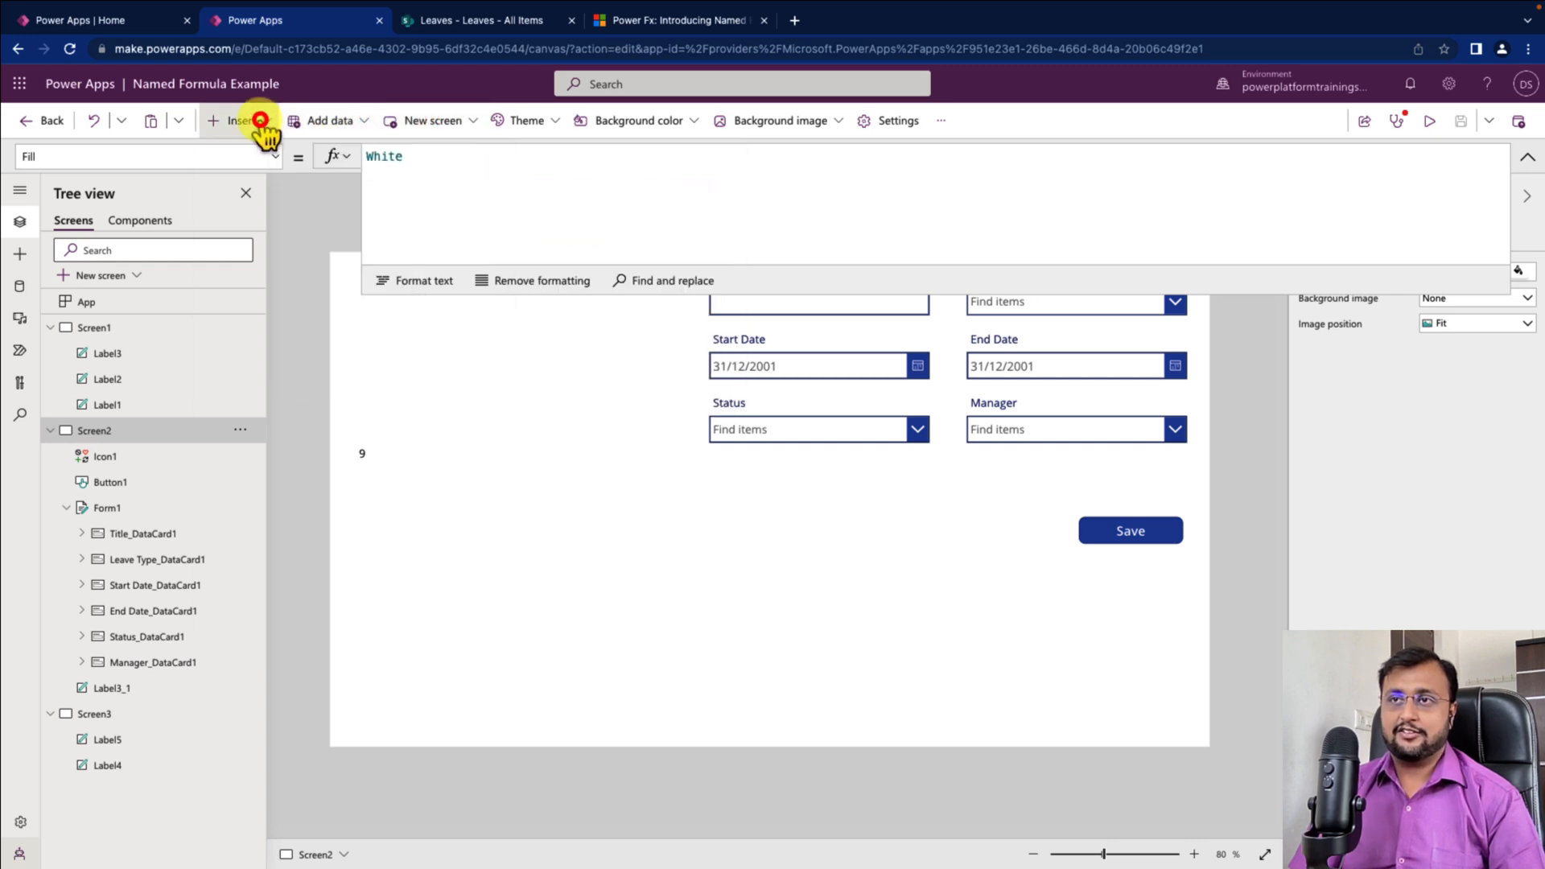
mouse_move(379, 404)
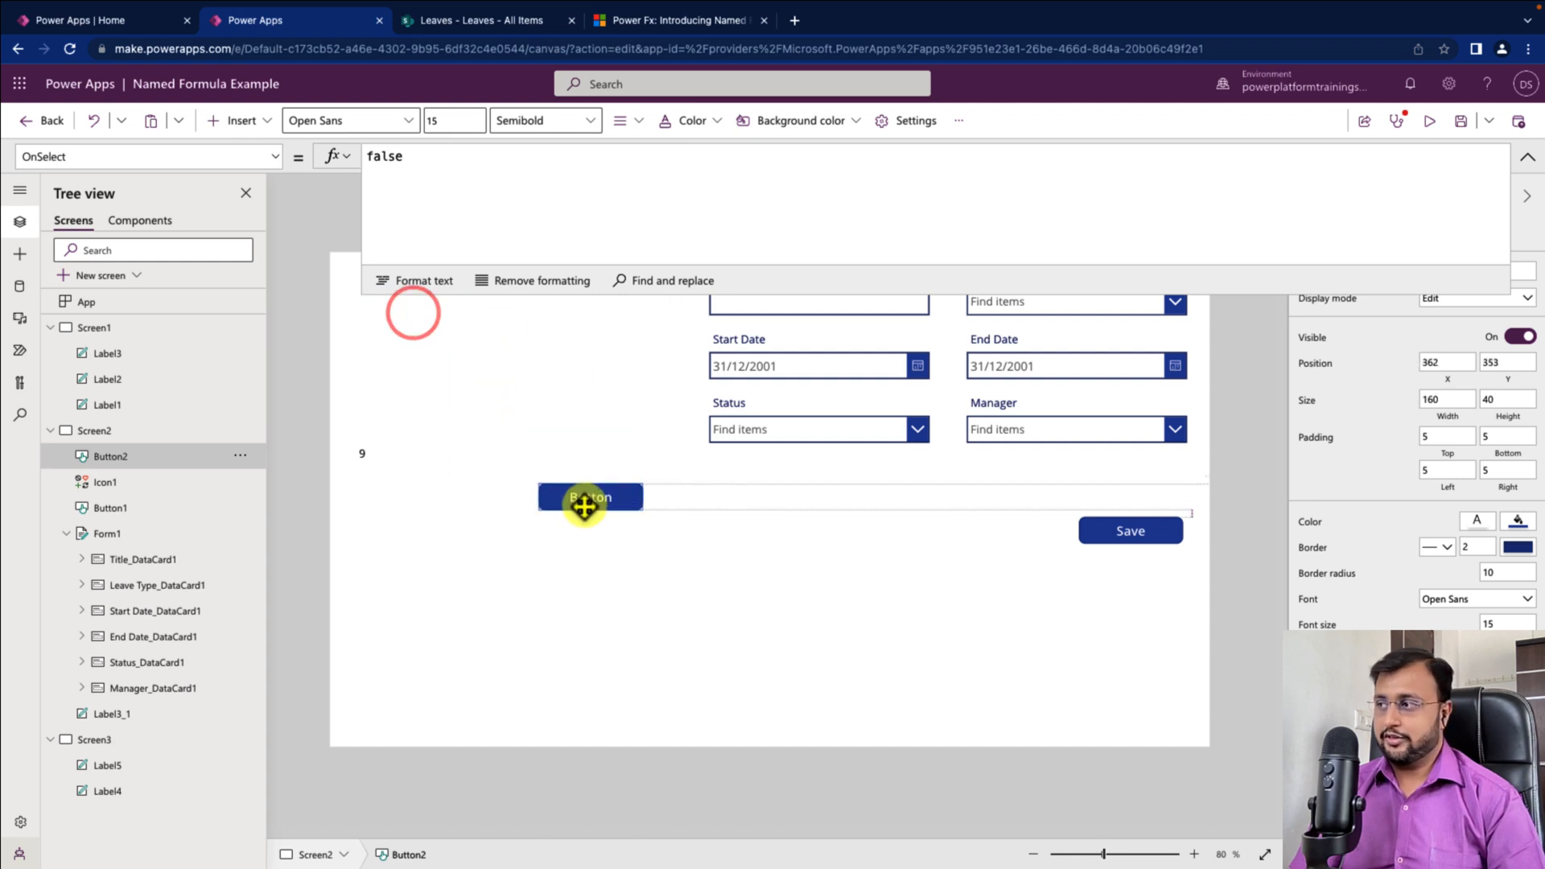
left_click(1309, 521)
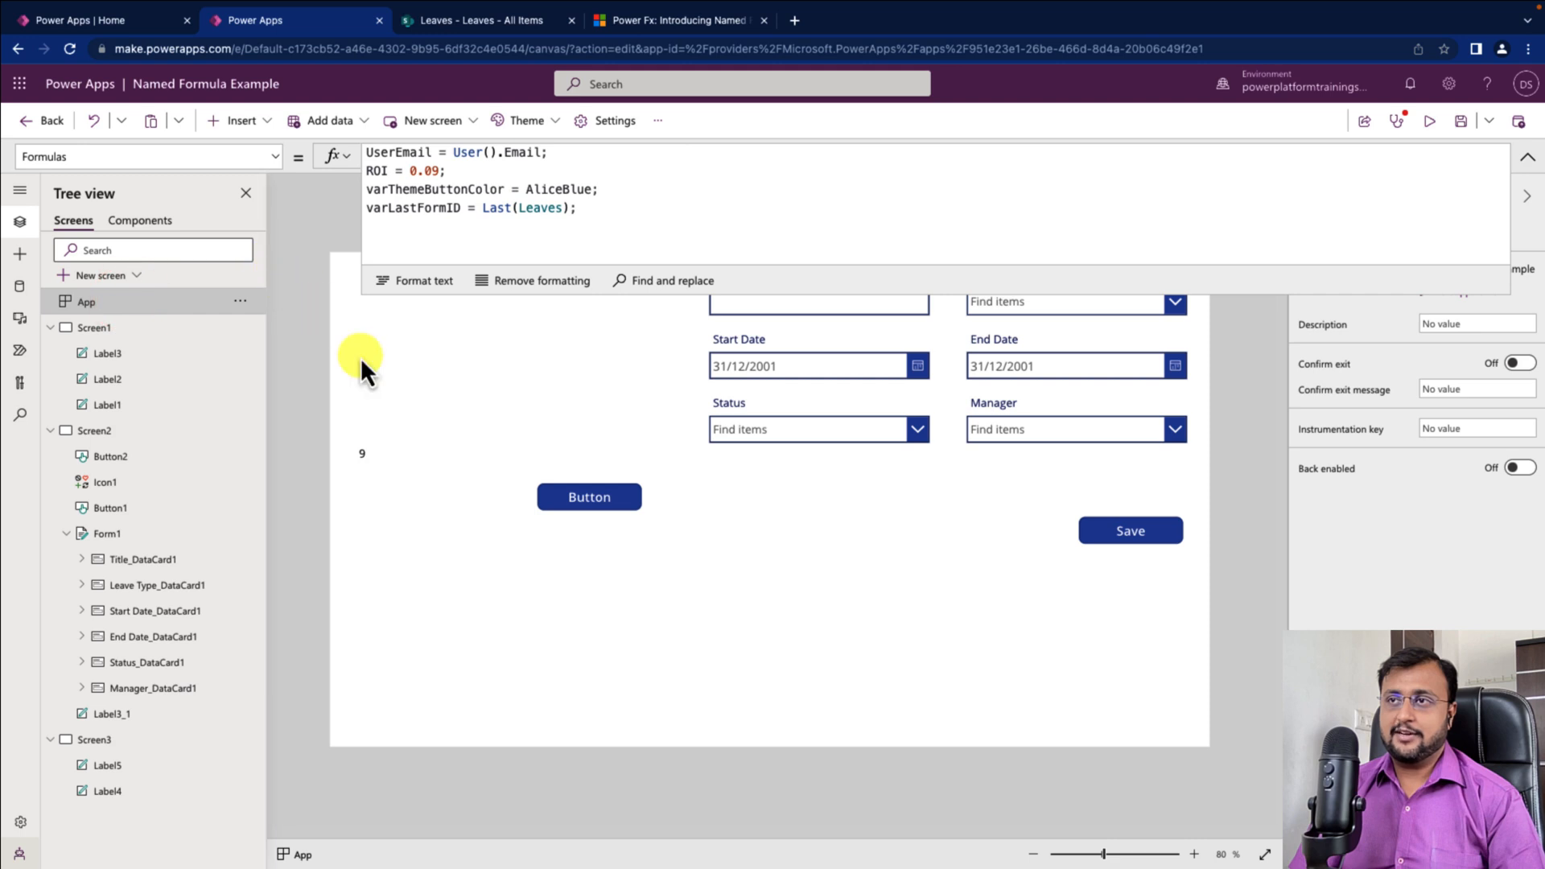
Set the button's Fill to varThemeButtonColor, giving it a pale AliceBlue fill
left_click(589, 497)
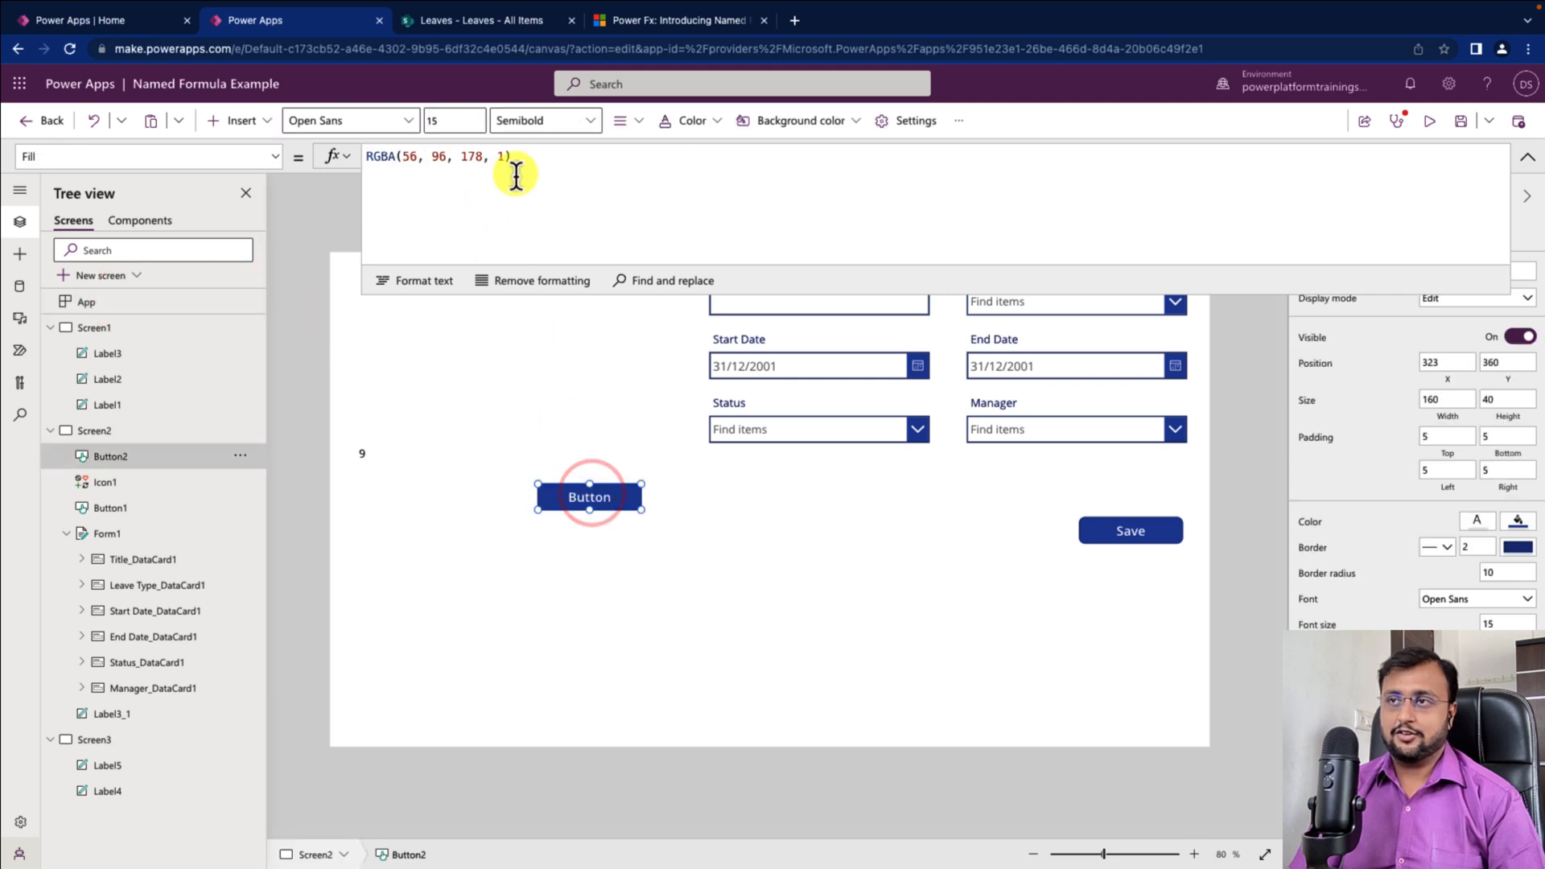
type("vr")
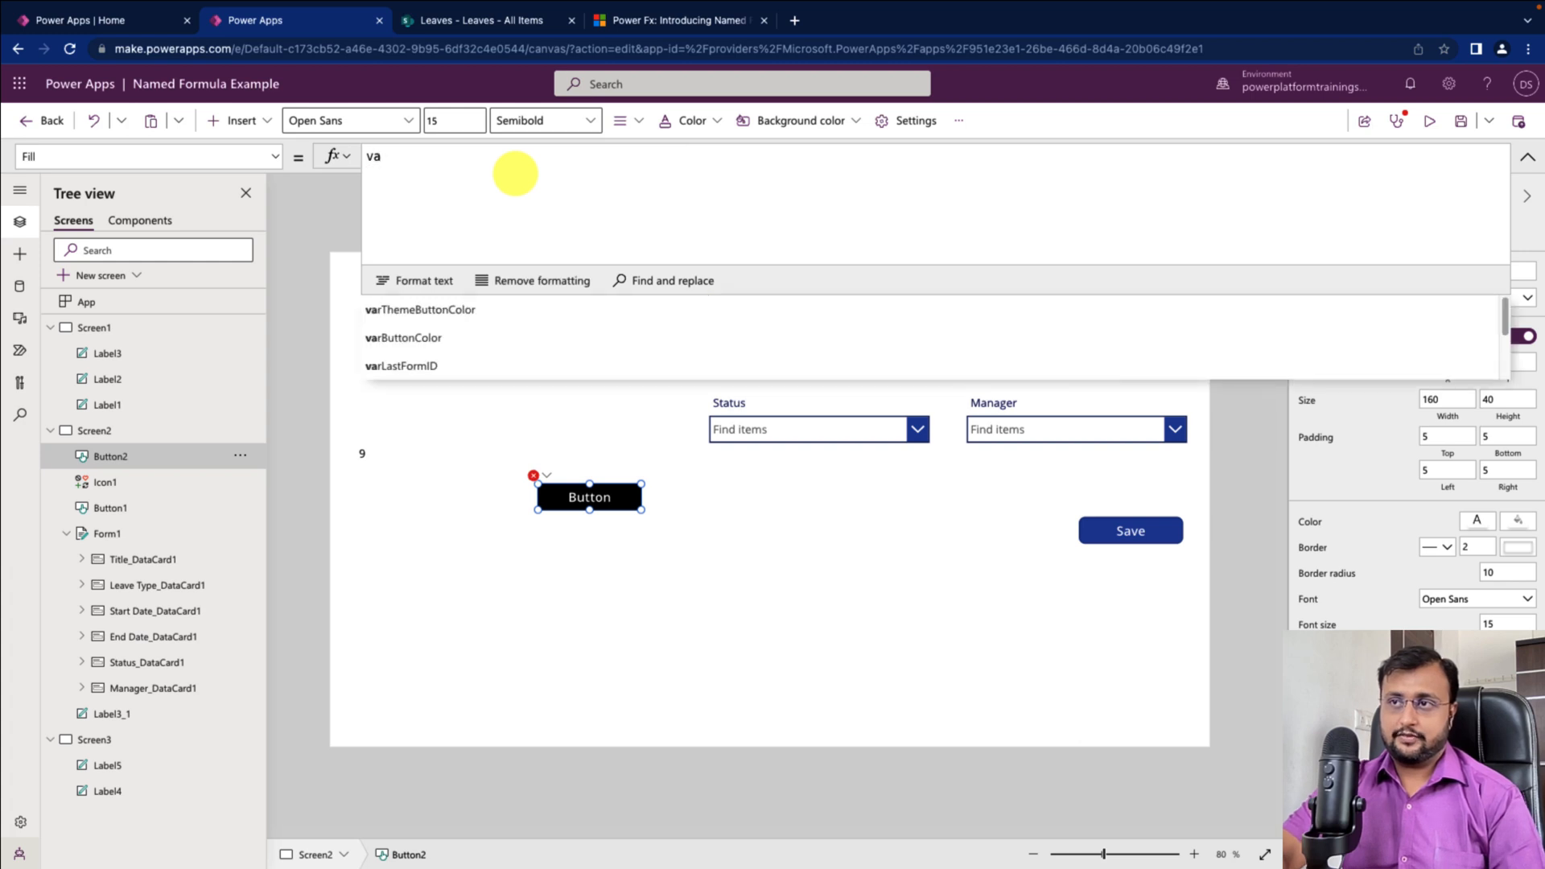
left_click(421, 309)
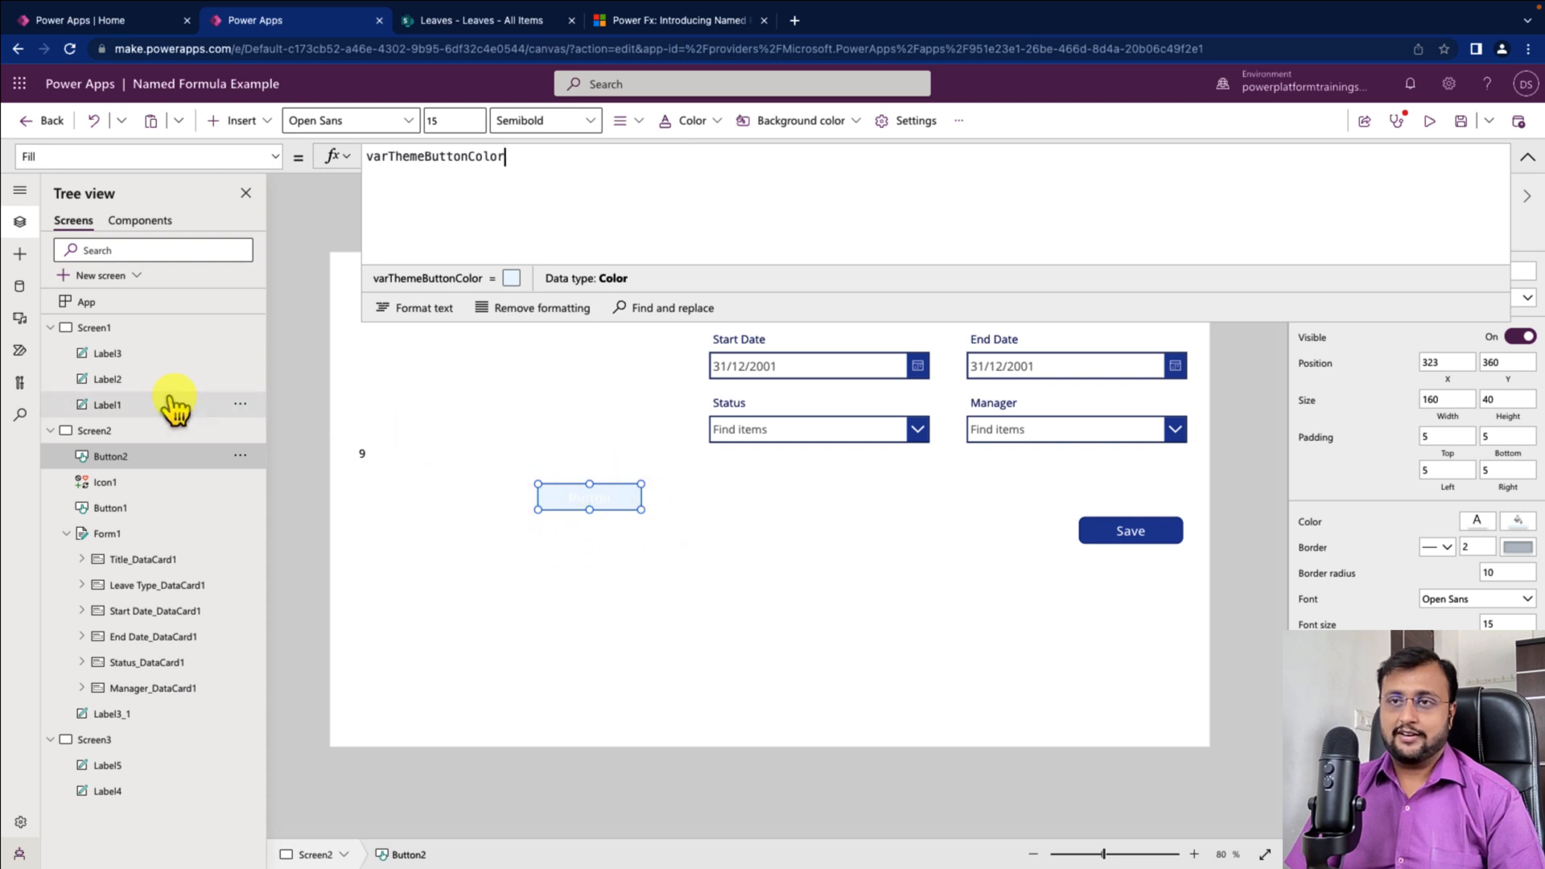
left_click(87, 302)
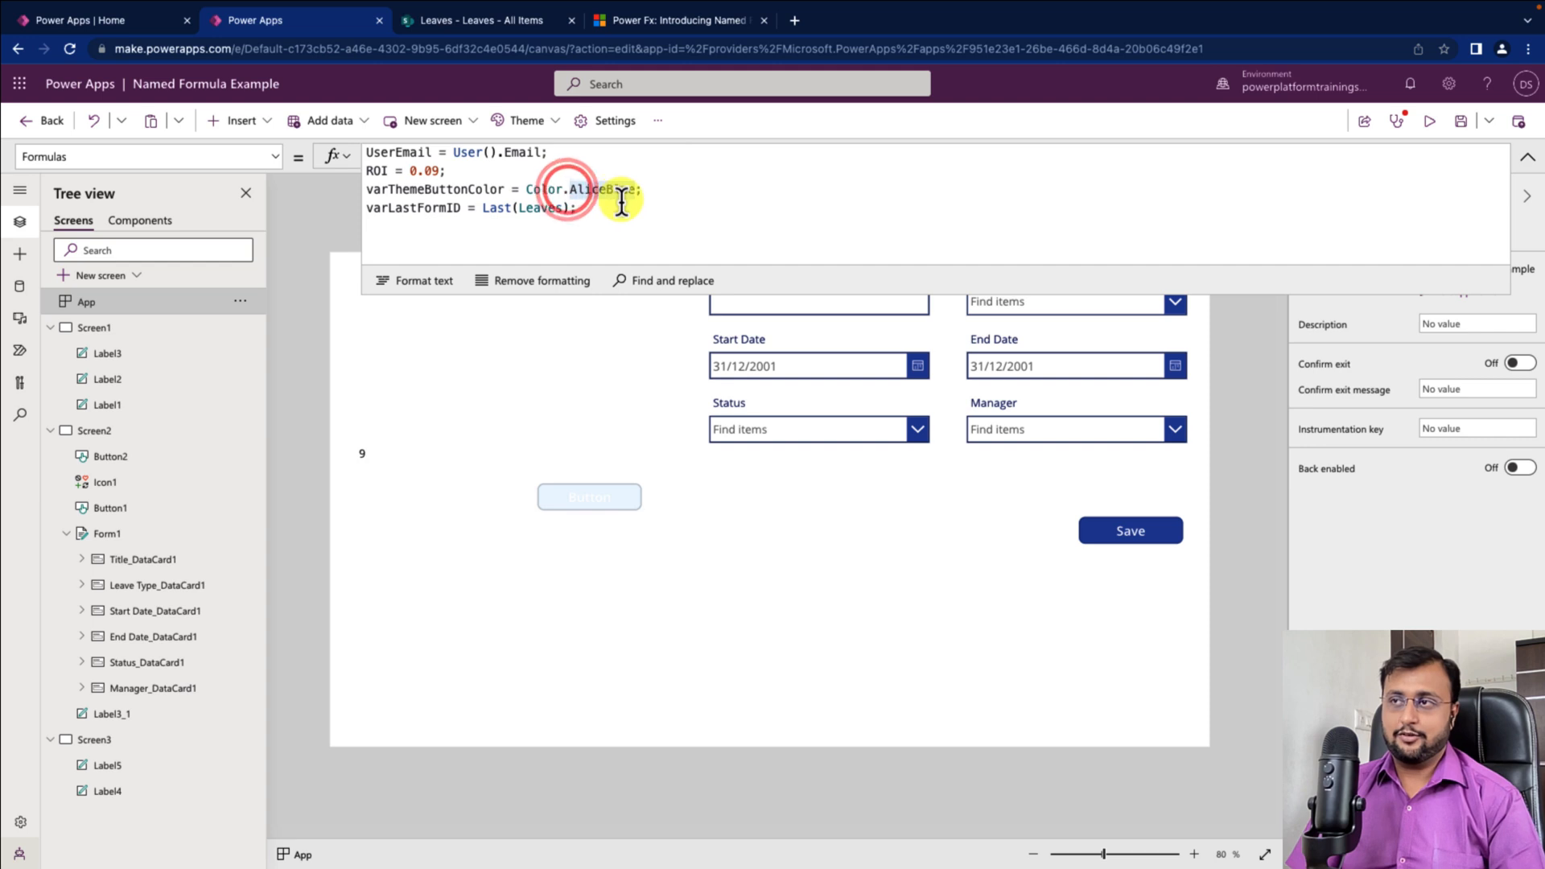
Redefine varThemeButtonColor from Color.AliceBlue to Color.Yellow, turning Screen2's button yellow
type("yel")
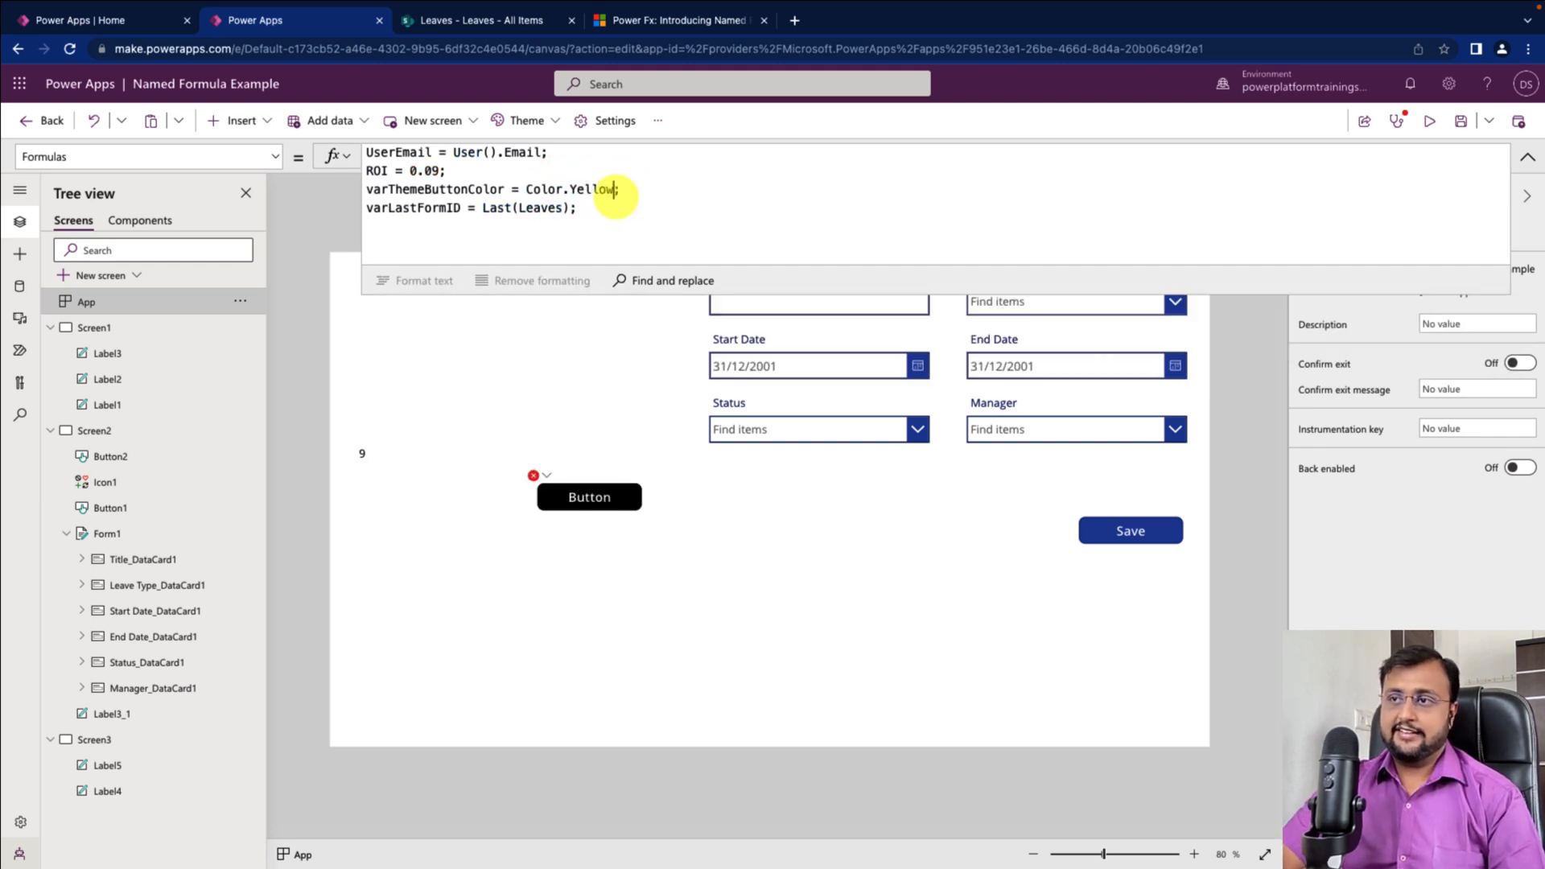
left_click(588, 497)
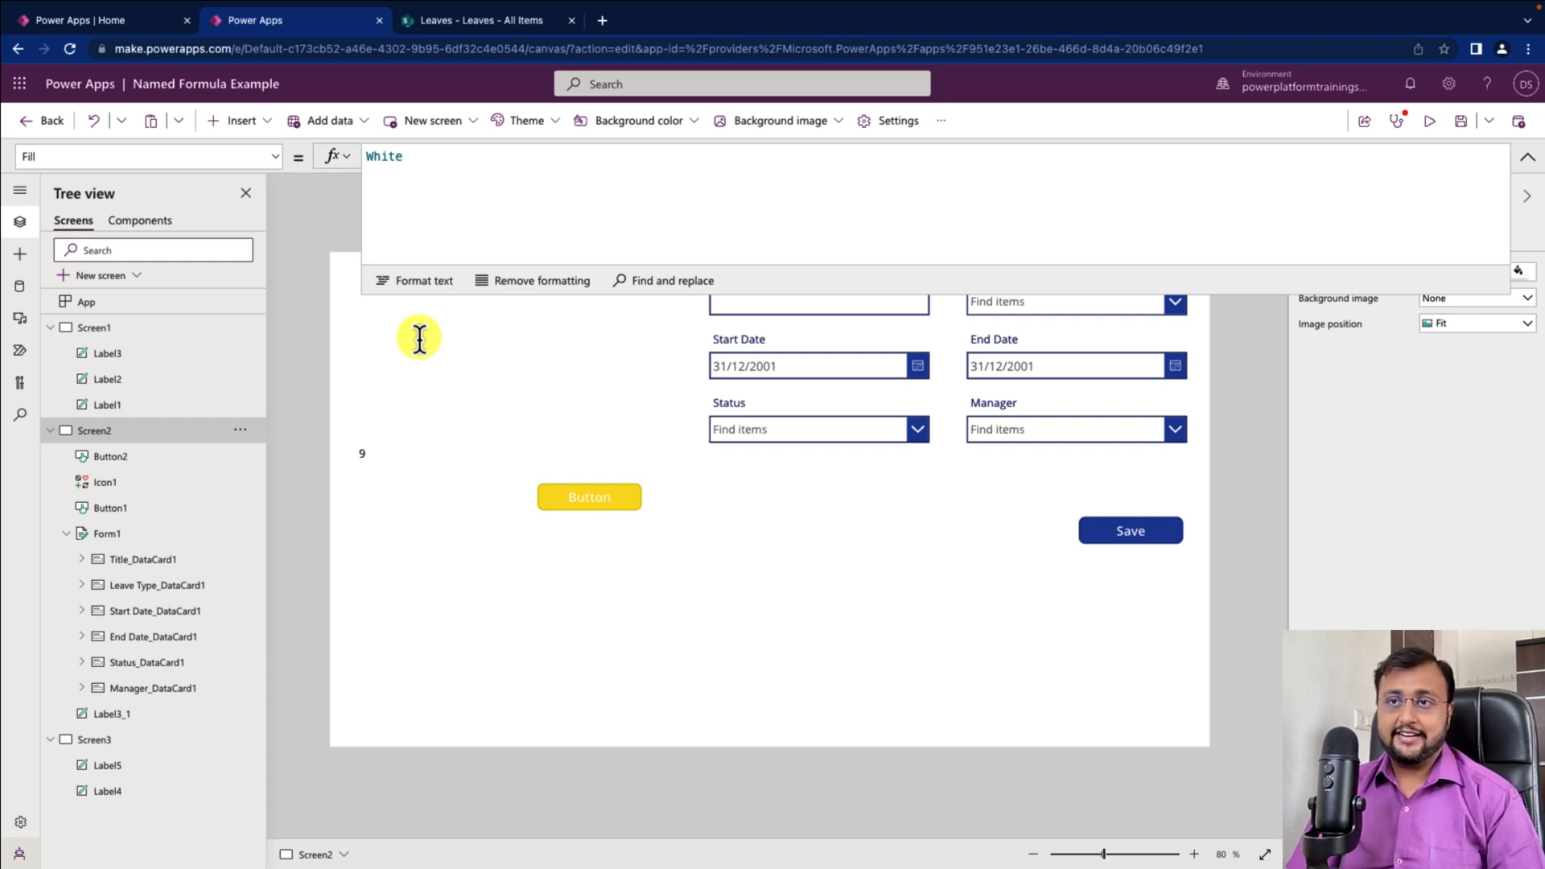
left_click(86, 302)
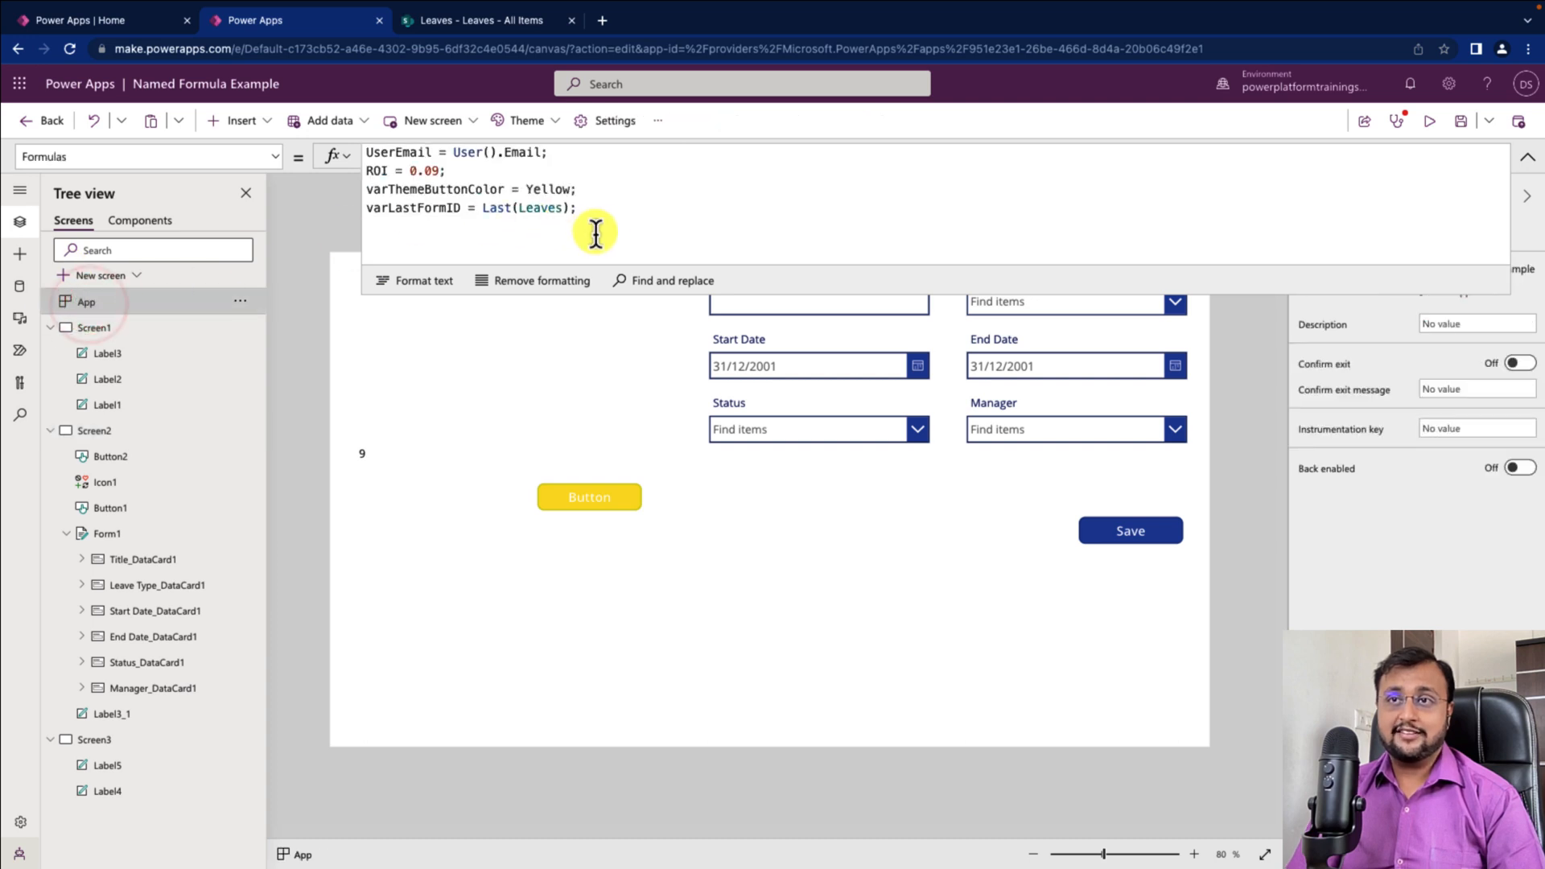
mouse_move(611, 222)
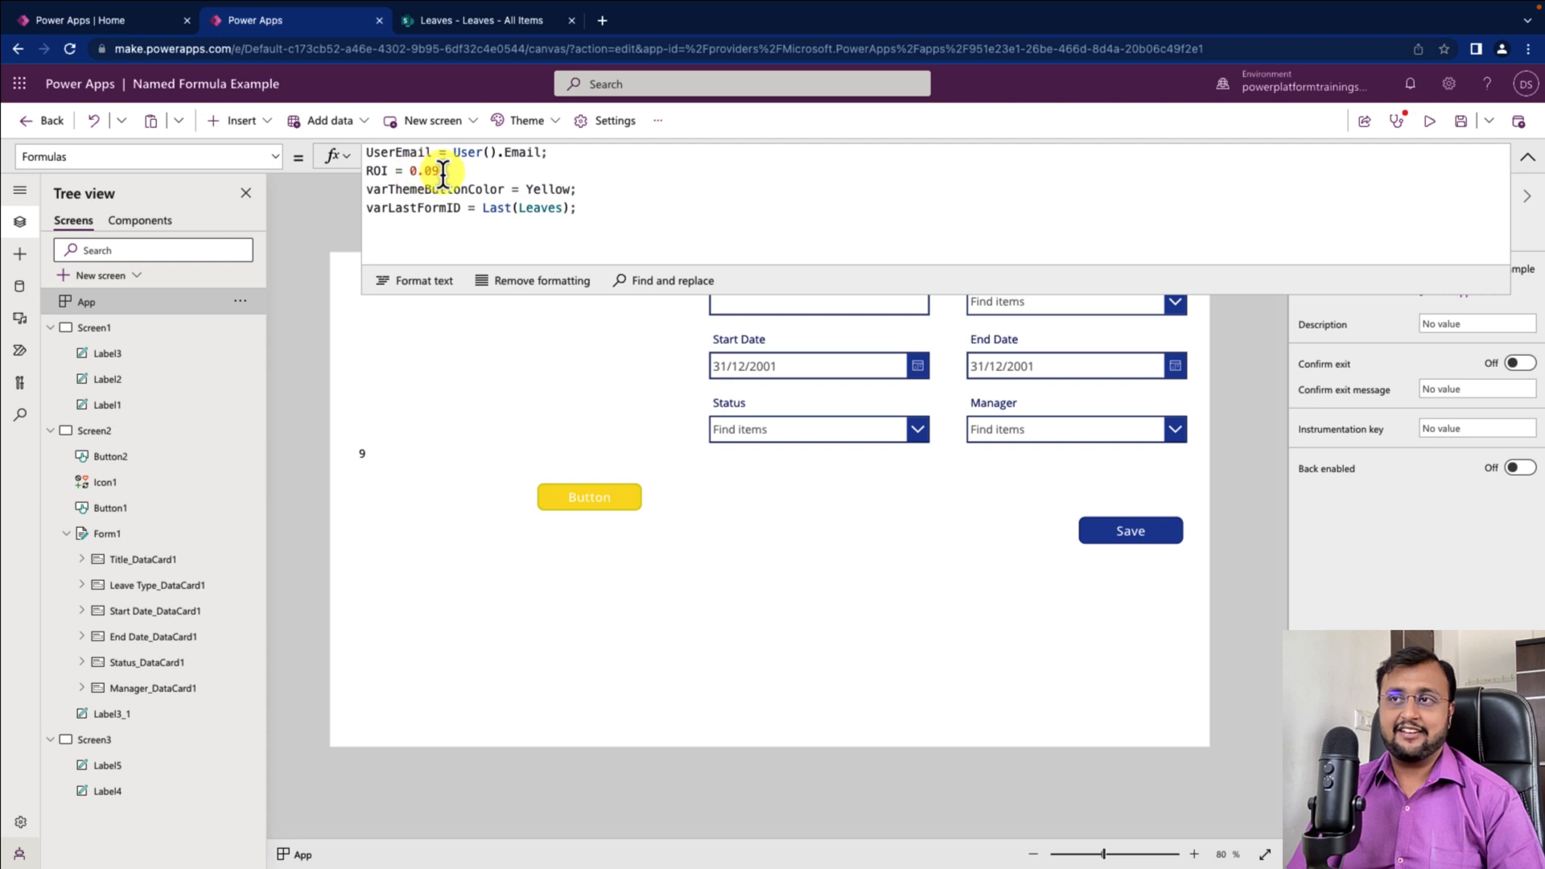
mouse_move(778, 562)
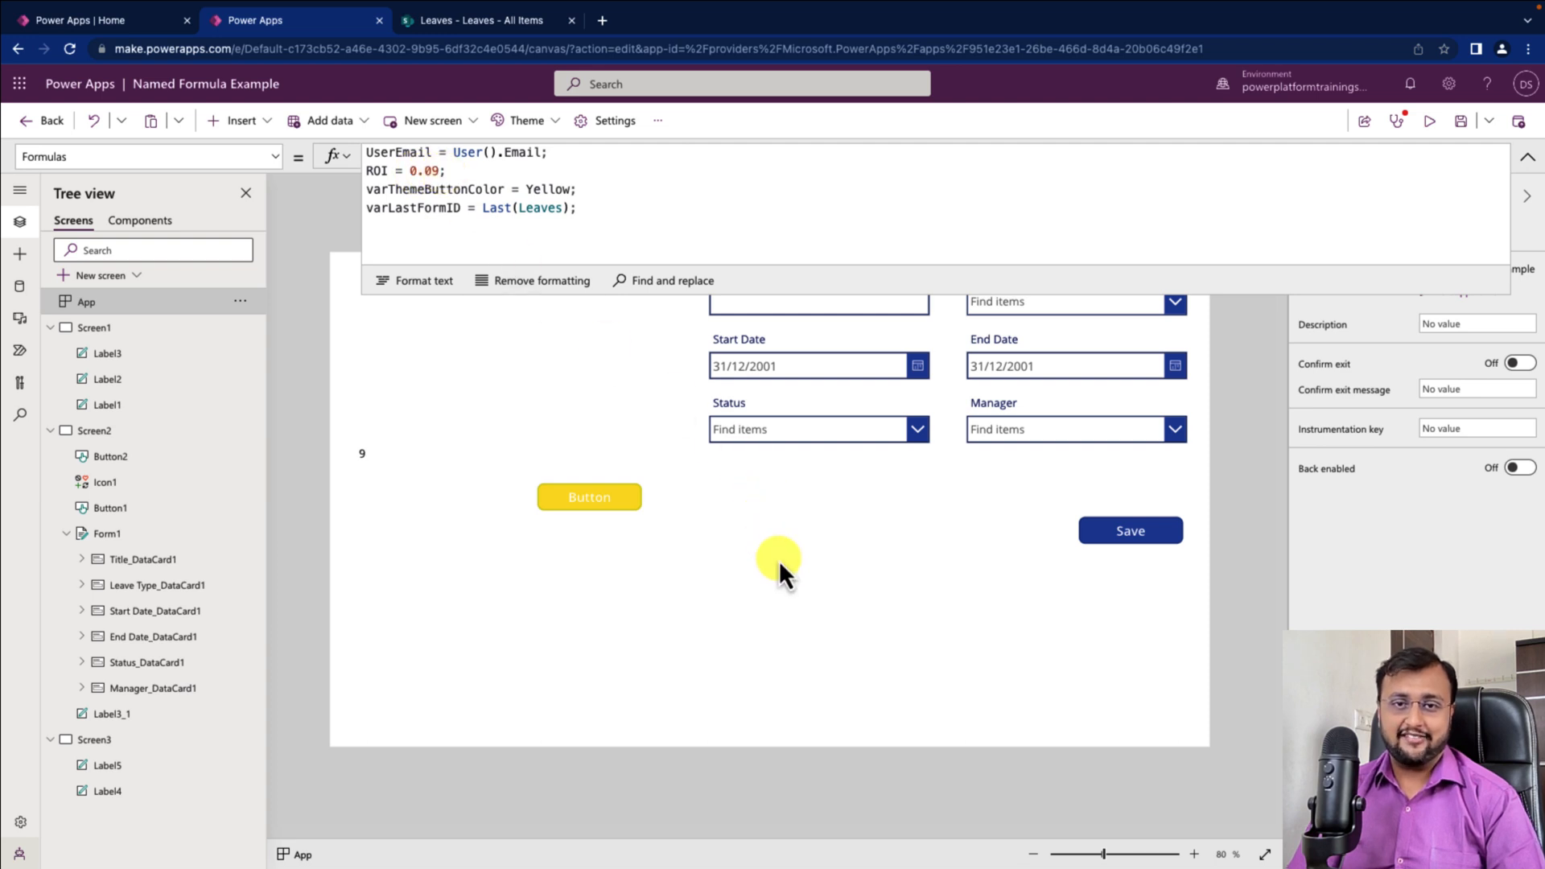
mouse_move(668, 199)
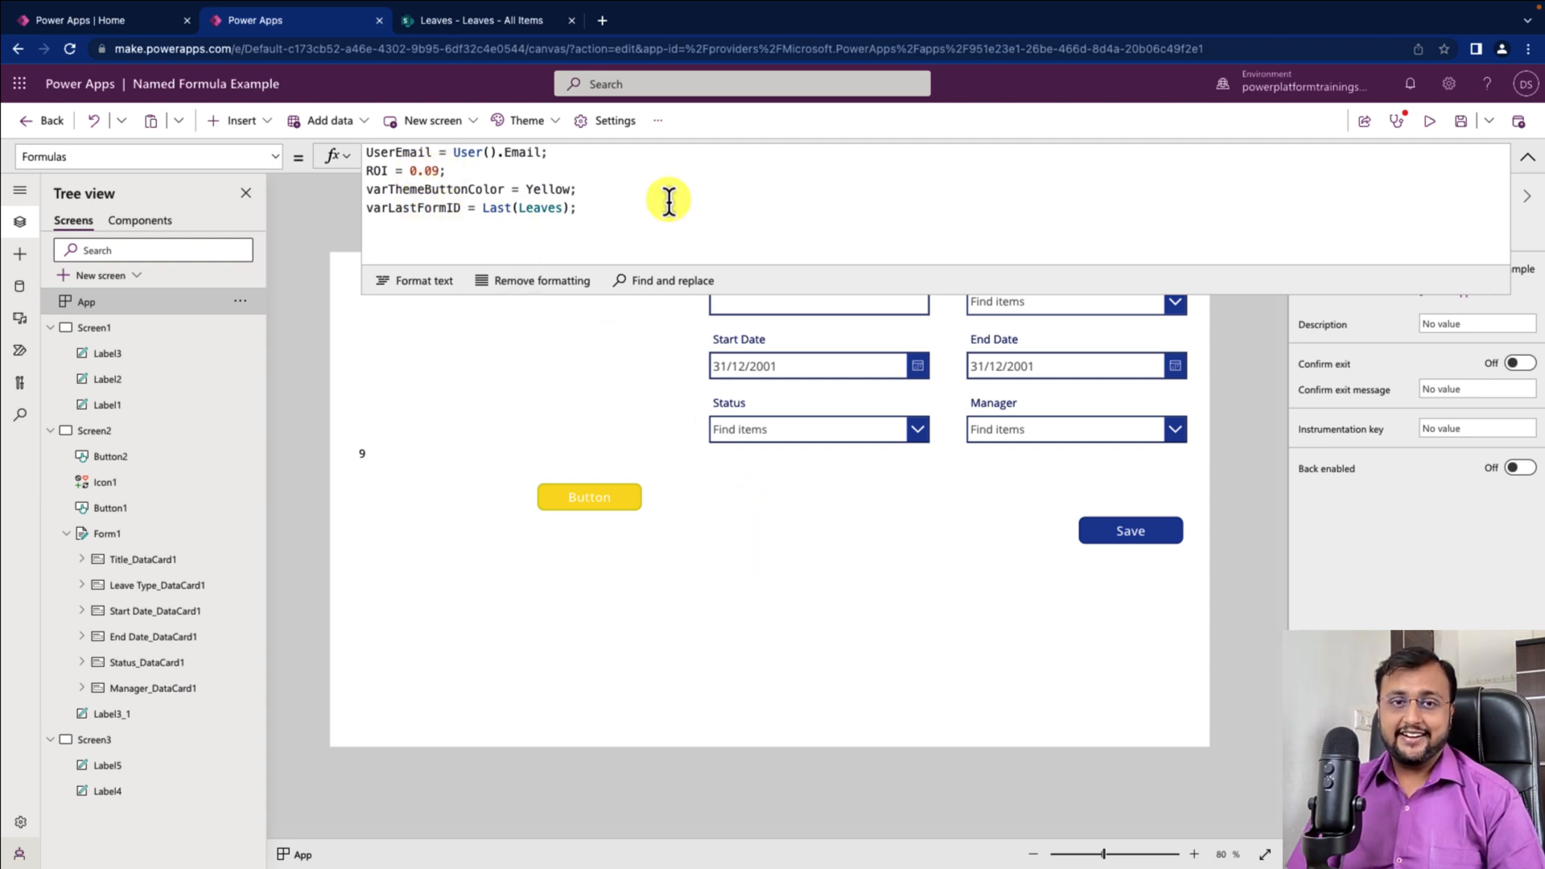
mouse_move(649, 225)
type("Color.")
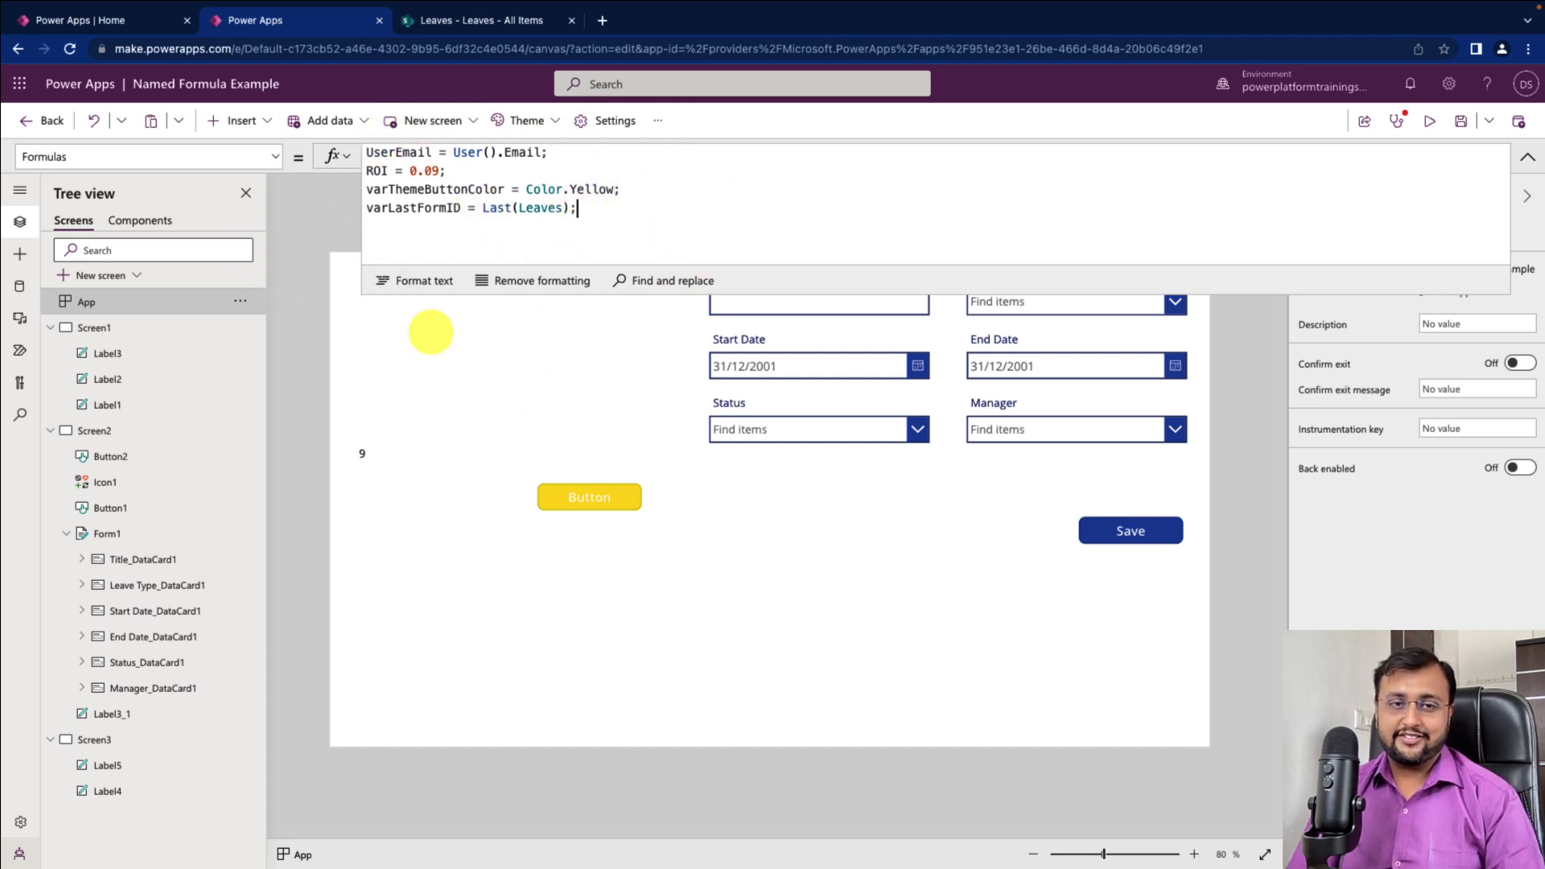
mouse_move(569, 301)
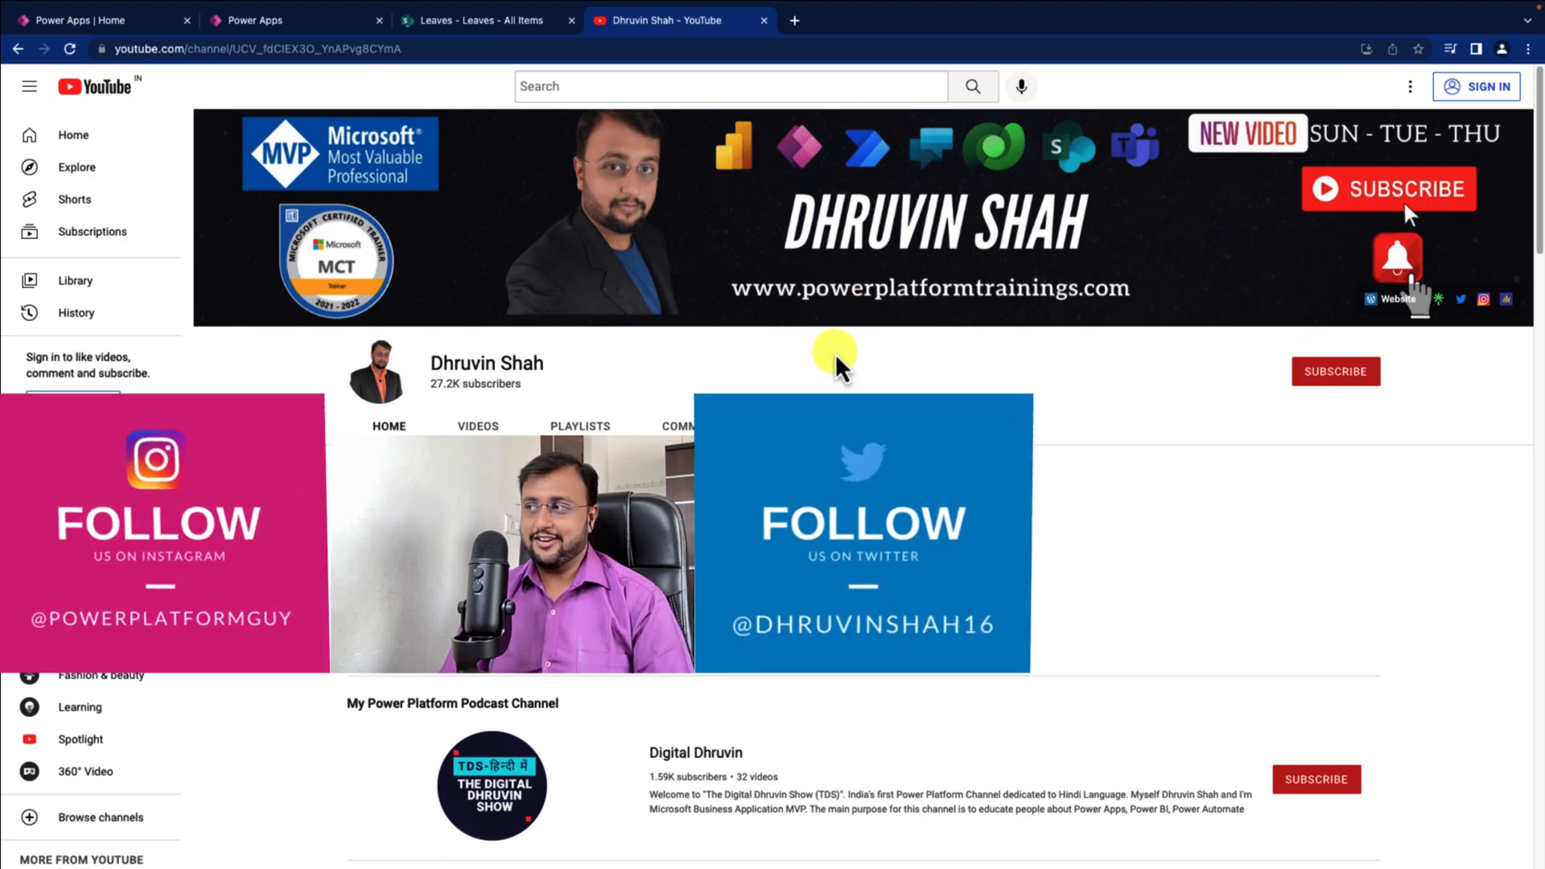
mouse_move(1453, 385)
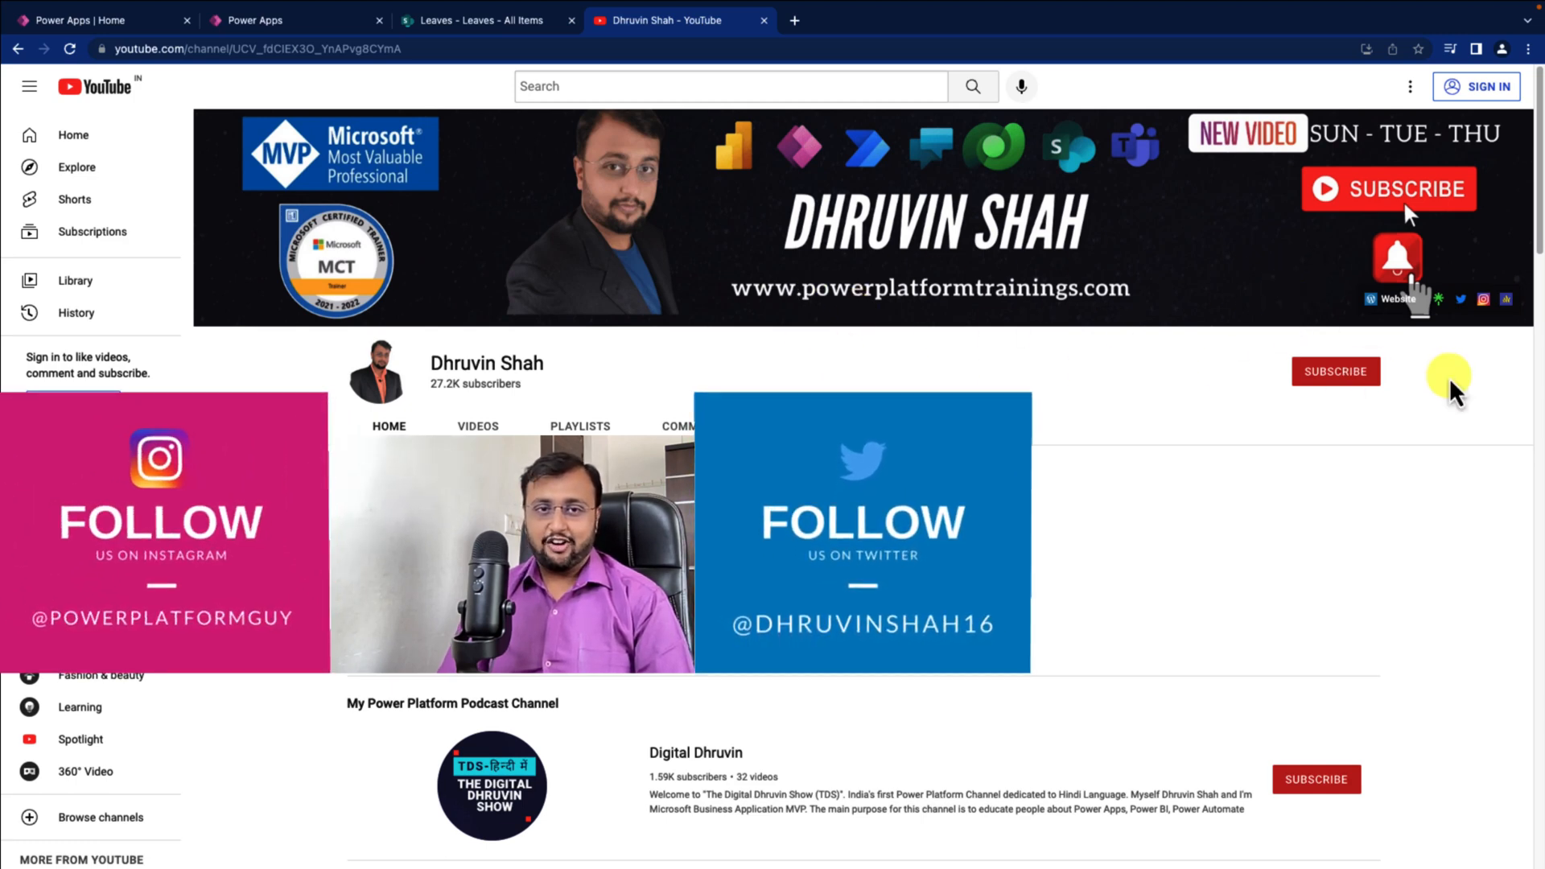